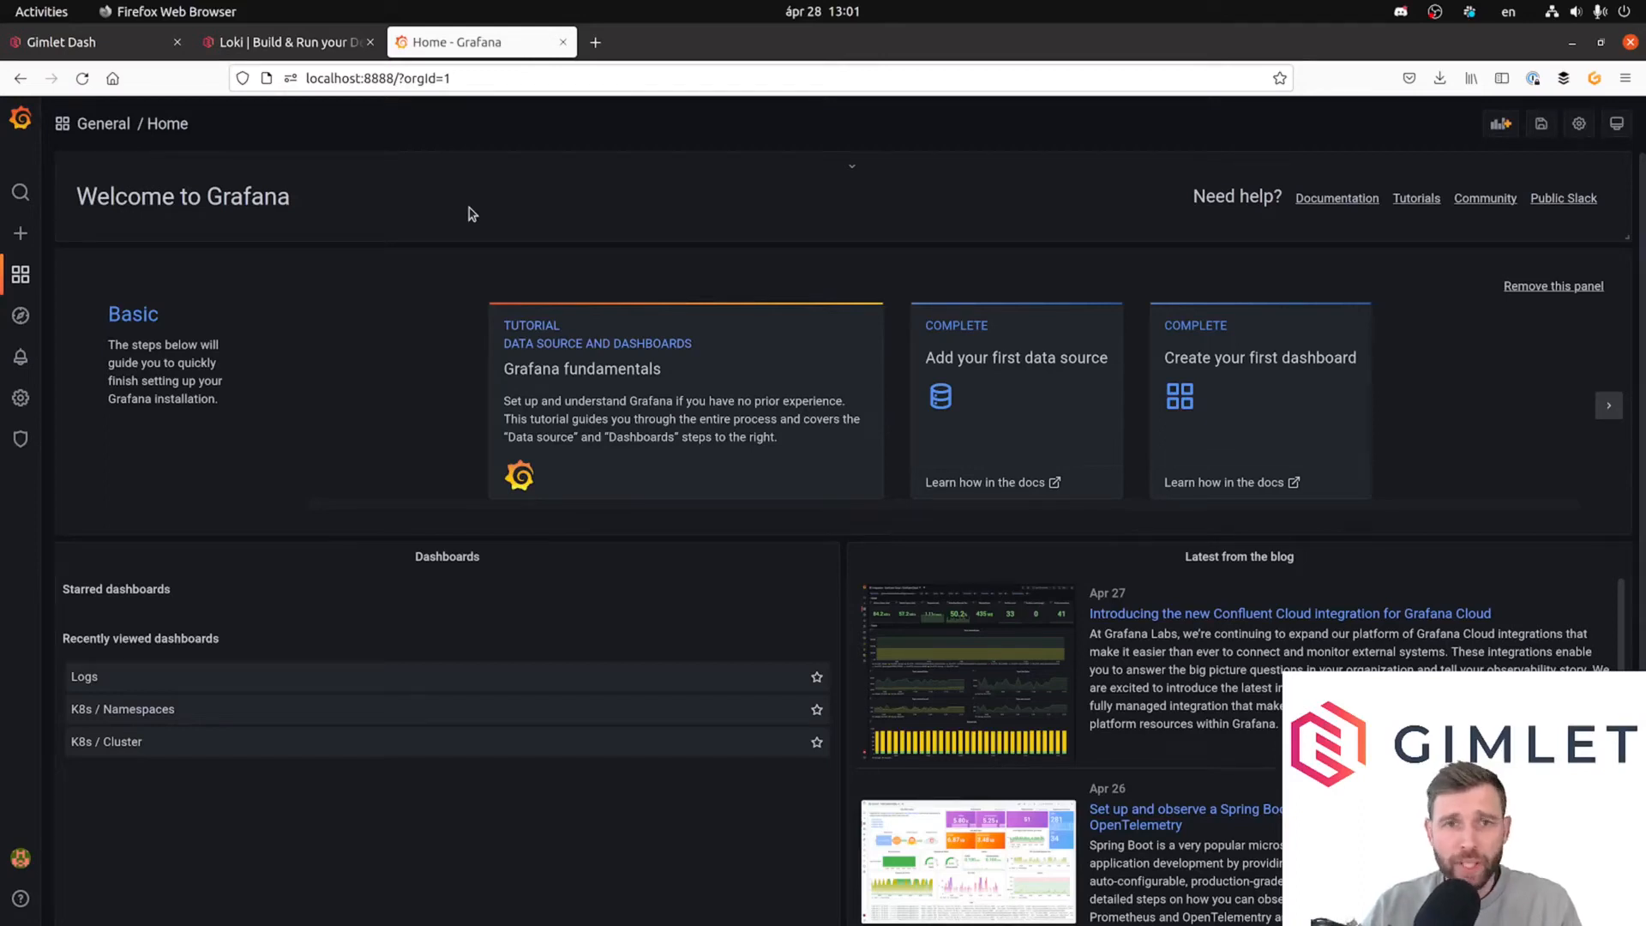
mouse_move(428, 209)
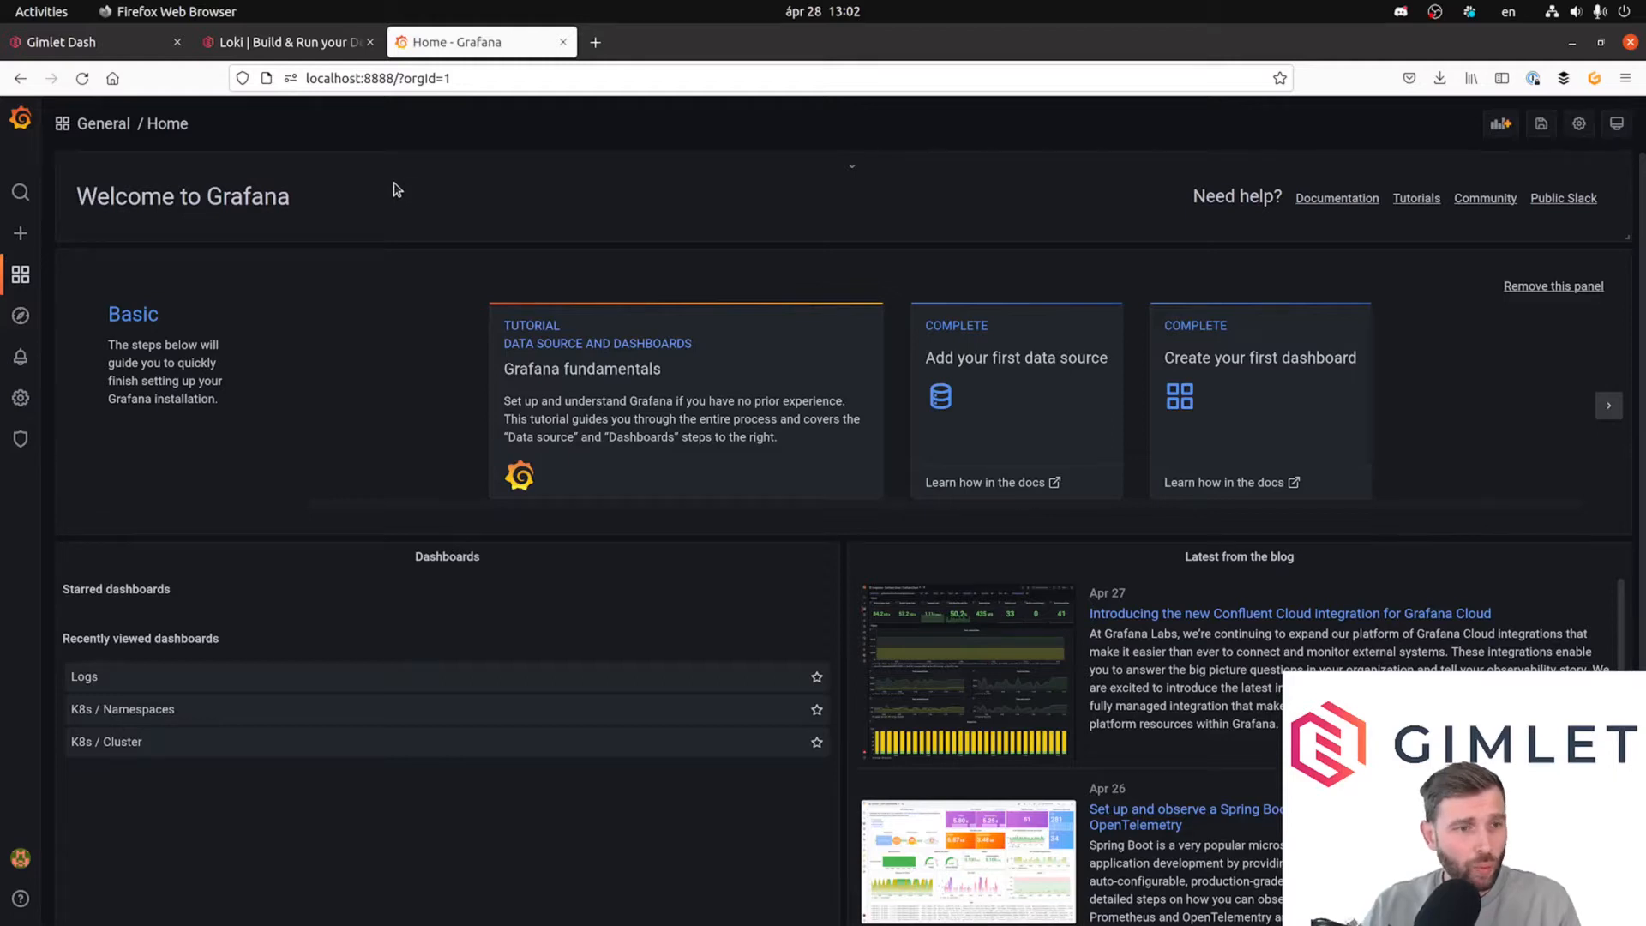
mouse_move(151, 223)
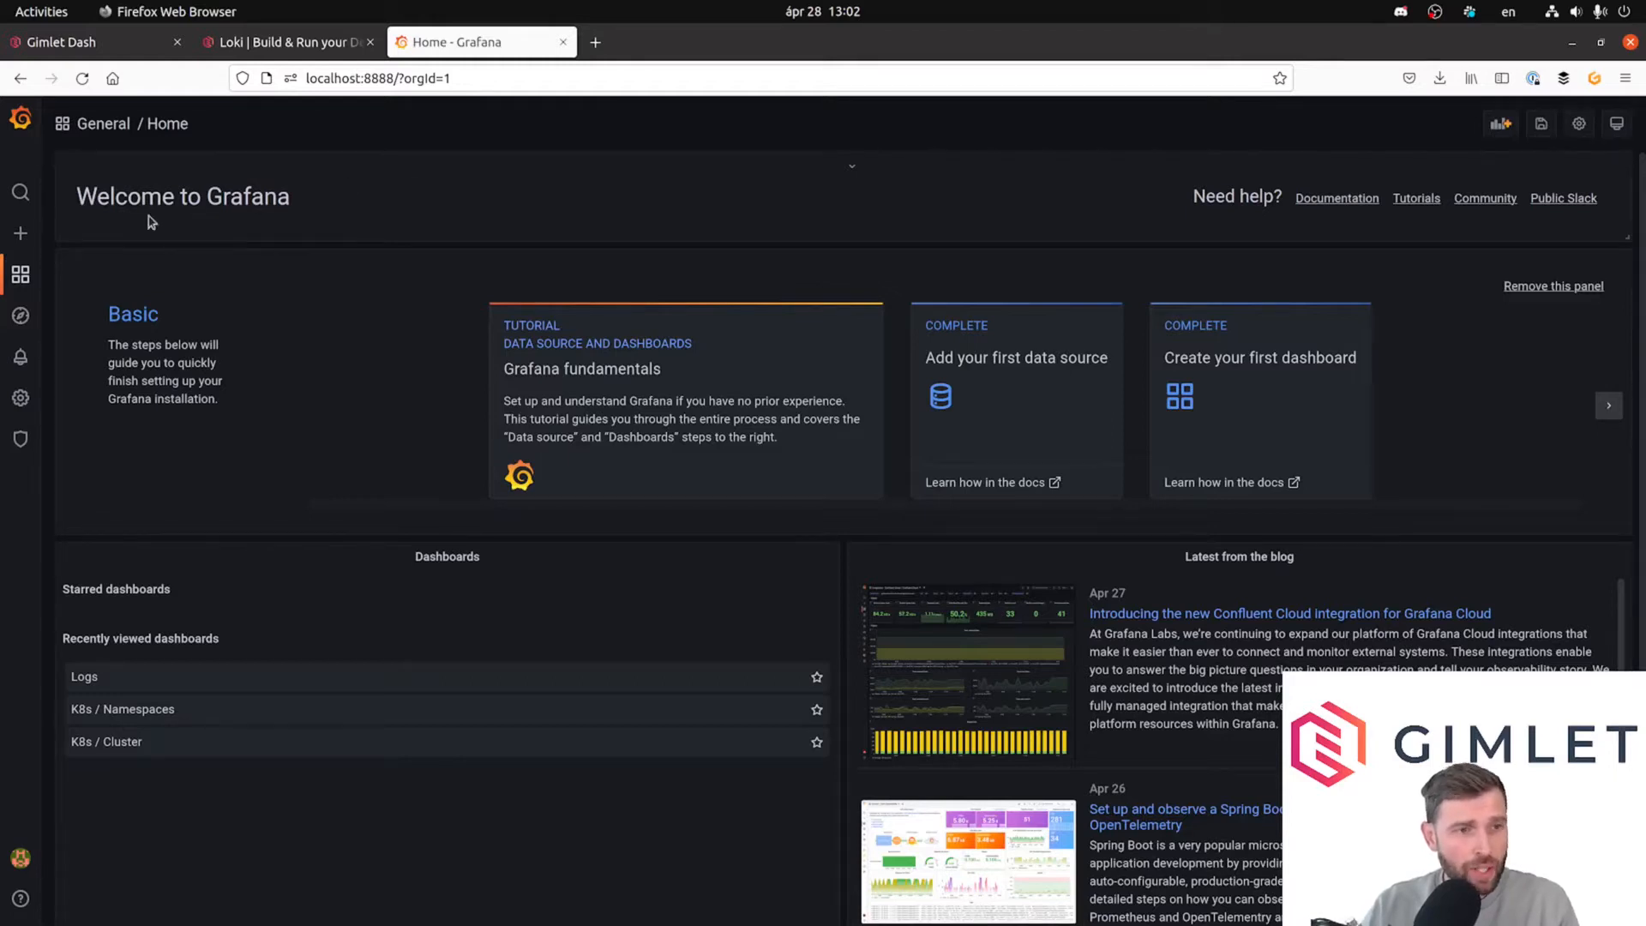
Test the Loki data source from Configuration > Data sources and confirm labels are found.
left_click(21, 398)
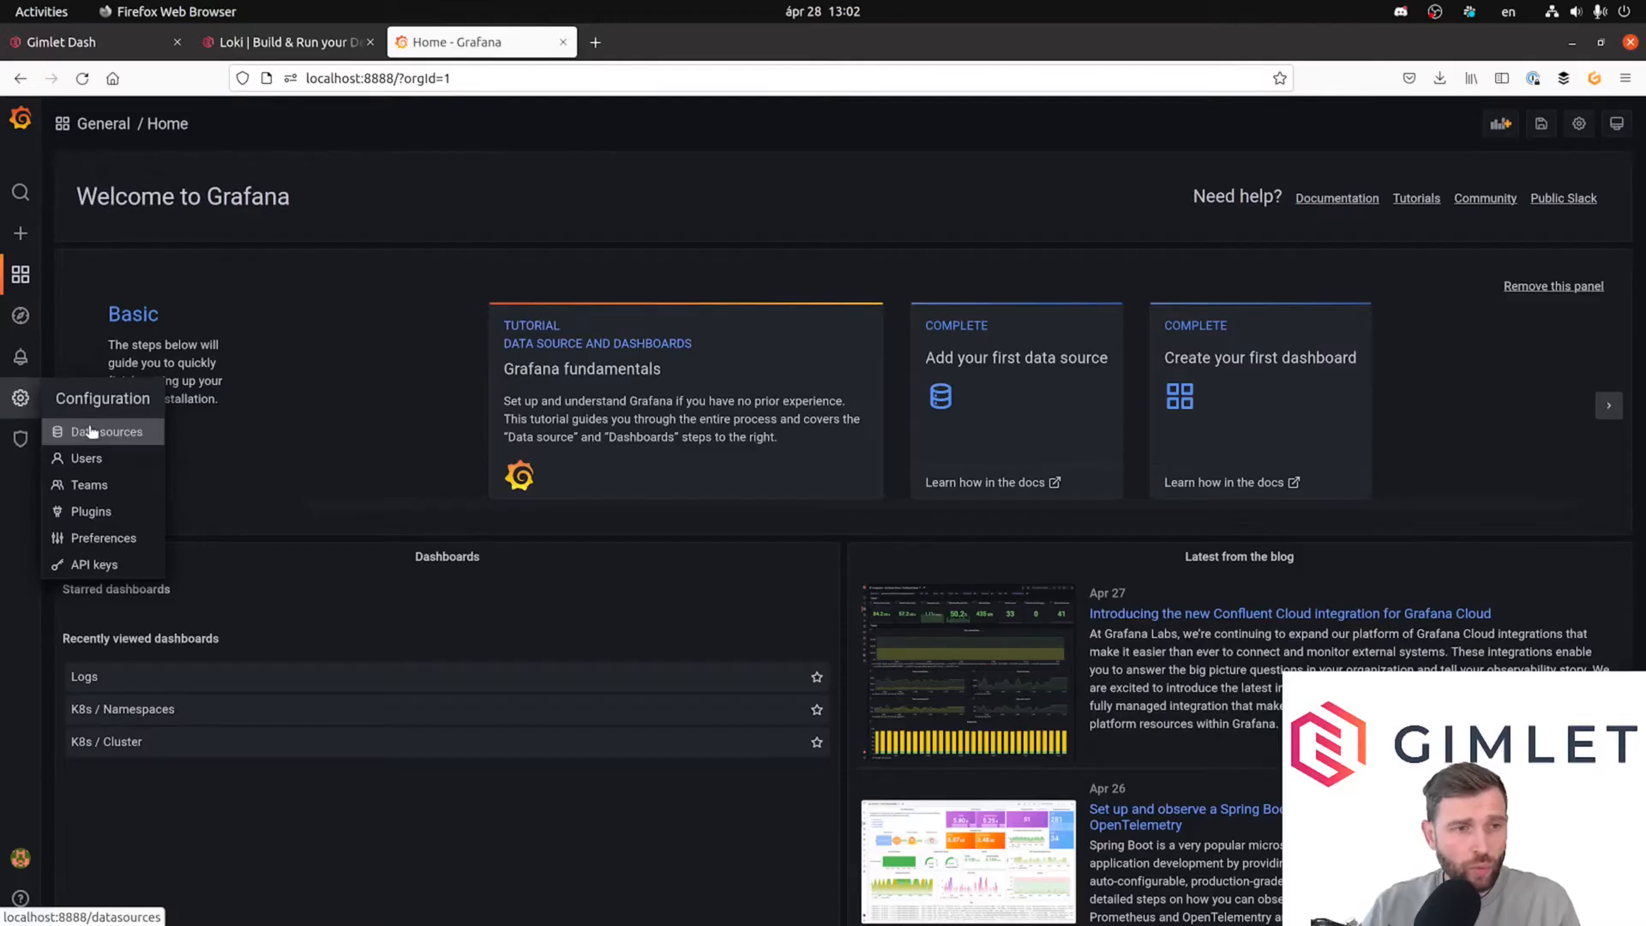
left_click(106, 432)
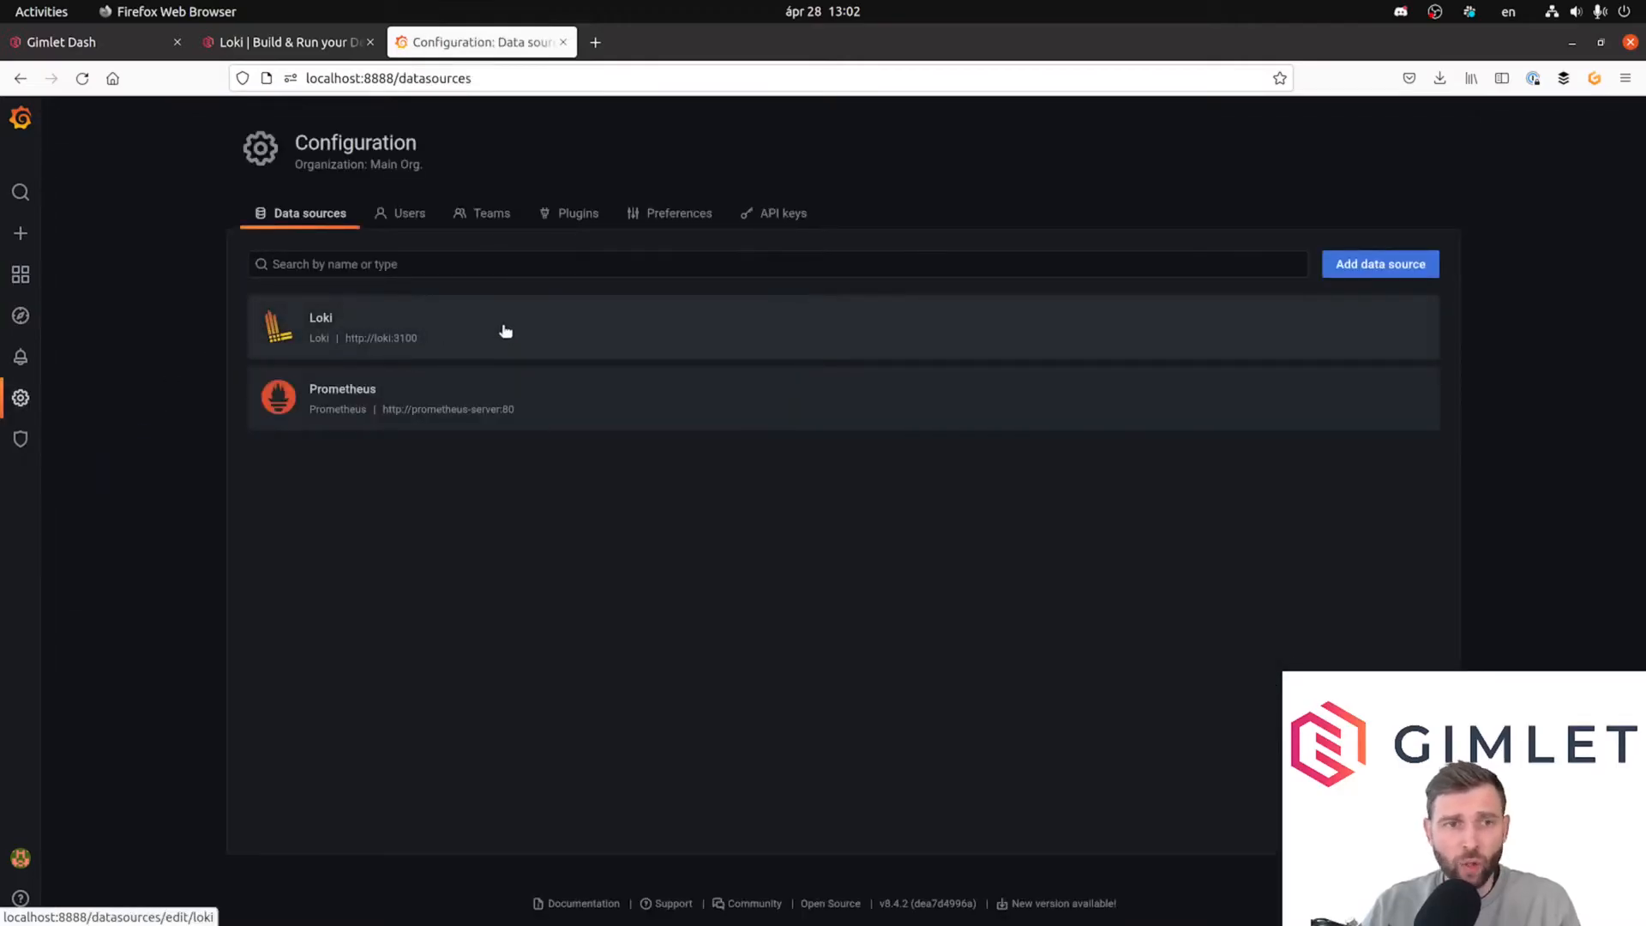
mouse_move(396, 240)
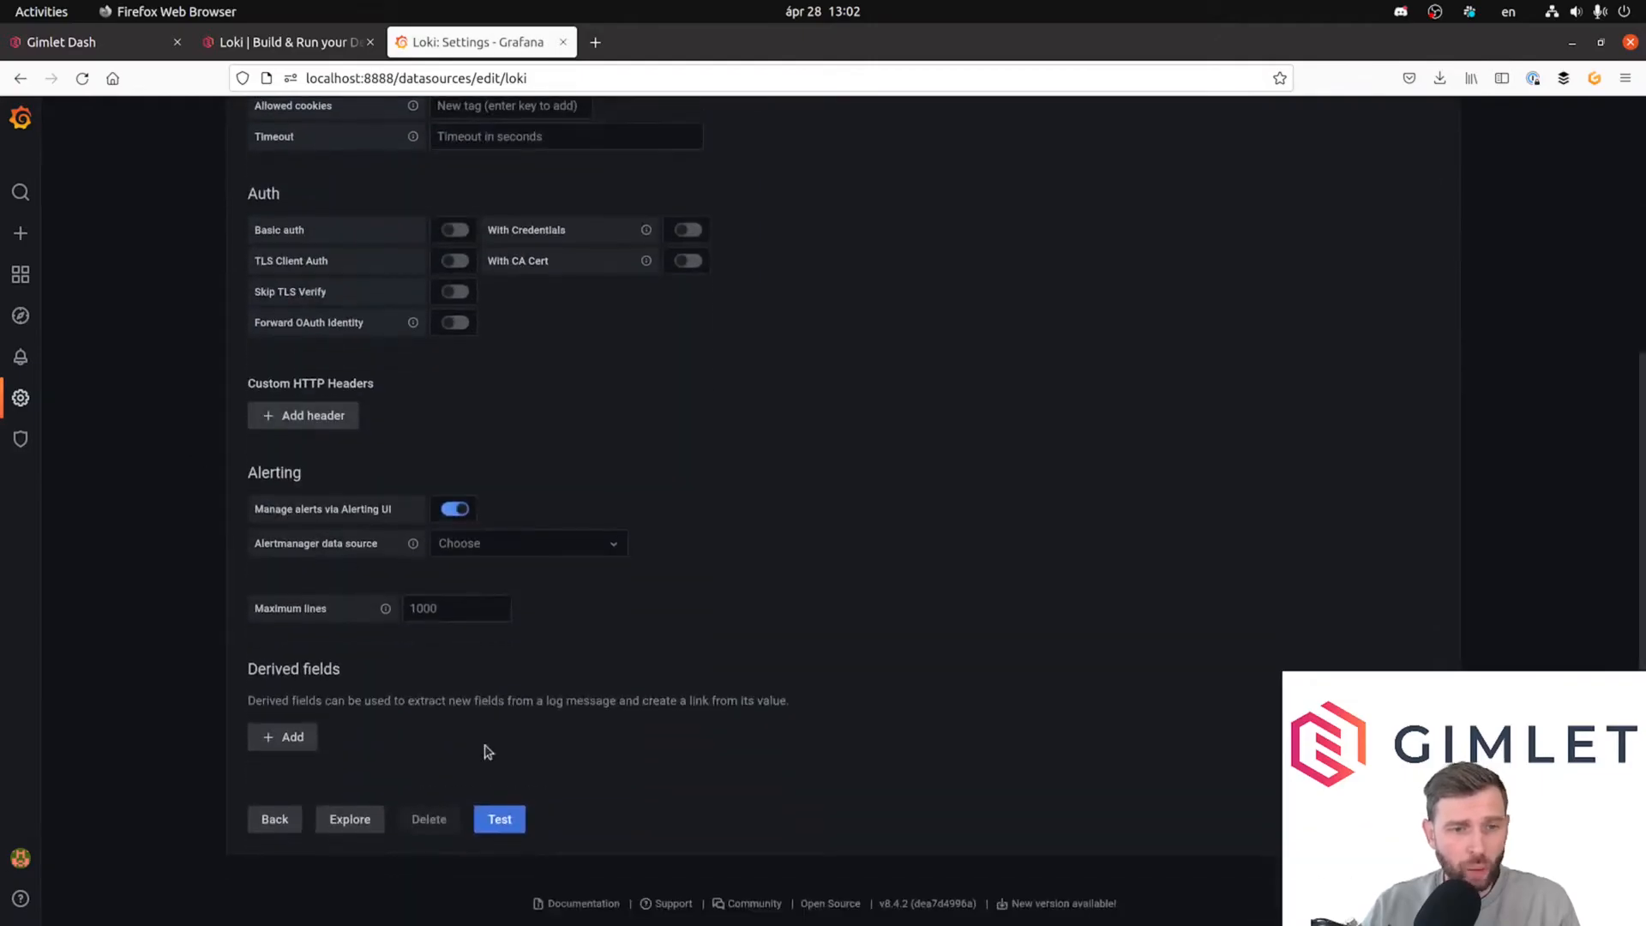
left_click(499, 819)
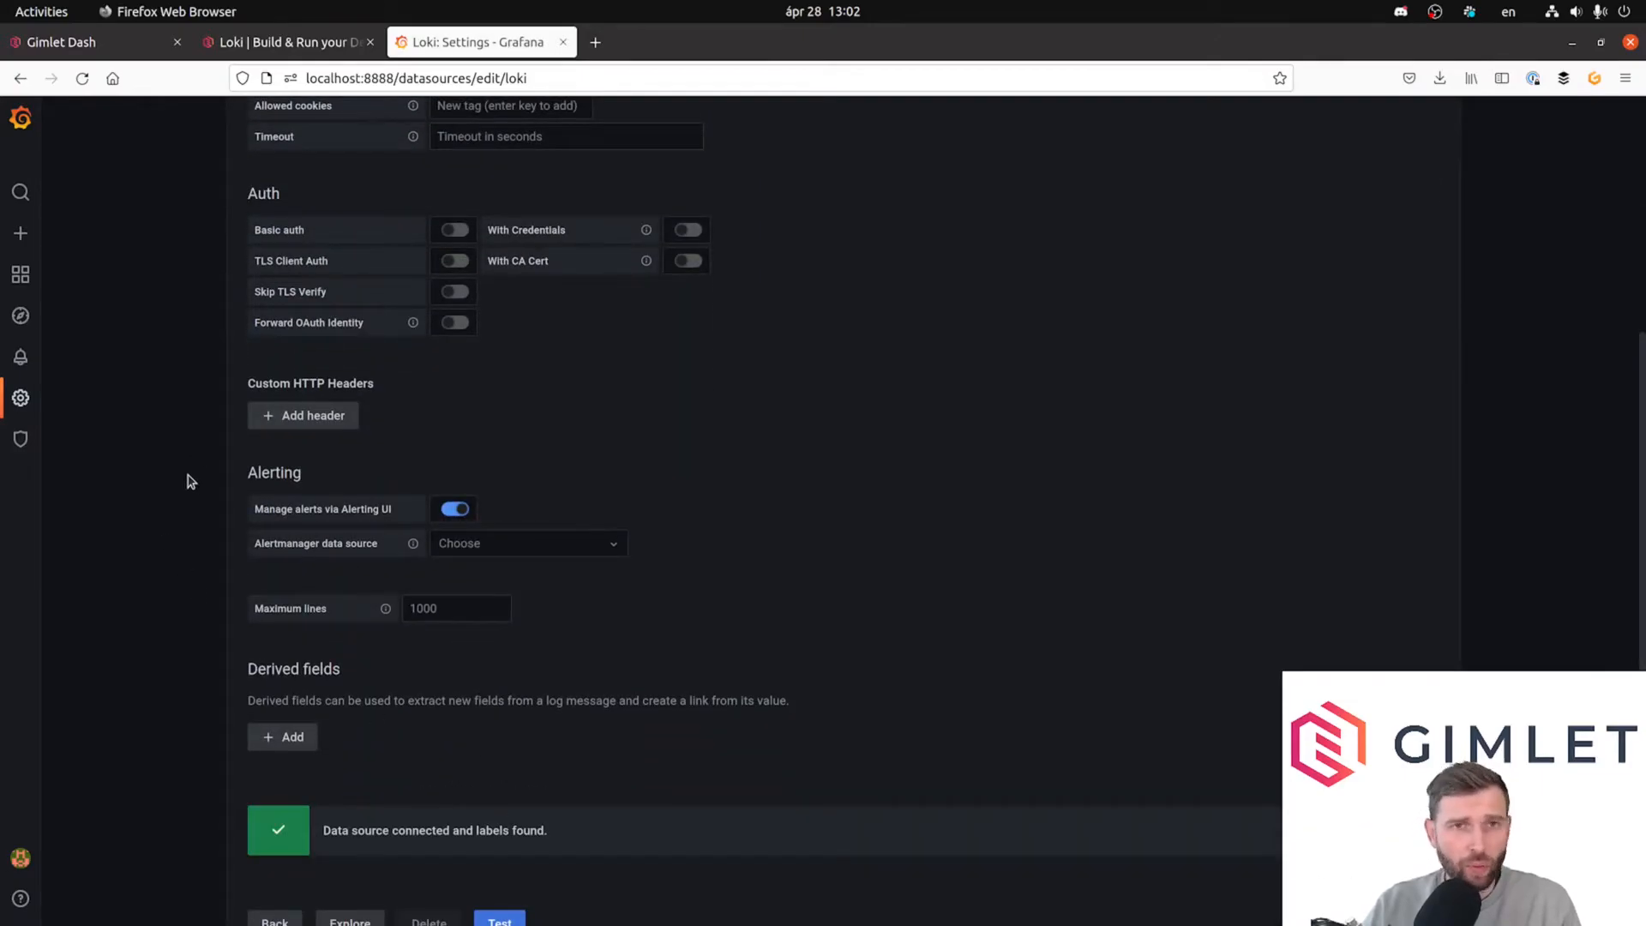
mouse_move(149, 355)
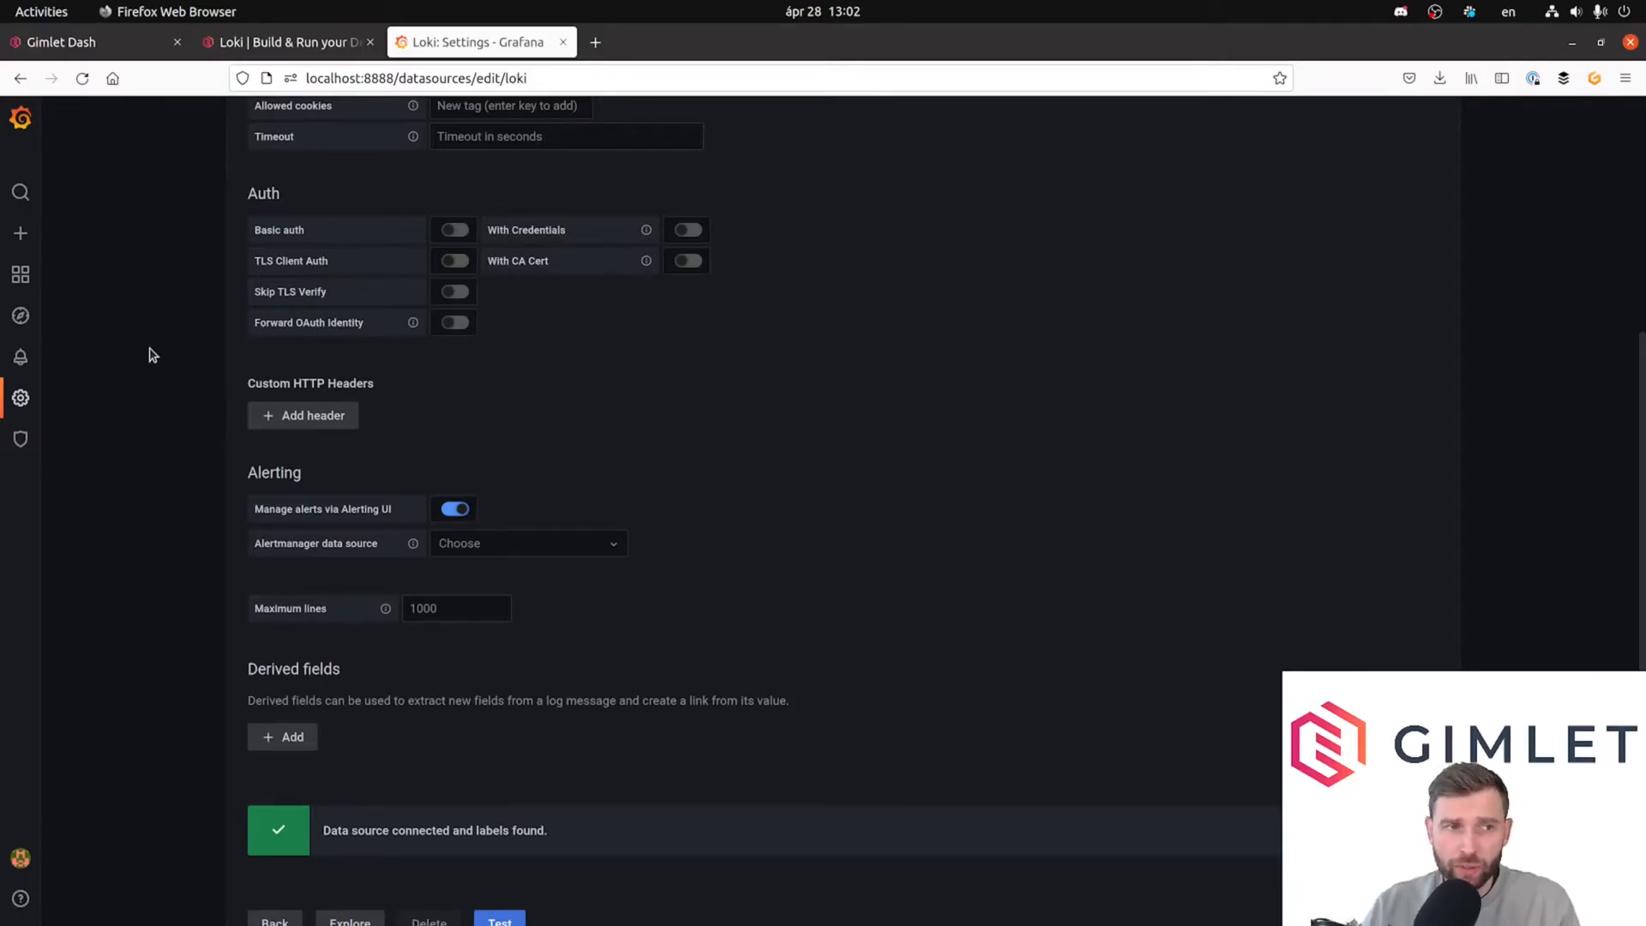
mouse_move(21, 315)
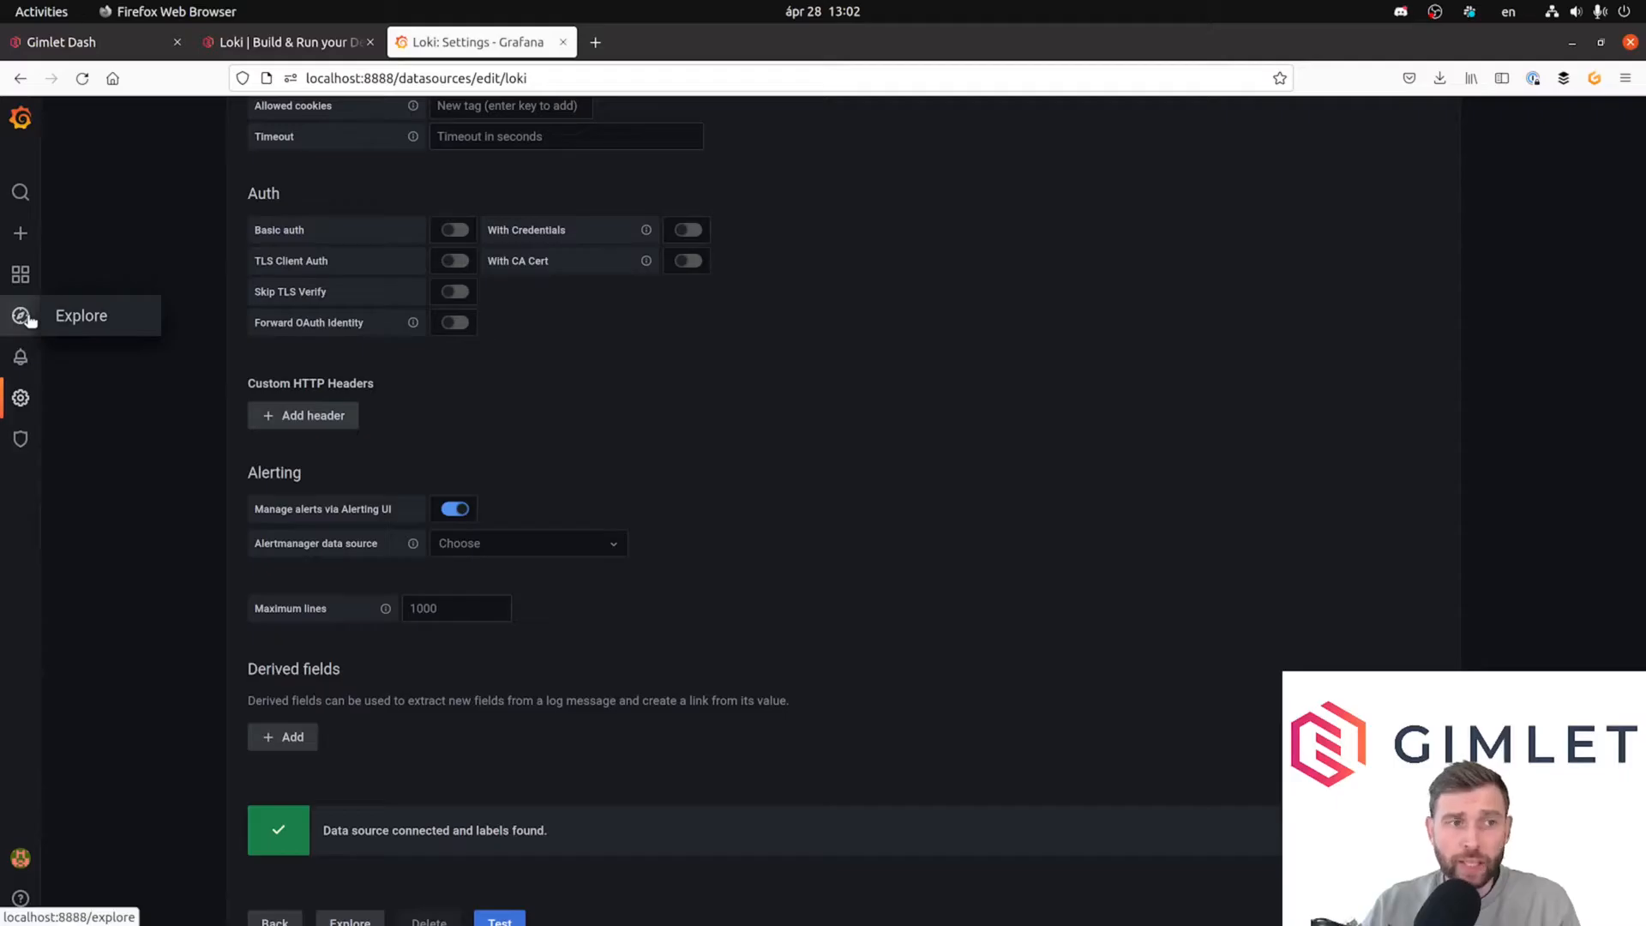
Start Explore on Loki and expand the Log browser to list labels.
left_click(21, 316)
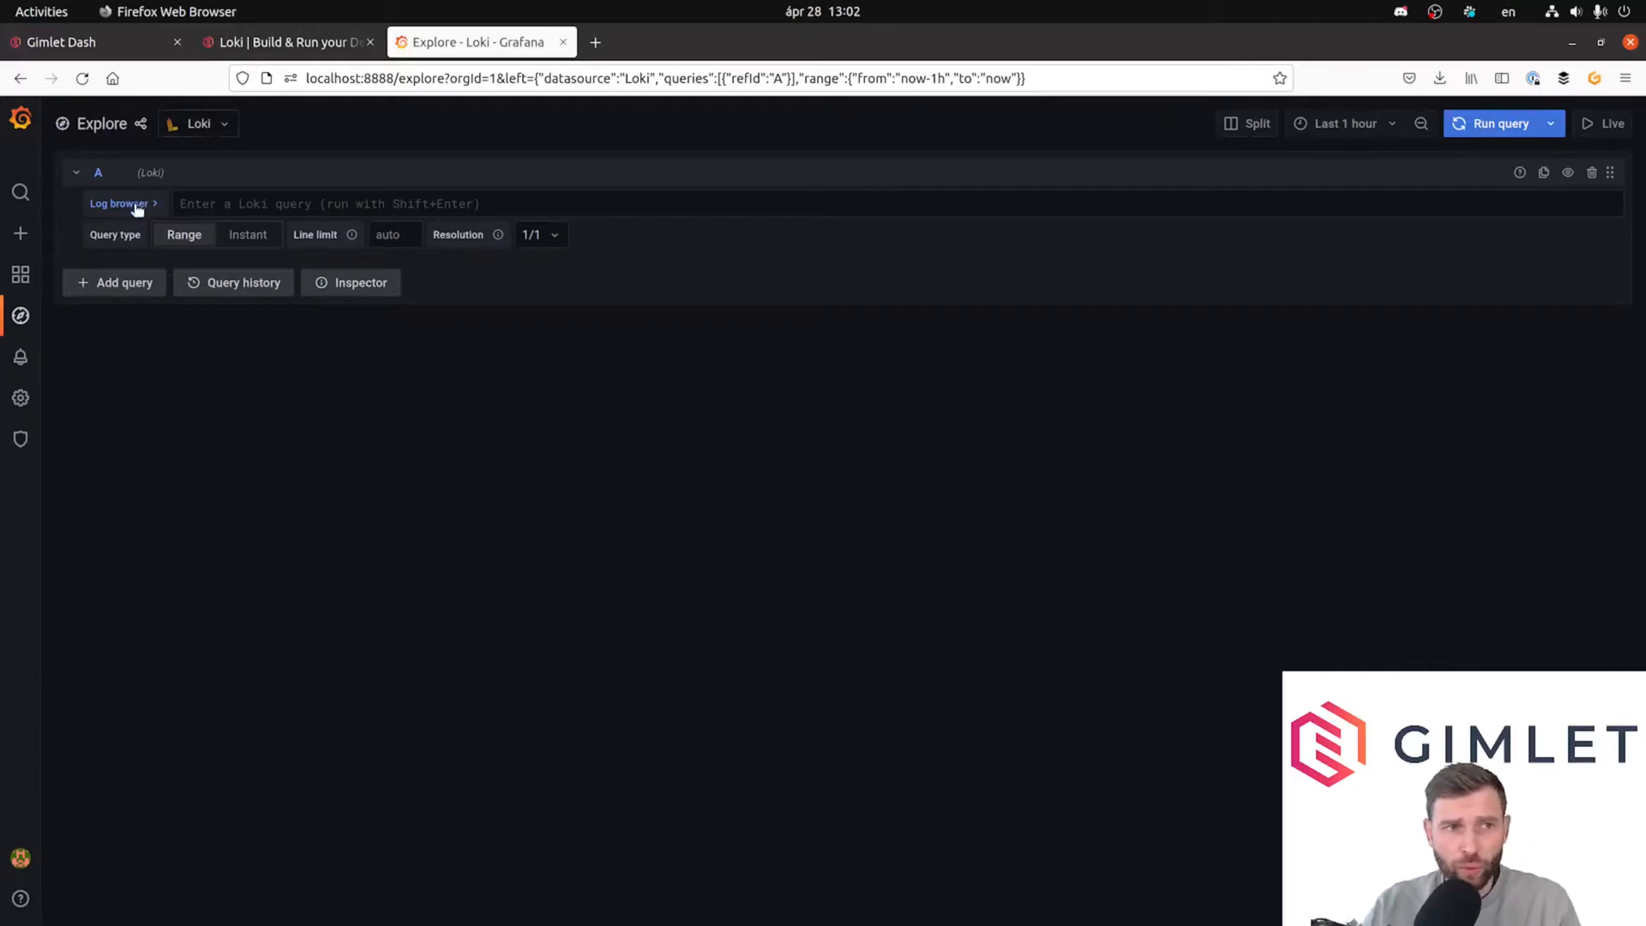
left_click(118, 204)
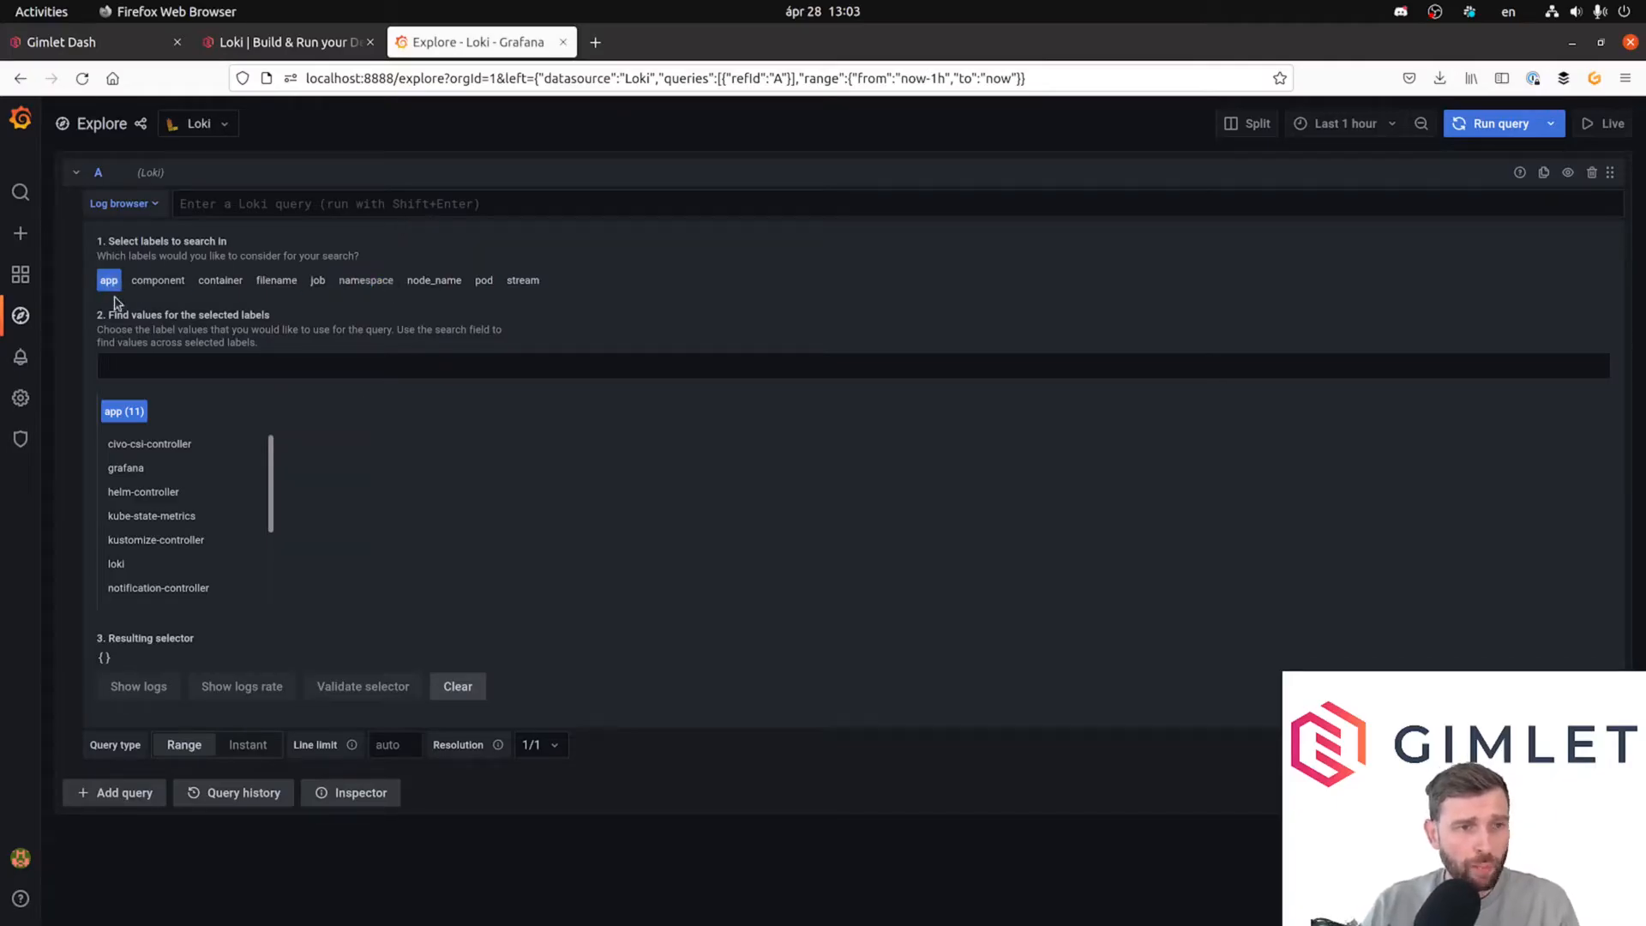
Build and validate the selector {app="source-controller",namespace="flux-system"} in the Log browser.
left_click(110, 280)
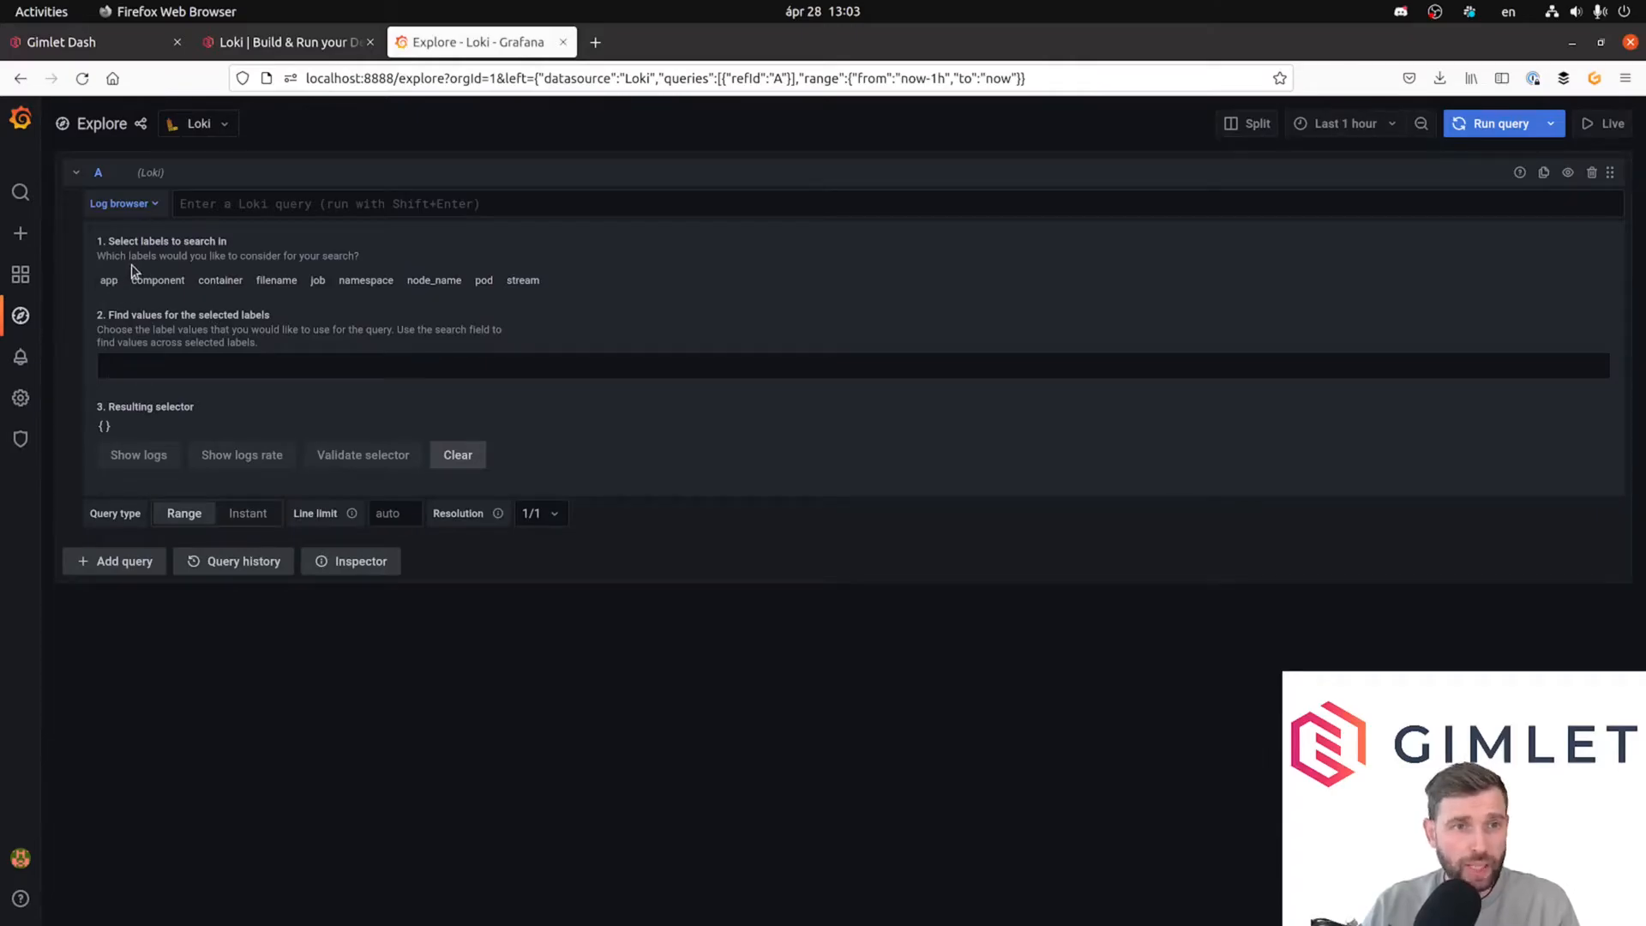
mouse_move(365, 279)
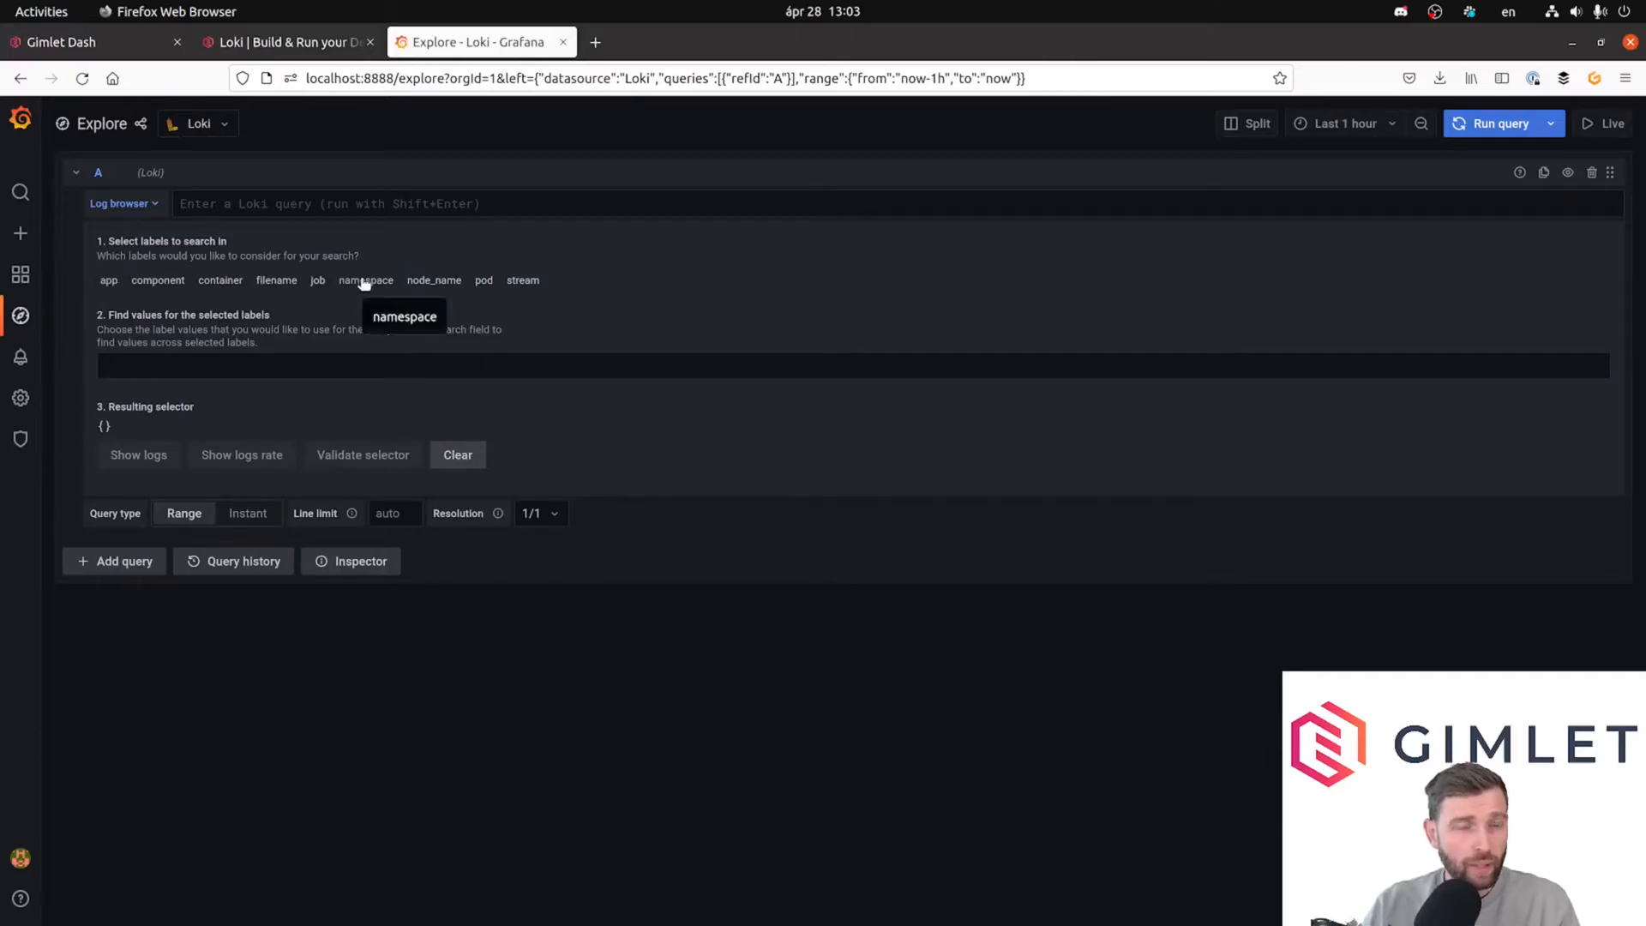
left_click(365, 279)
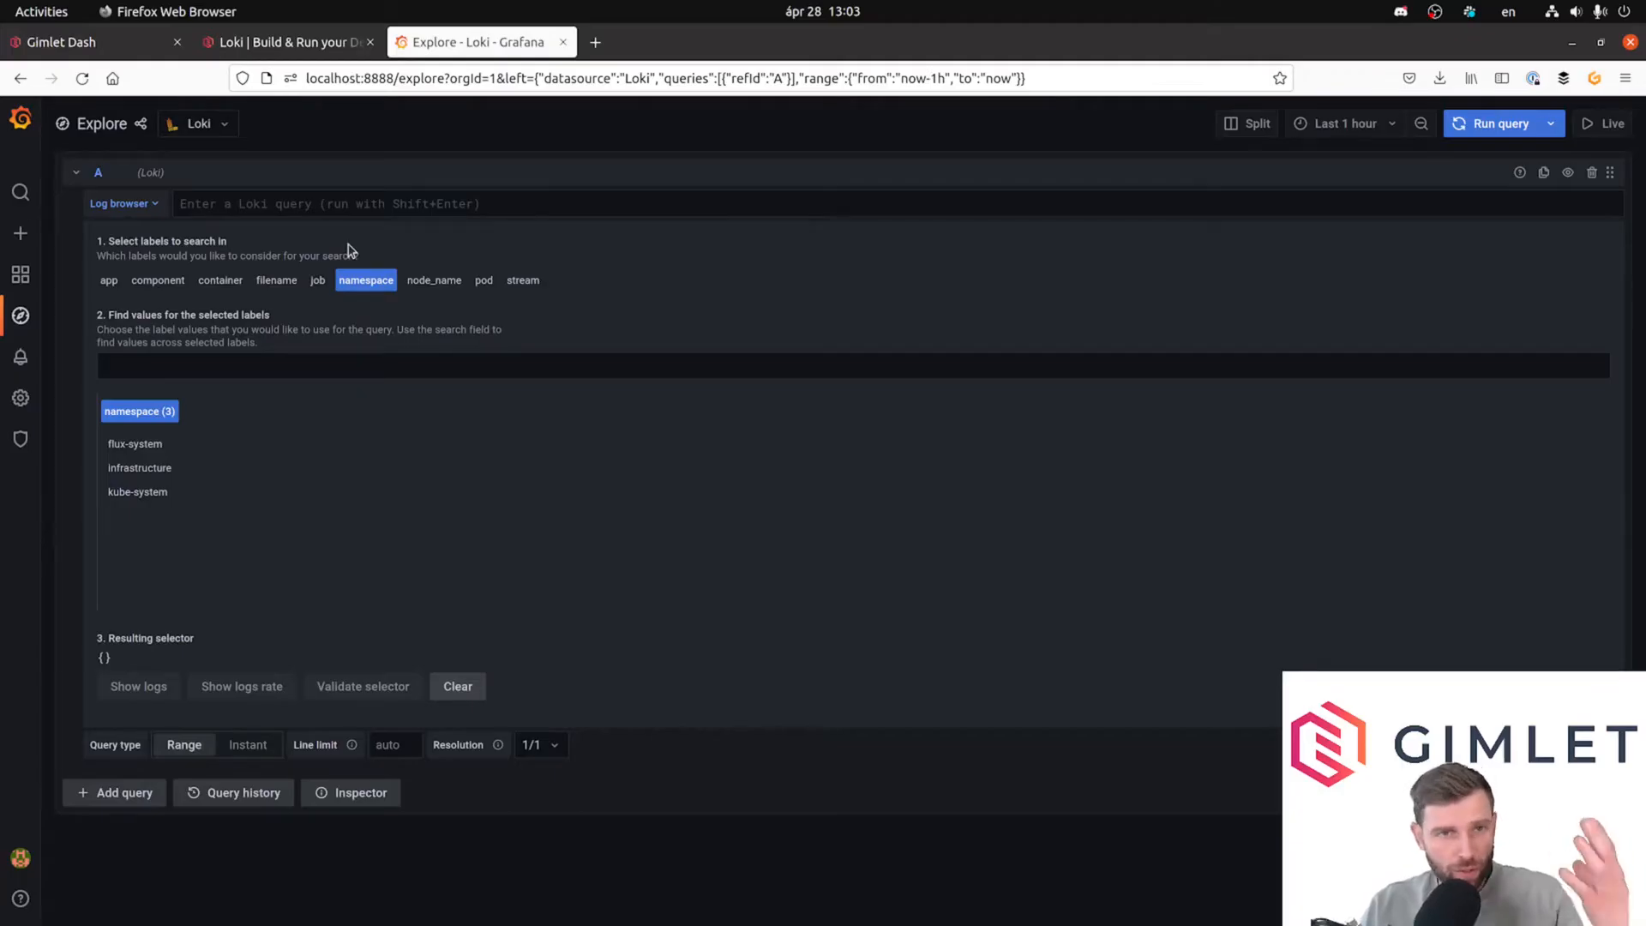
mouse_move(192, 283)
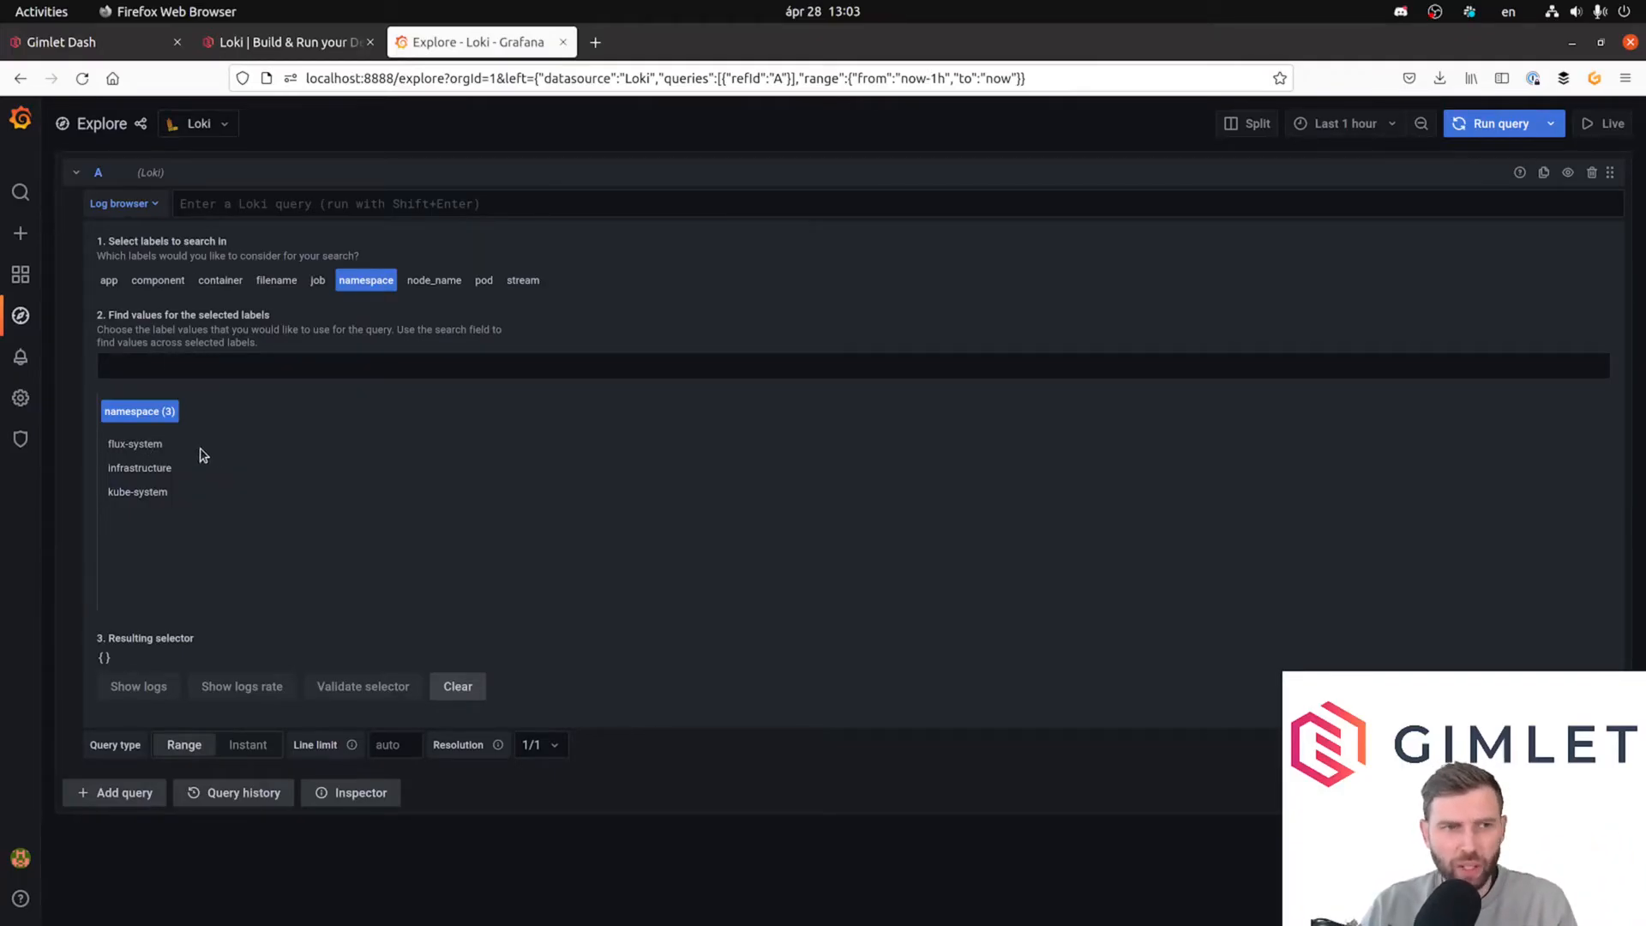
mouse_move(207, 447)
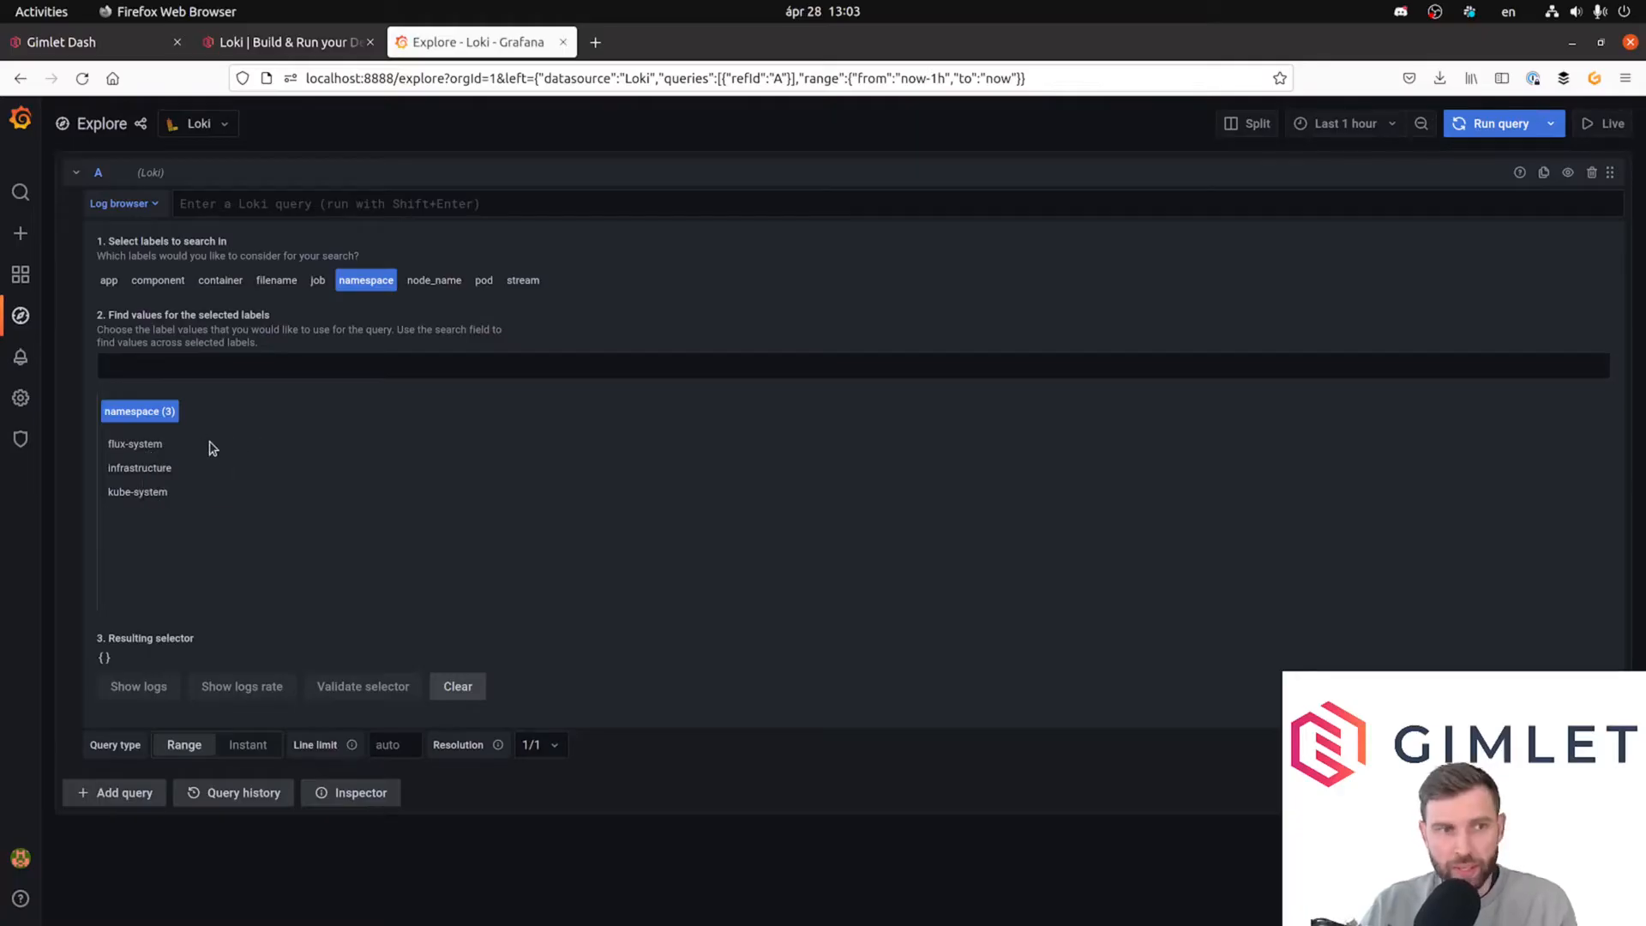
left_click(133, 443)
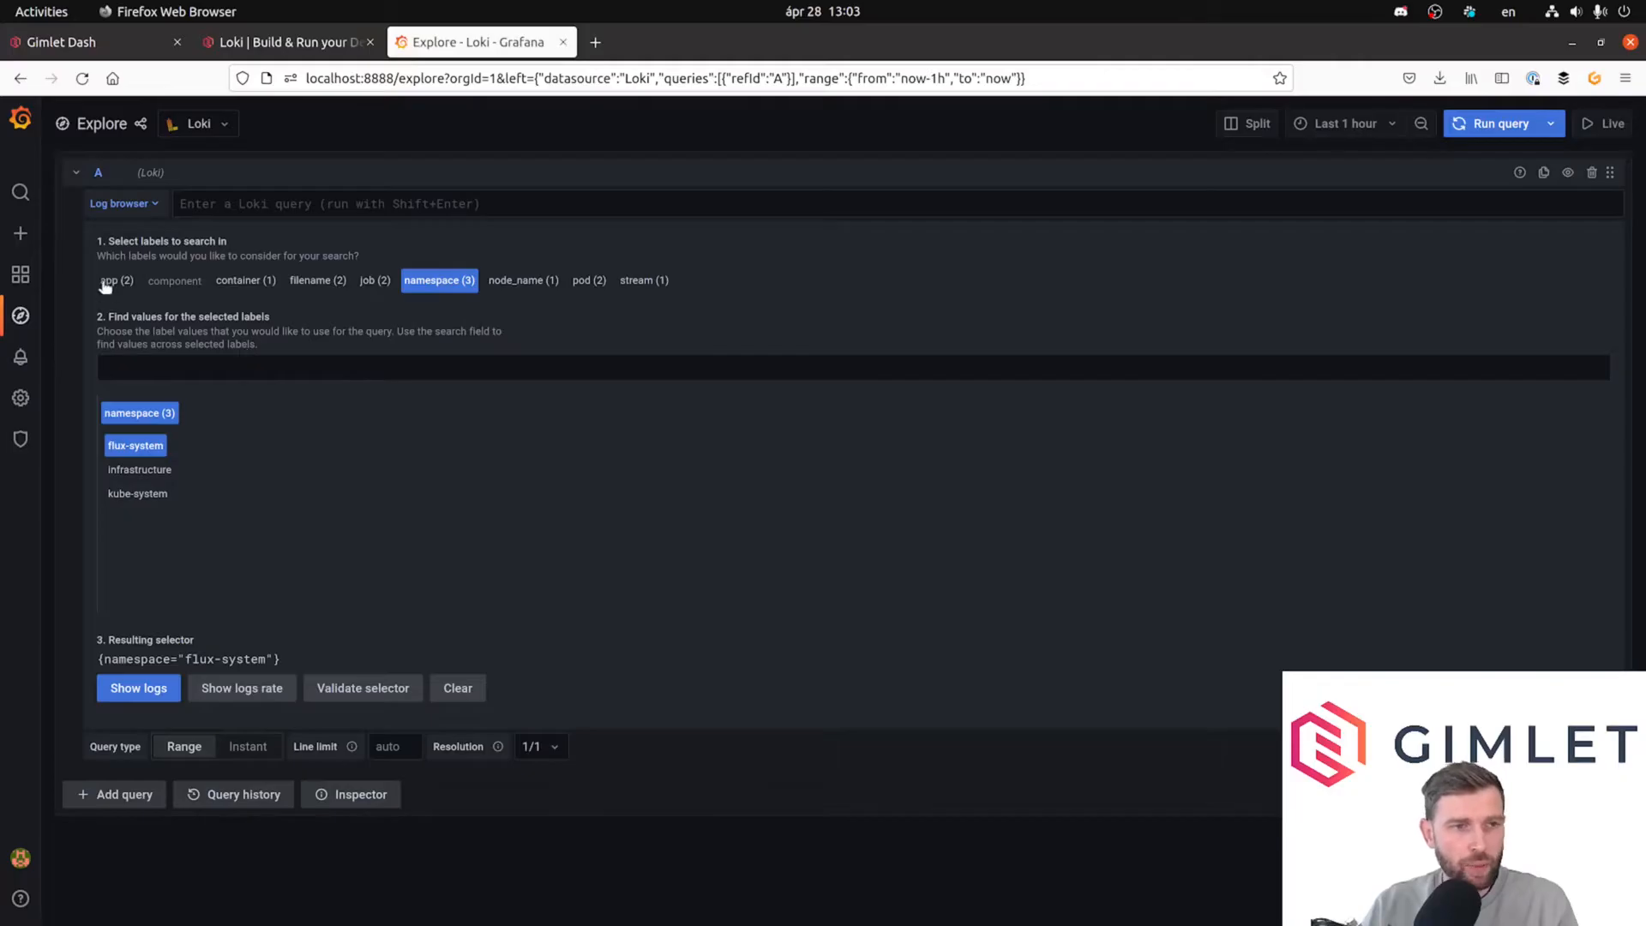
left_click(115, 280)
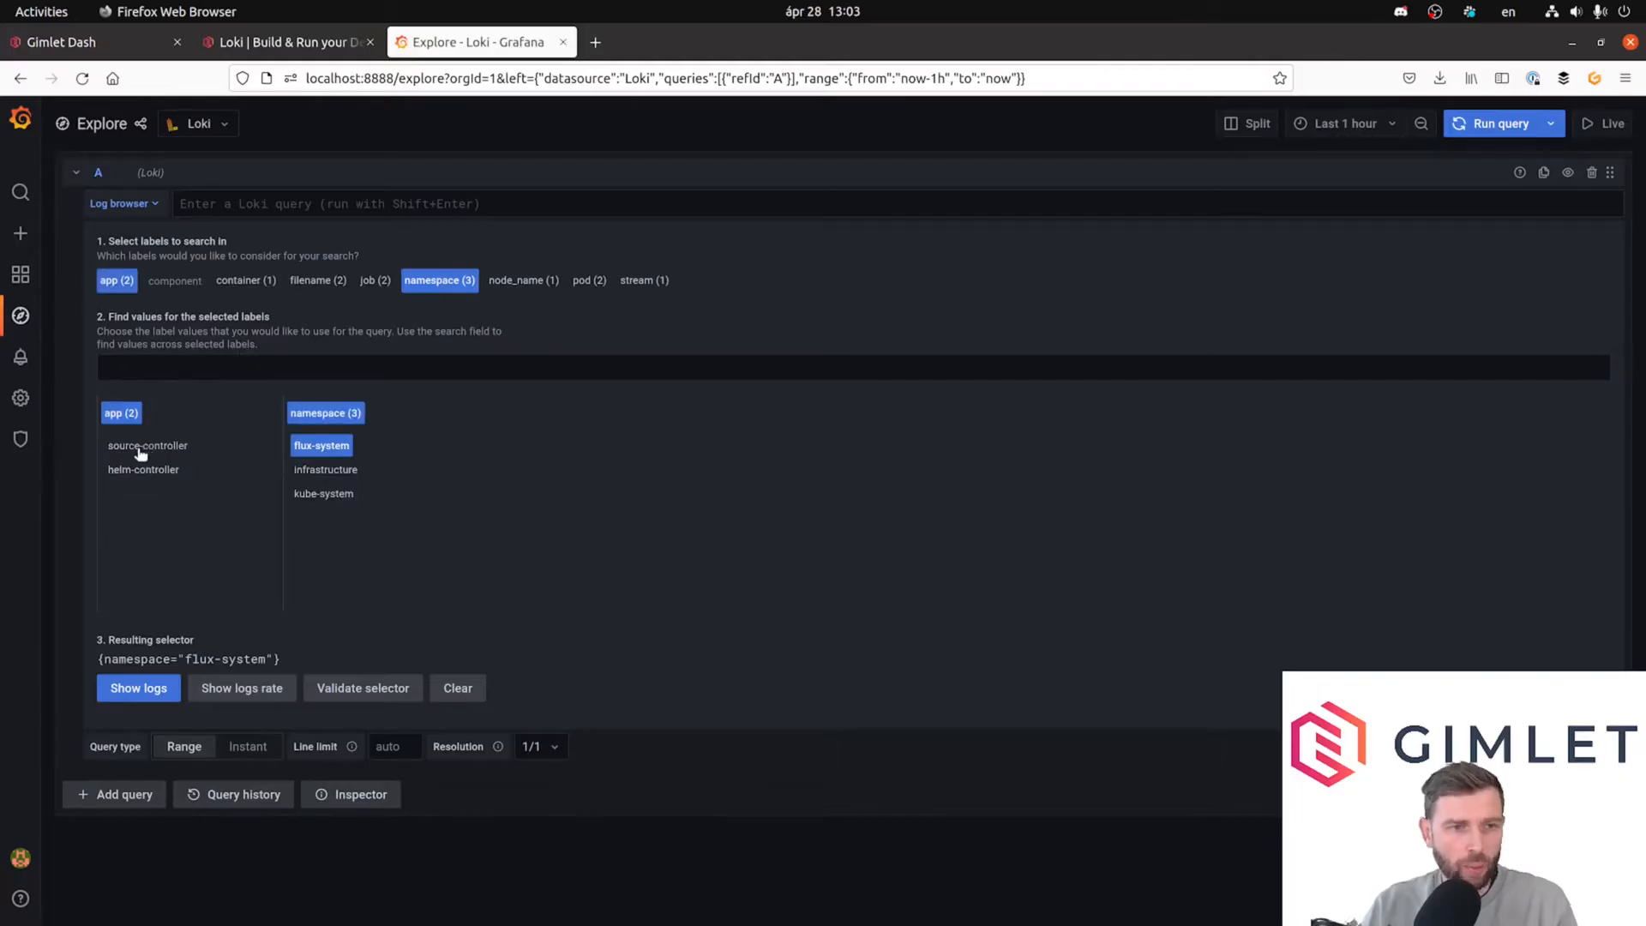
left_click(148, 446)
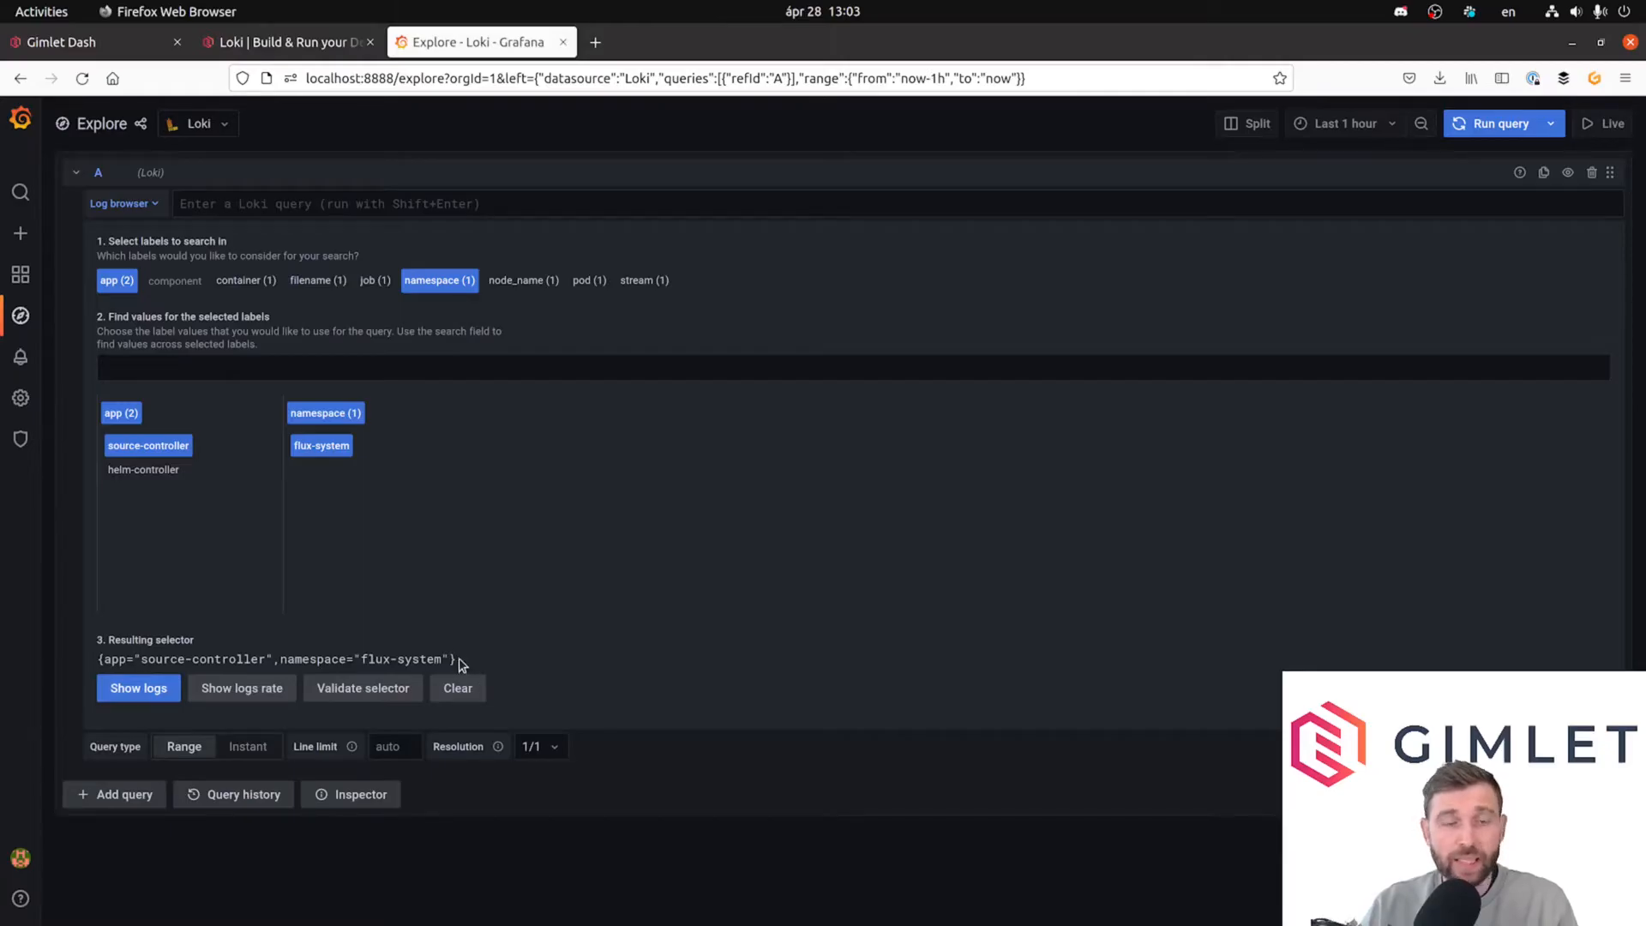
mouse_move(372, 679)
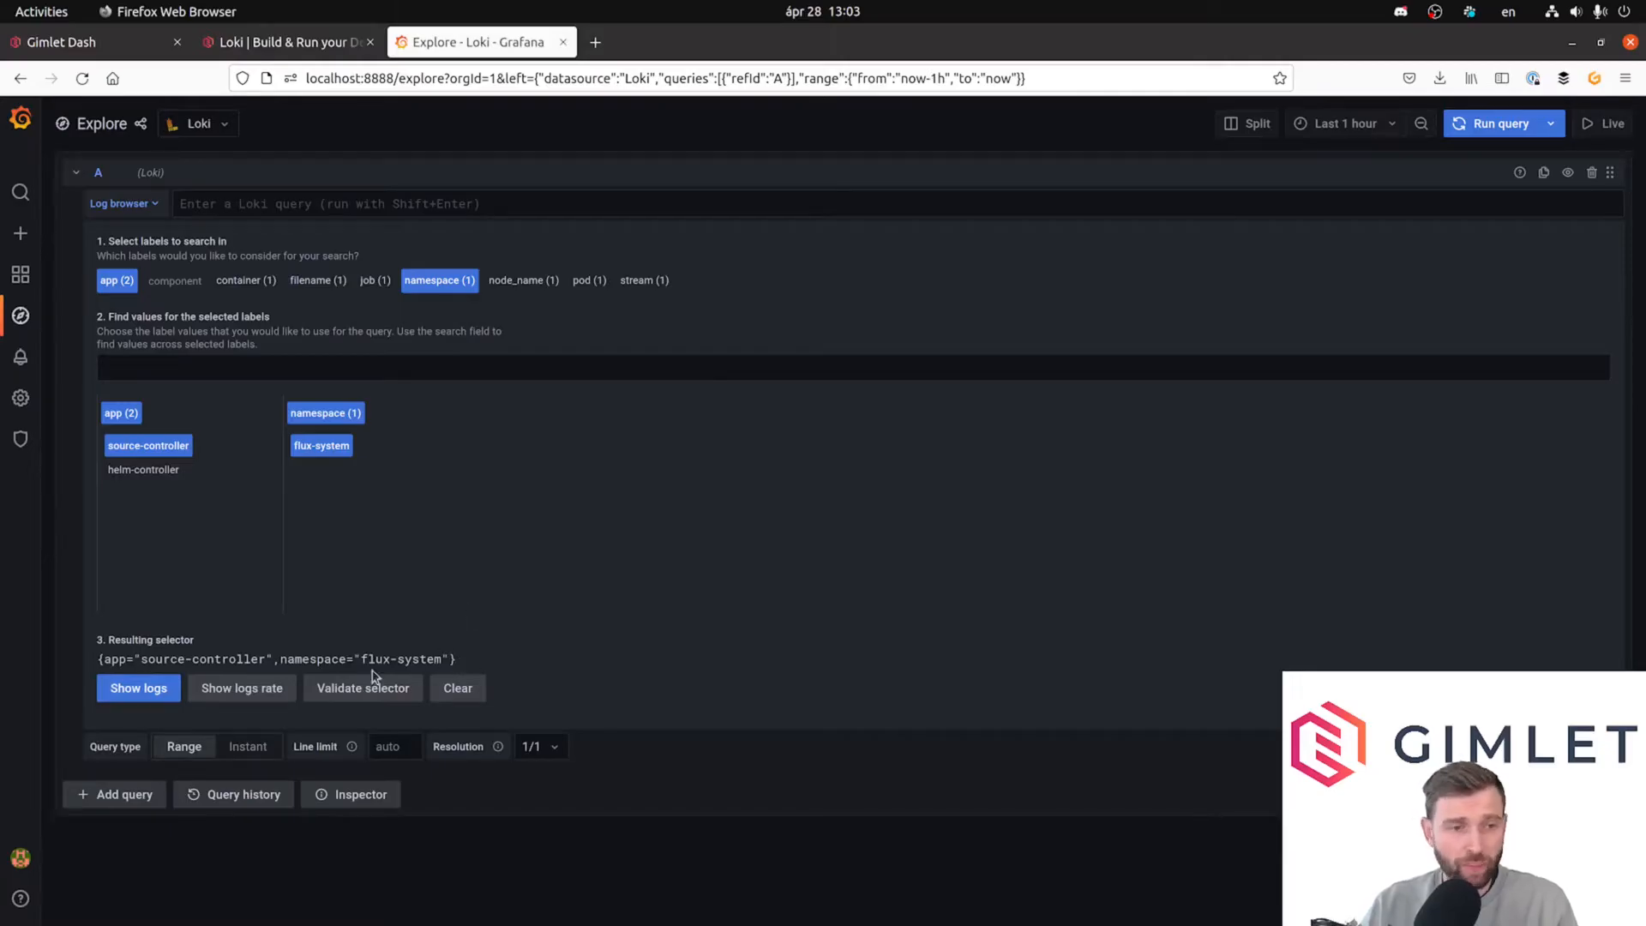
left_click(137, 687)
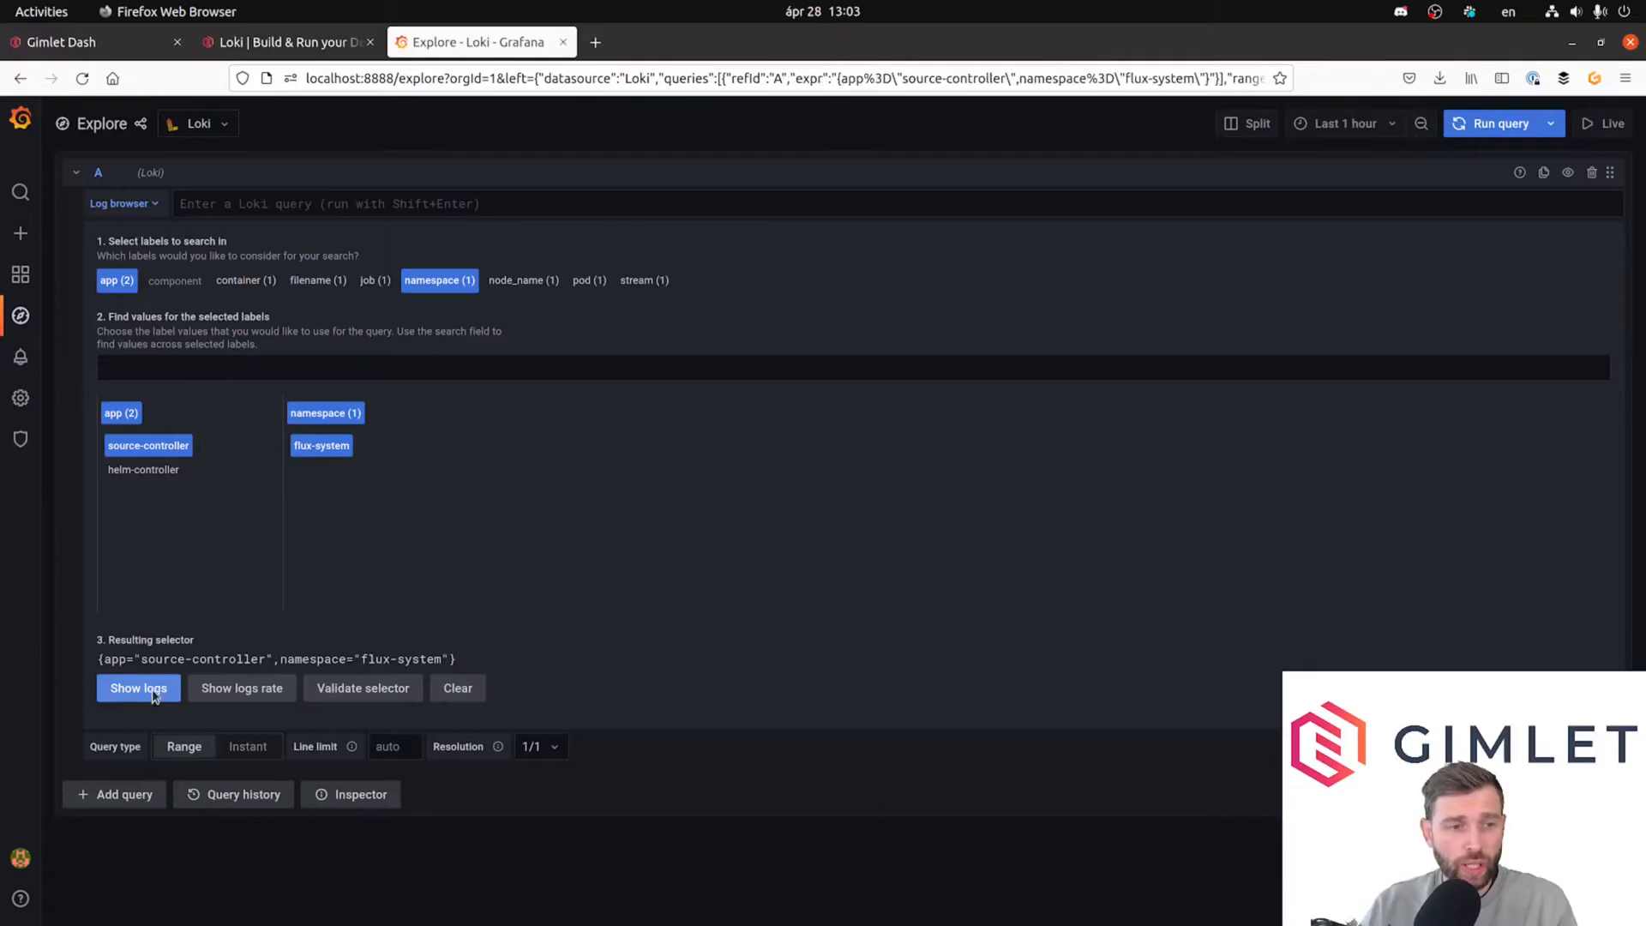
Run the selector to show the source-controller logs with their volume chart.
left_click(137, 687)
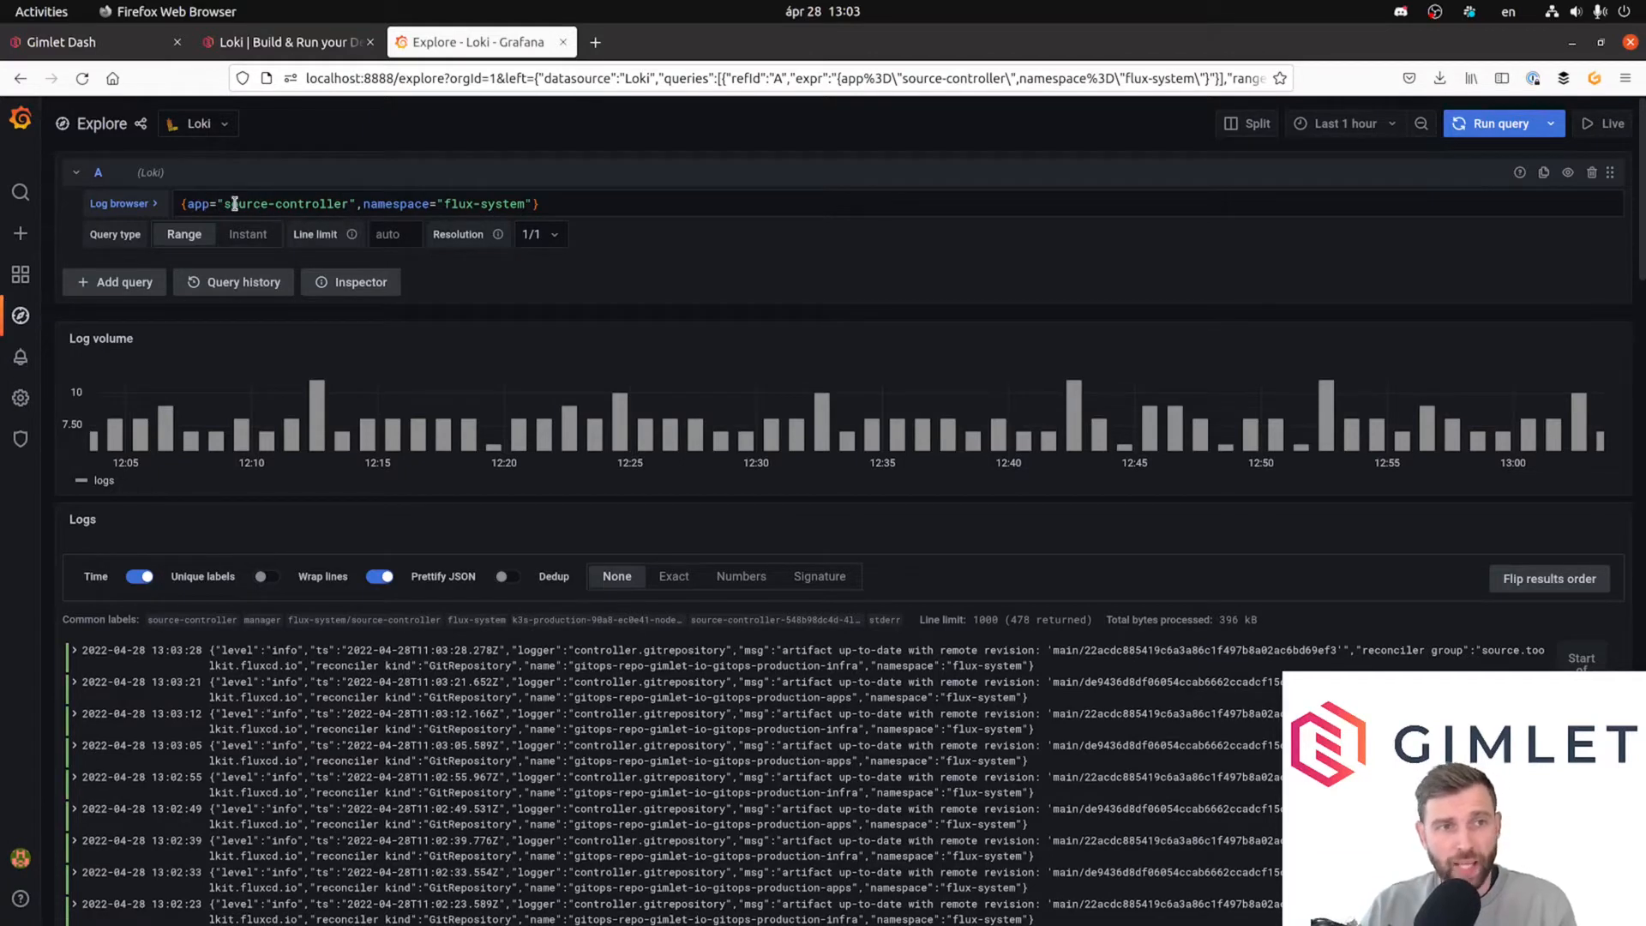
mouse_move(821, 395)
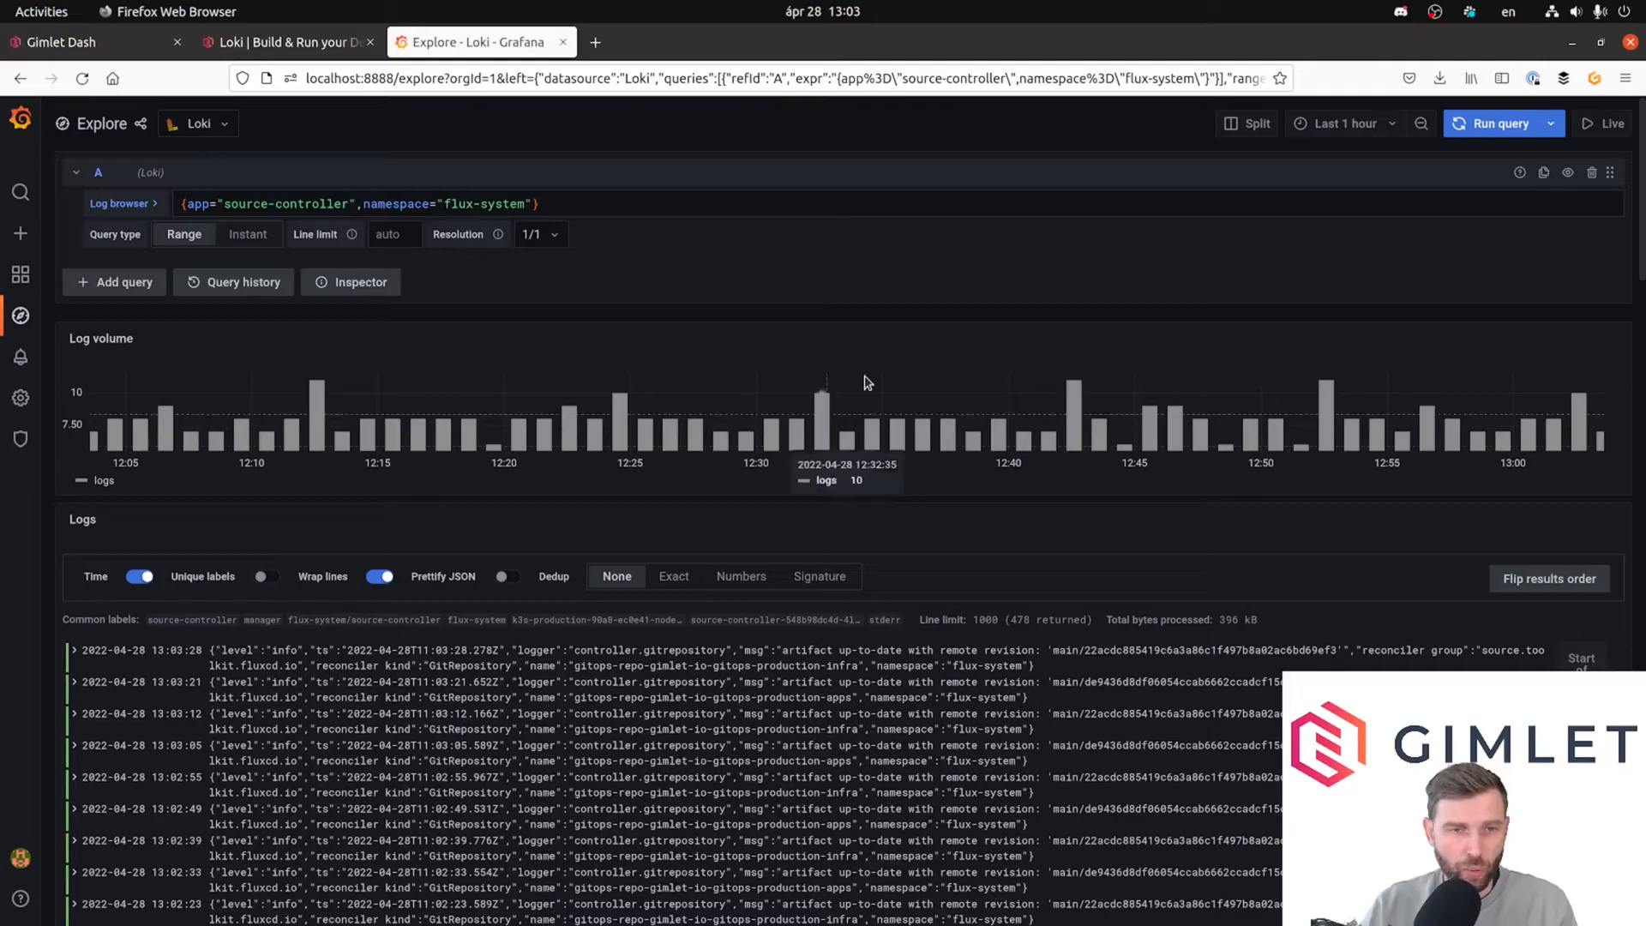
mouse_move(854, 298)
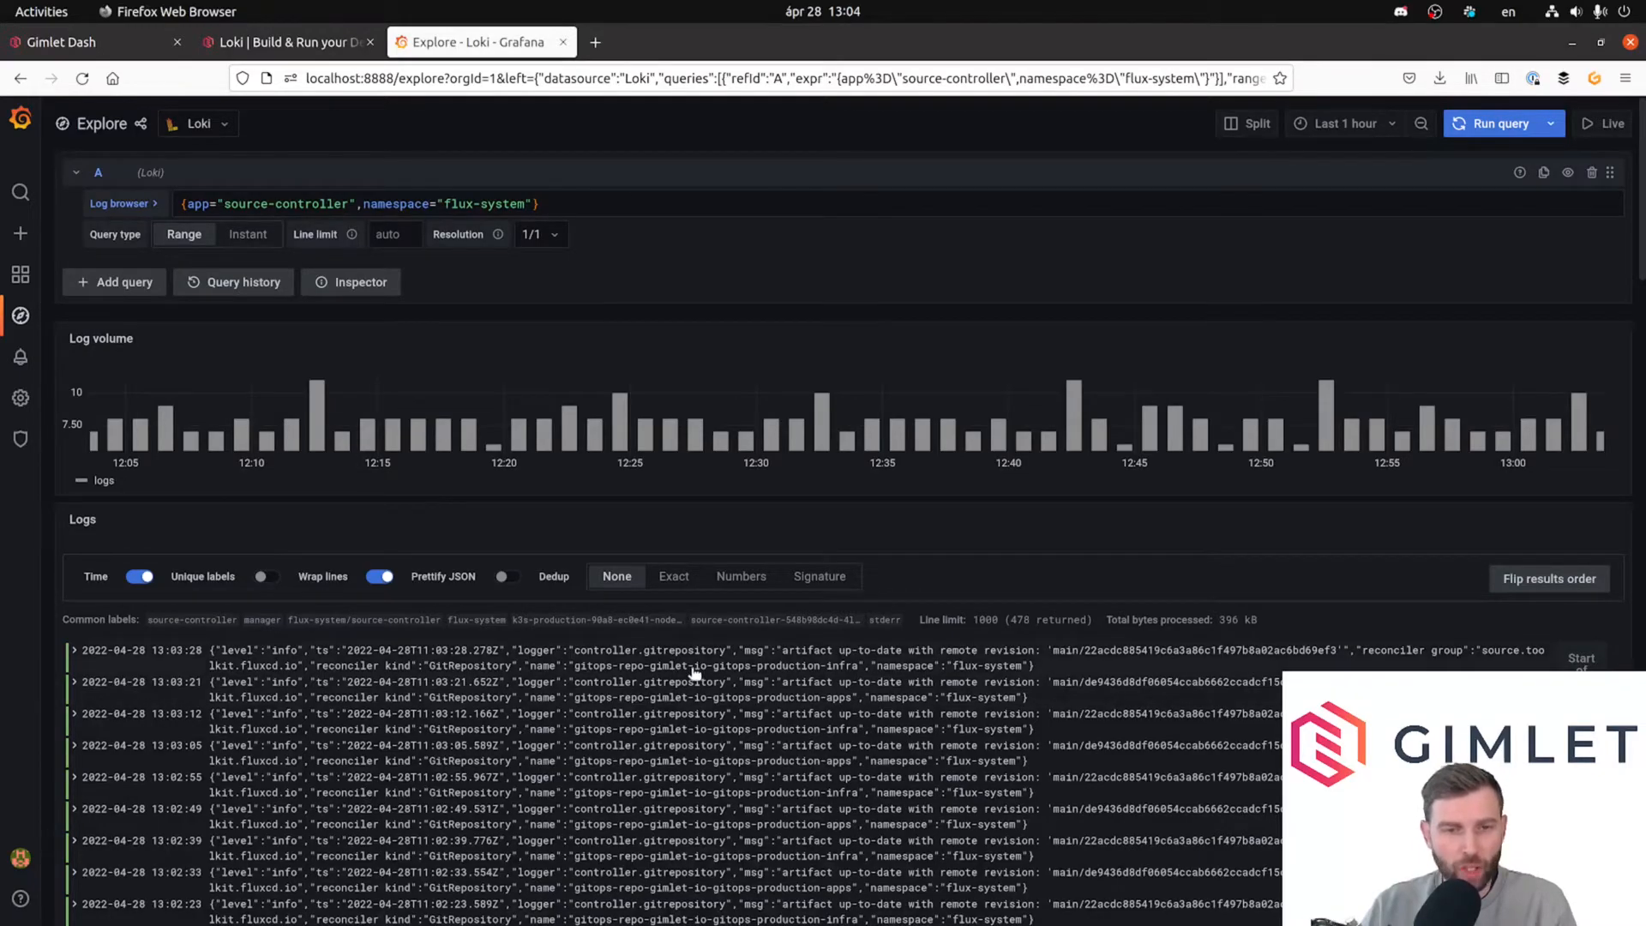
left_click(72, 651)
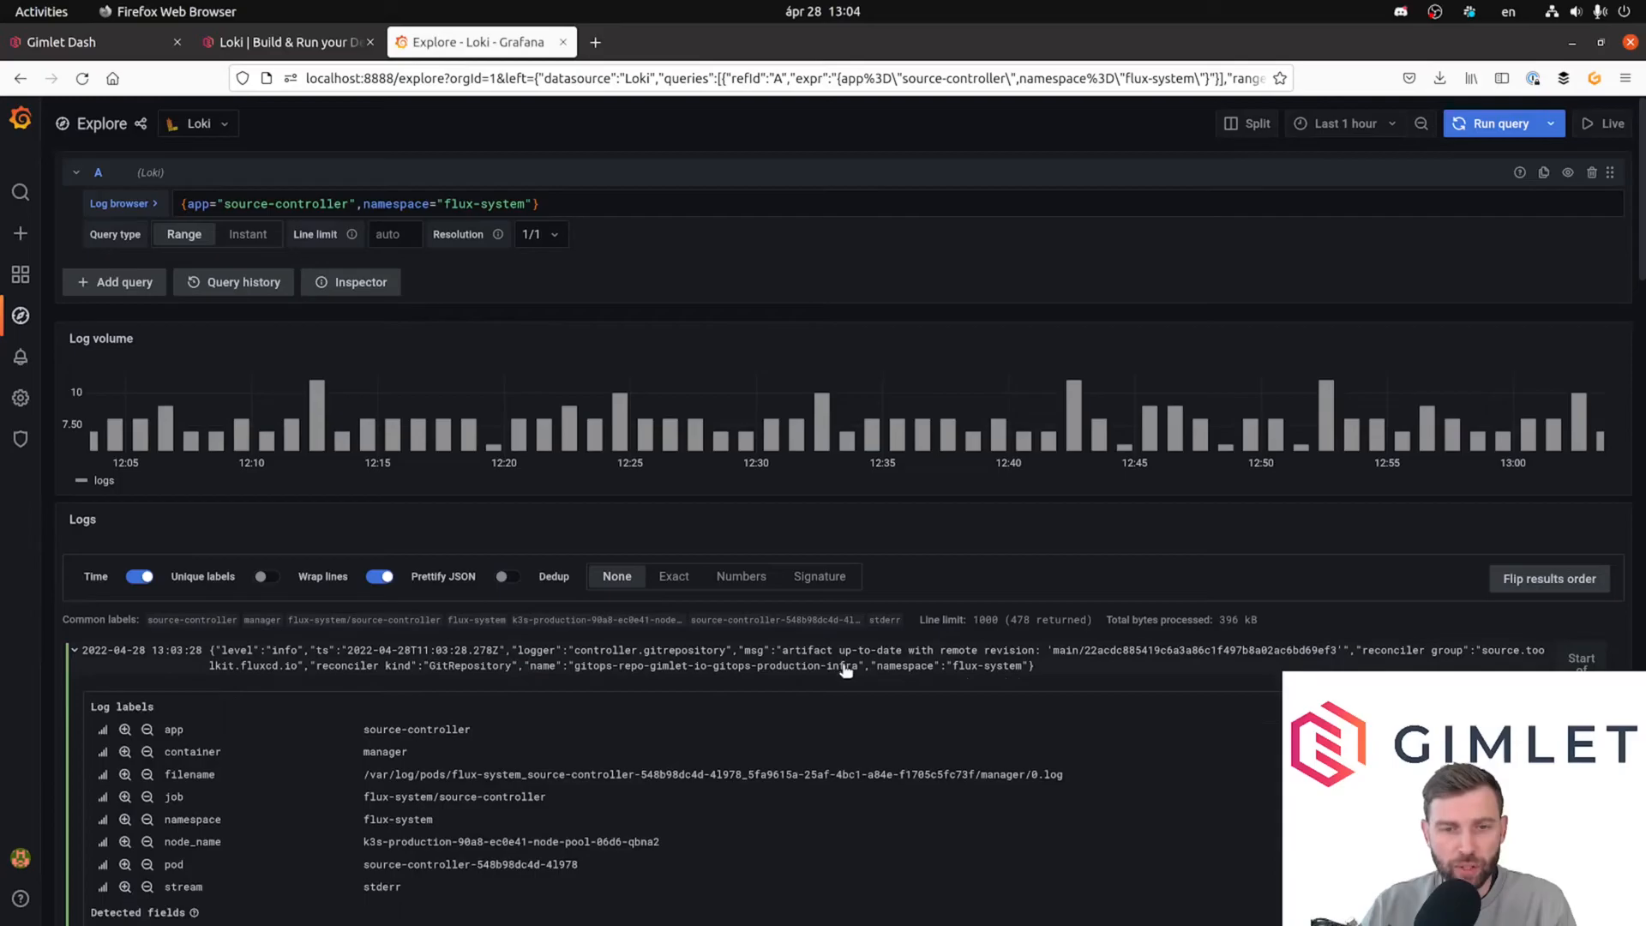
mouse_move(845, 670)
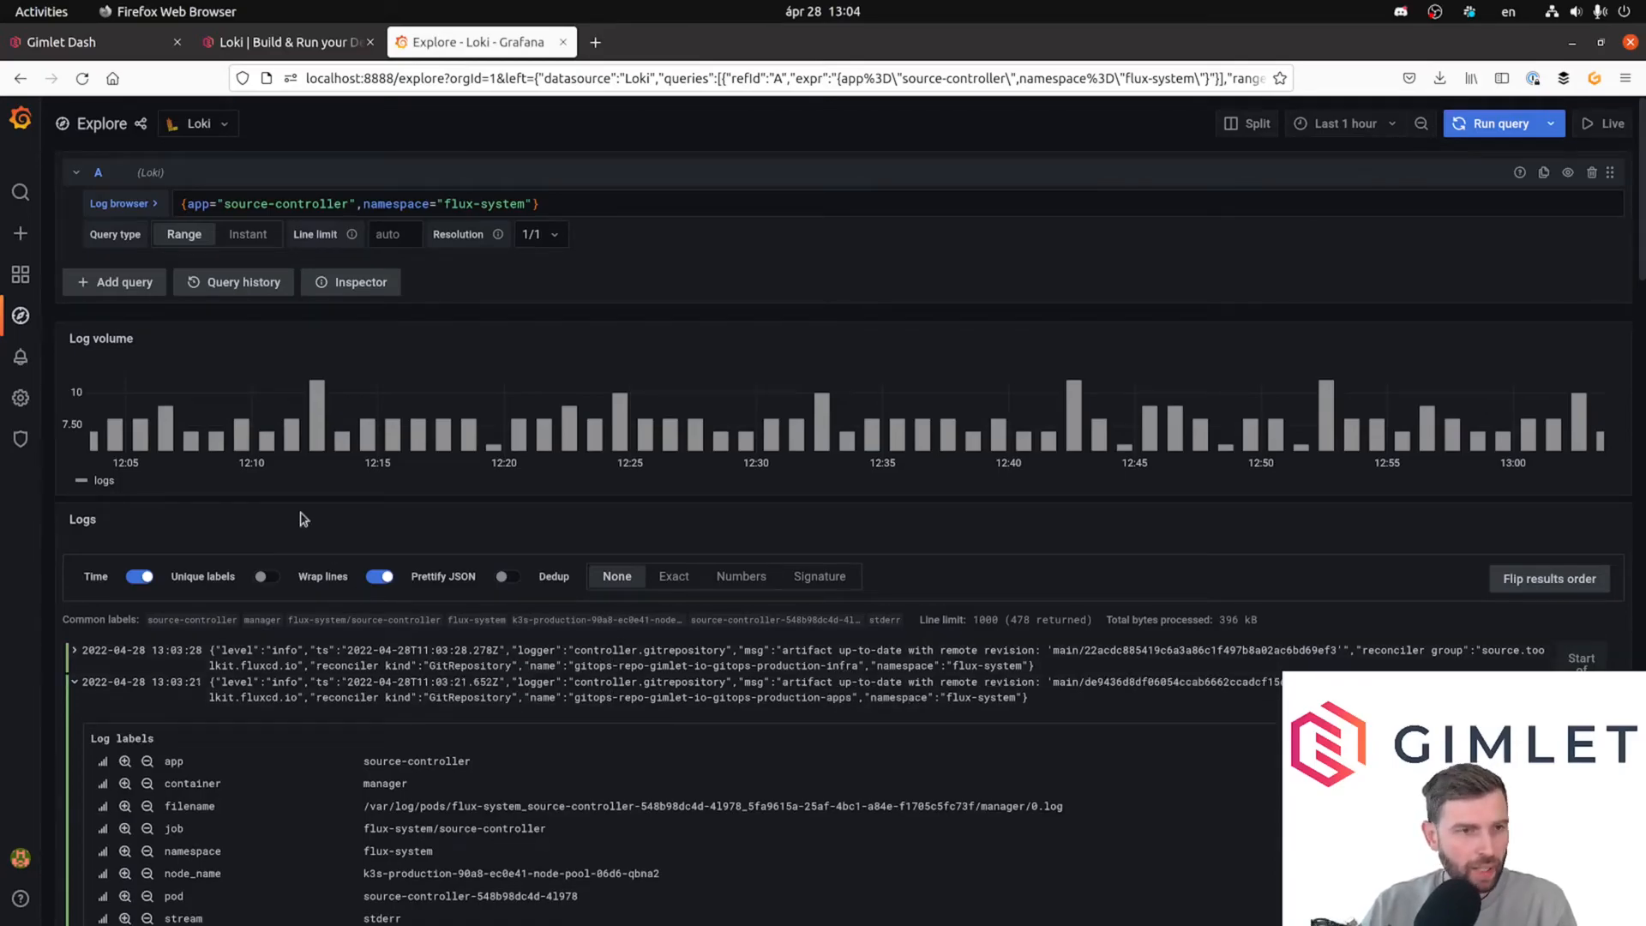
mouse_move(417, 429)
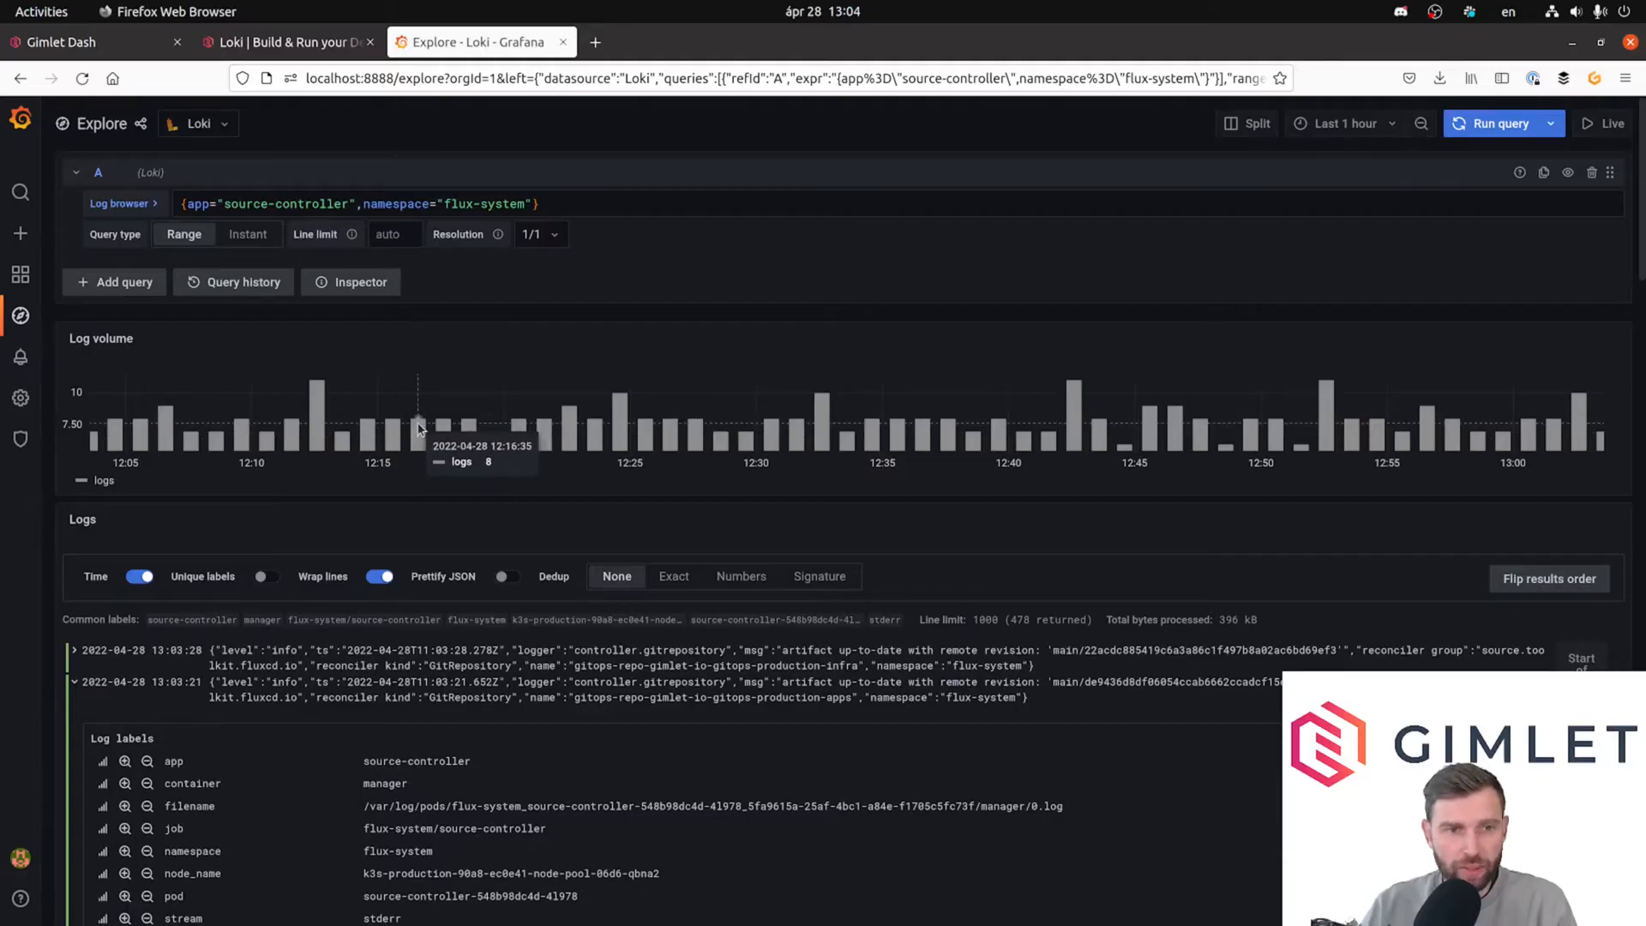
mouse_move(449, 424)
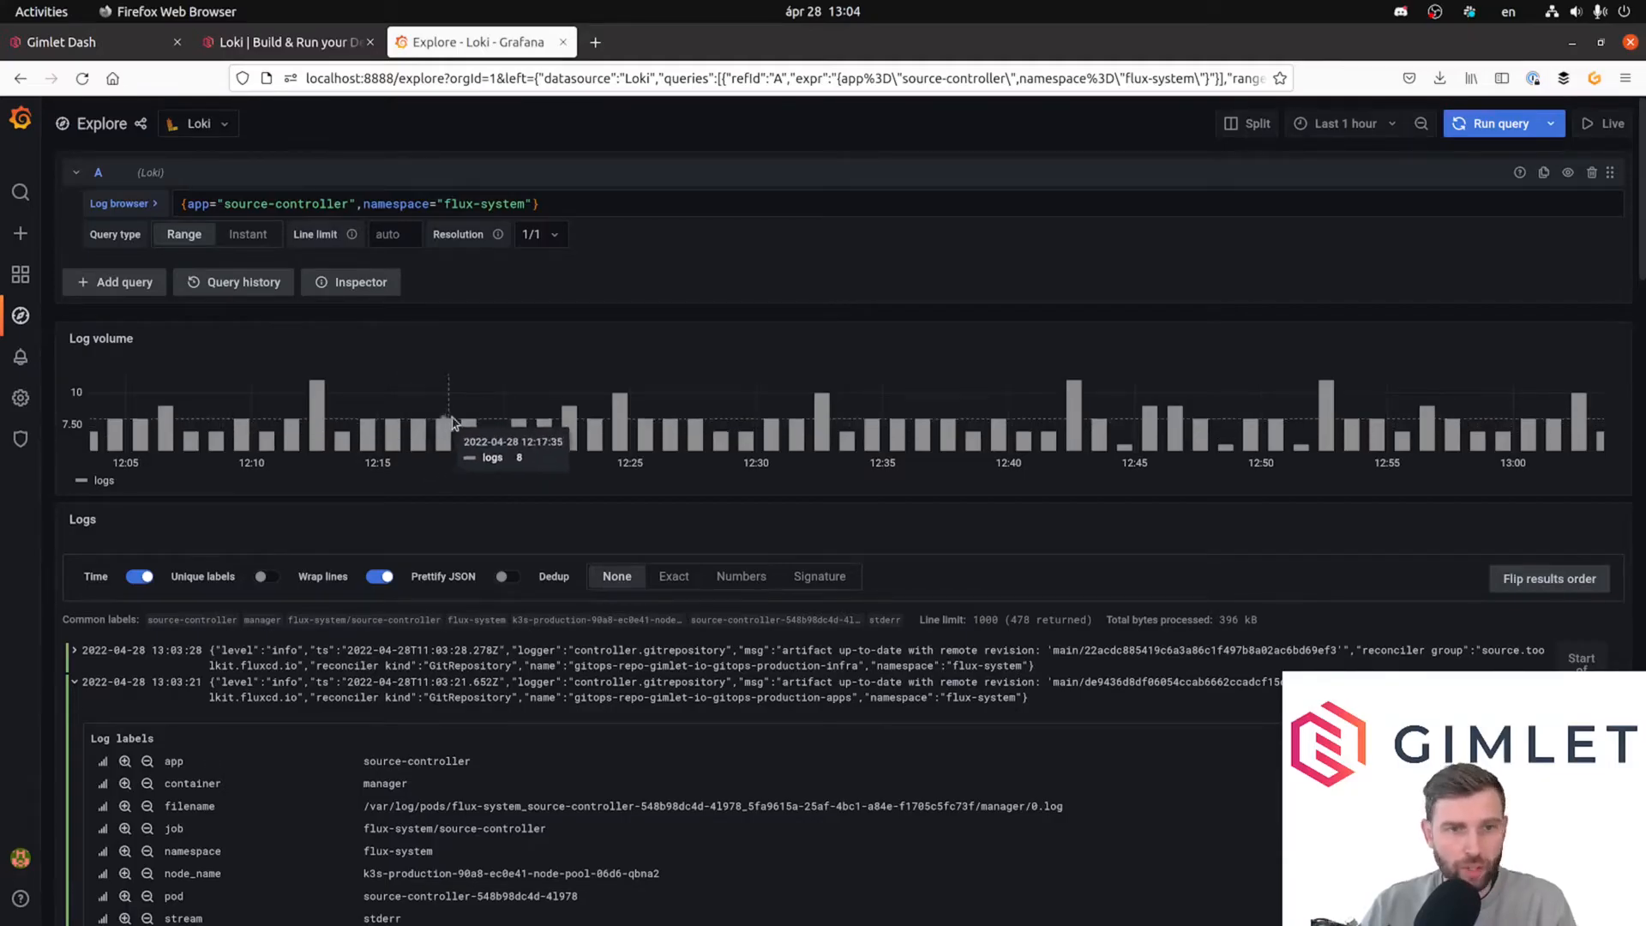
mouse_move(732, 420)
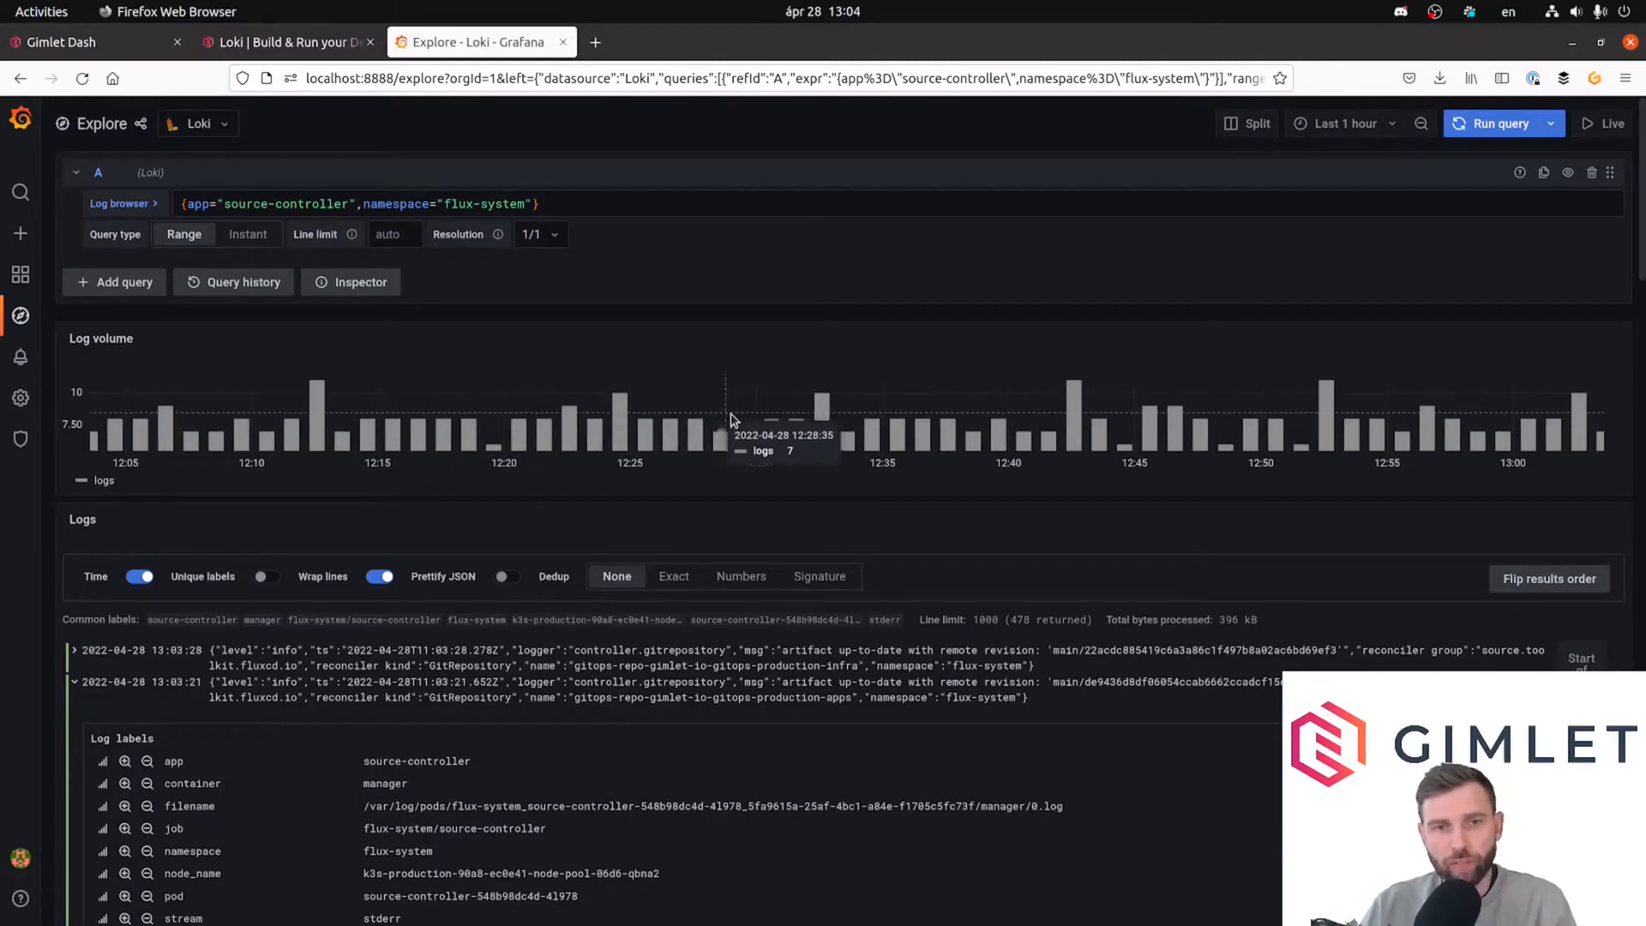
mouse_move(934, 425)
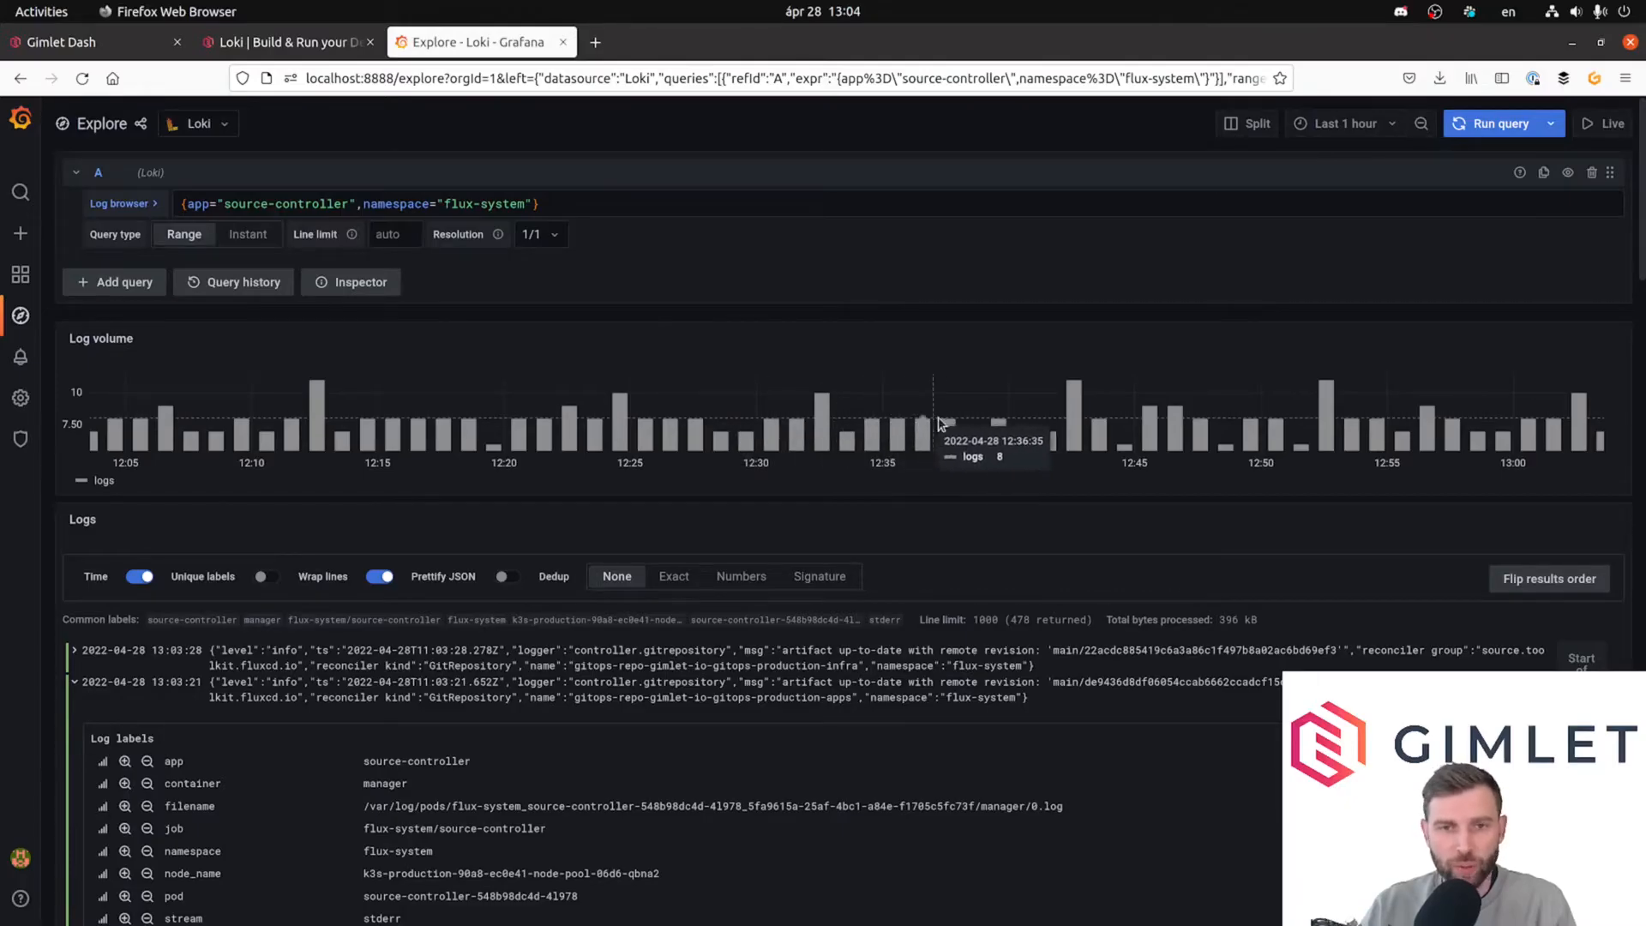
mouse_move(514, 338)
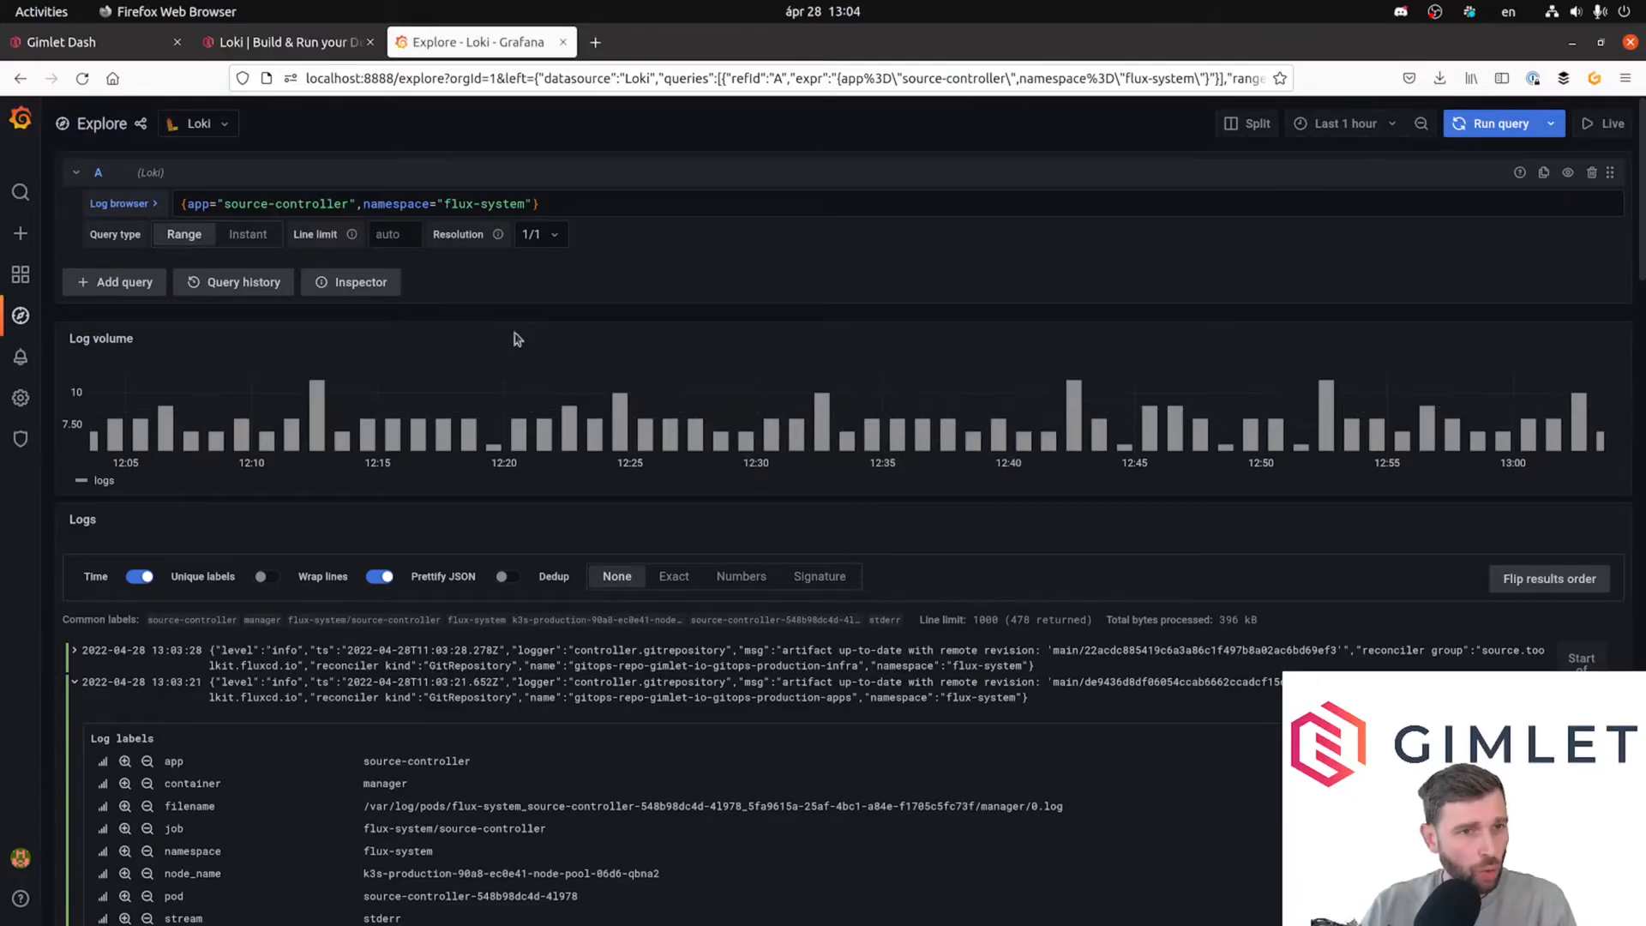
left_click(578, 204)
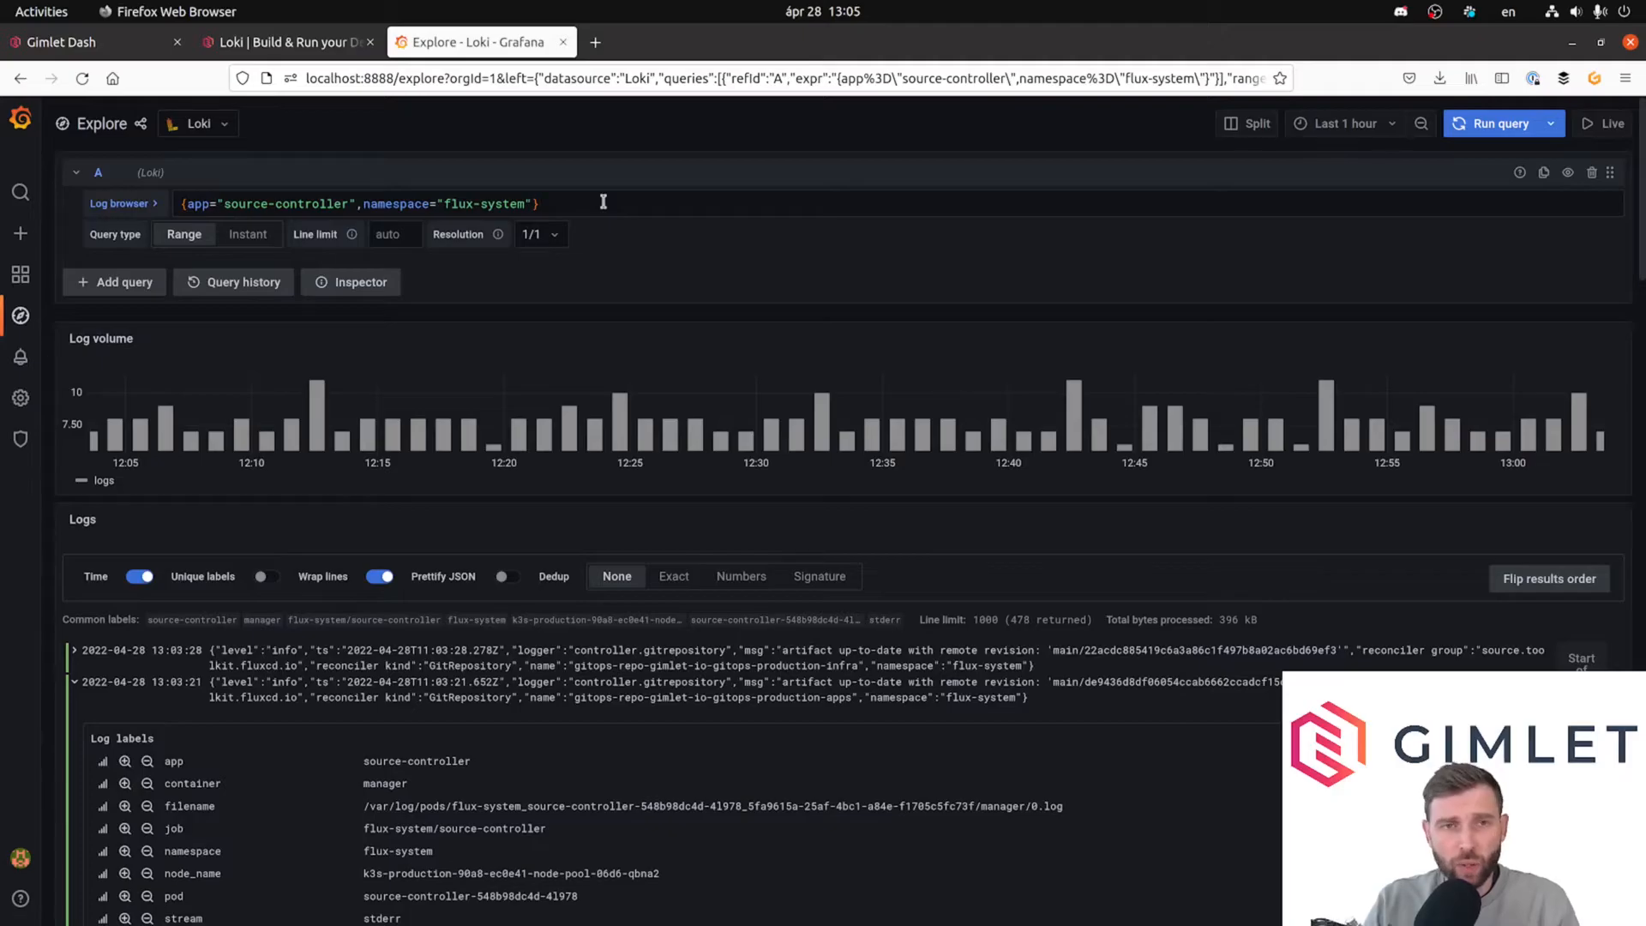
Append the line filter |~ ".*gitops-production-infra.*" to the Loki query and run it.
left_click(545, 202)
type(" |")
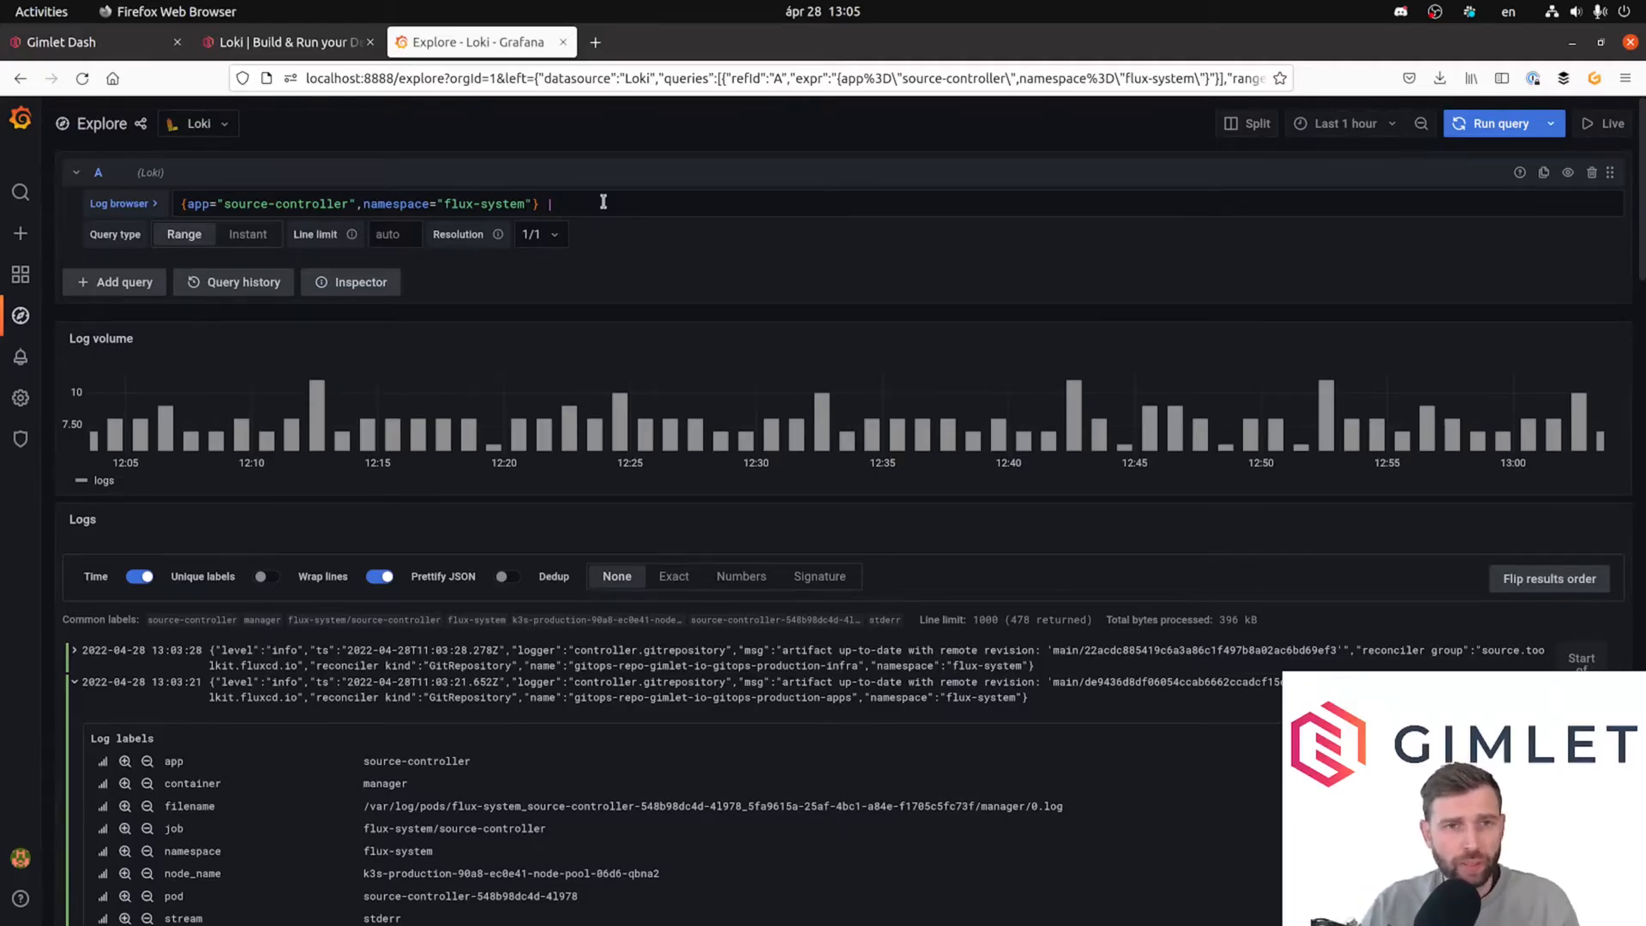
type("~ \".* .*")
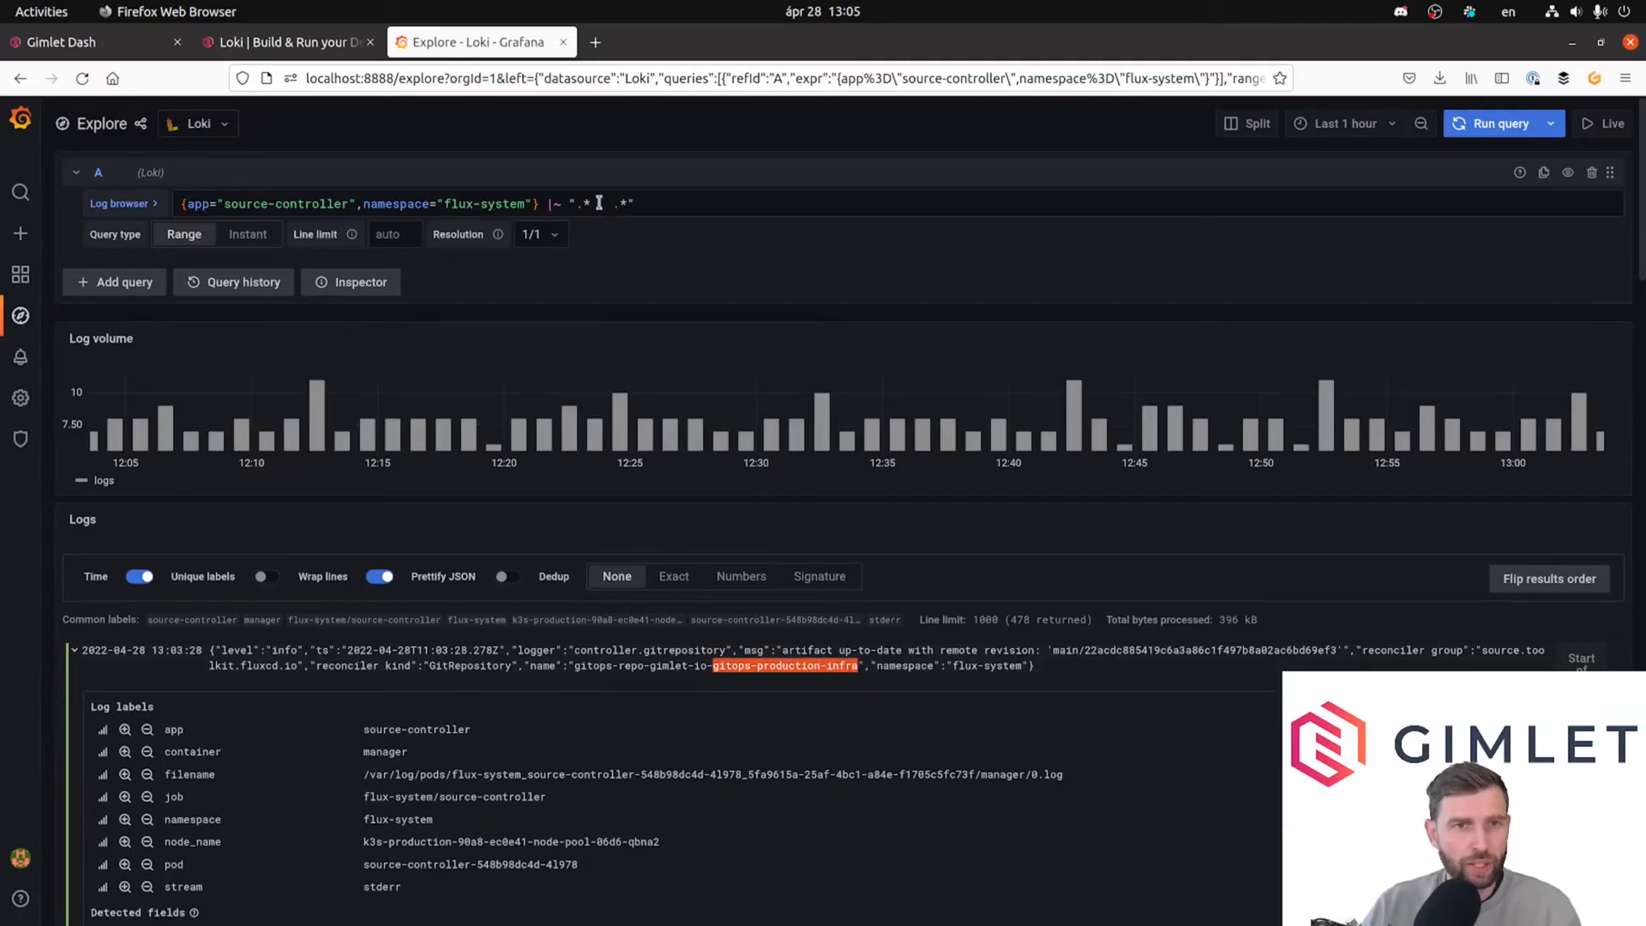
type("gitops-production-infra")
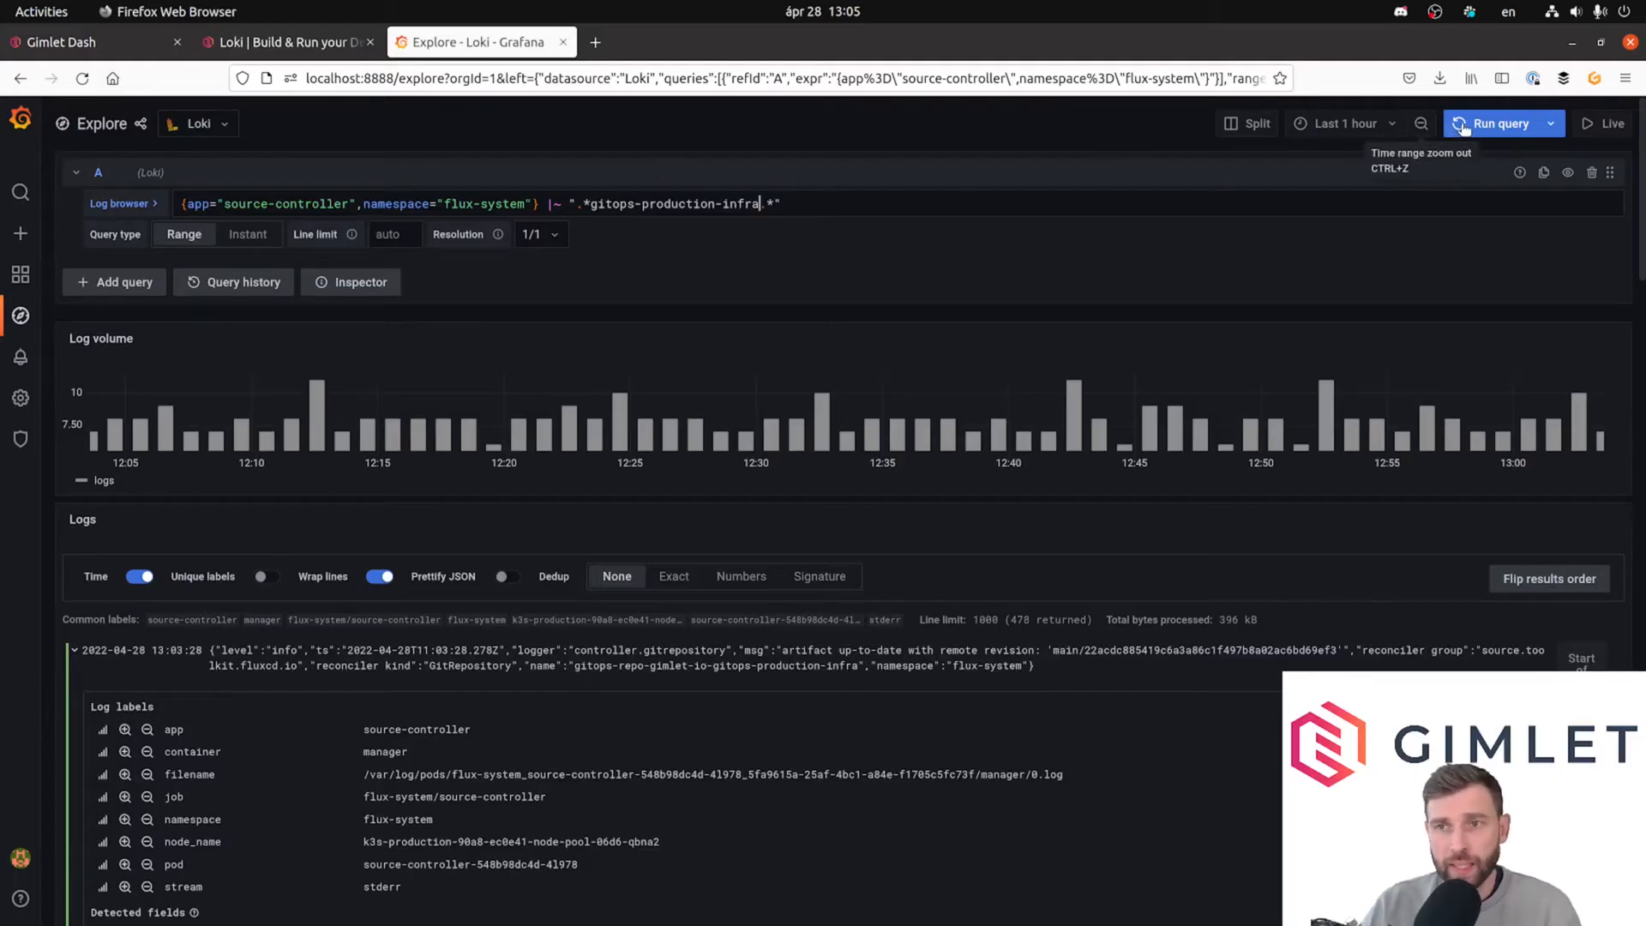
left_click(1500, 123)
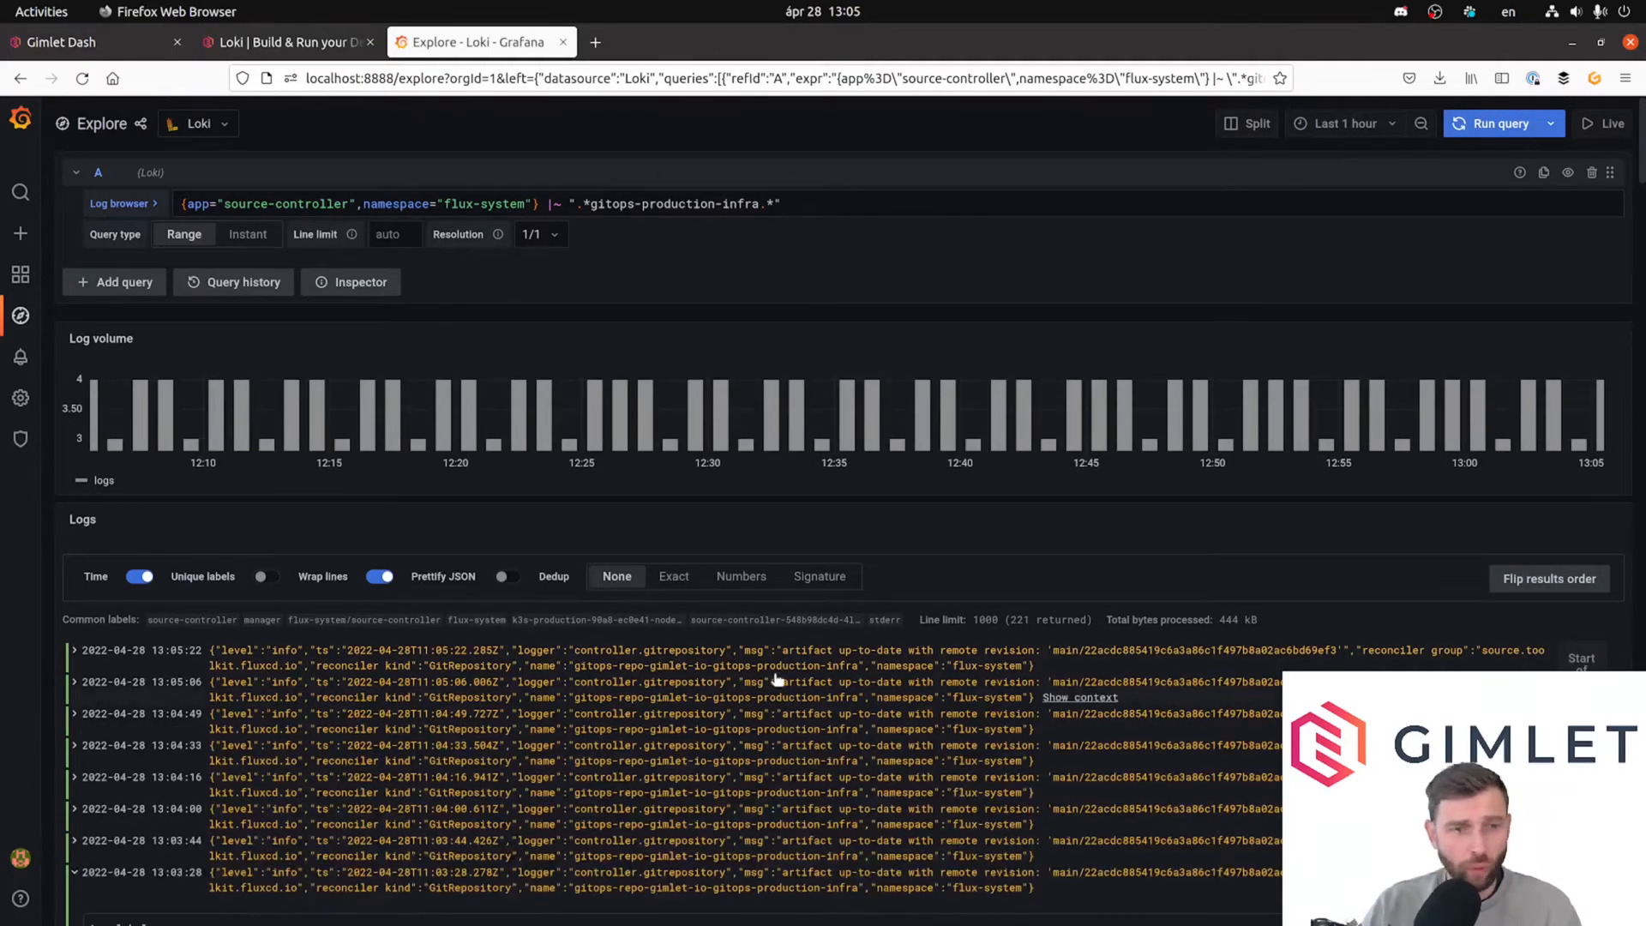
scroll("down", 3)
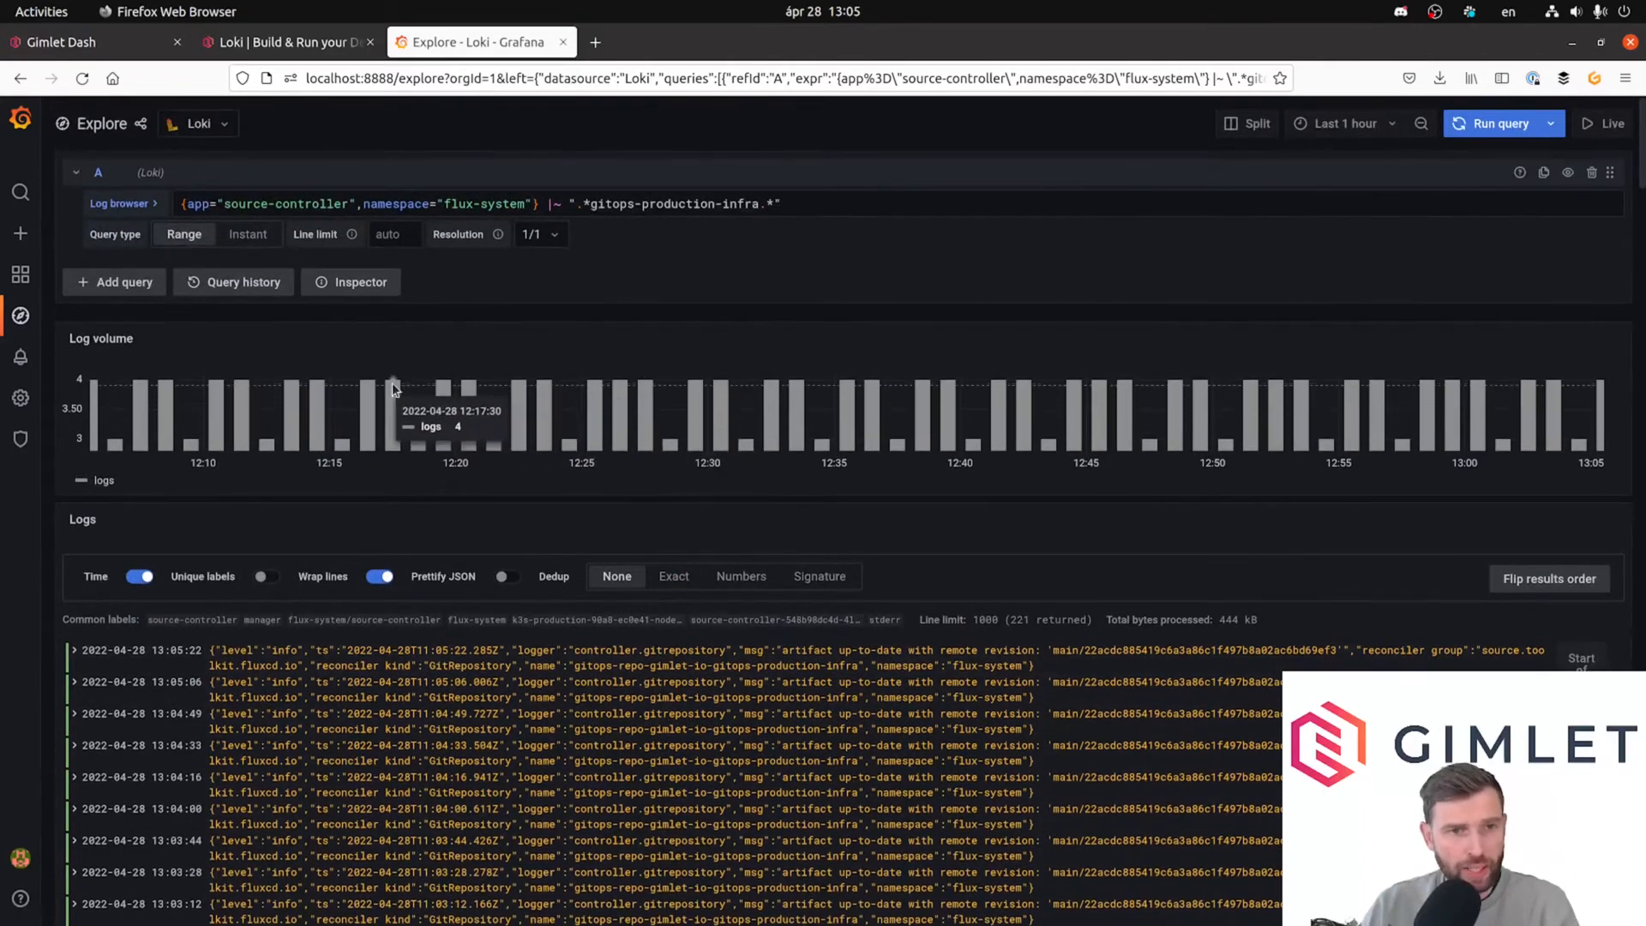
mouse_move(499, 375)
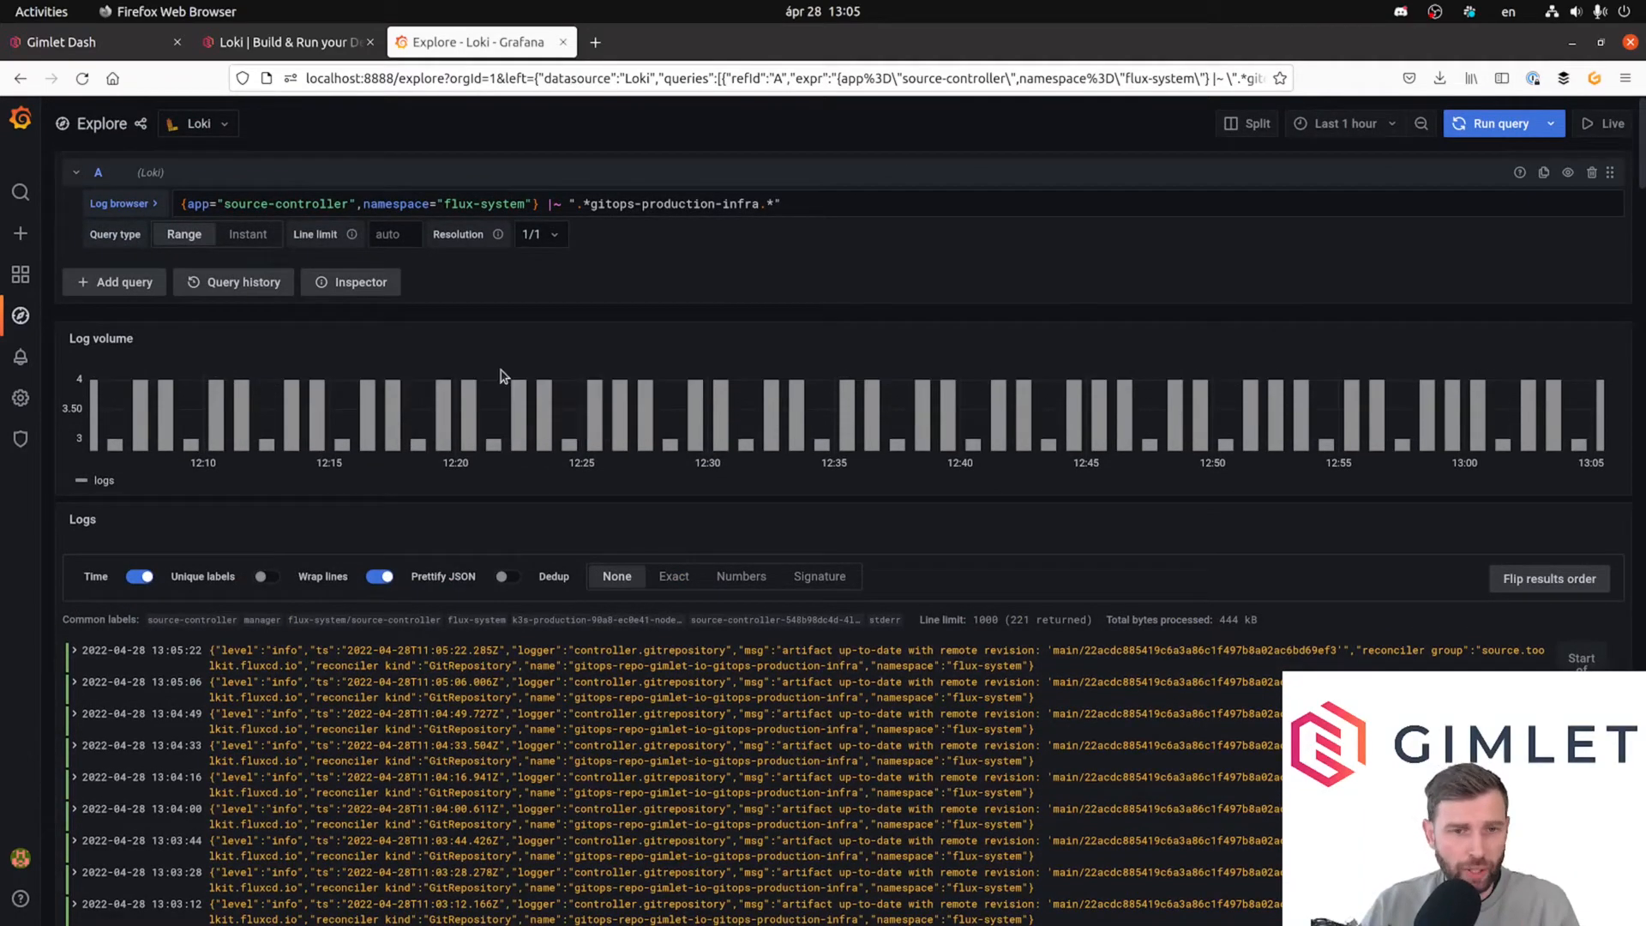
mouse_move(554, 386)
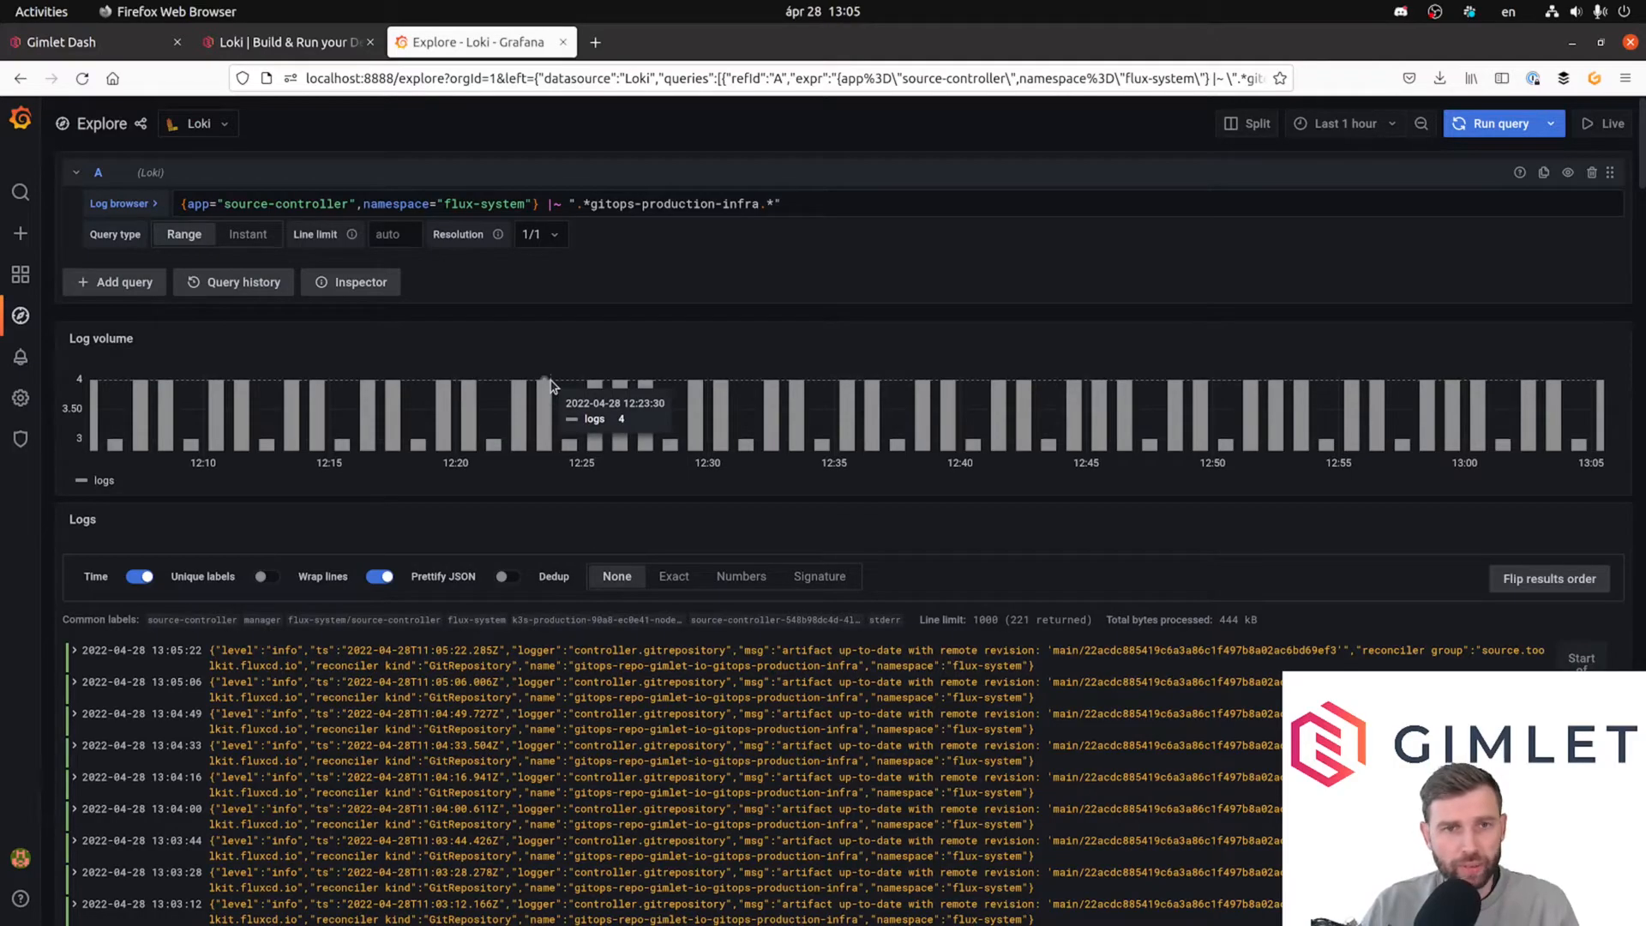
mouse_move(840, 149)
type(" |")
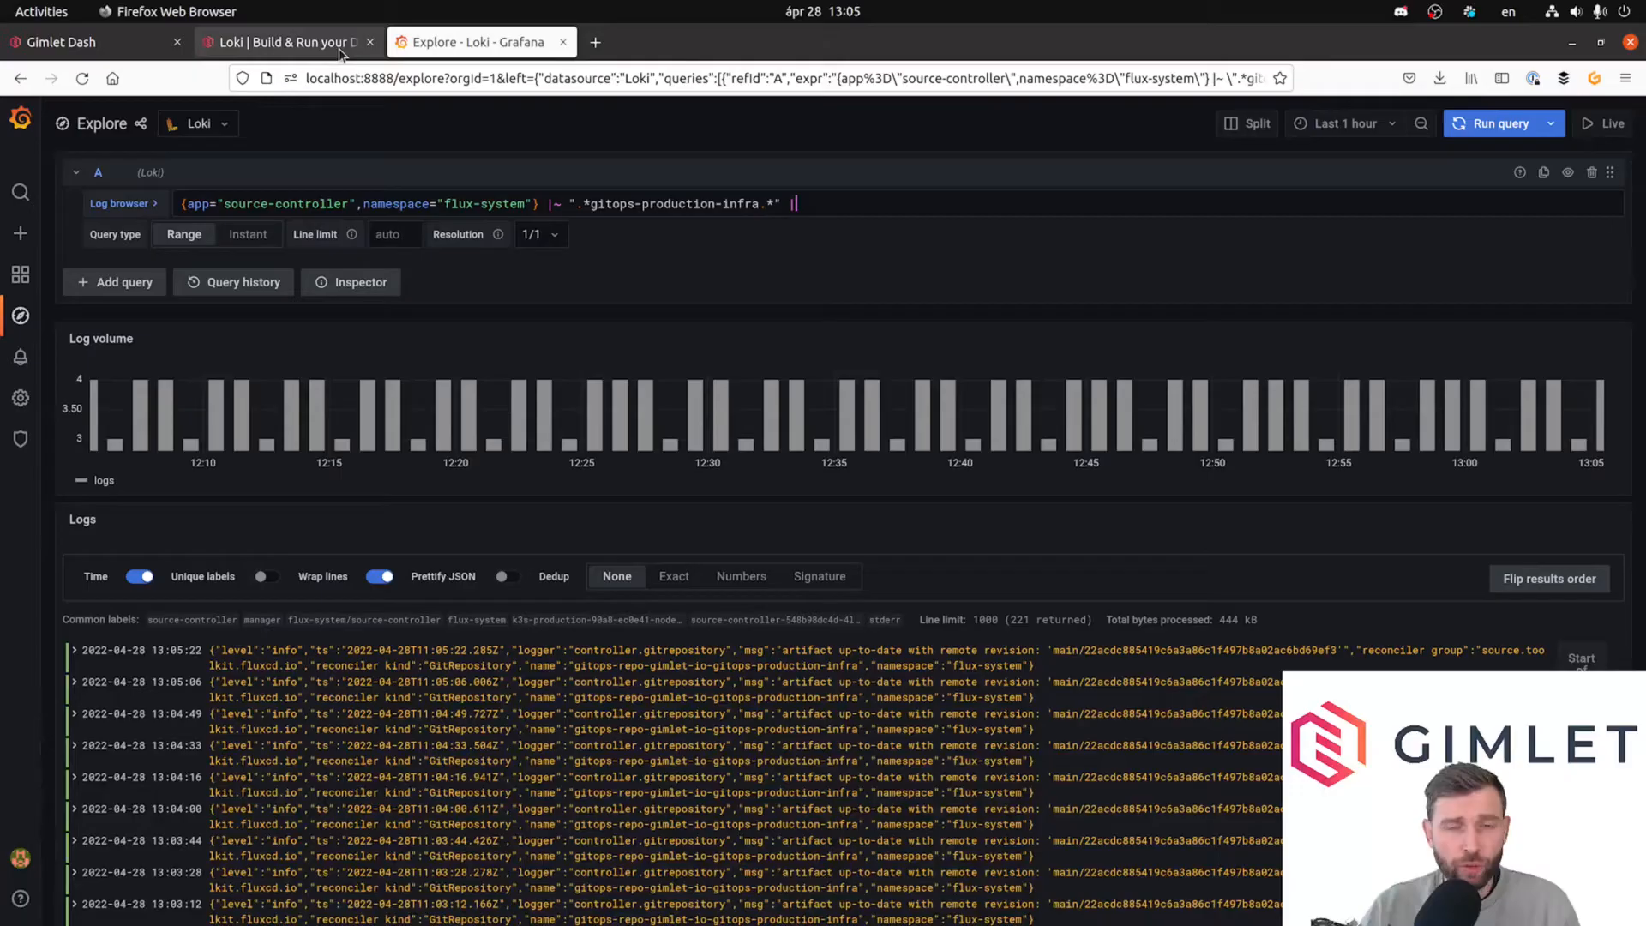
mouse_move(283, 41)
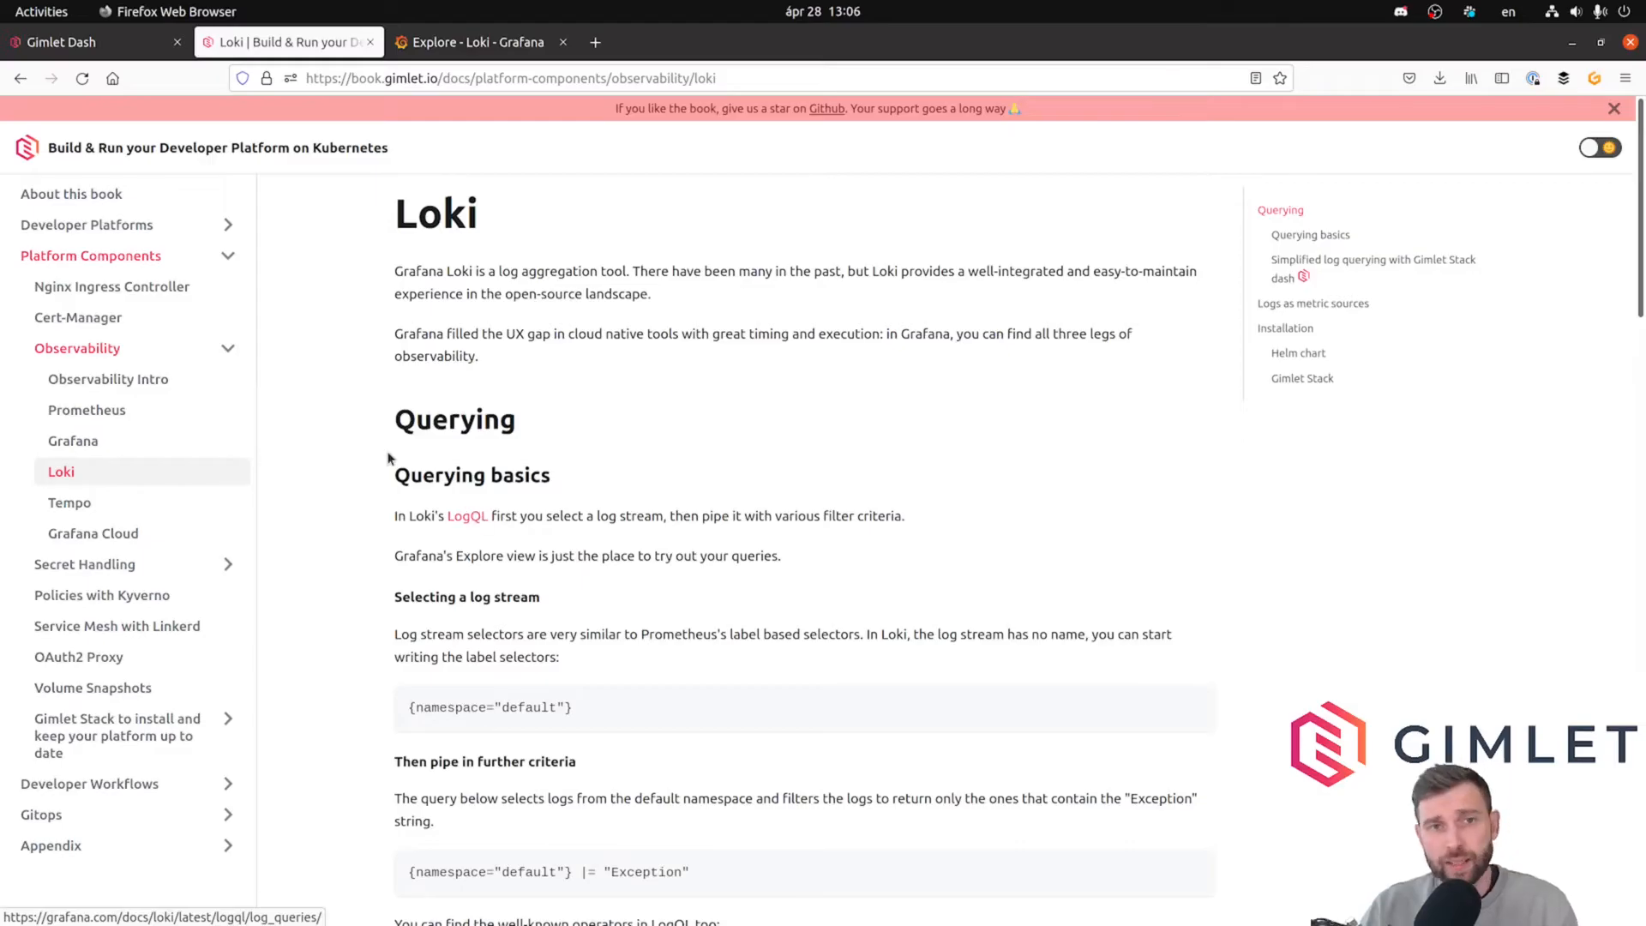
mouse_move(336, 423)
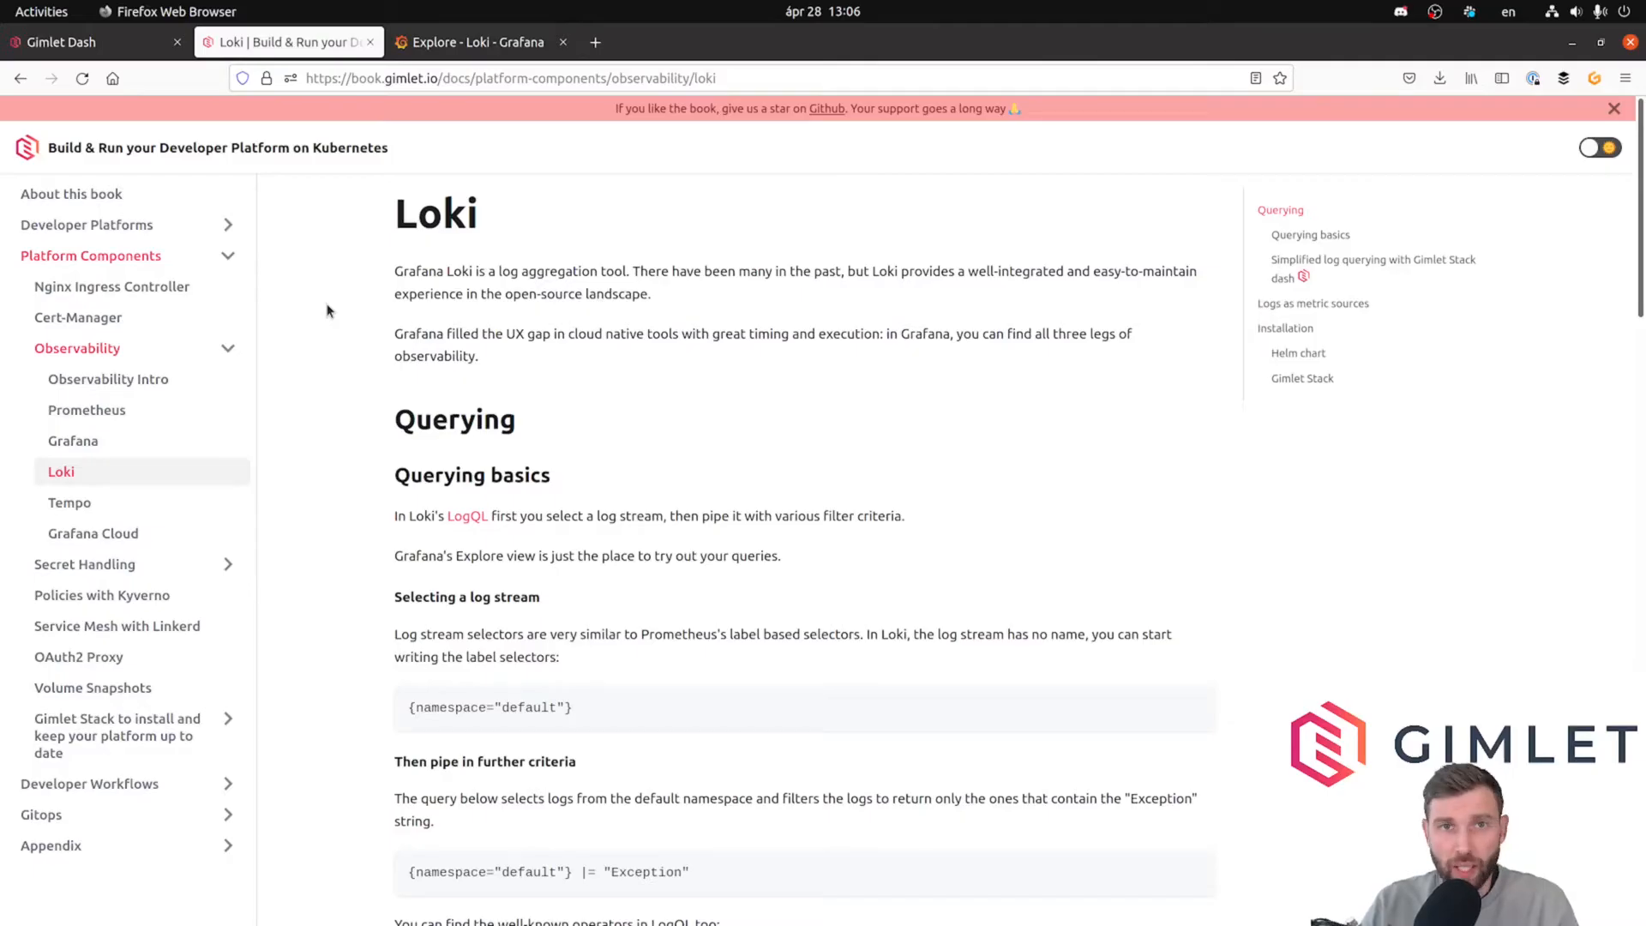
mouse_move(319, 345)
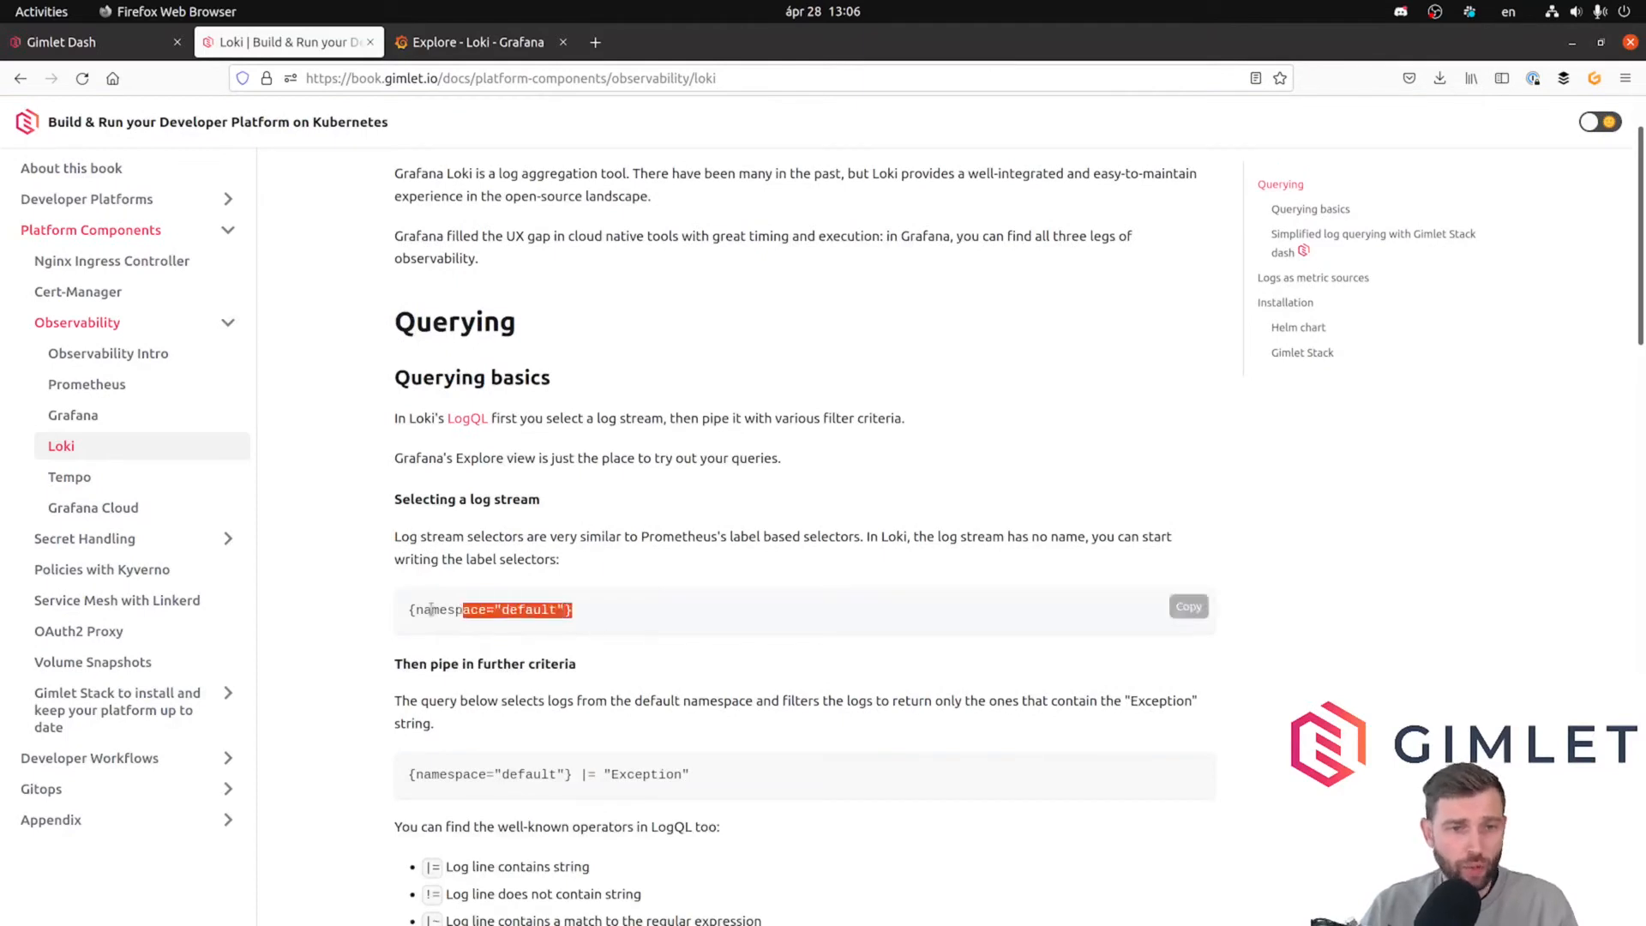
Review the LogQL filter operators in the Gimlet book, then return to Grafana Explore.
scroll("down", 3)
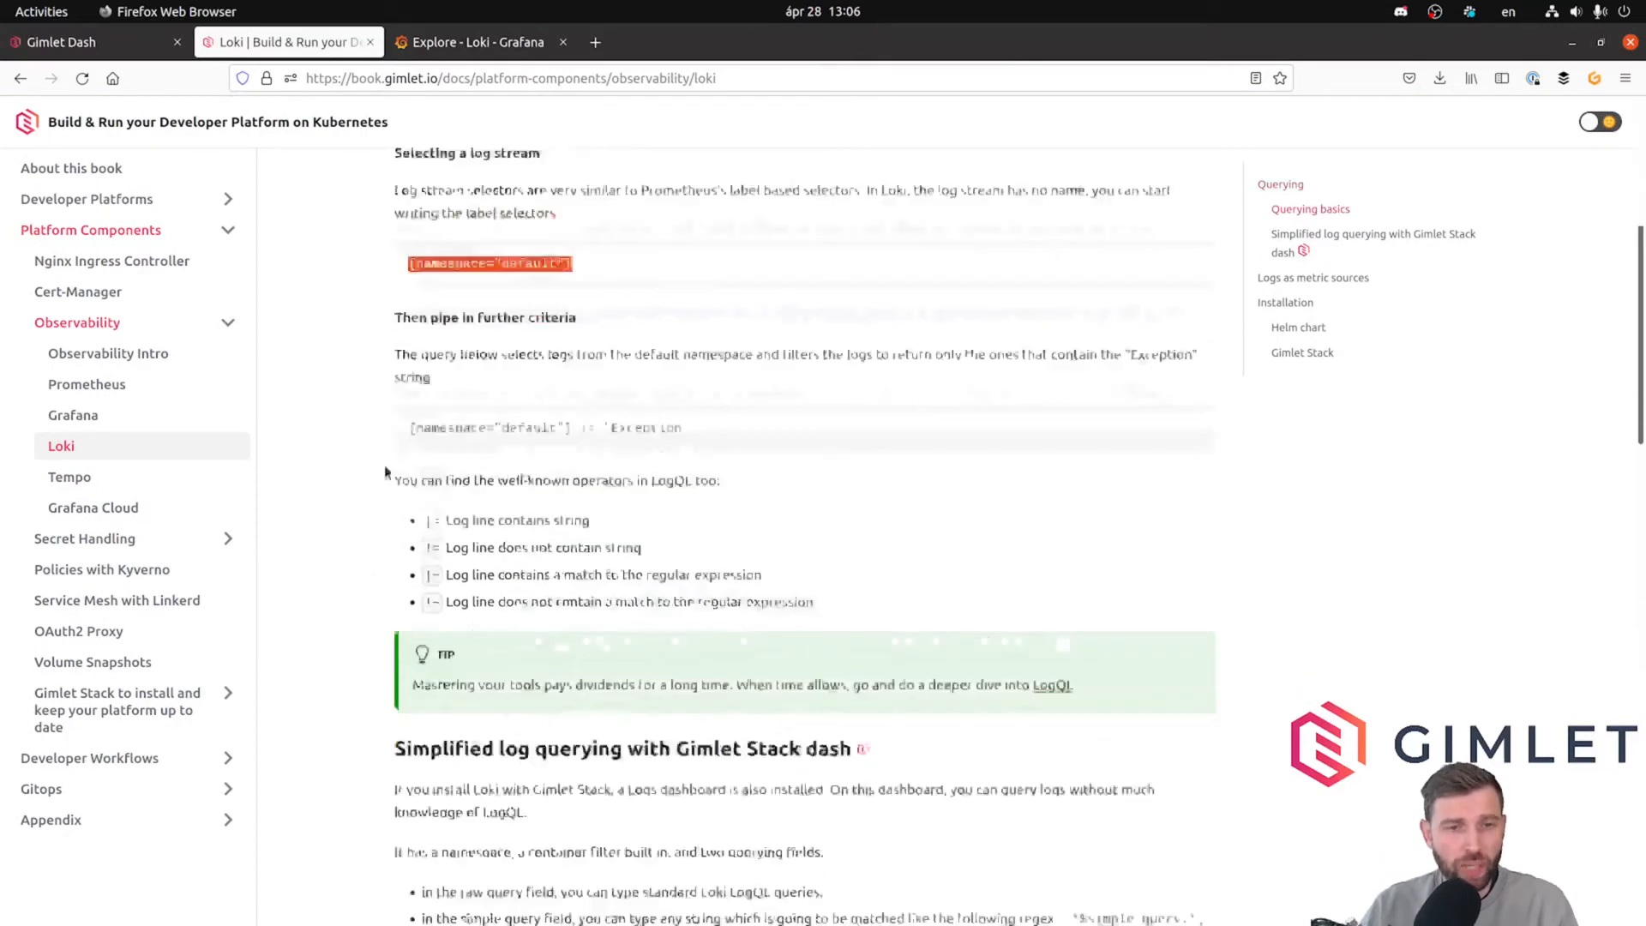
scroll("down", 3)
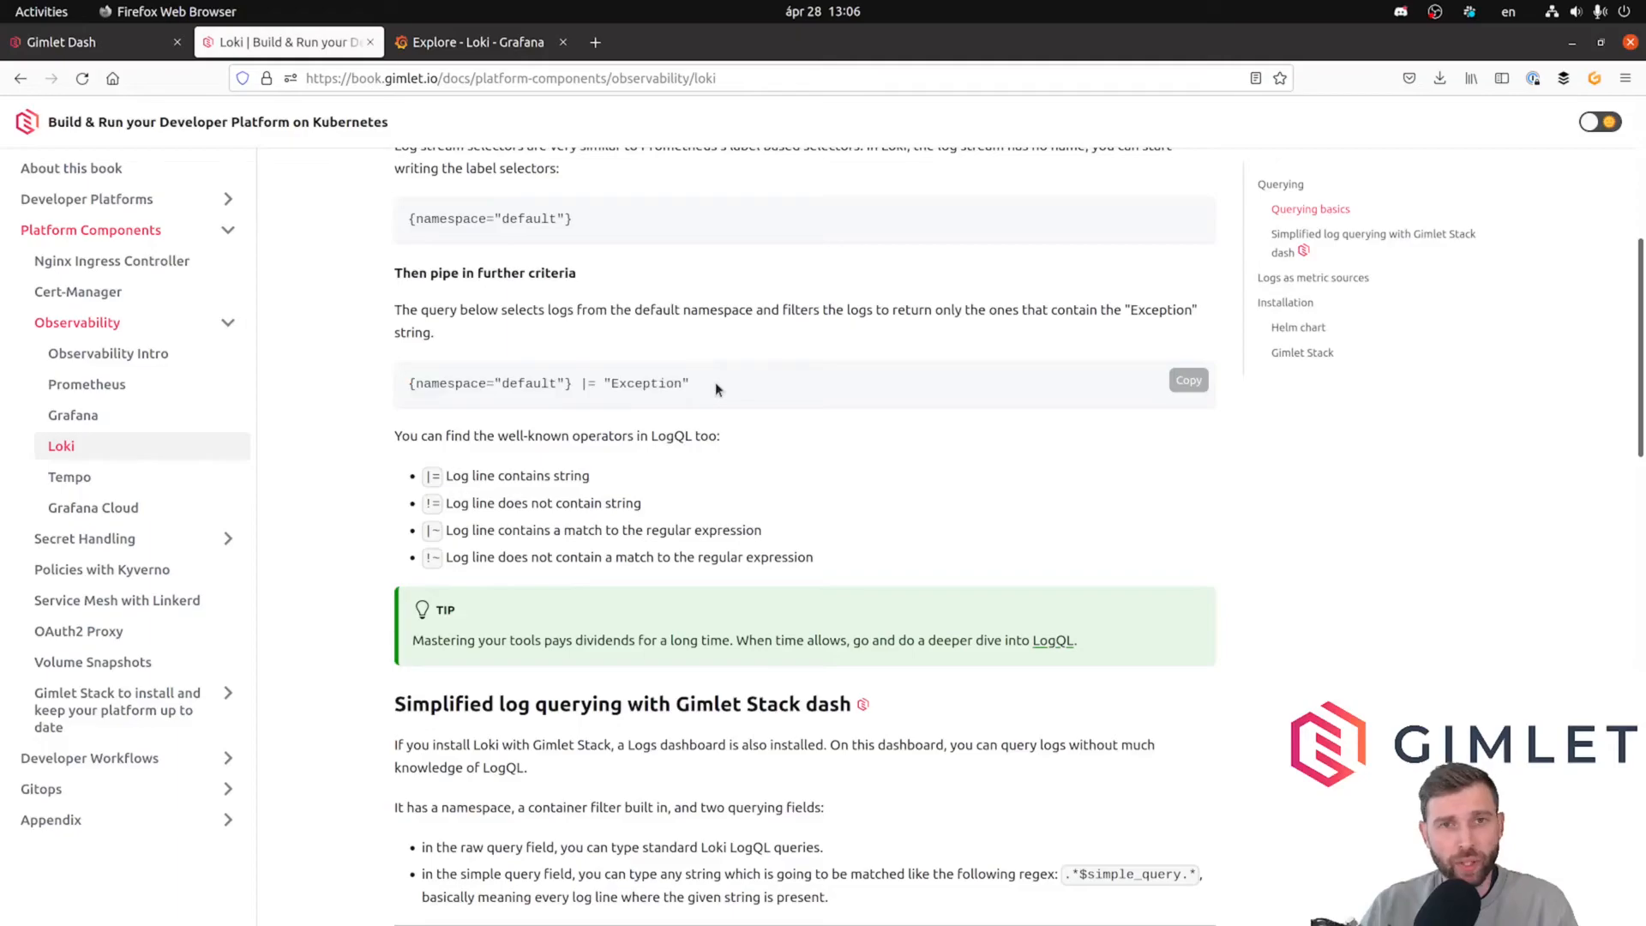
mouse_move(434, 530)
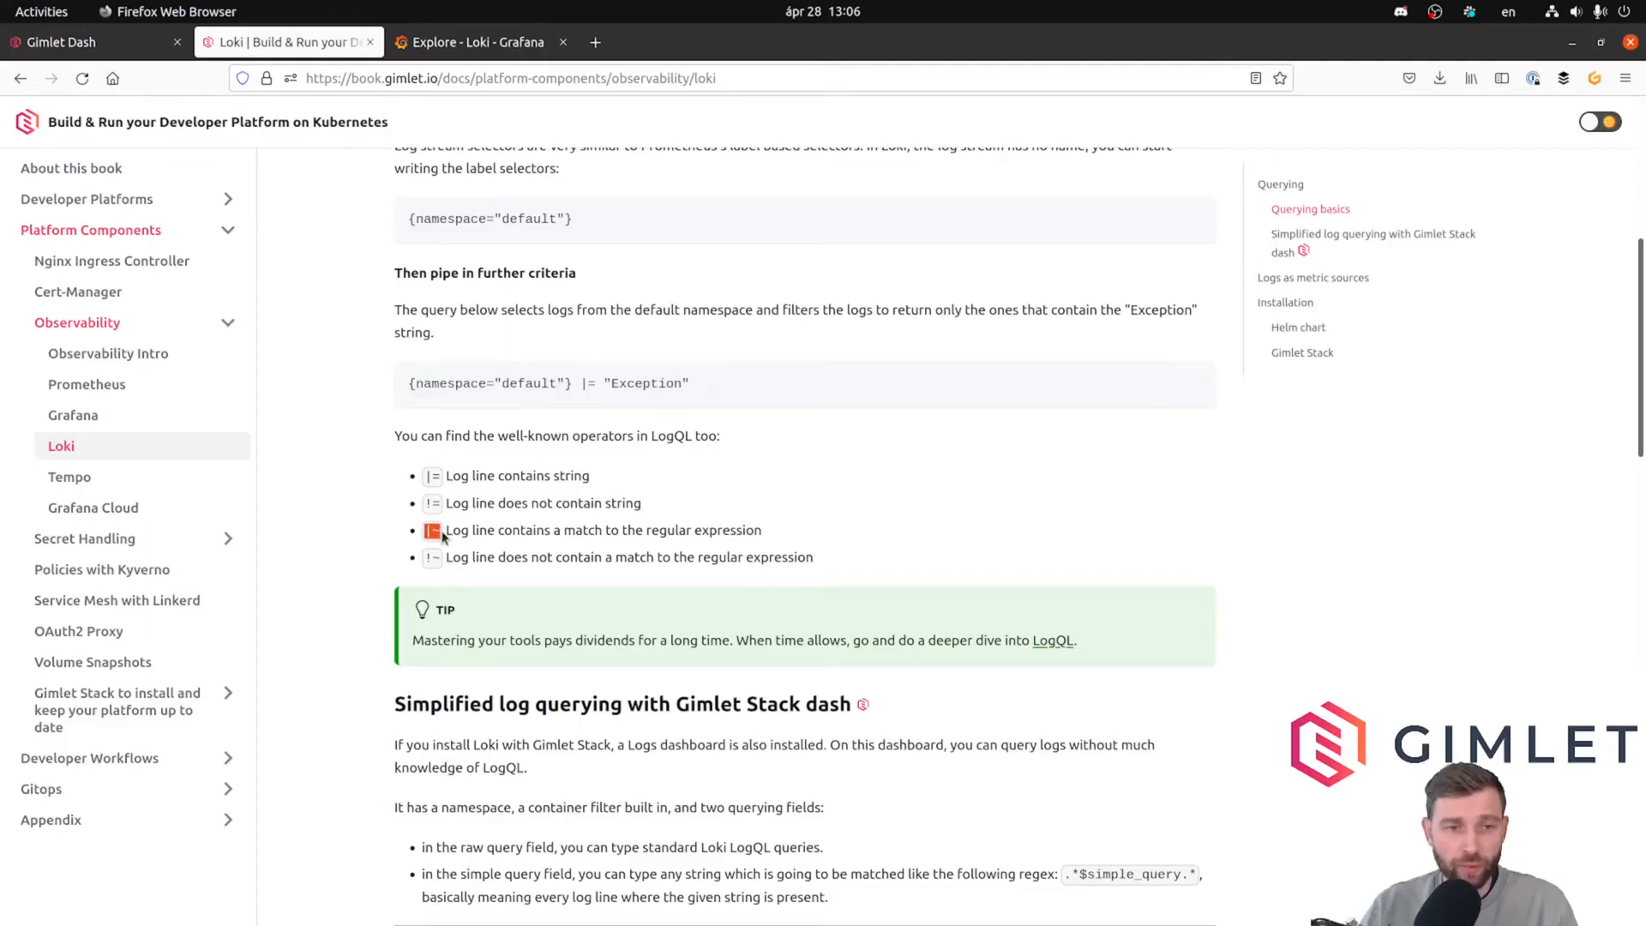
mouse_move(347, 524)
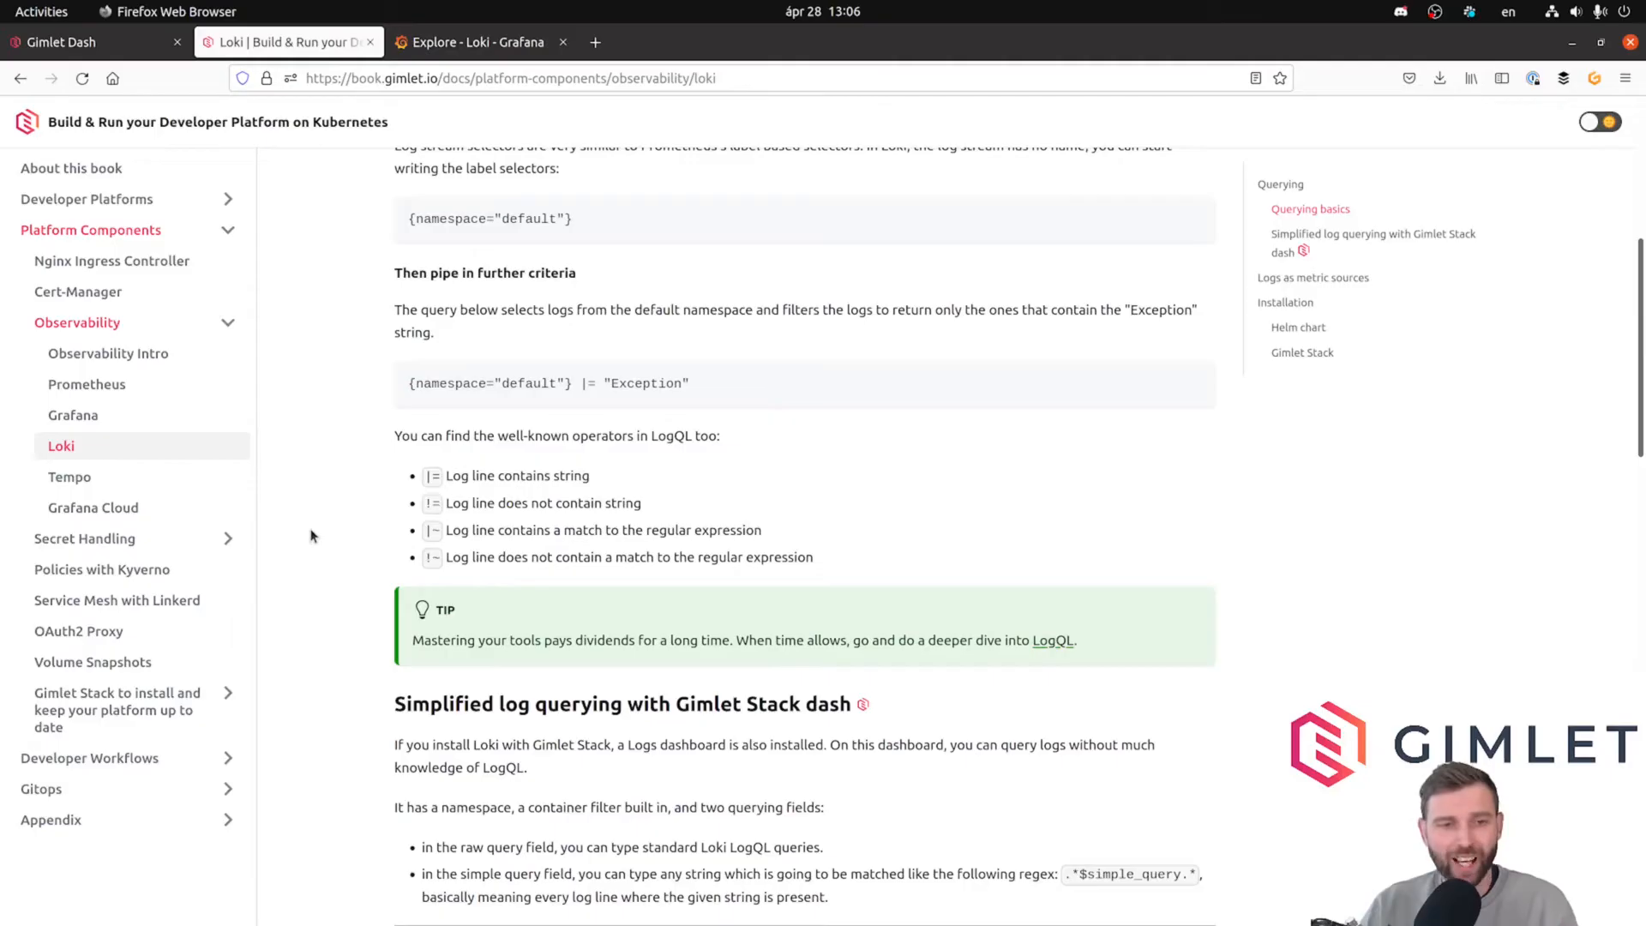
left_click(478, 41)
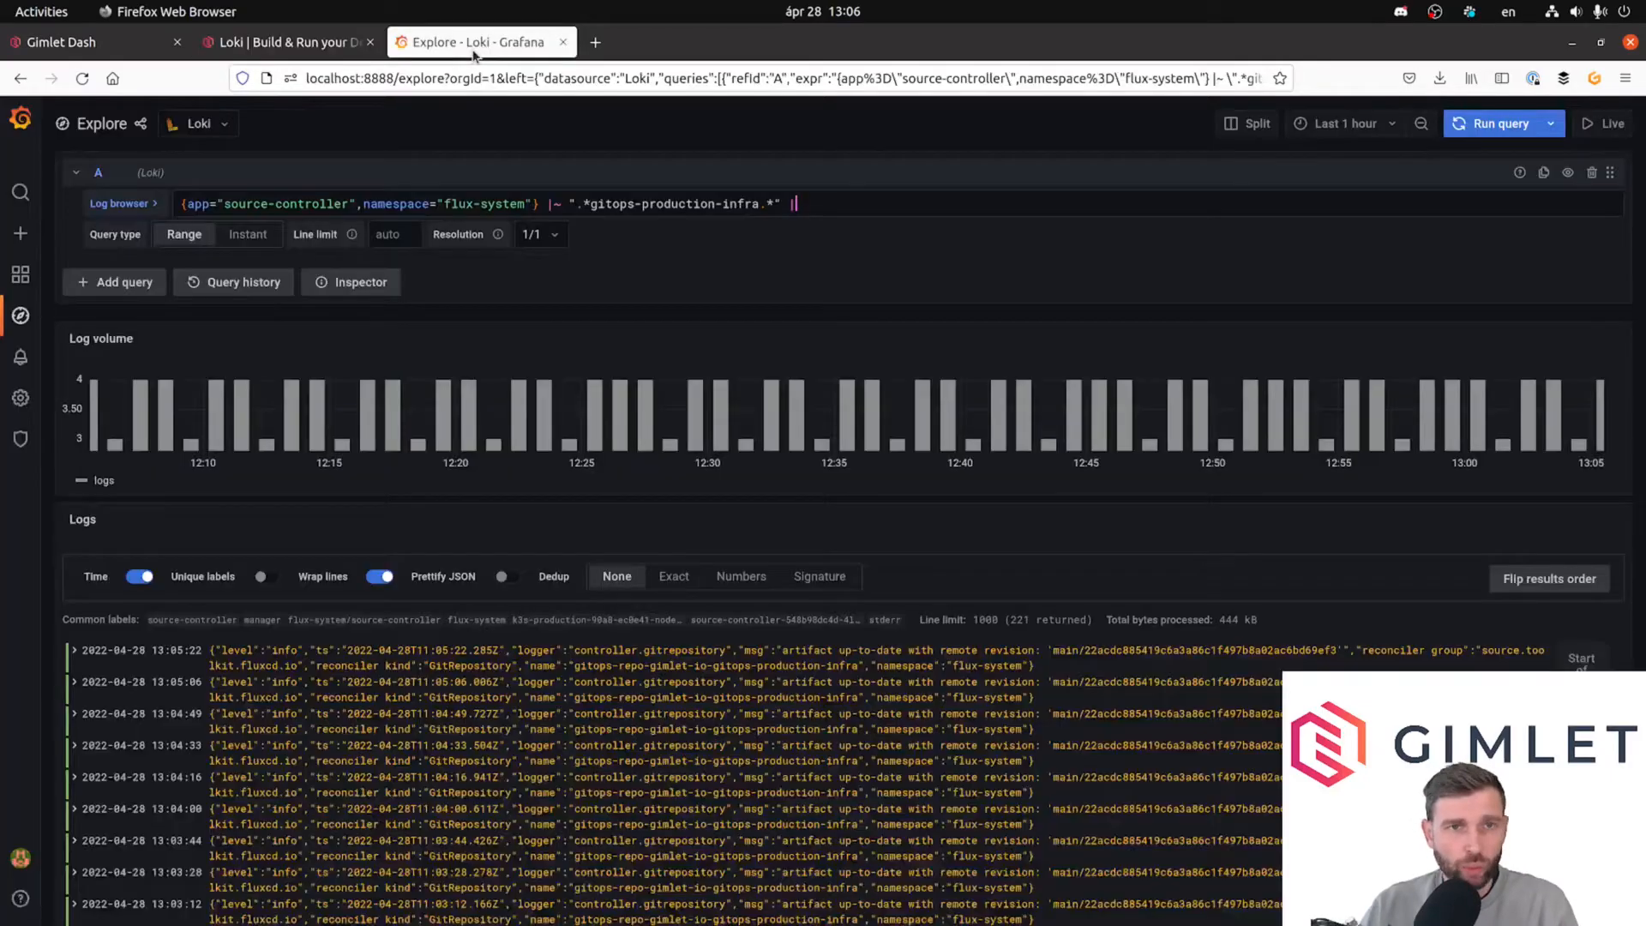
Go to Dashboards and load the Logs dashboard under General.
left_click(20, 274)
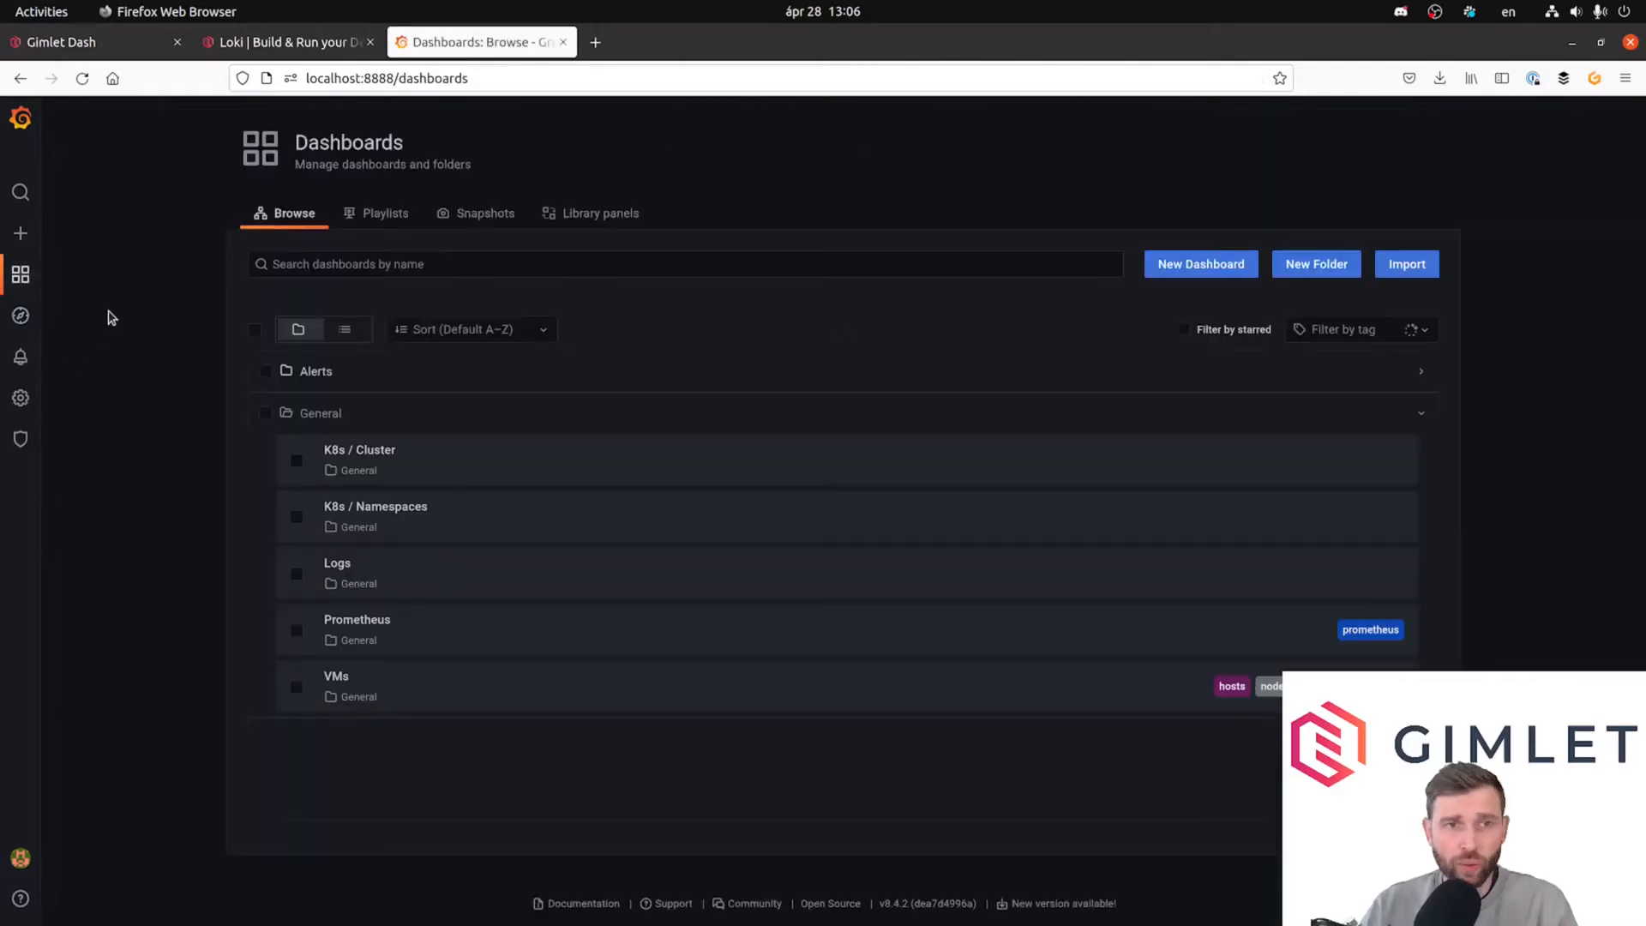
mouse_move(146, 358)
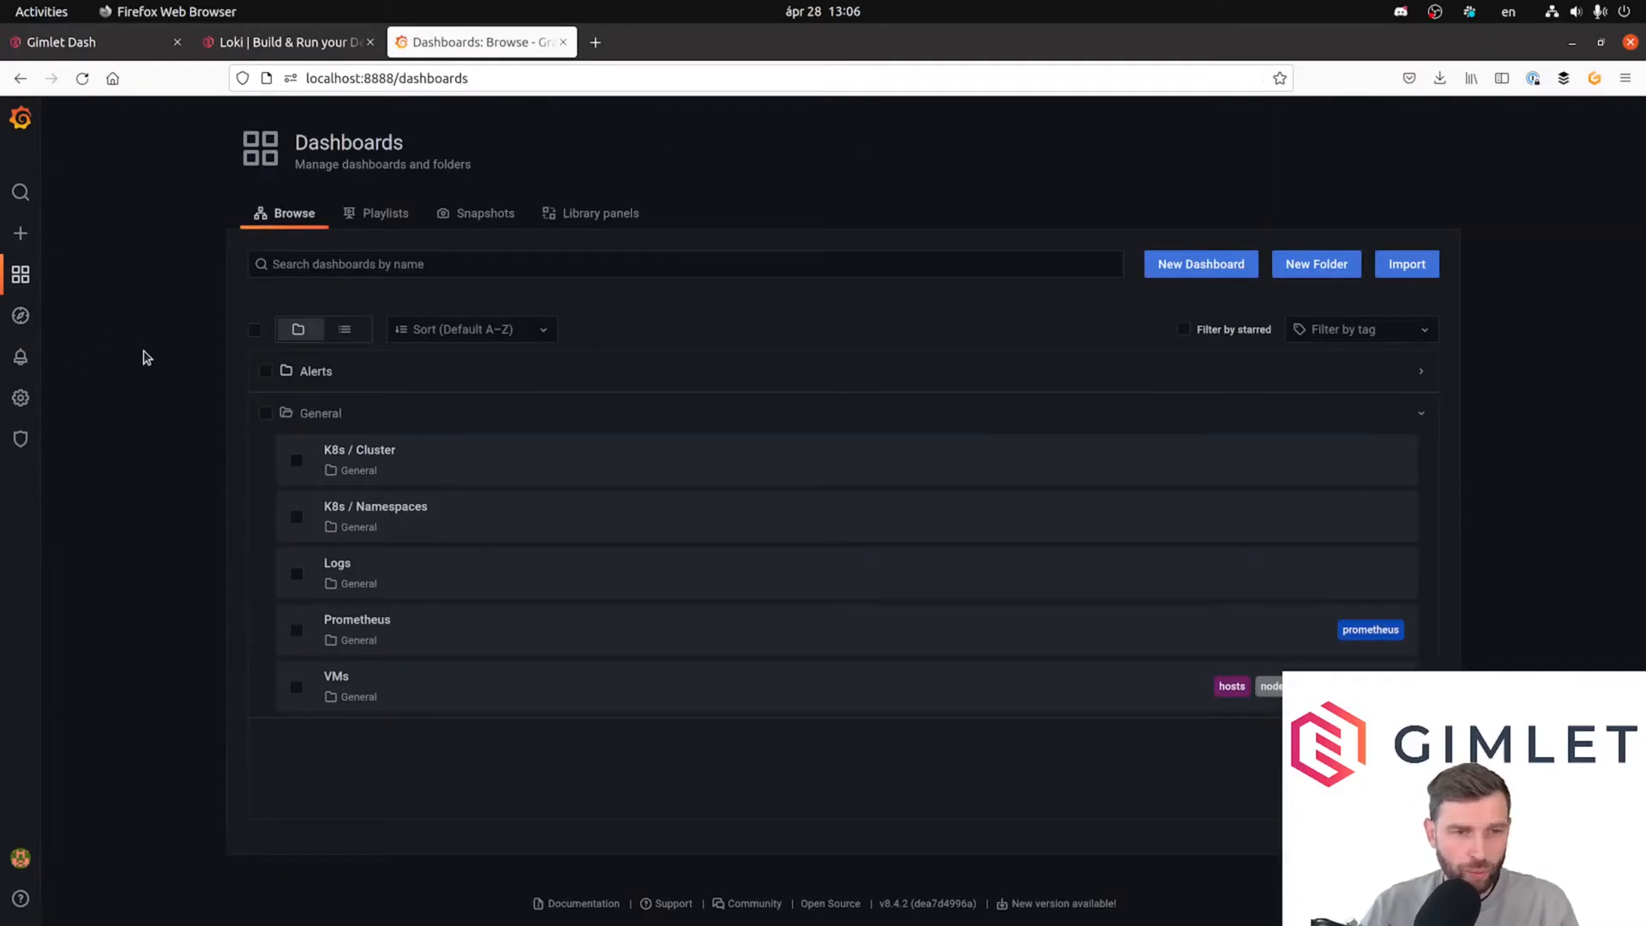
mouse_move(375, 563)
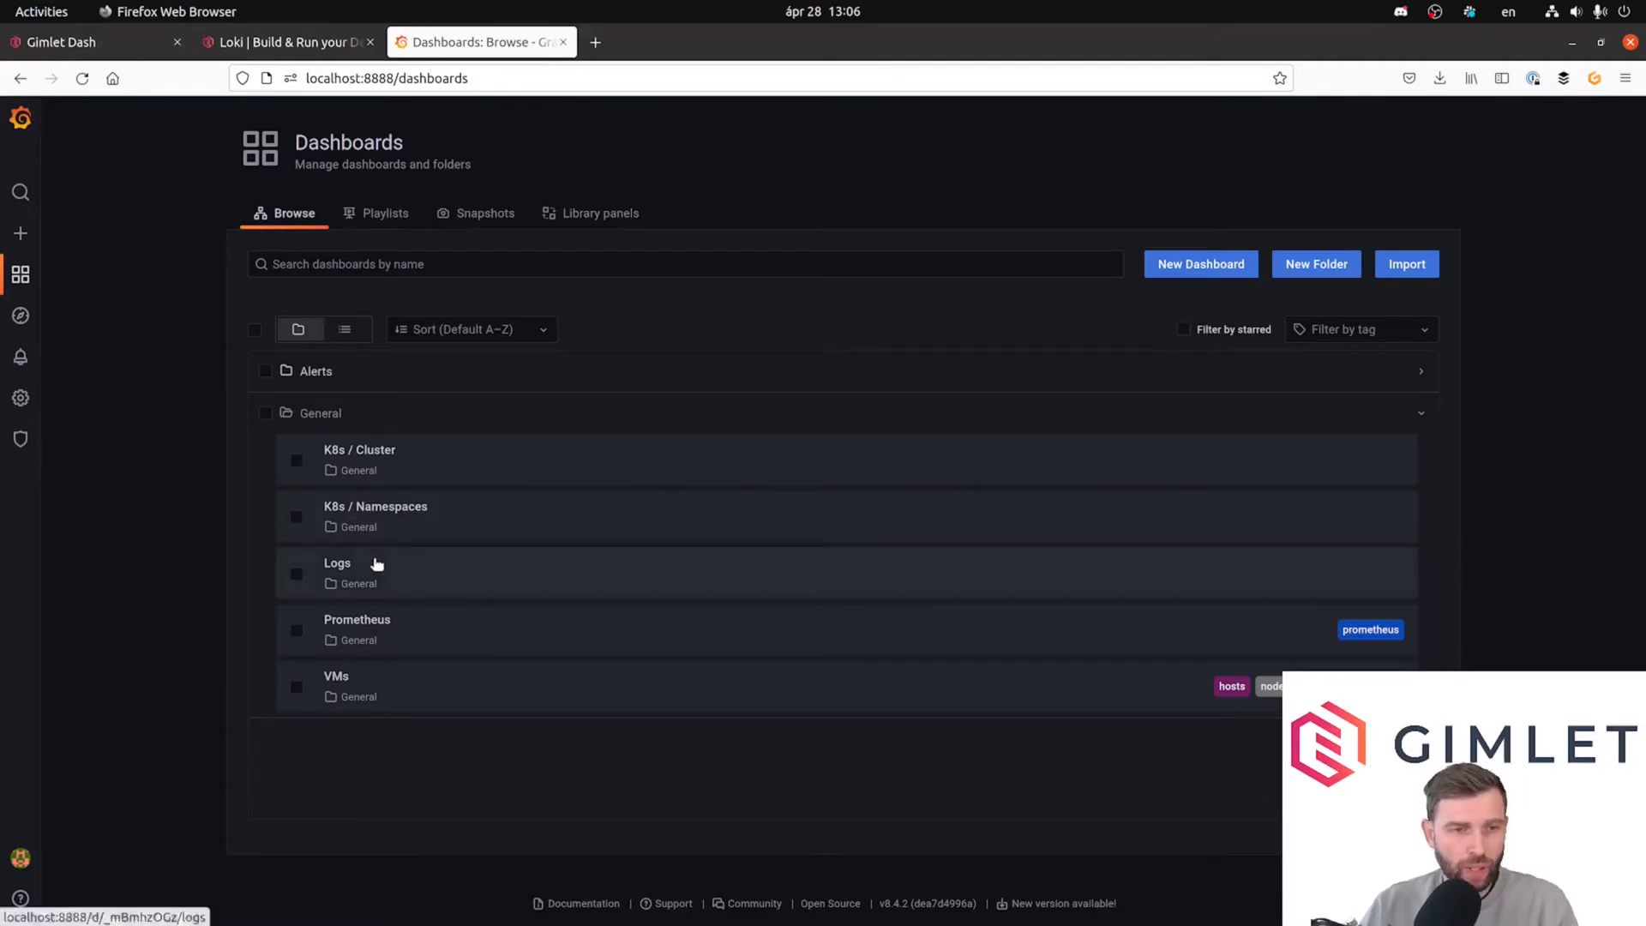
left_click(338, 563)
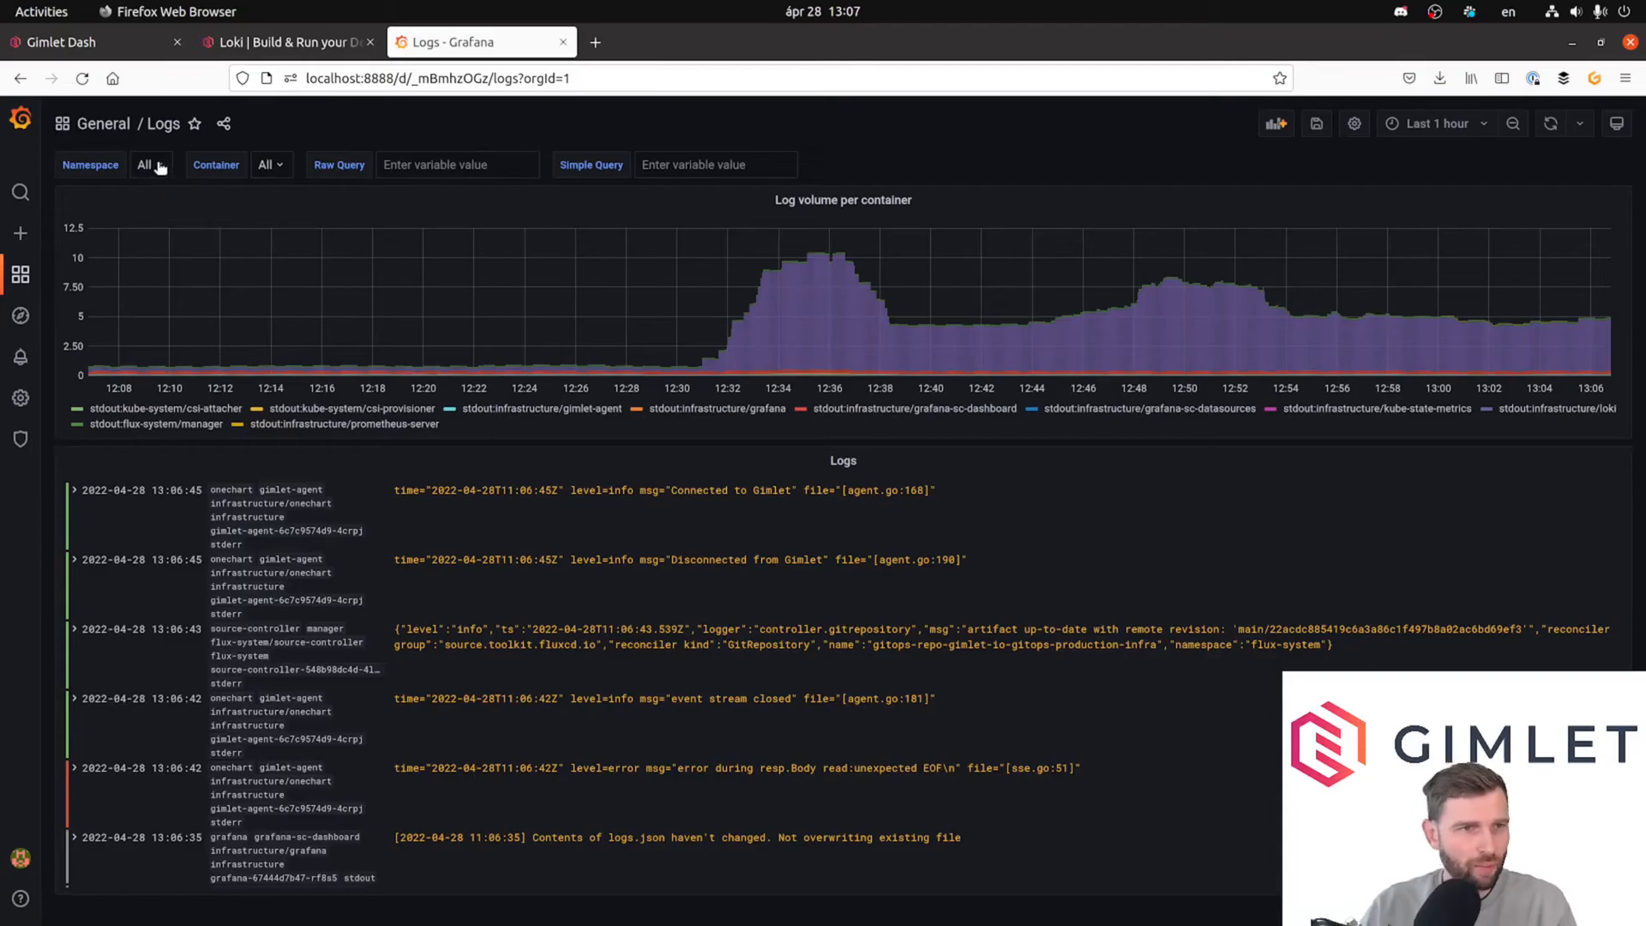
Set Namespace to flux-system and enter gitops-production-infra as the Simple Query.
left_click(147, 164)
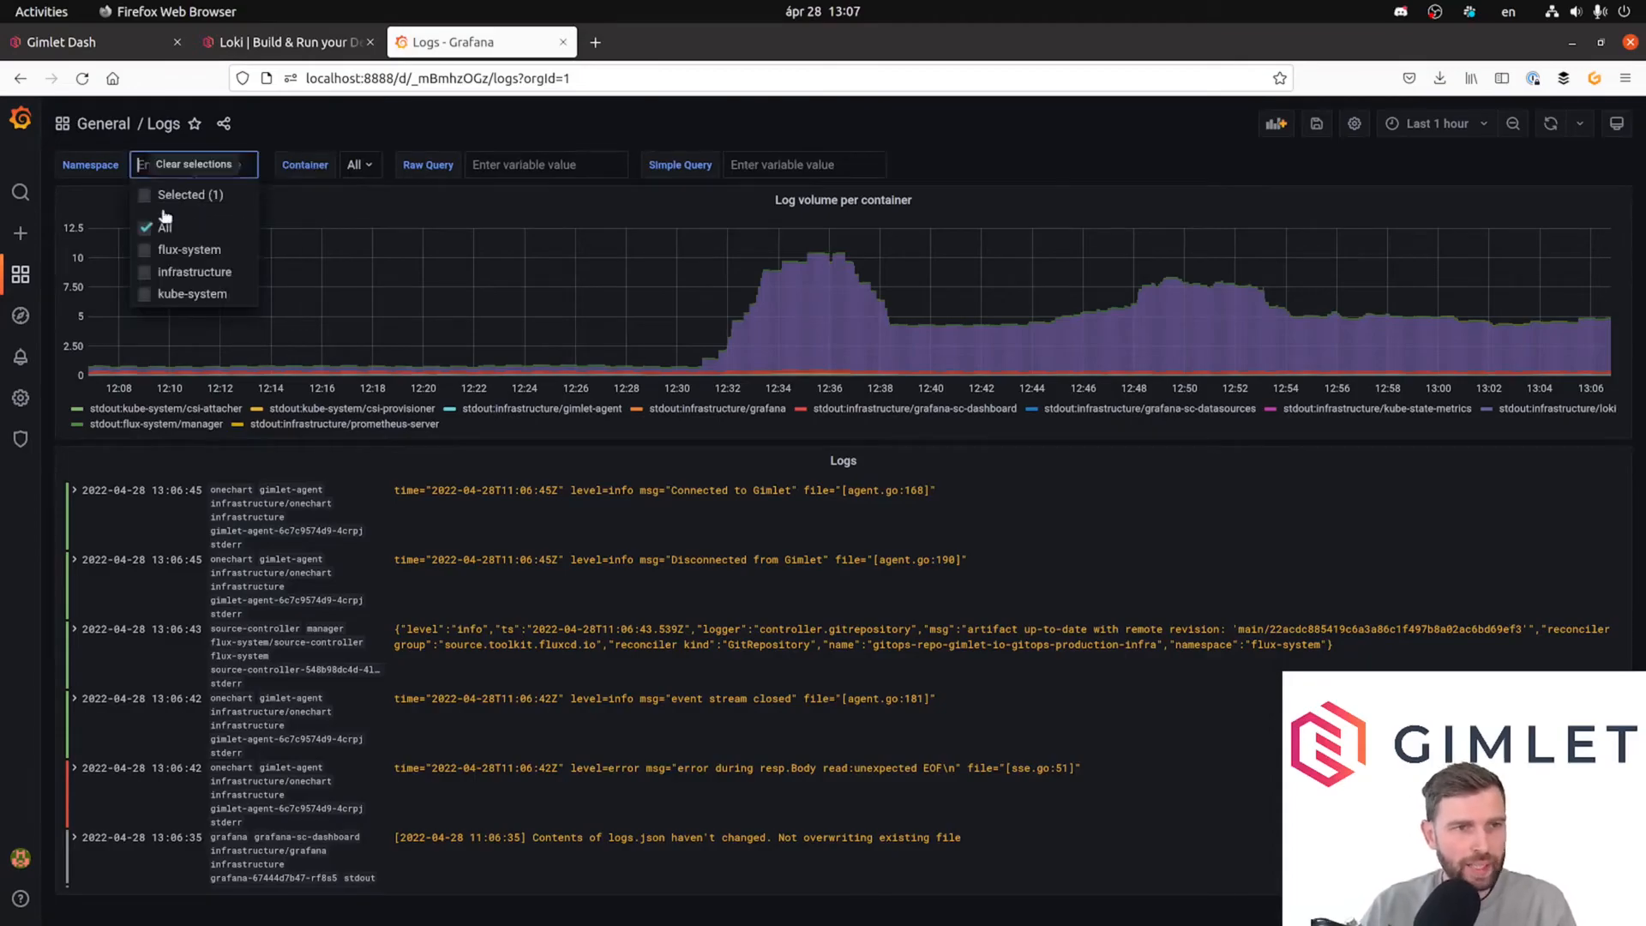
left_click(188, 249)
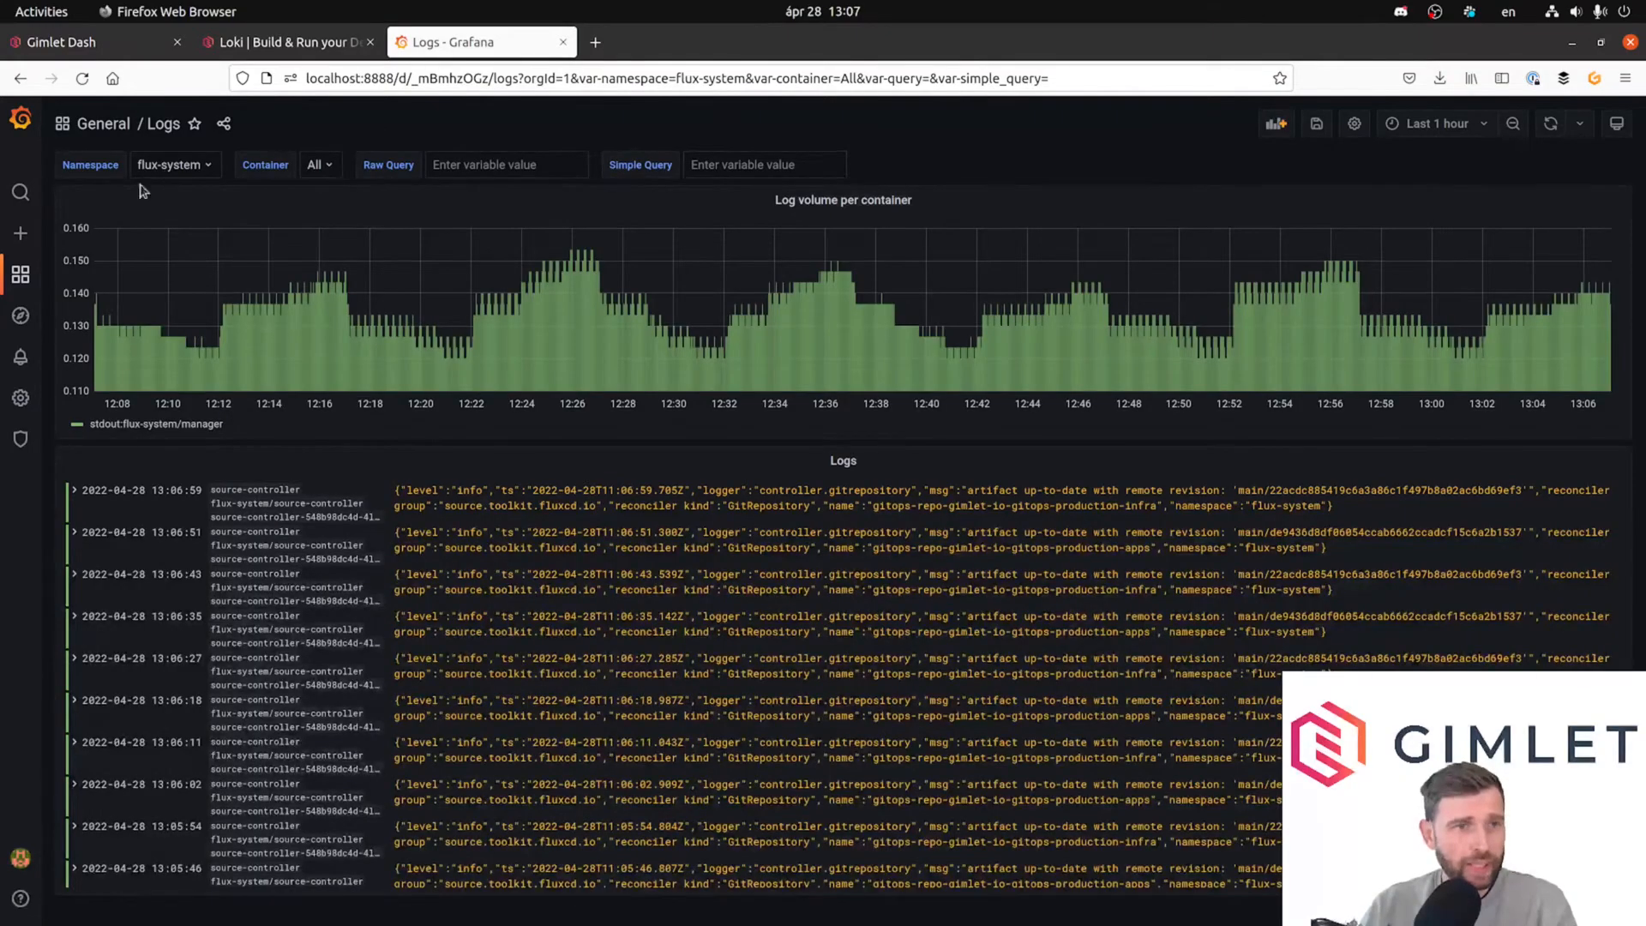
left_click(764, 165)
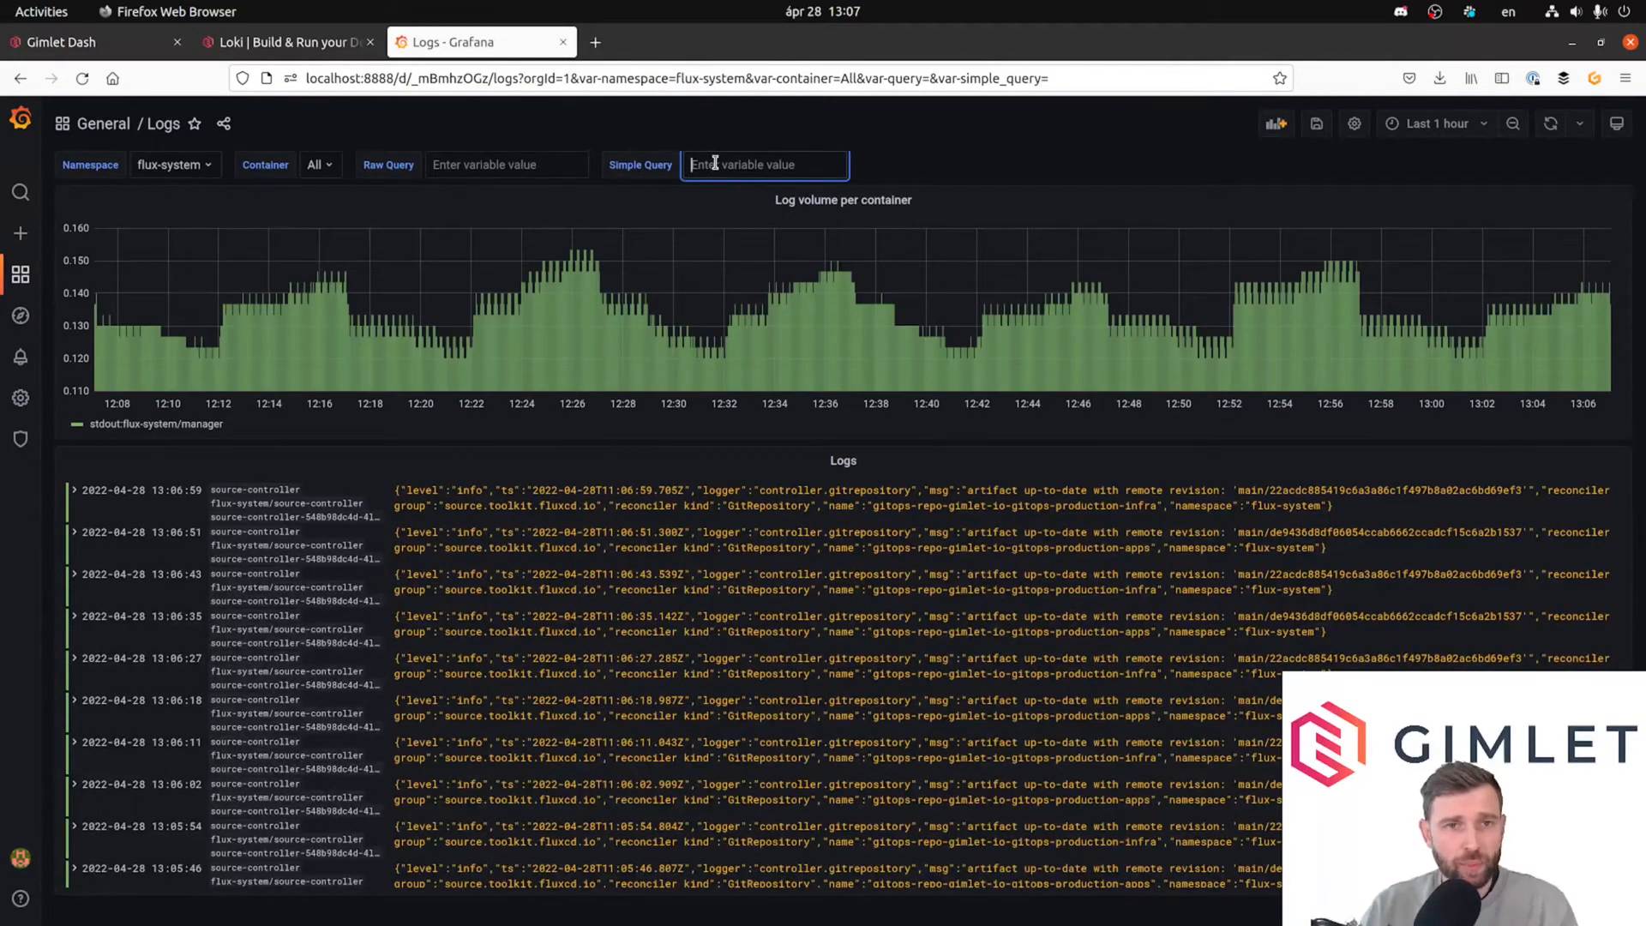
type("gitops-production-infra")
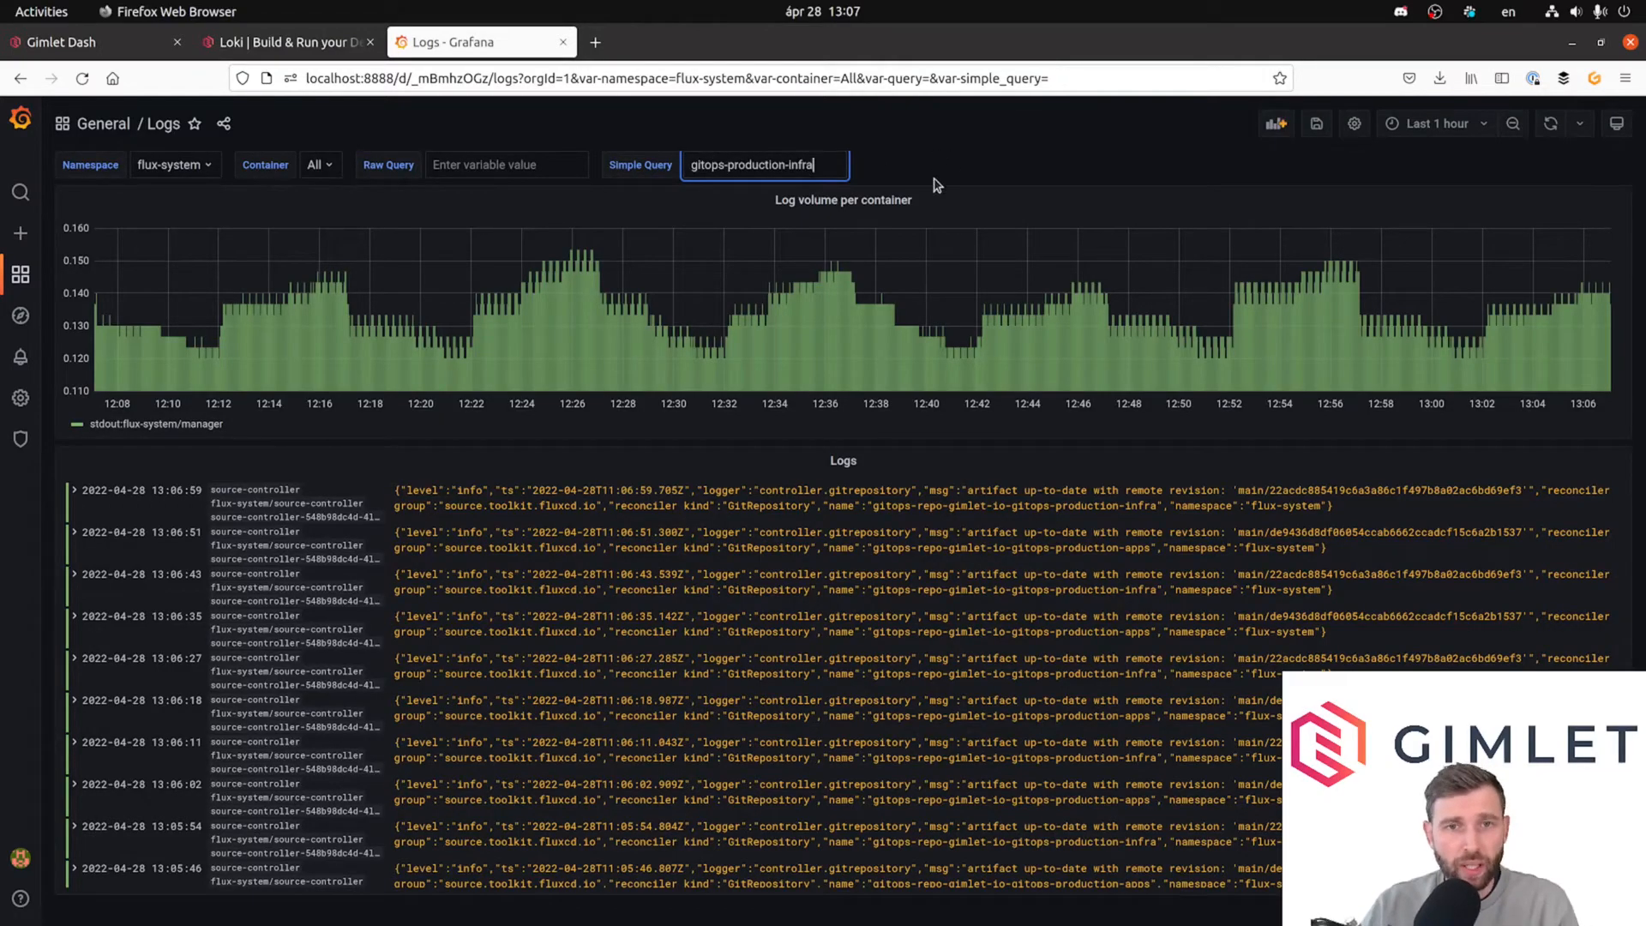
mouse_move(826, 423)
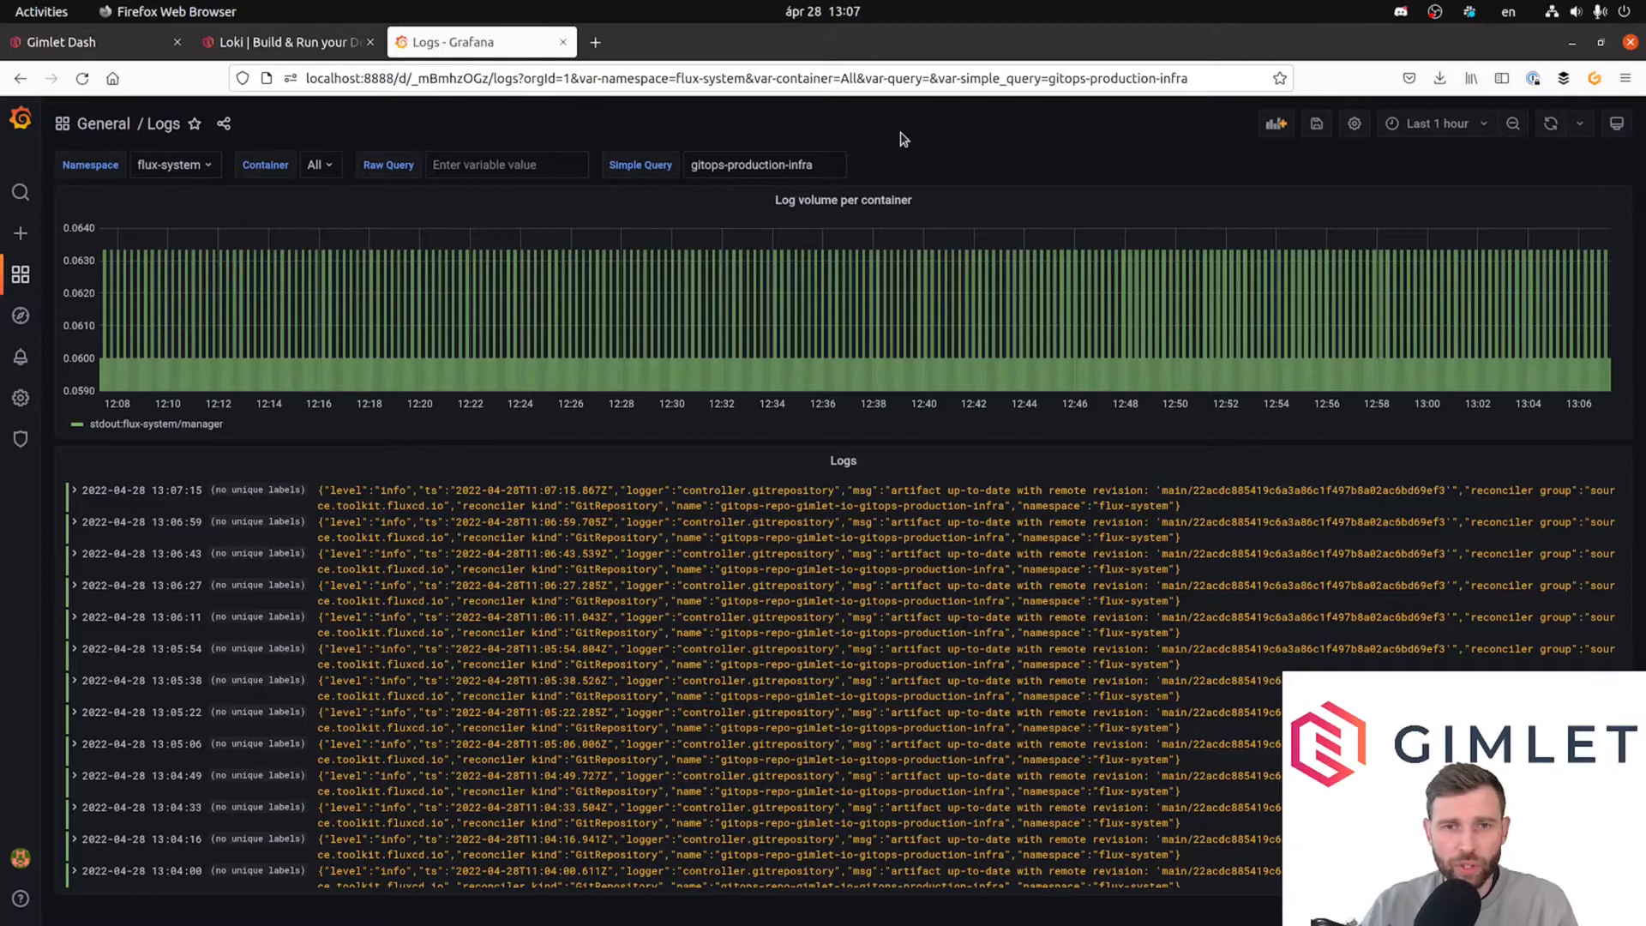
mouse_move(845, 312)
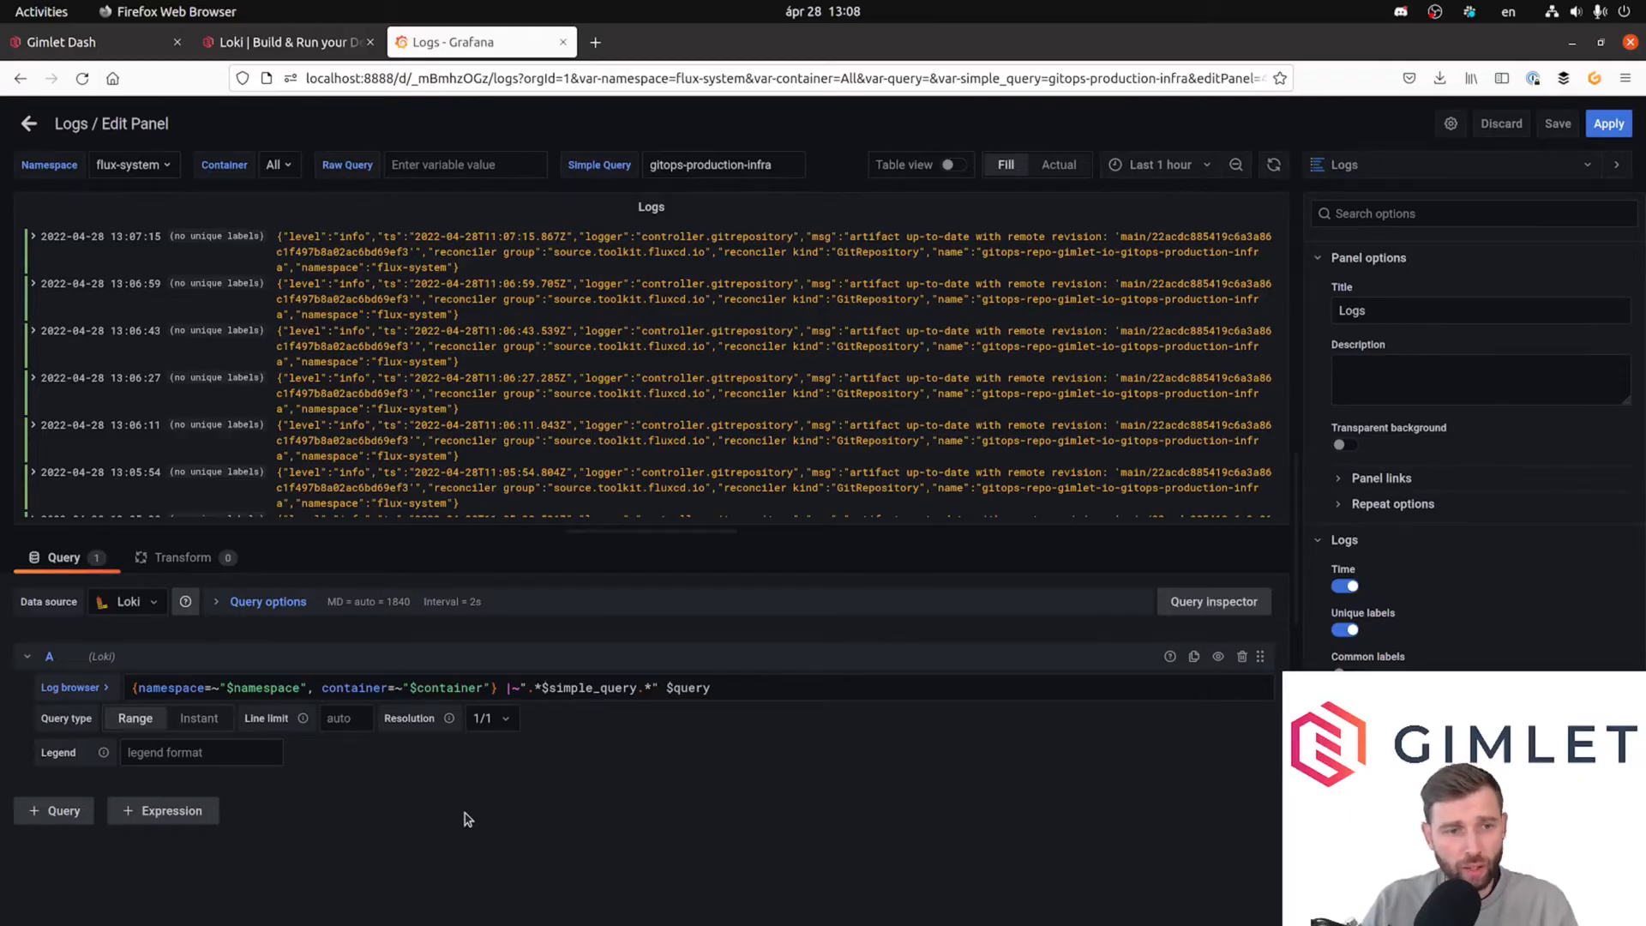
left_click(134, 687)
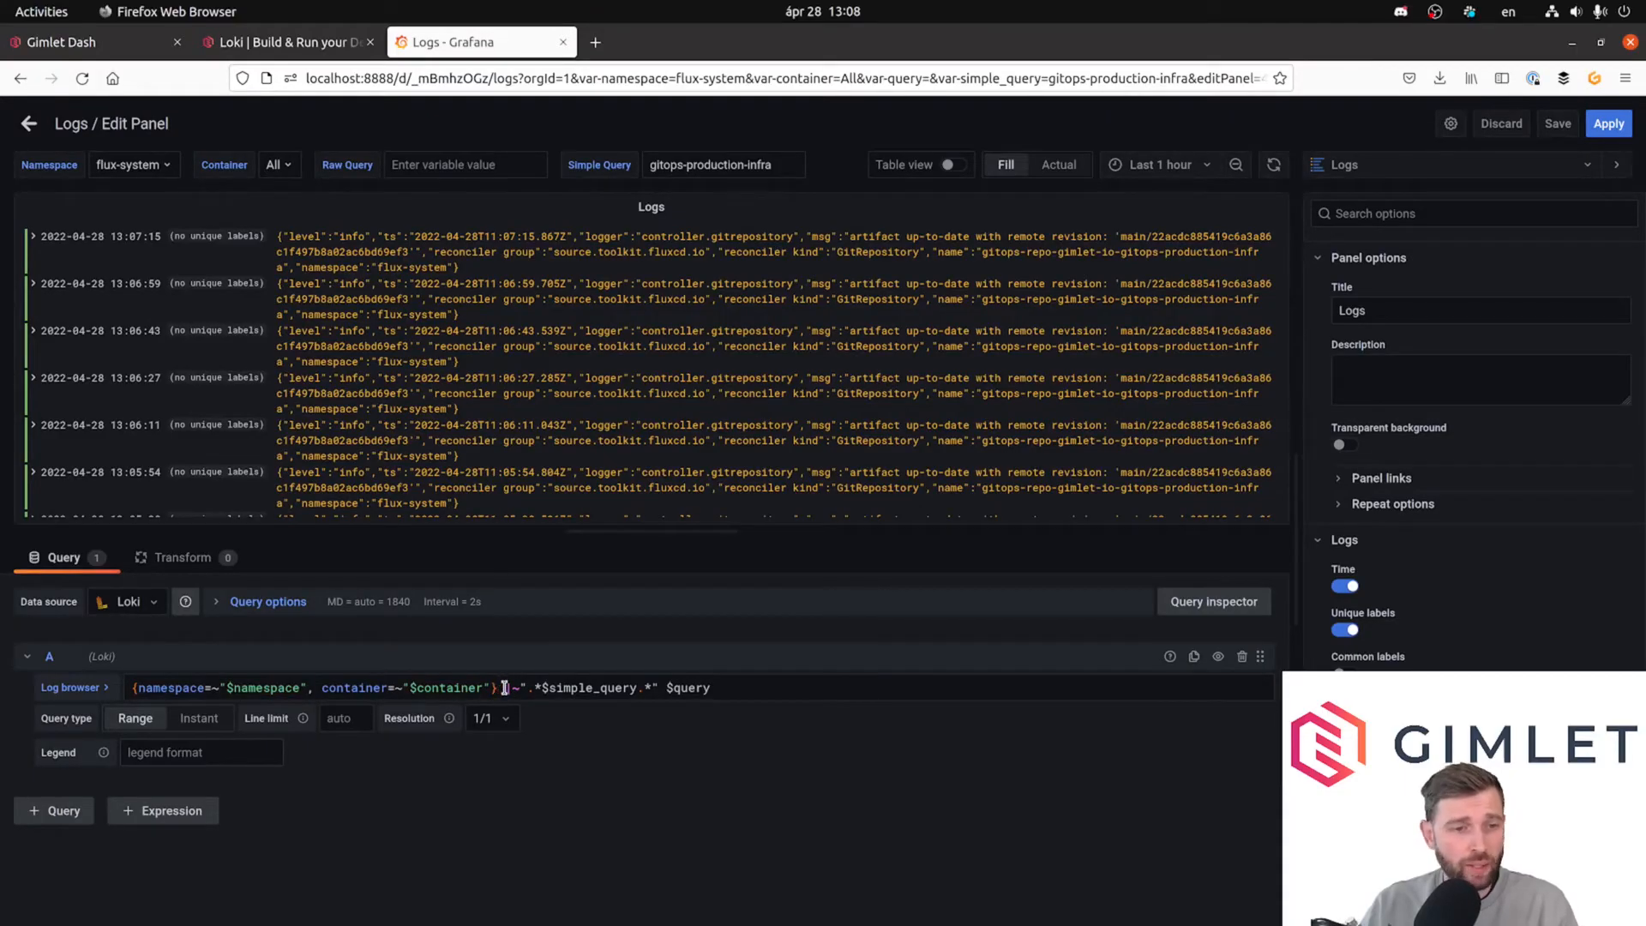
left_click_drag(504, 687, 643, 687)
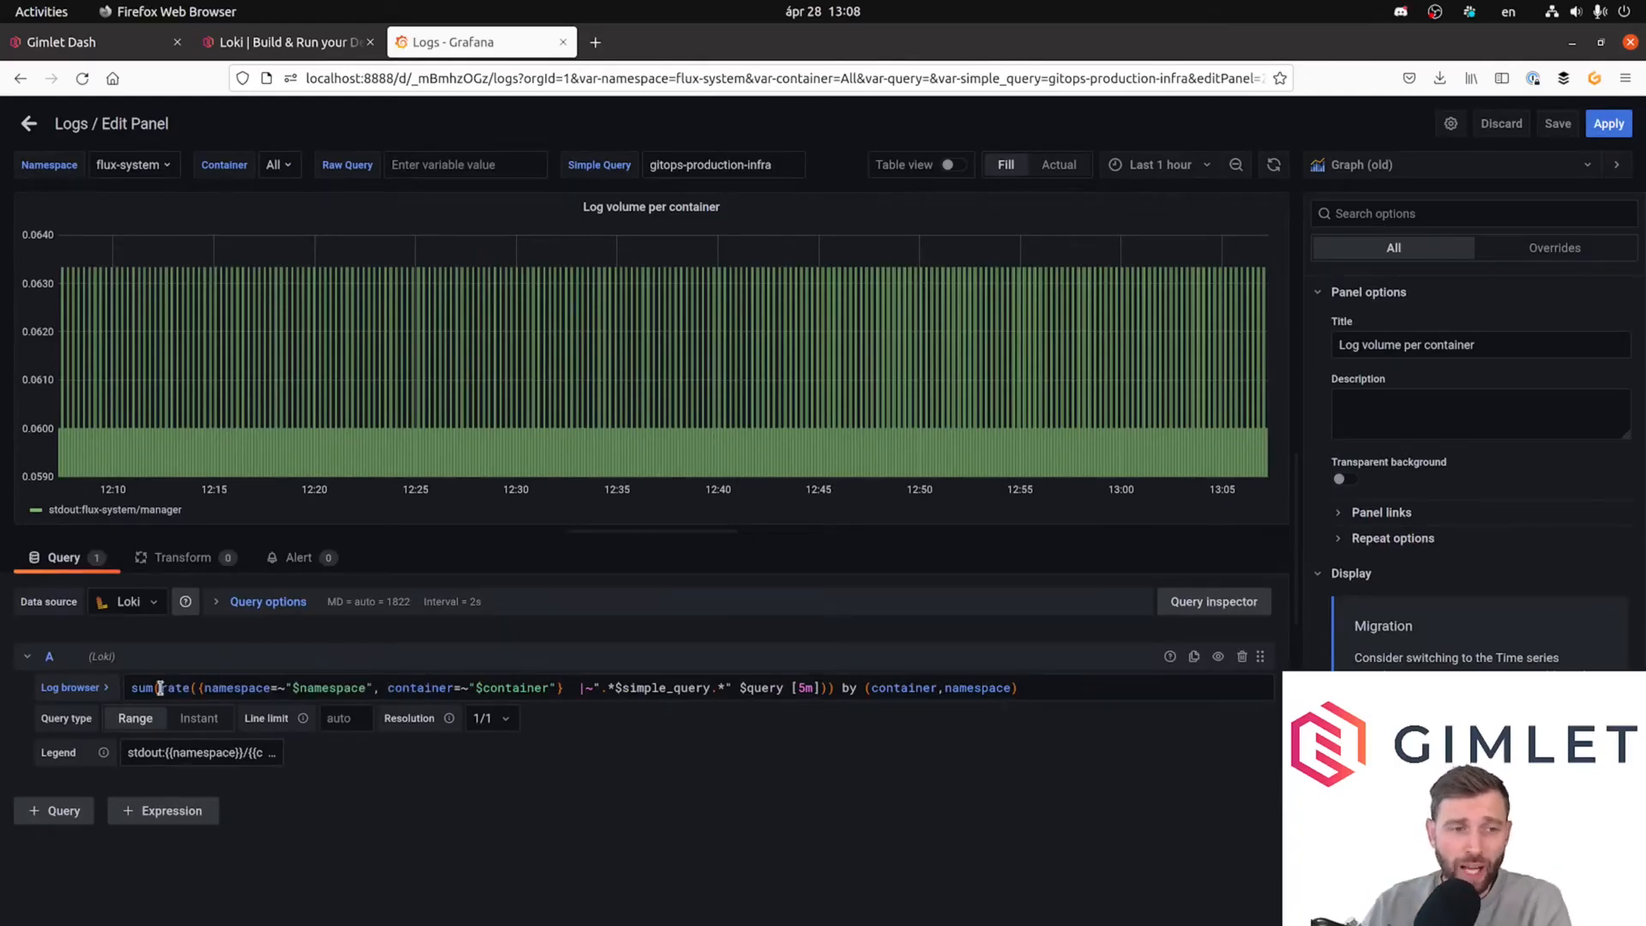
Change the Log volume per container rate range window to [1m].
double_click(172, 687)
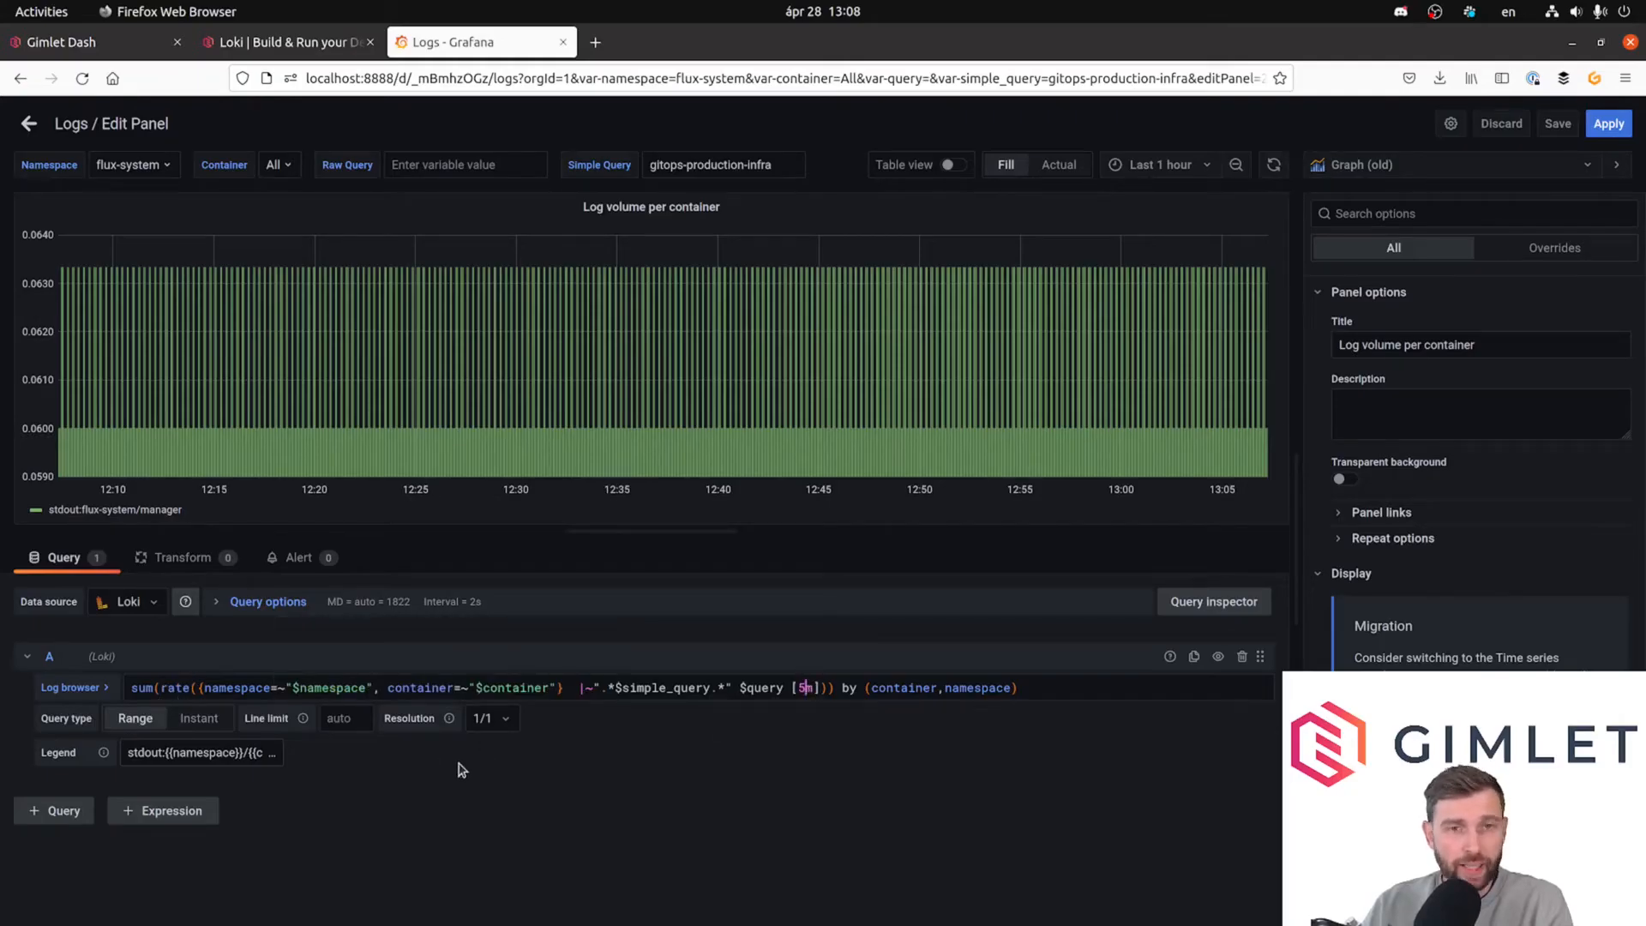
mouse_move(705, 756)
type("1")
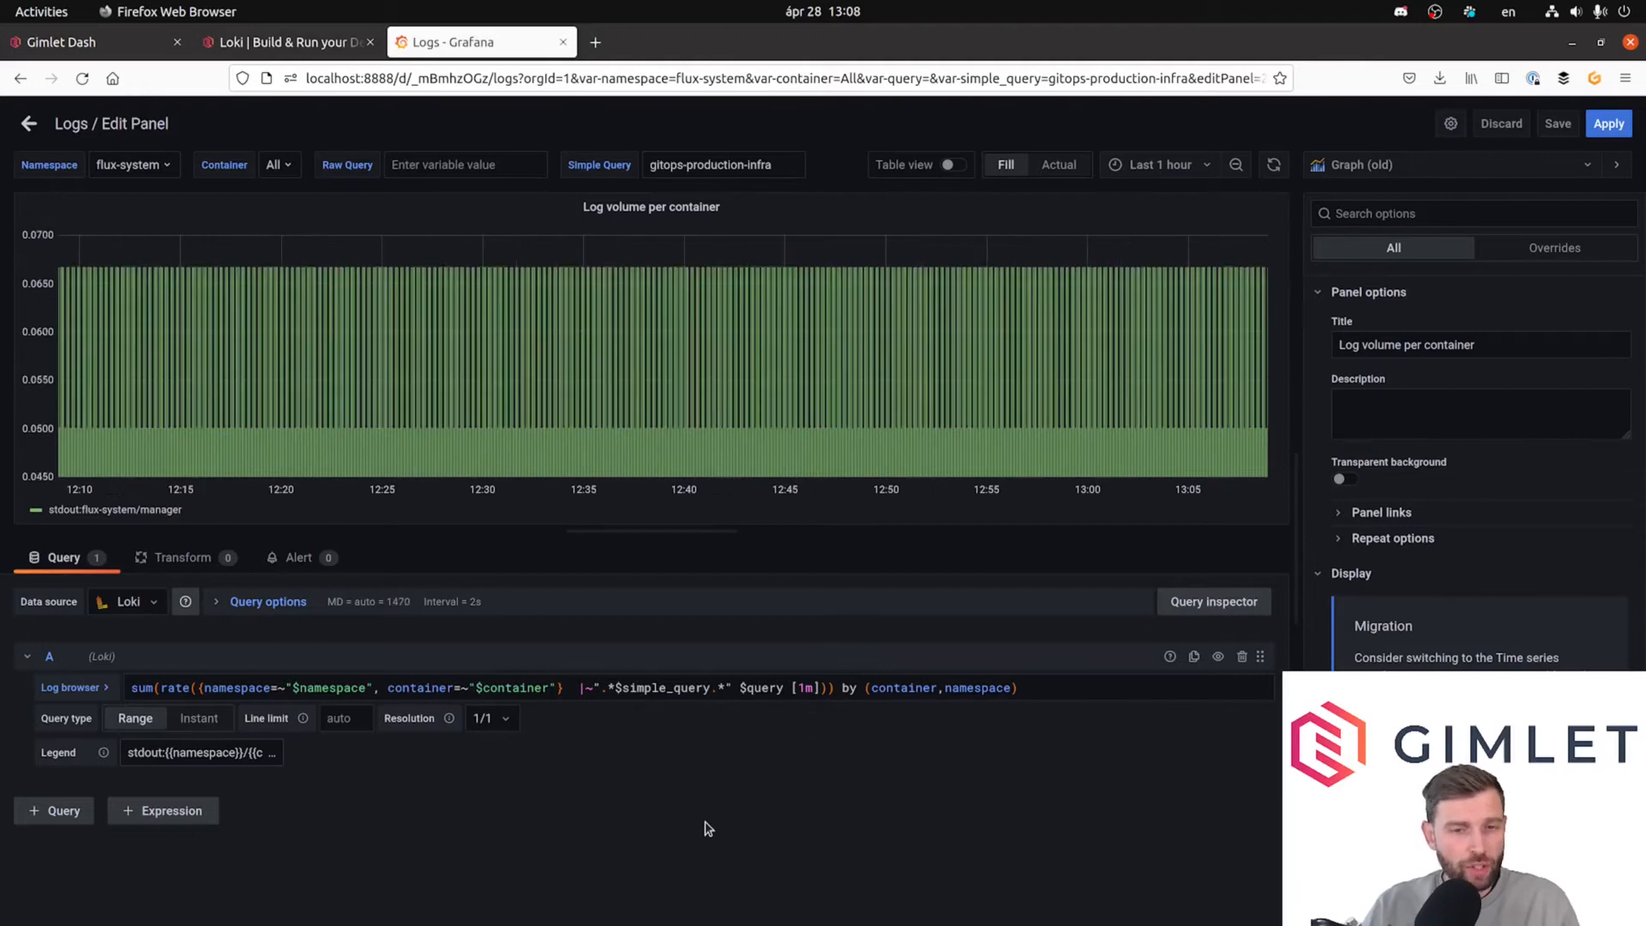
mouse_move(202, 262)
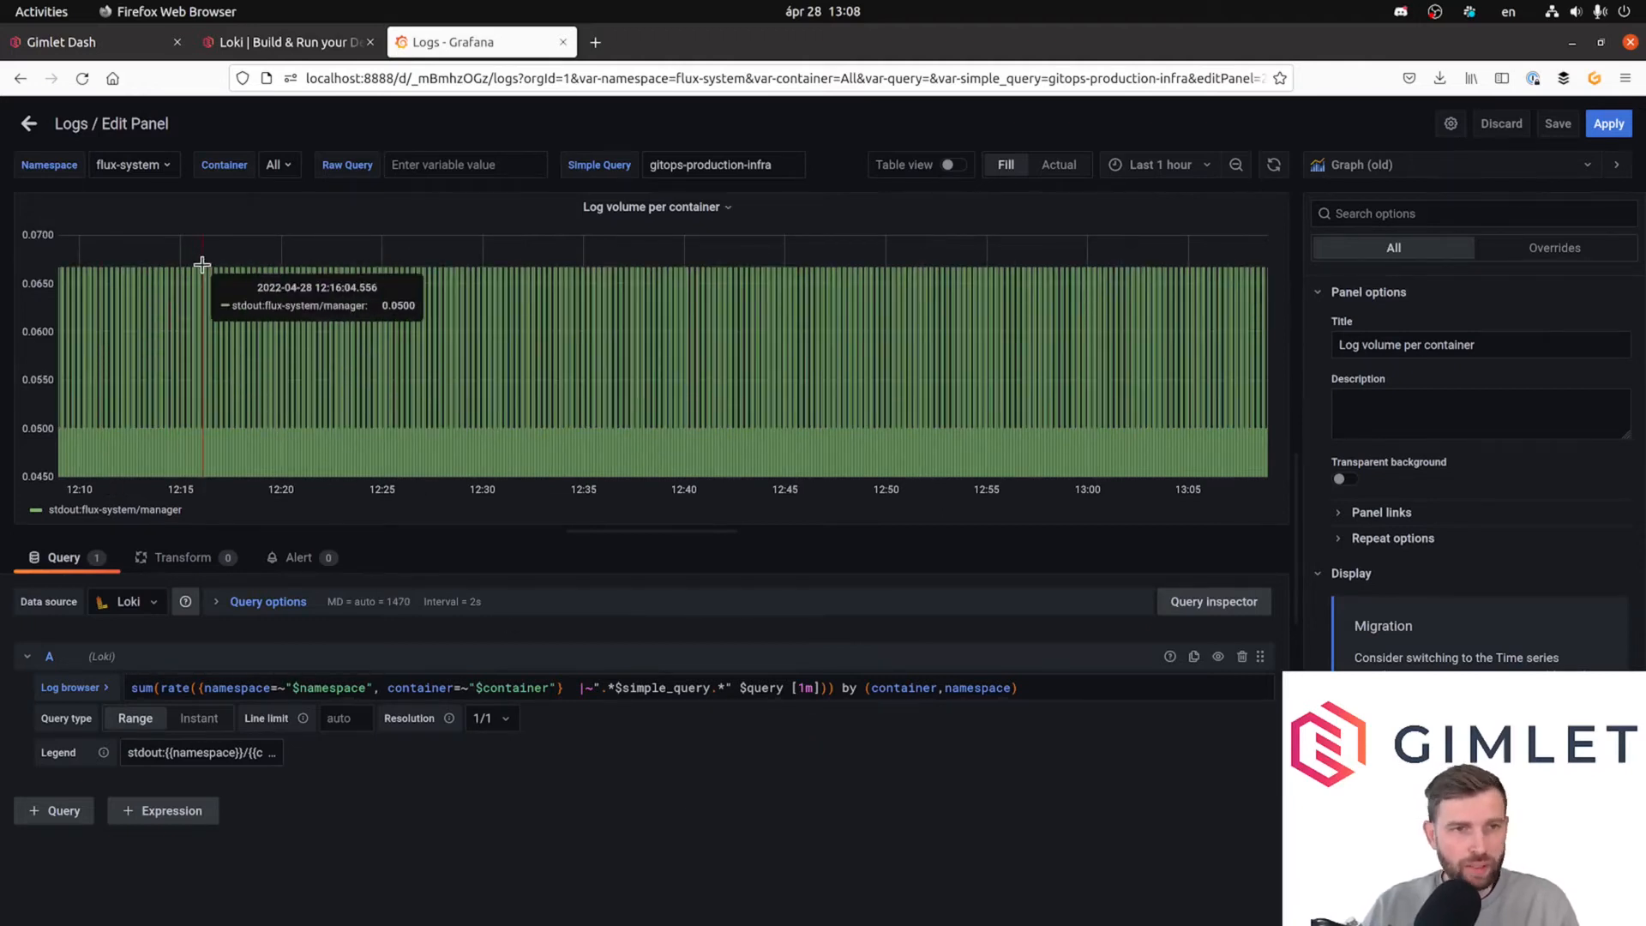
mouse_move(595, 339)
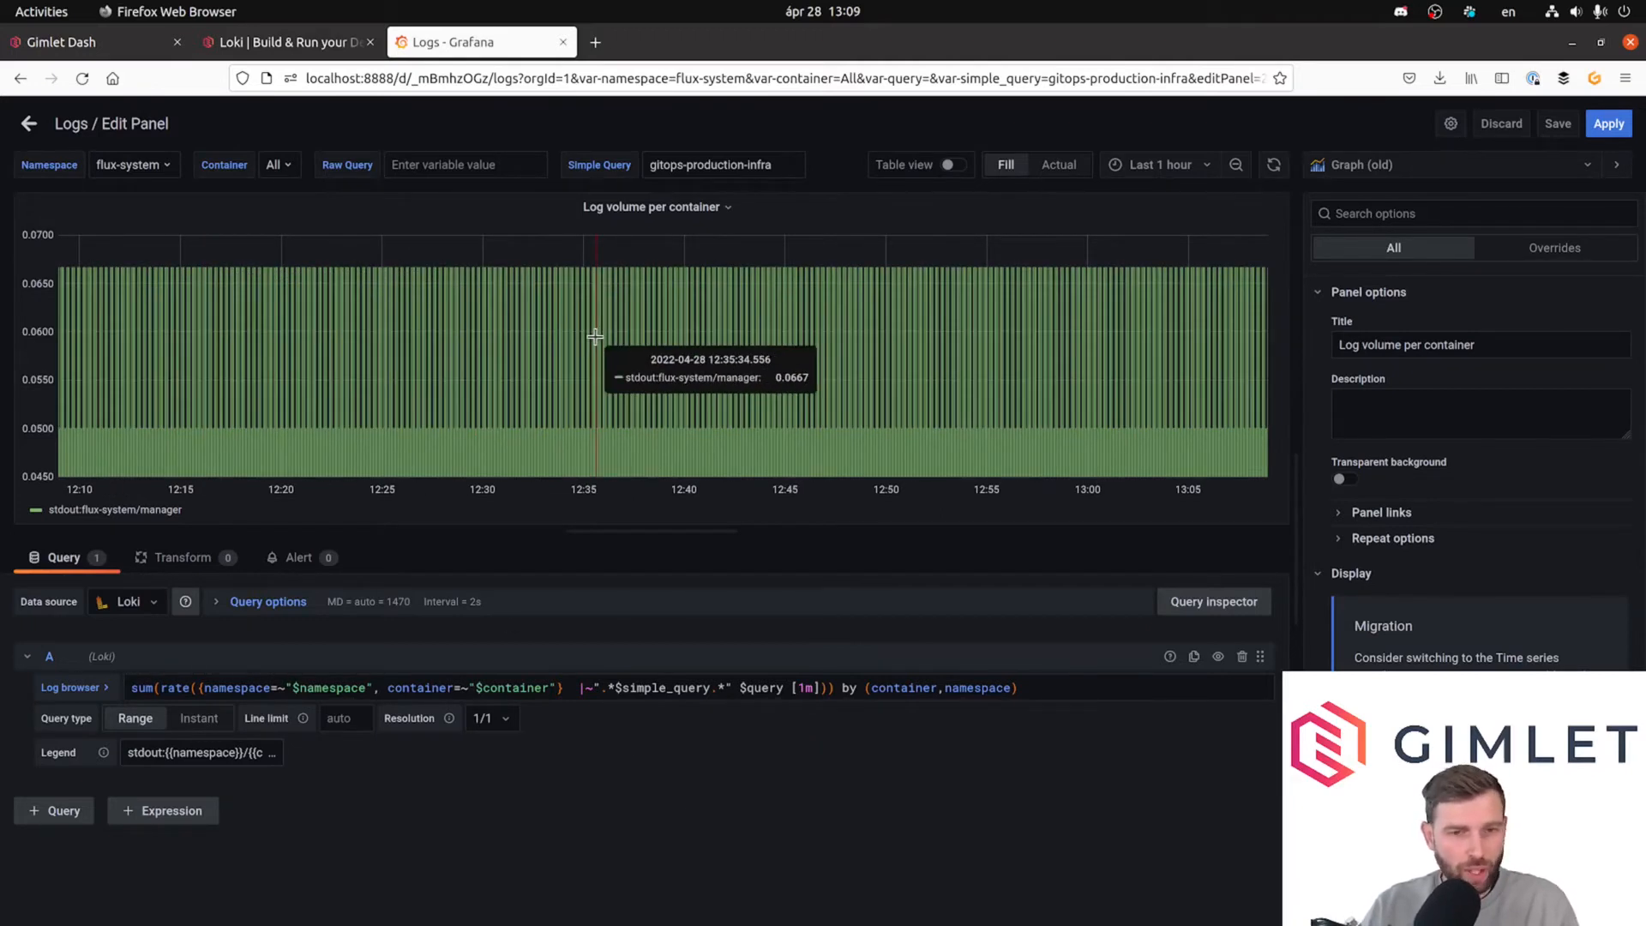
mouse_move(521, 283)
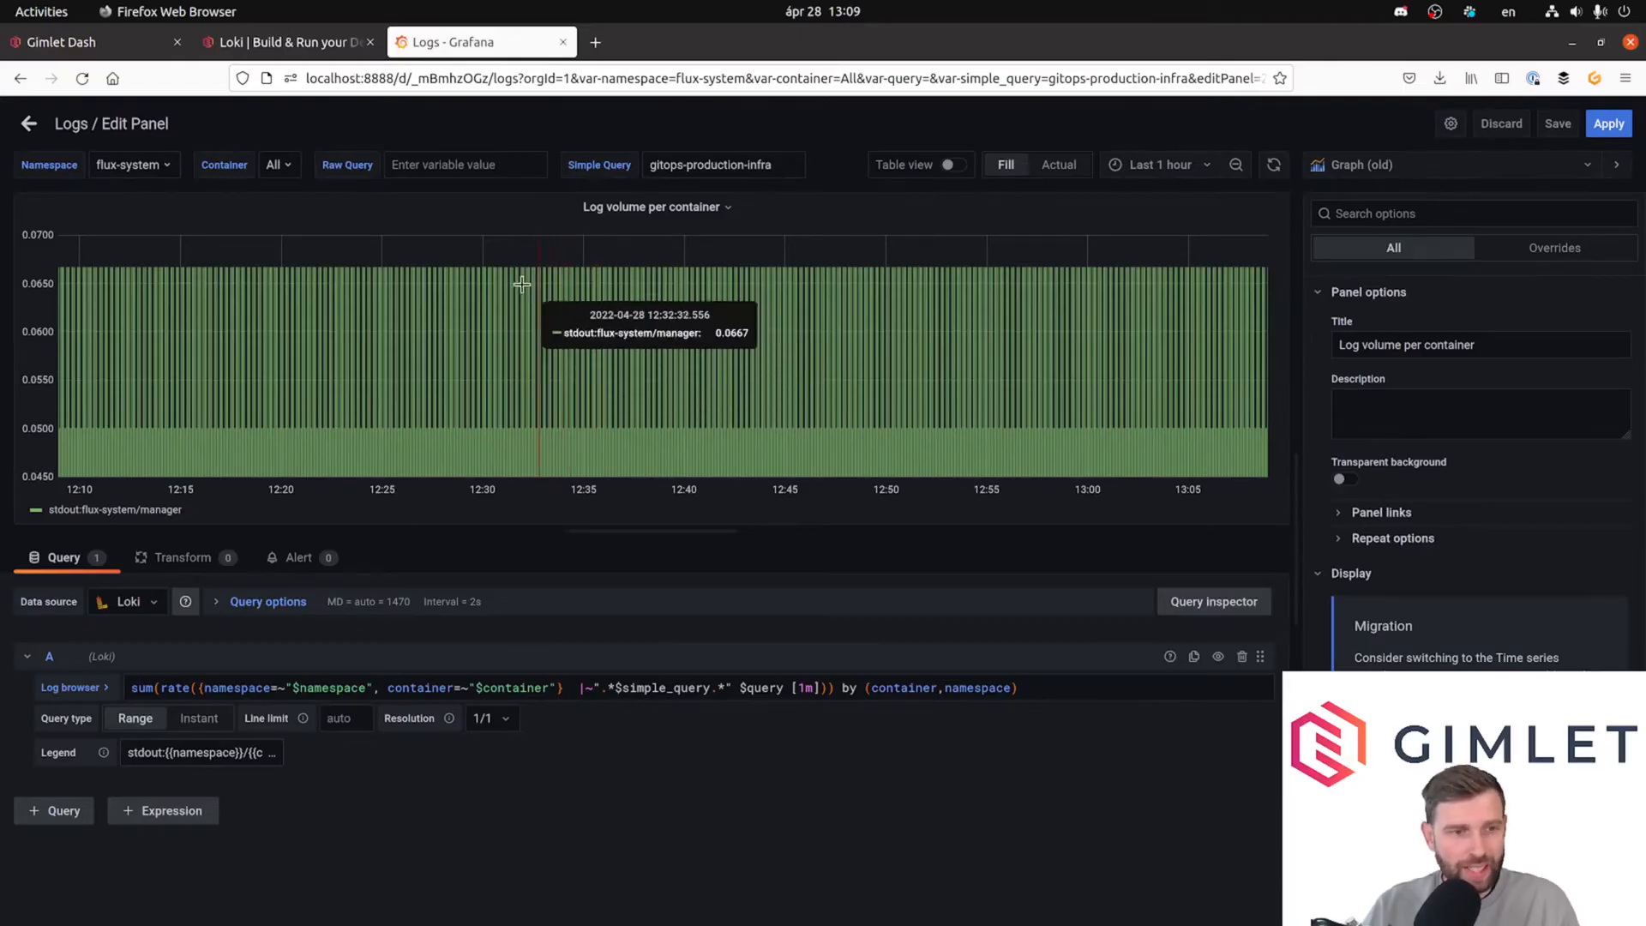
mouse_move(29, 124)
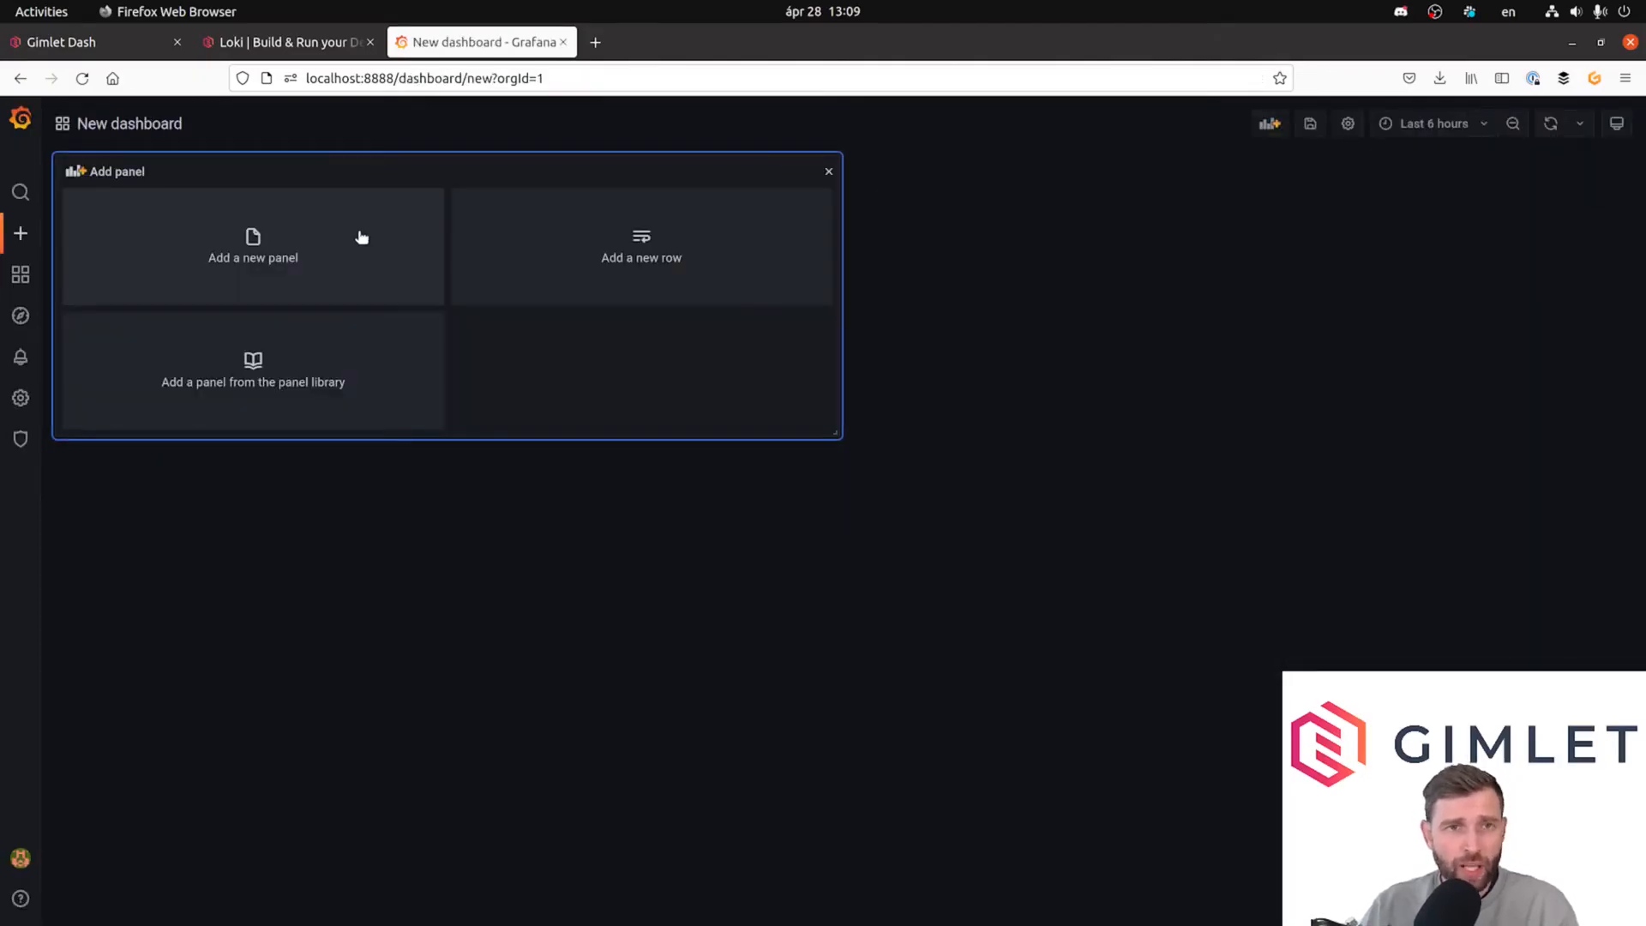
Add a new panel titled 'Flux - Source Controller Acitivity' to the new dashboard.
left_click(252, 245)
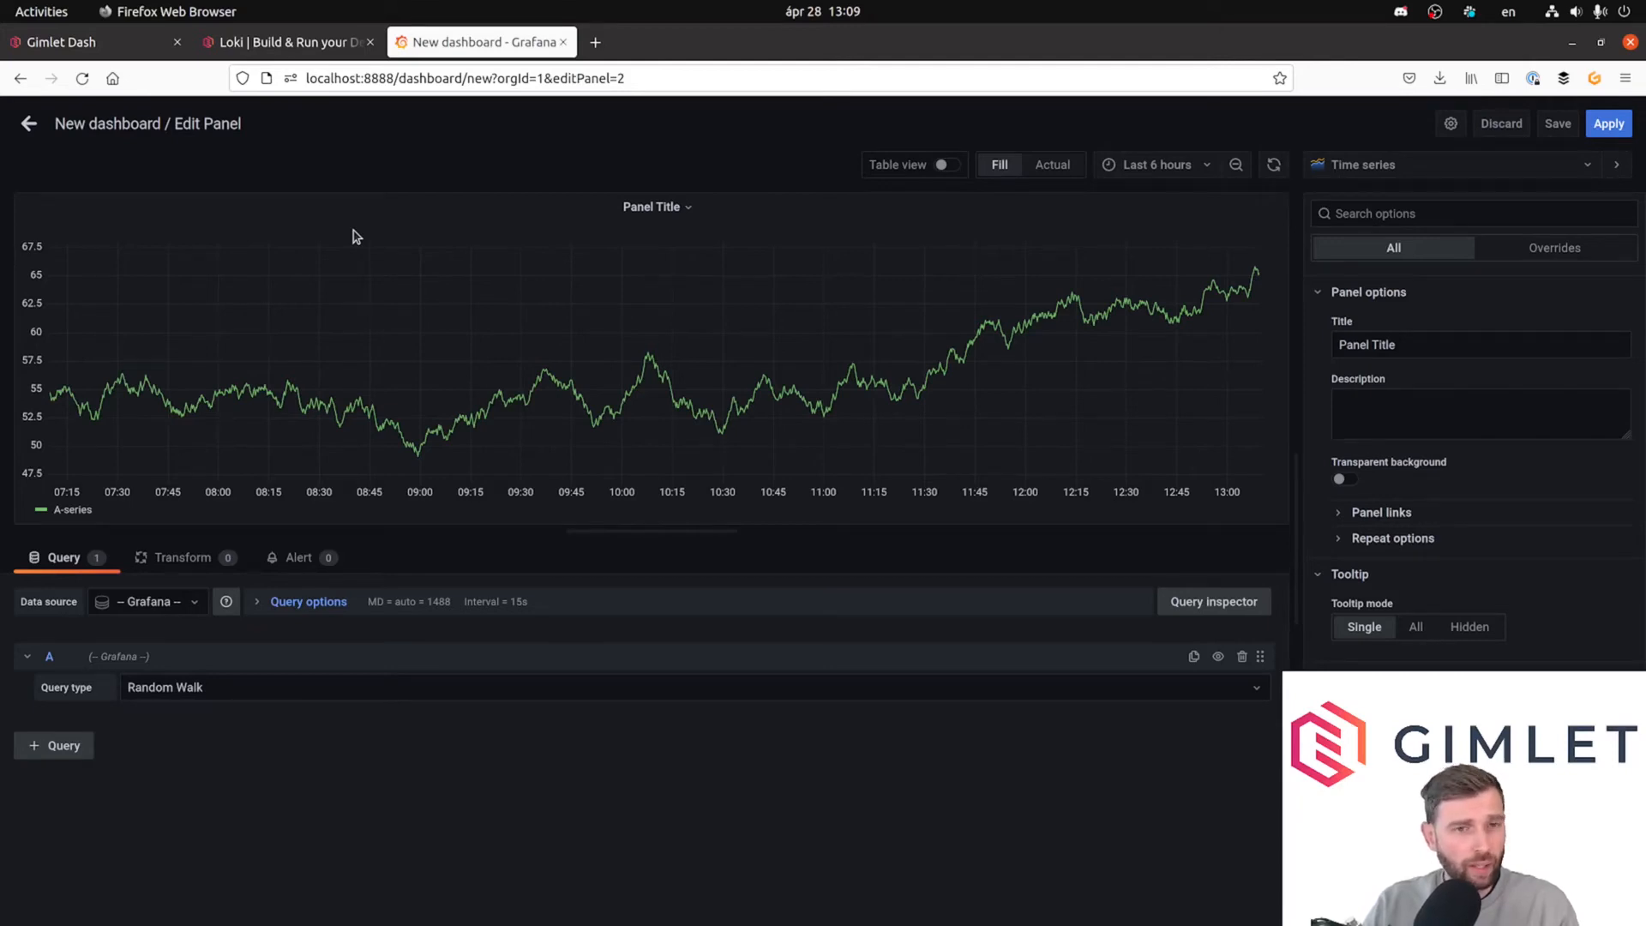
left_click(657, 205)
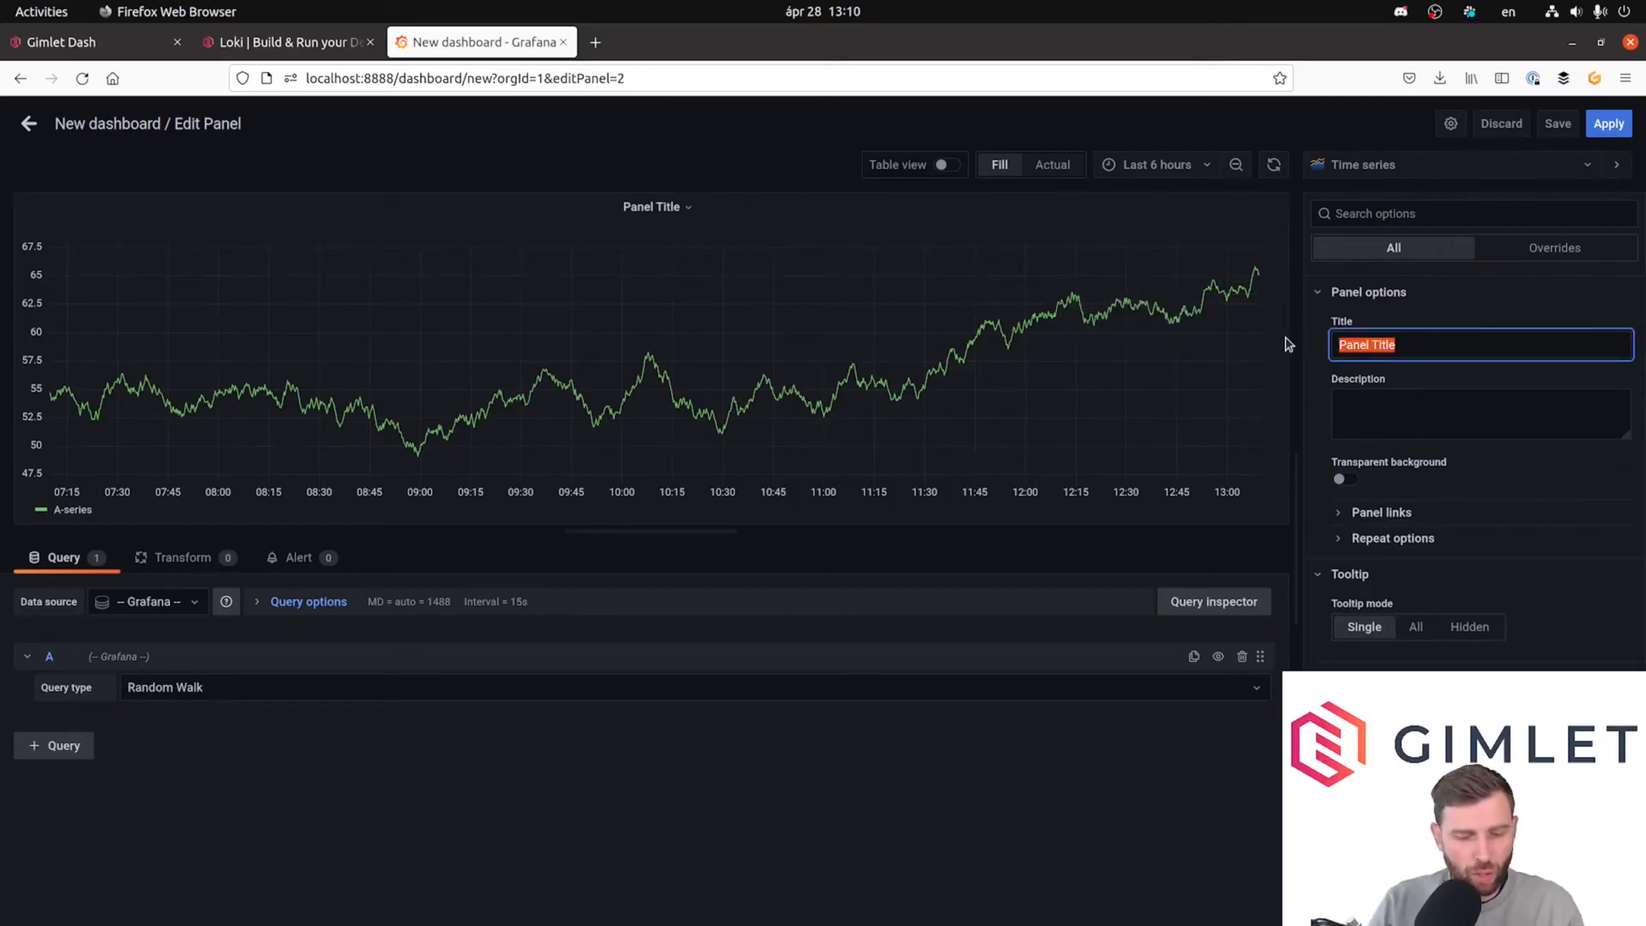
type("Flux - Source COntroller a")
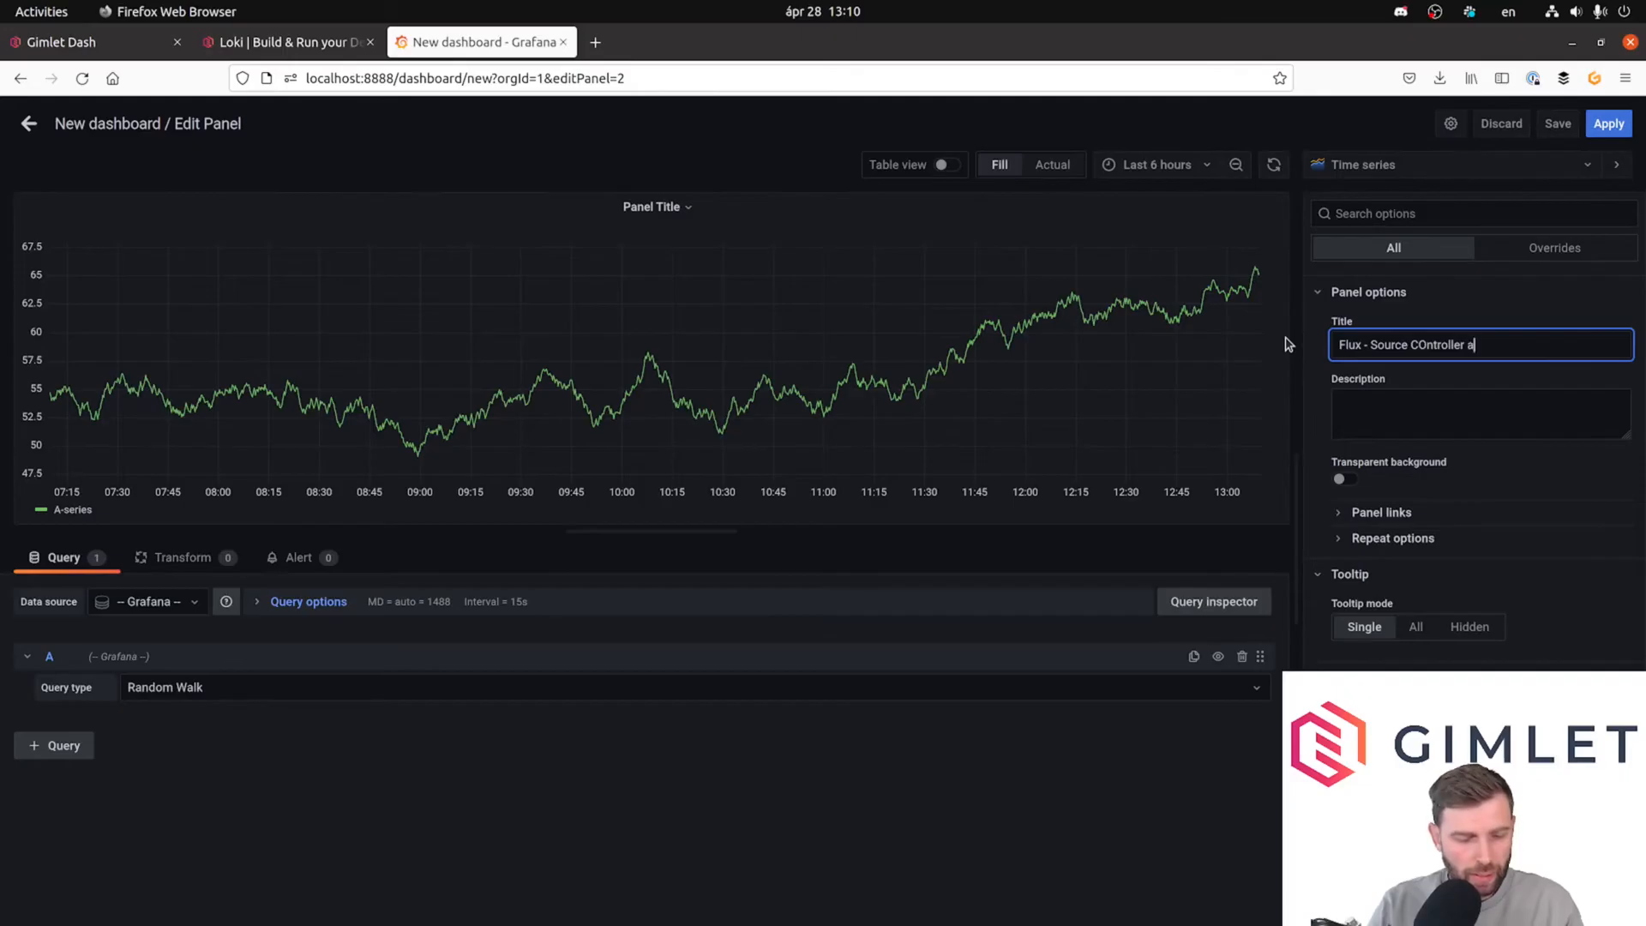
type("citivity")
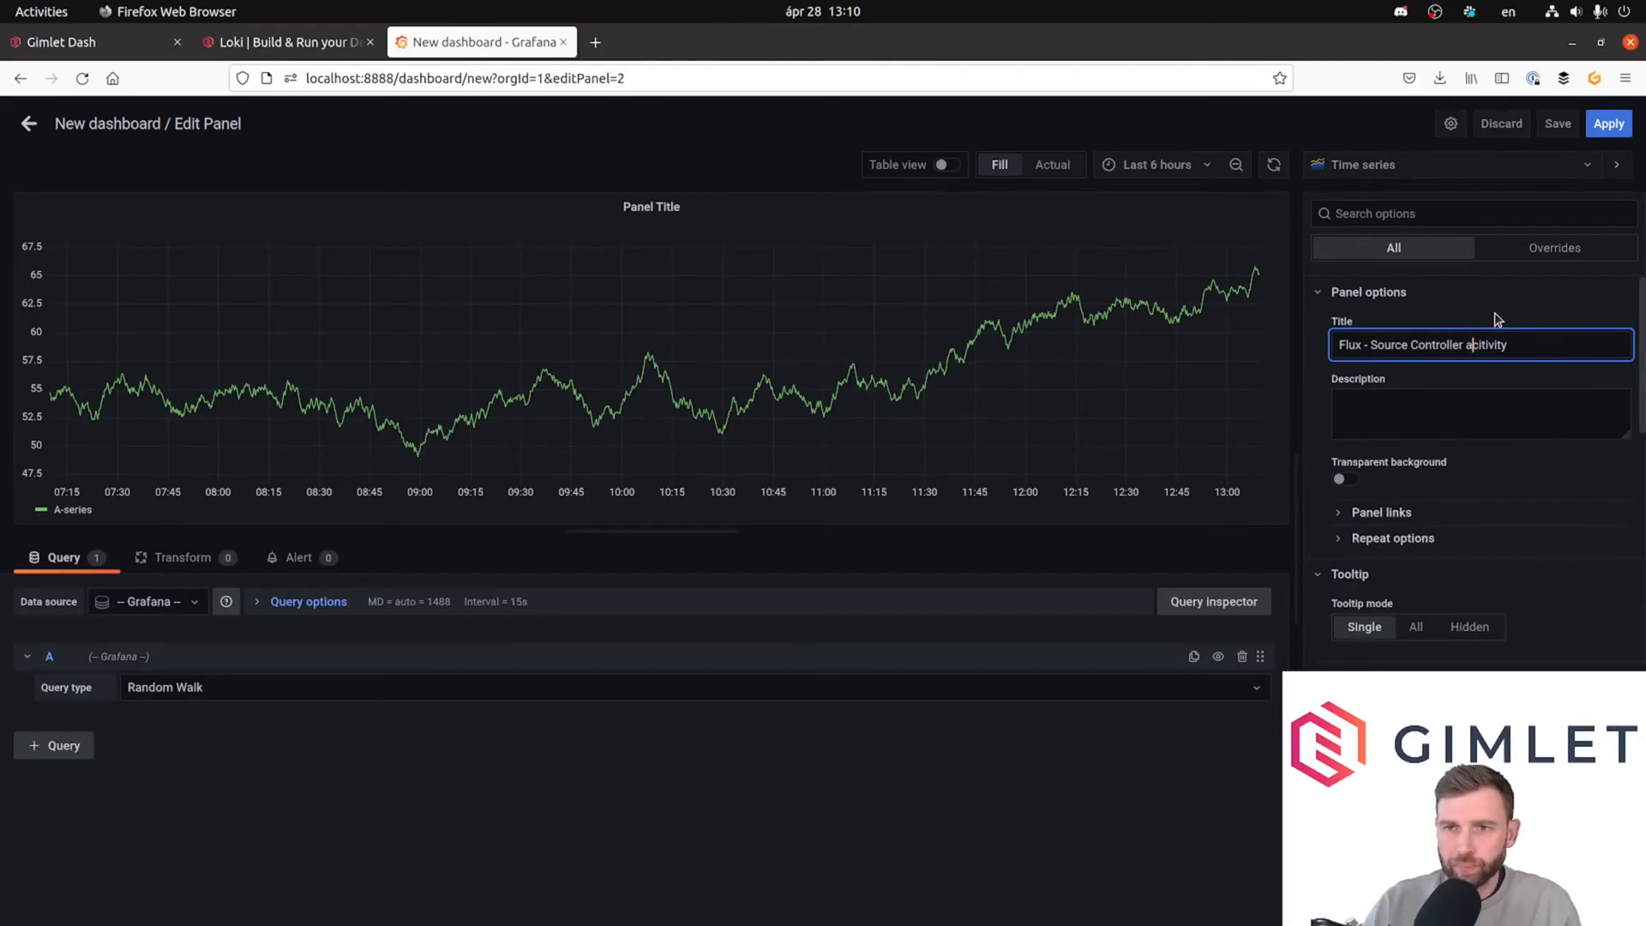
left_click(147, 602)
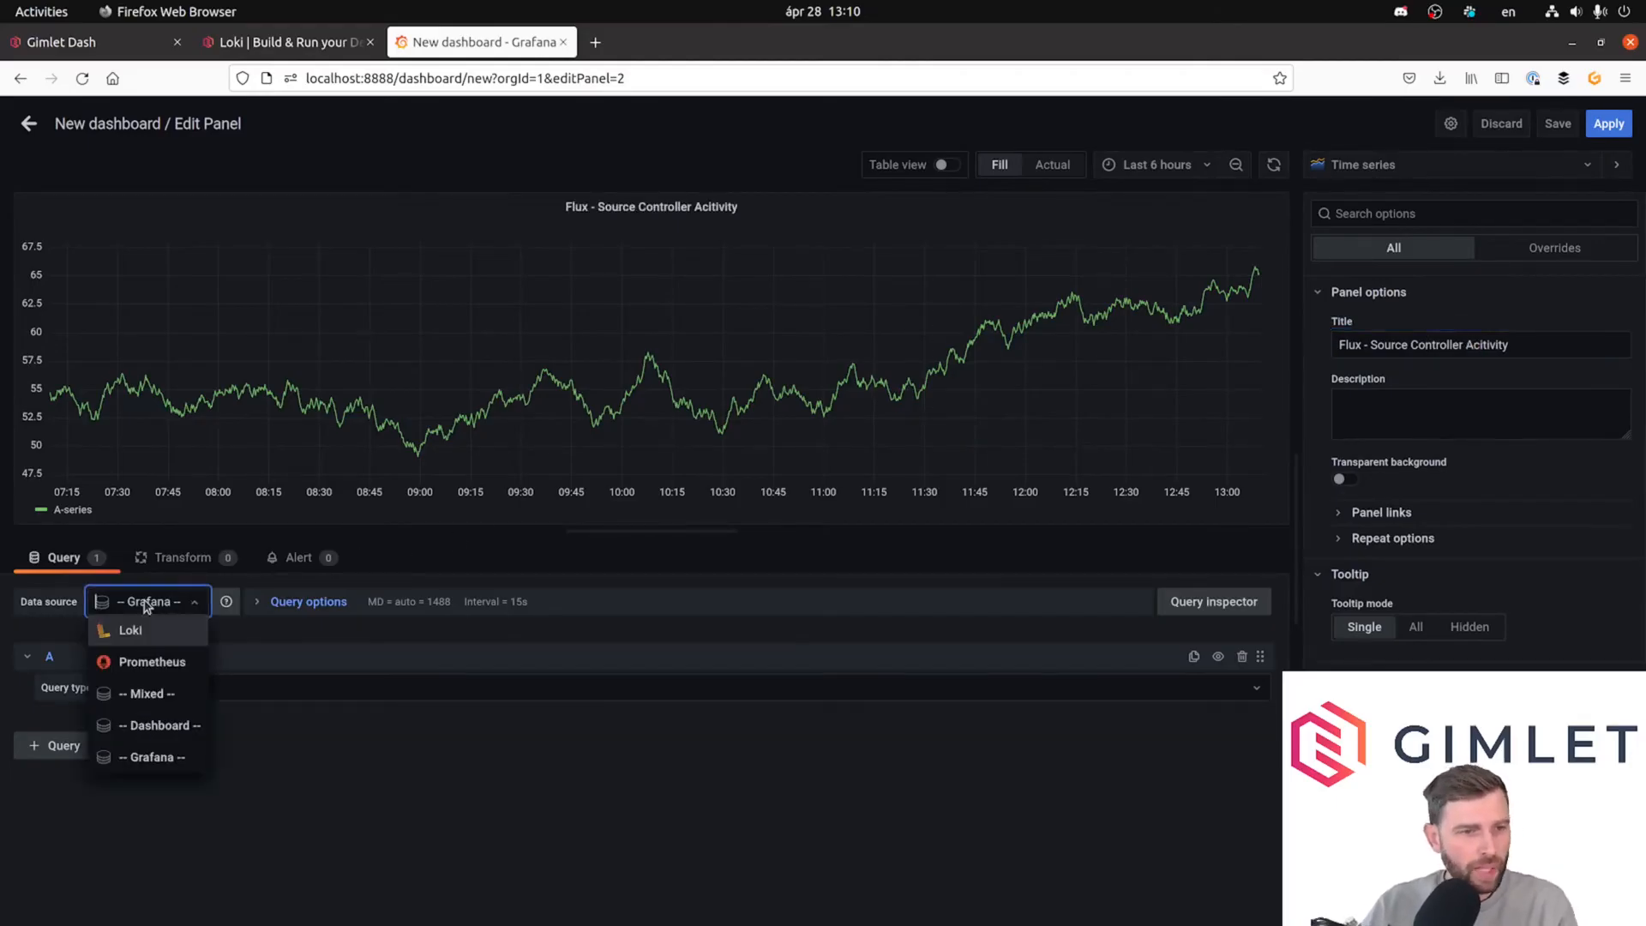
Query Loki with {namespace="flux-system", app="source-controller"} in the new panel.
left_click(129, 629)
type("{namespace")
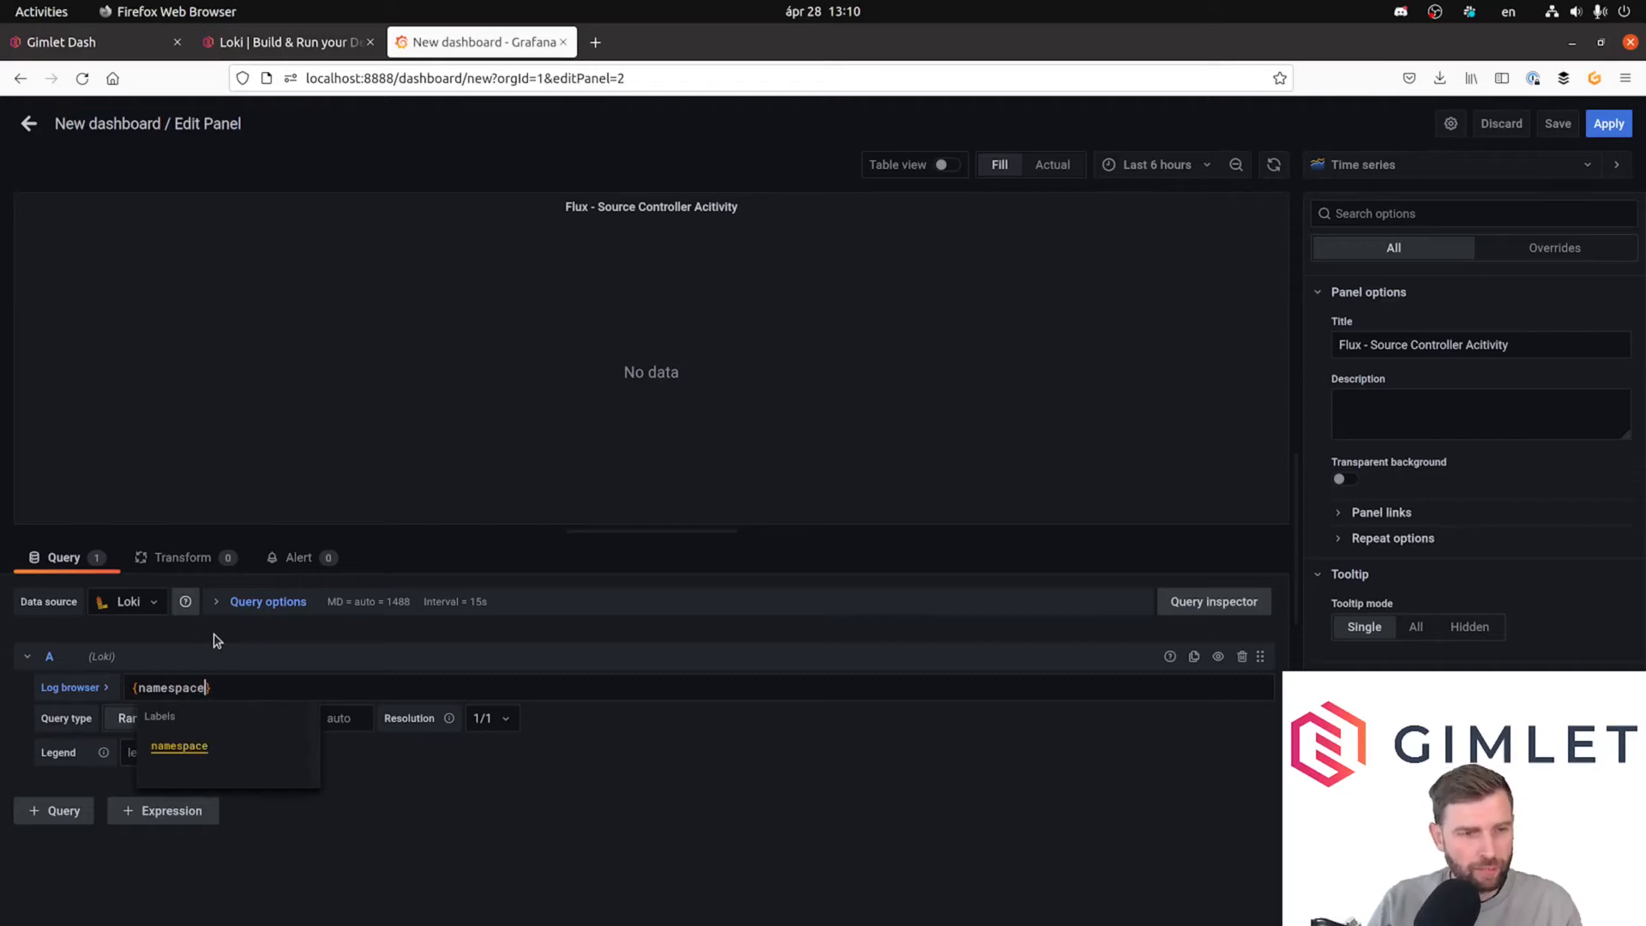
type("=")
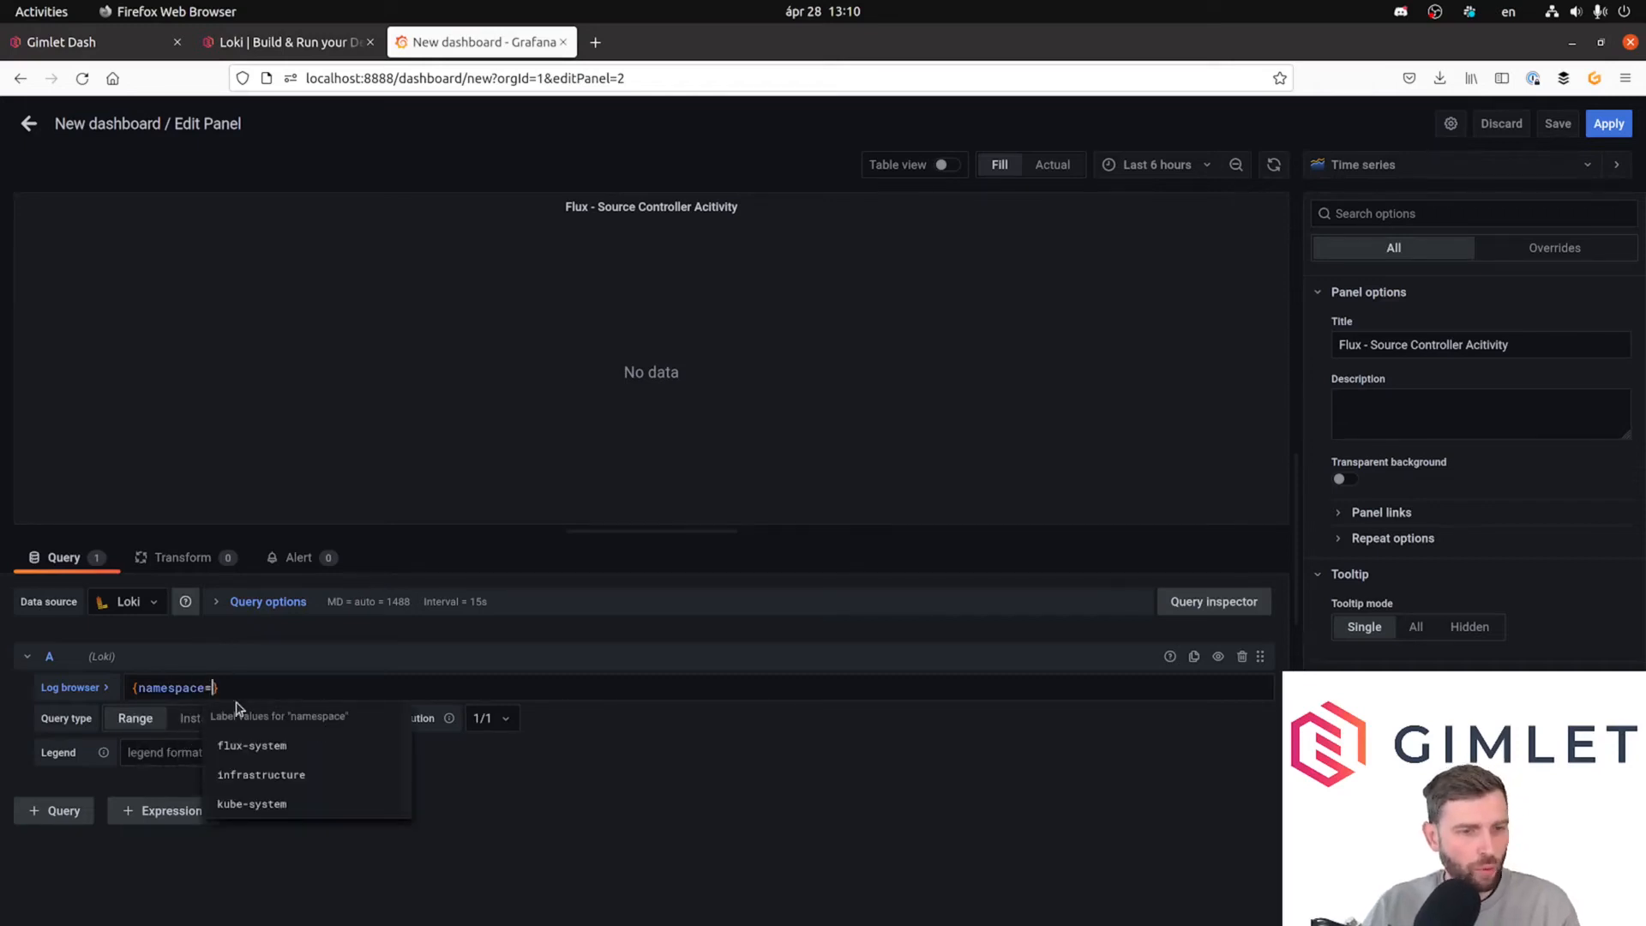
left_click(250, 745)
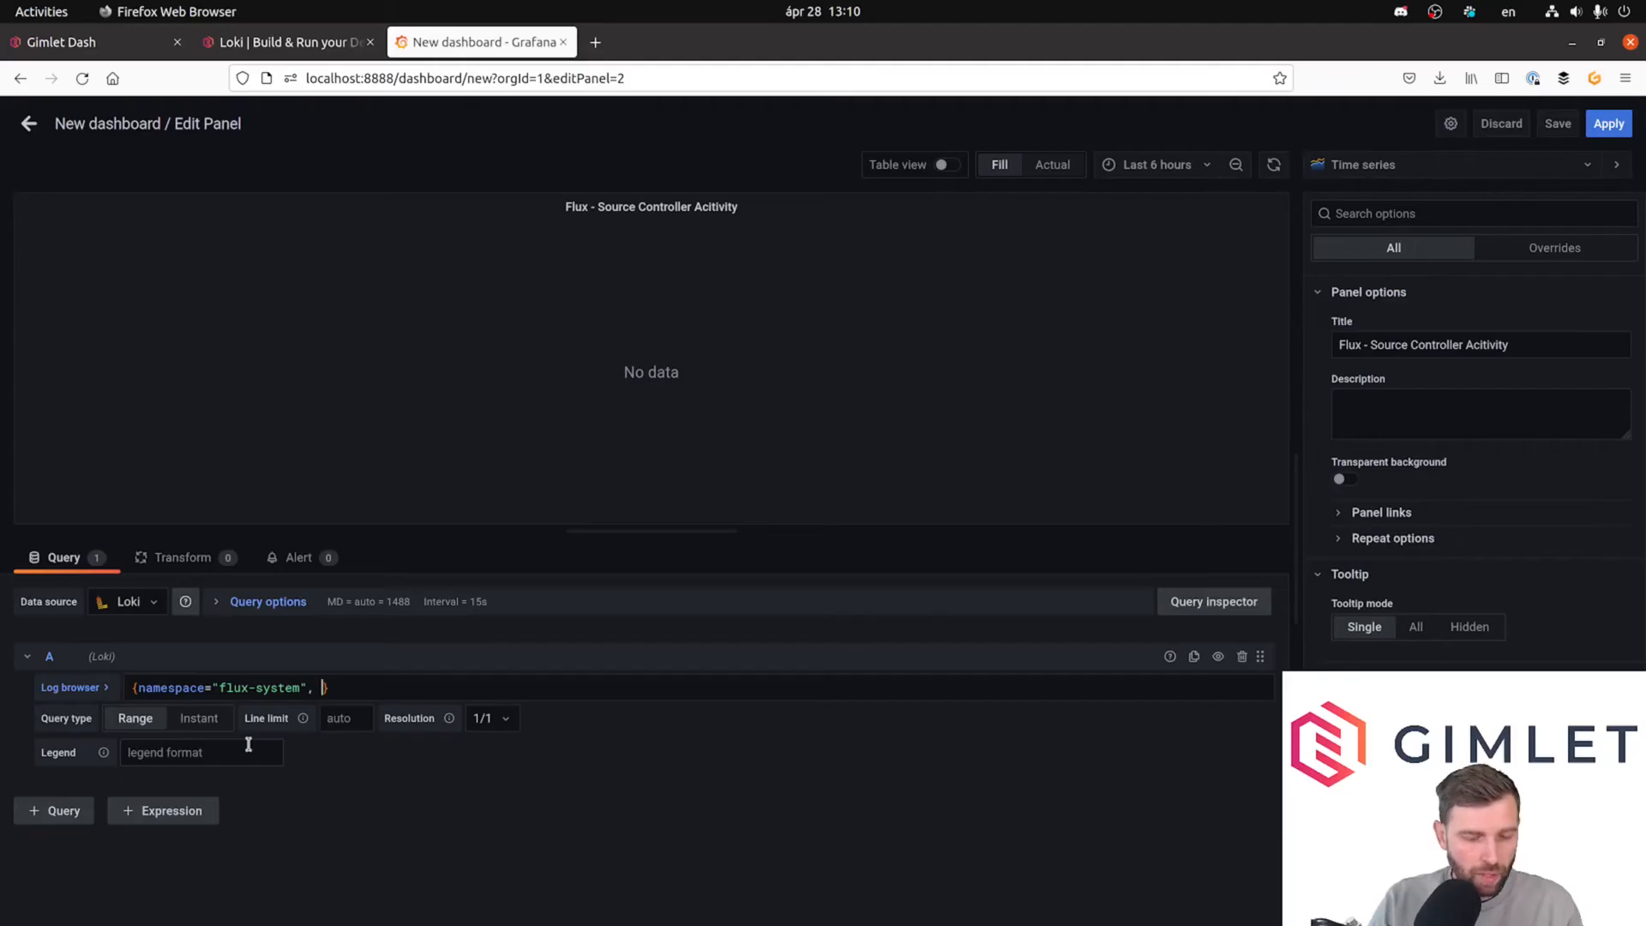
type("app=")
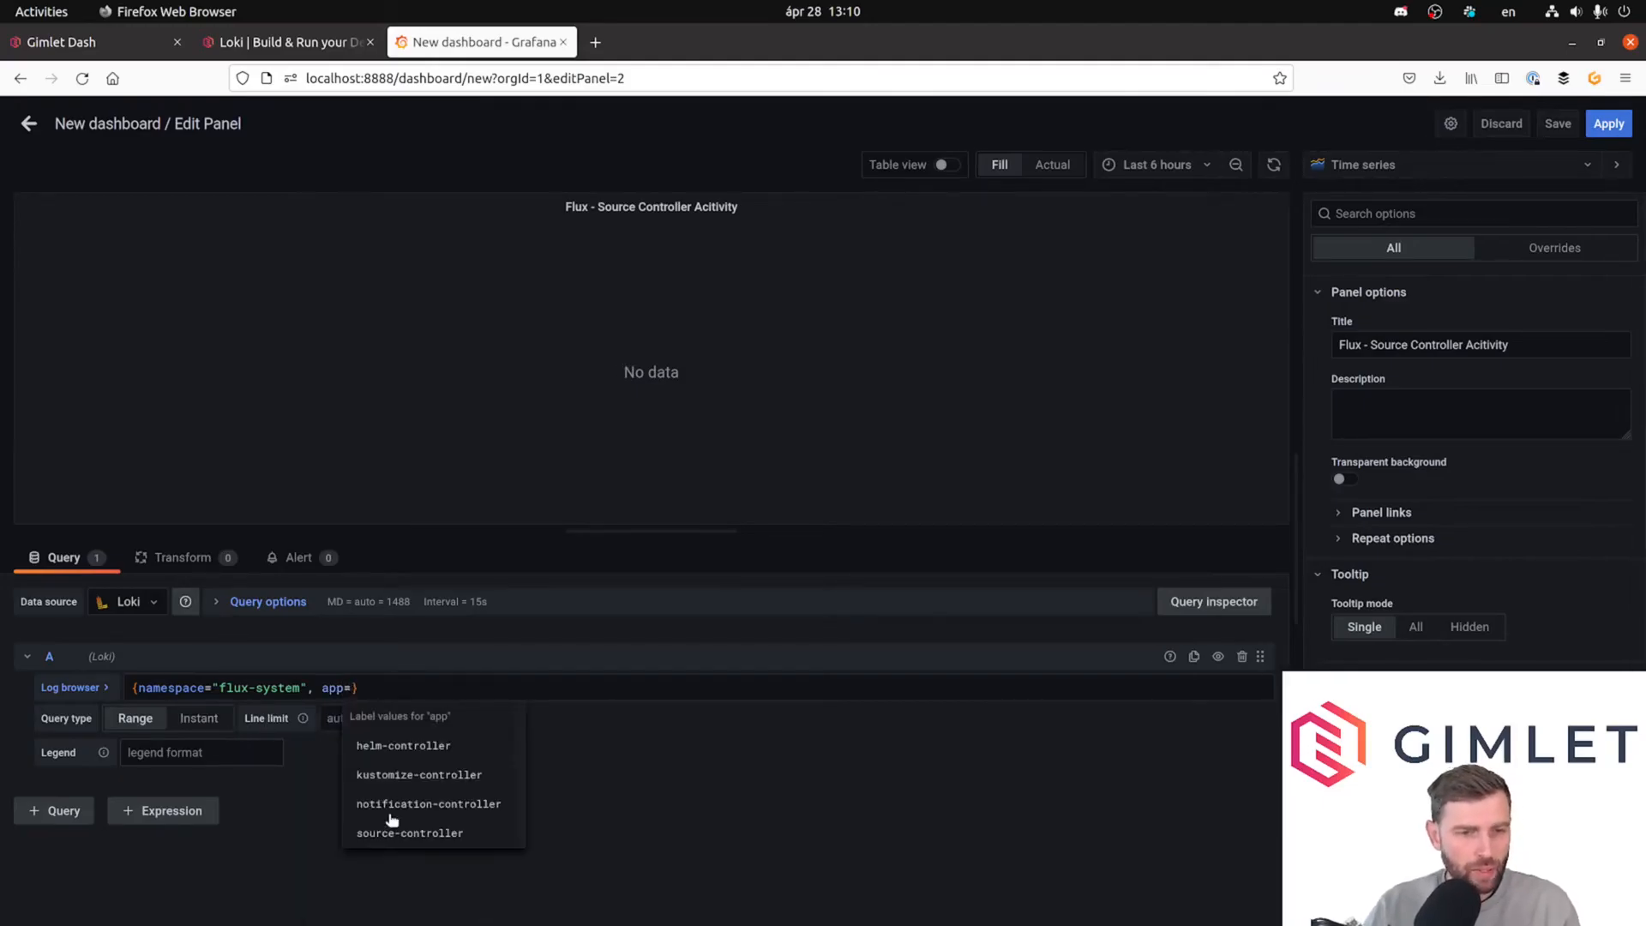
left_click(409, 833)
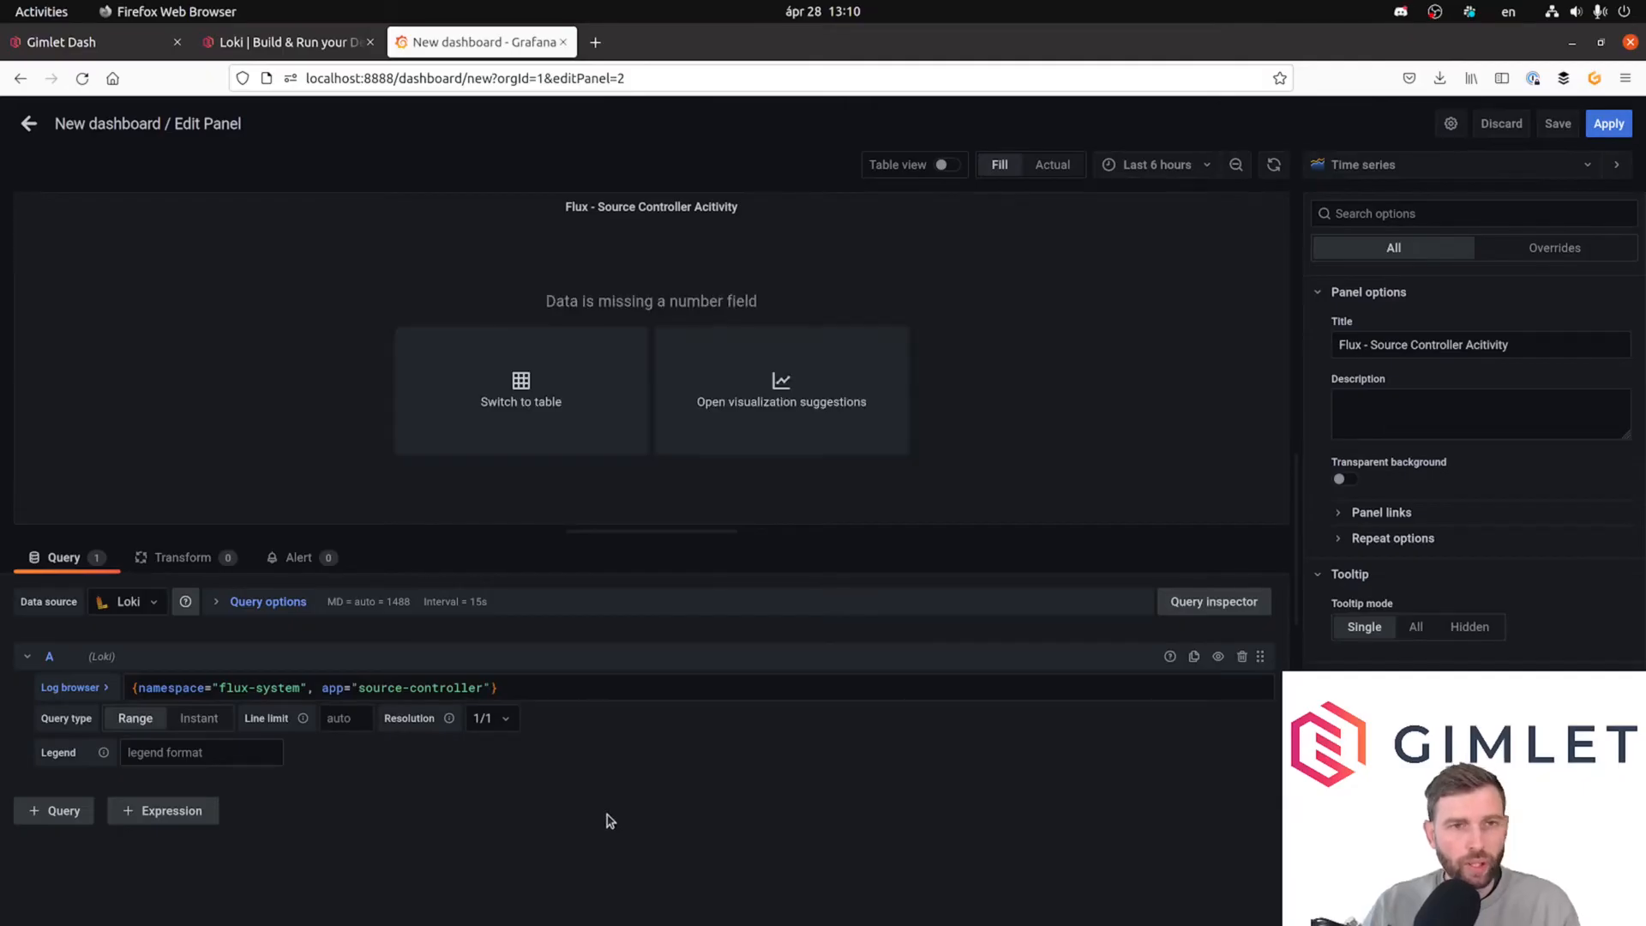
mouse_move(1375, 164)
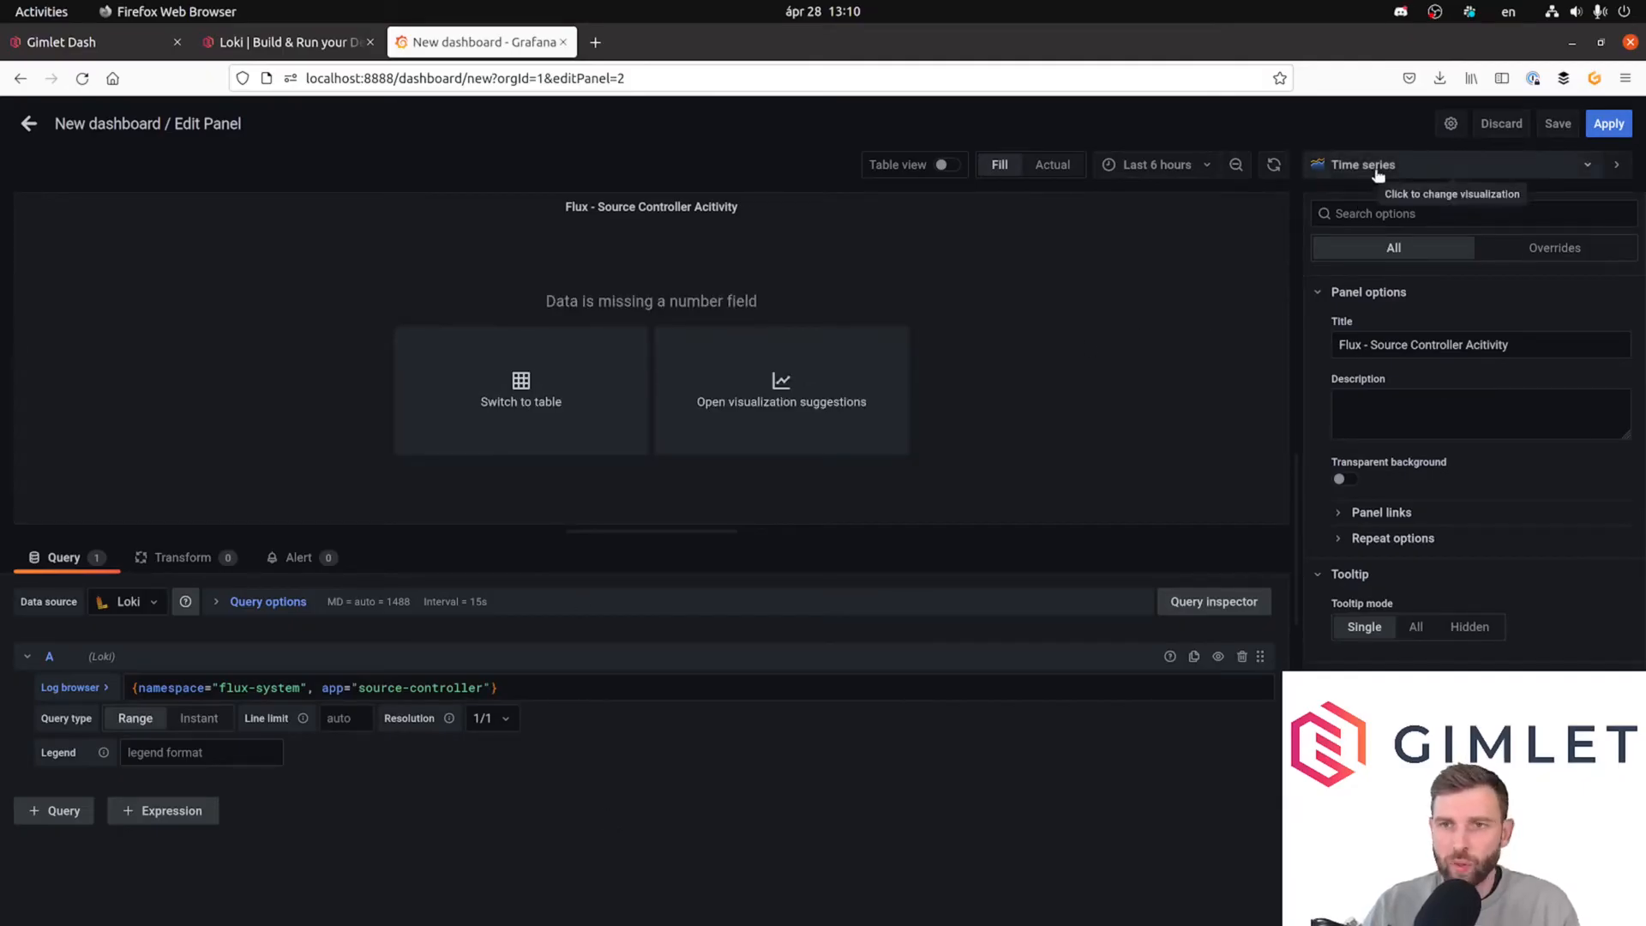
Switch the panel visualization to Logs so source-controller log lines appear.
left_click(1361, 164)
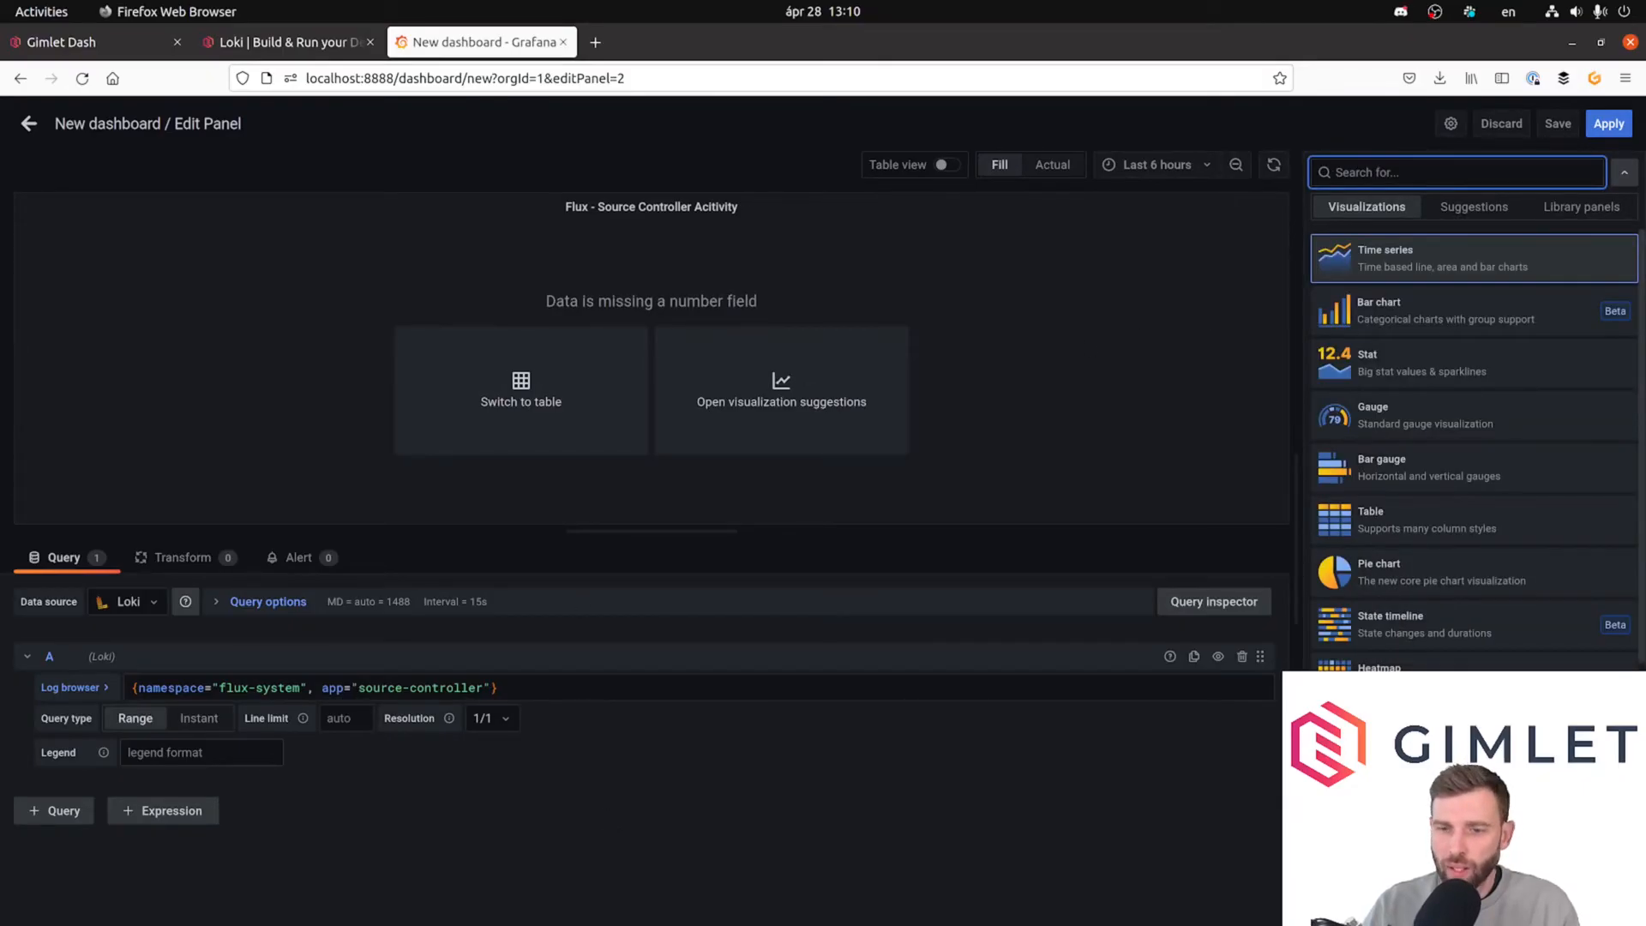
scroll("down", 3)
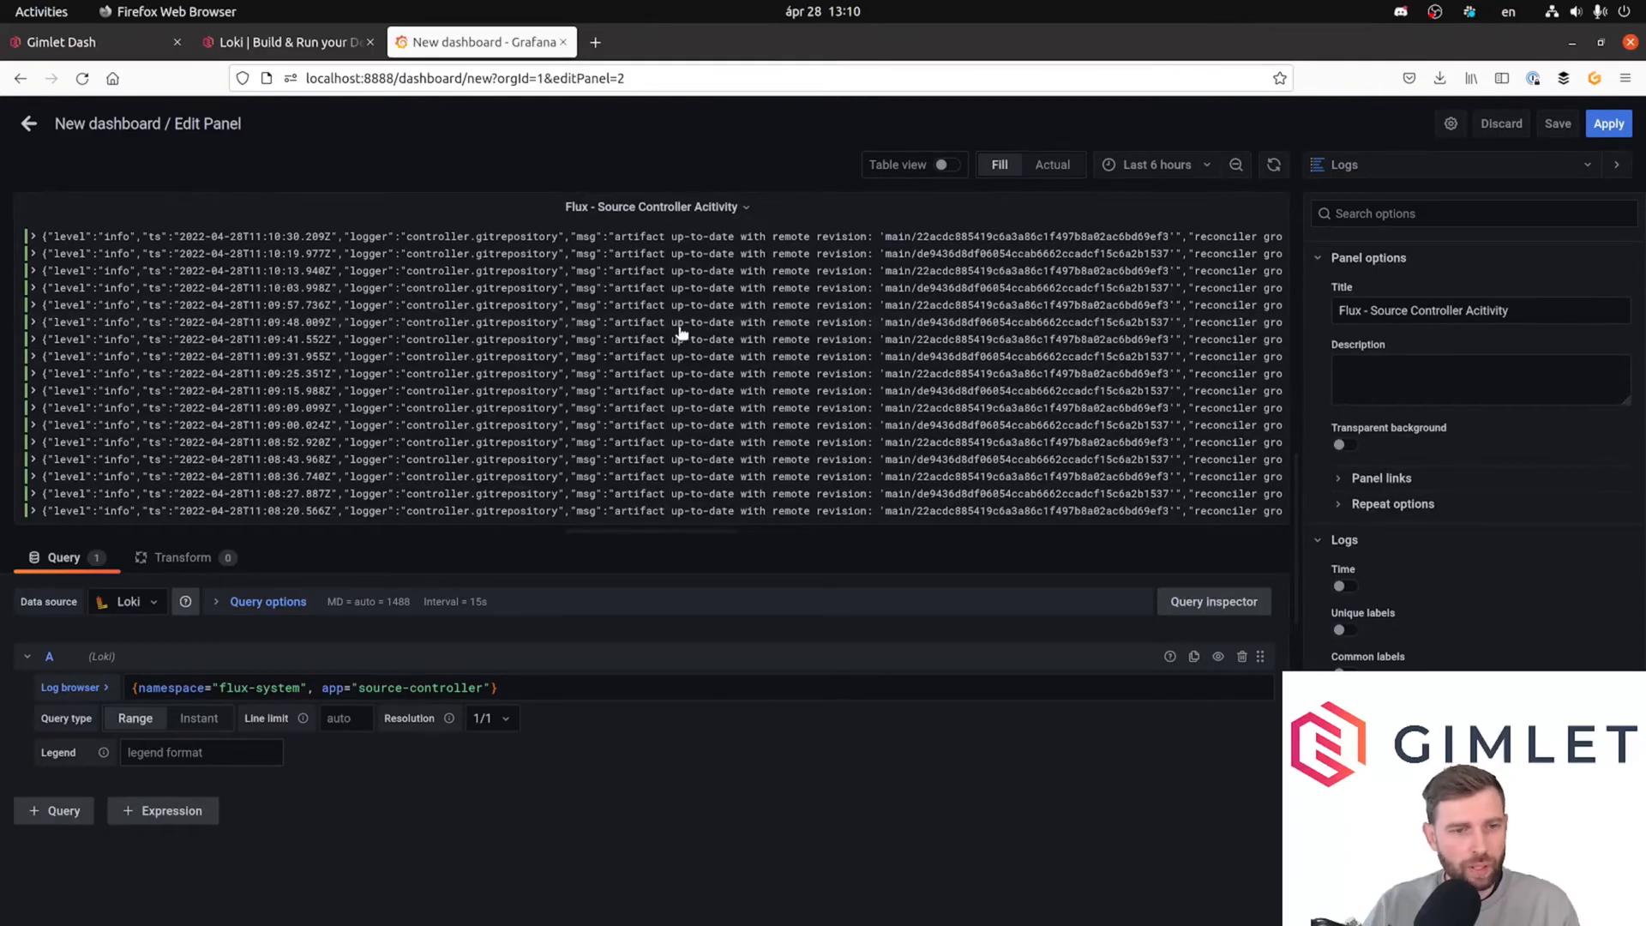
mouse_move(669, 464)
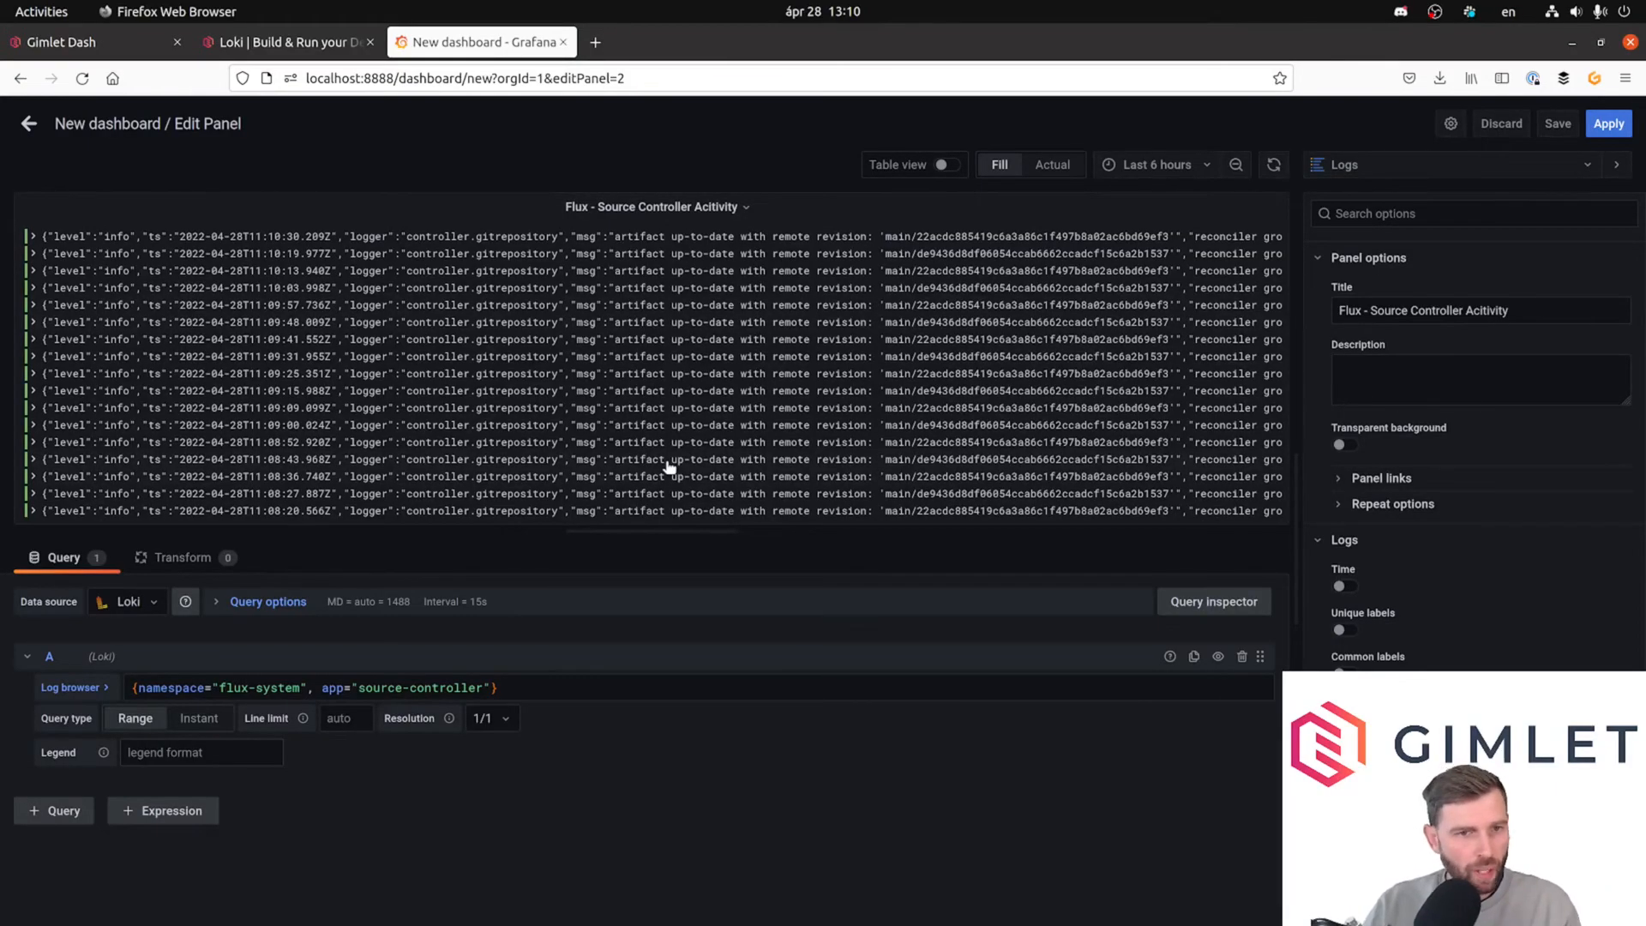
Append the line filter |~ ".*gitops-production-infra.*" to the Loki query.
left_click(504, 687)
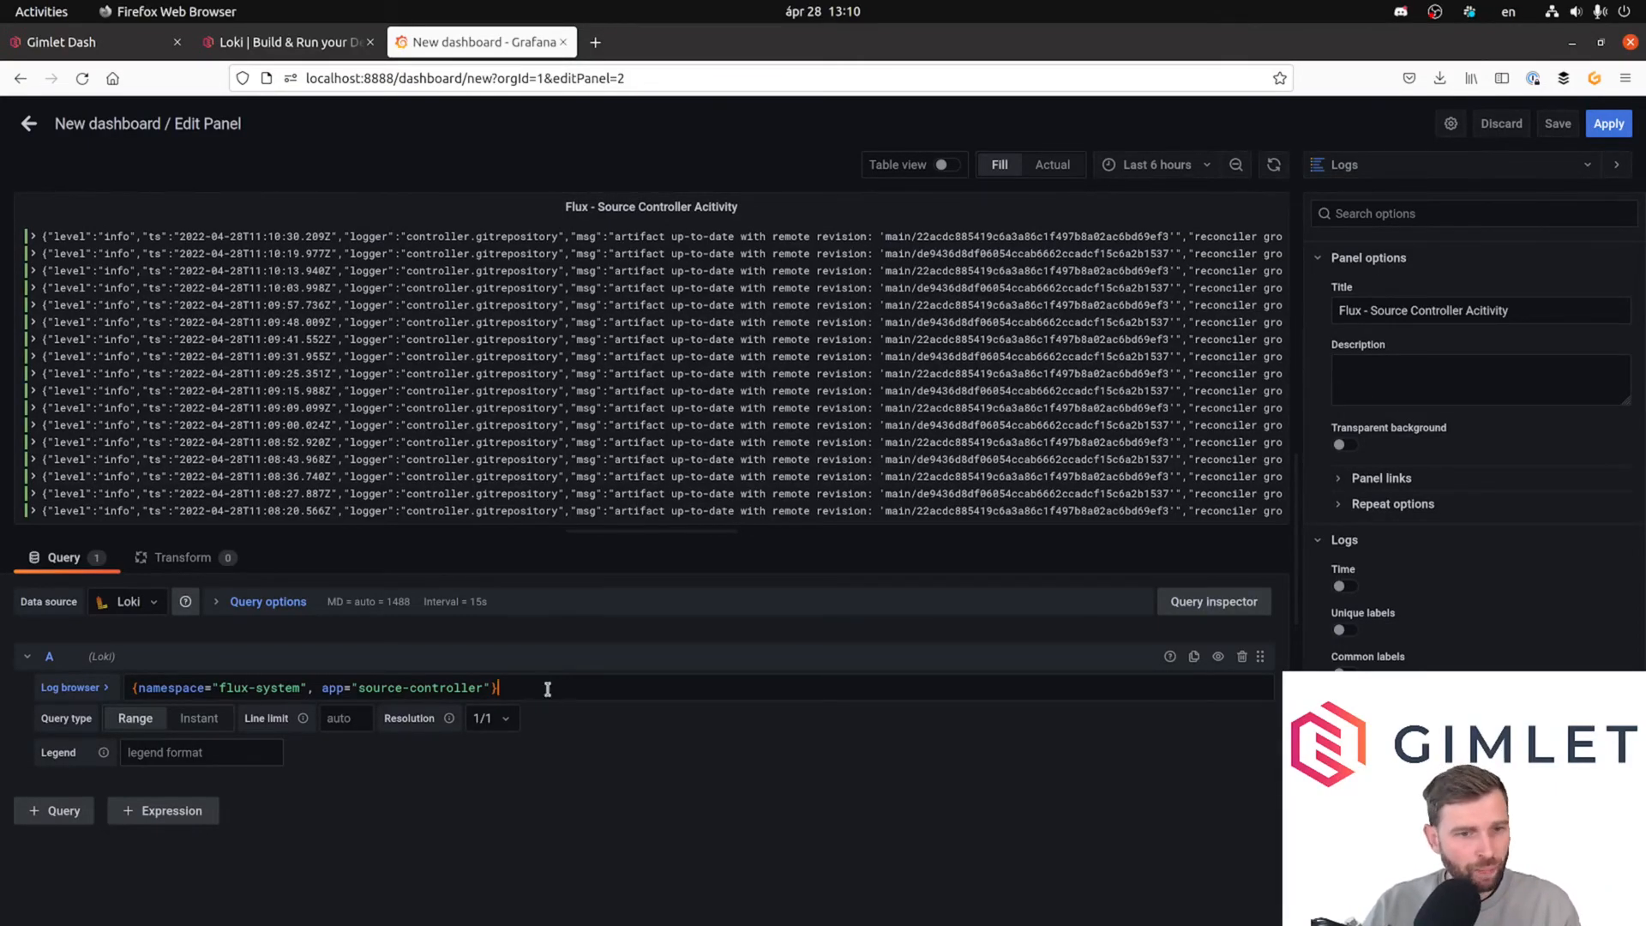
type("|~")
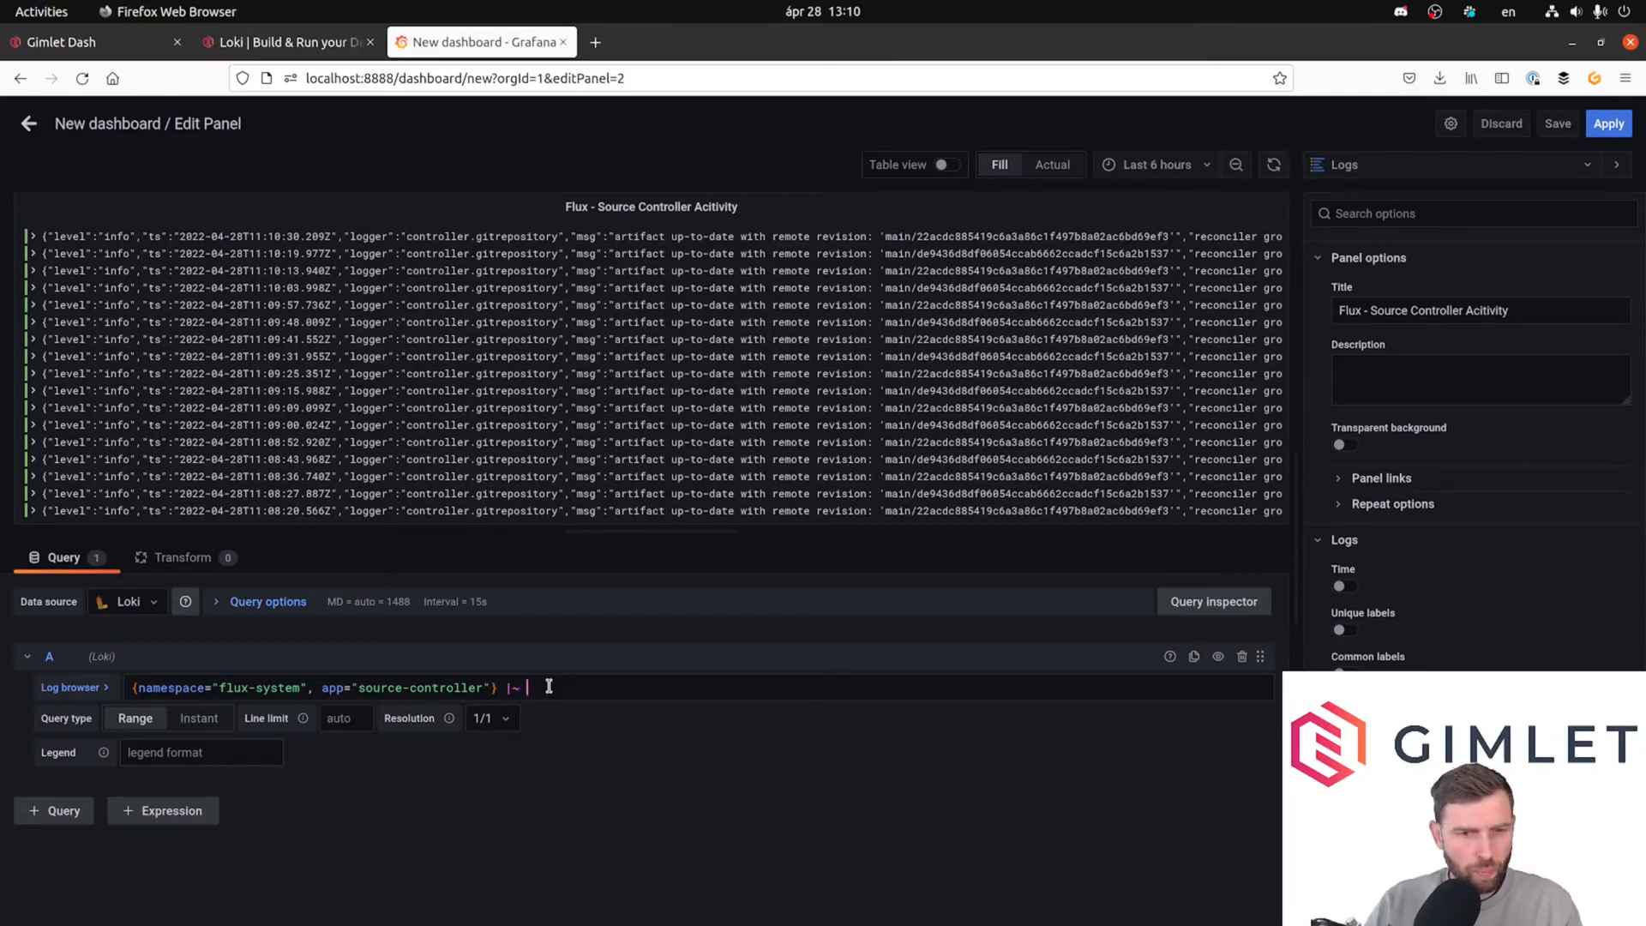
type("\".")
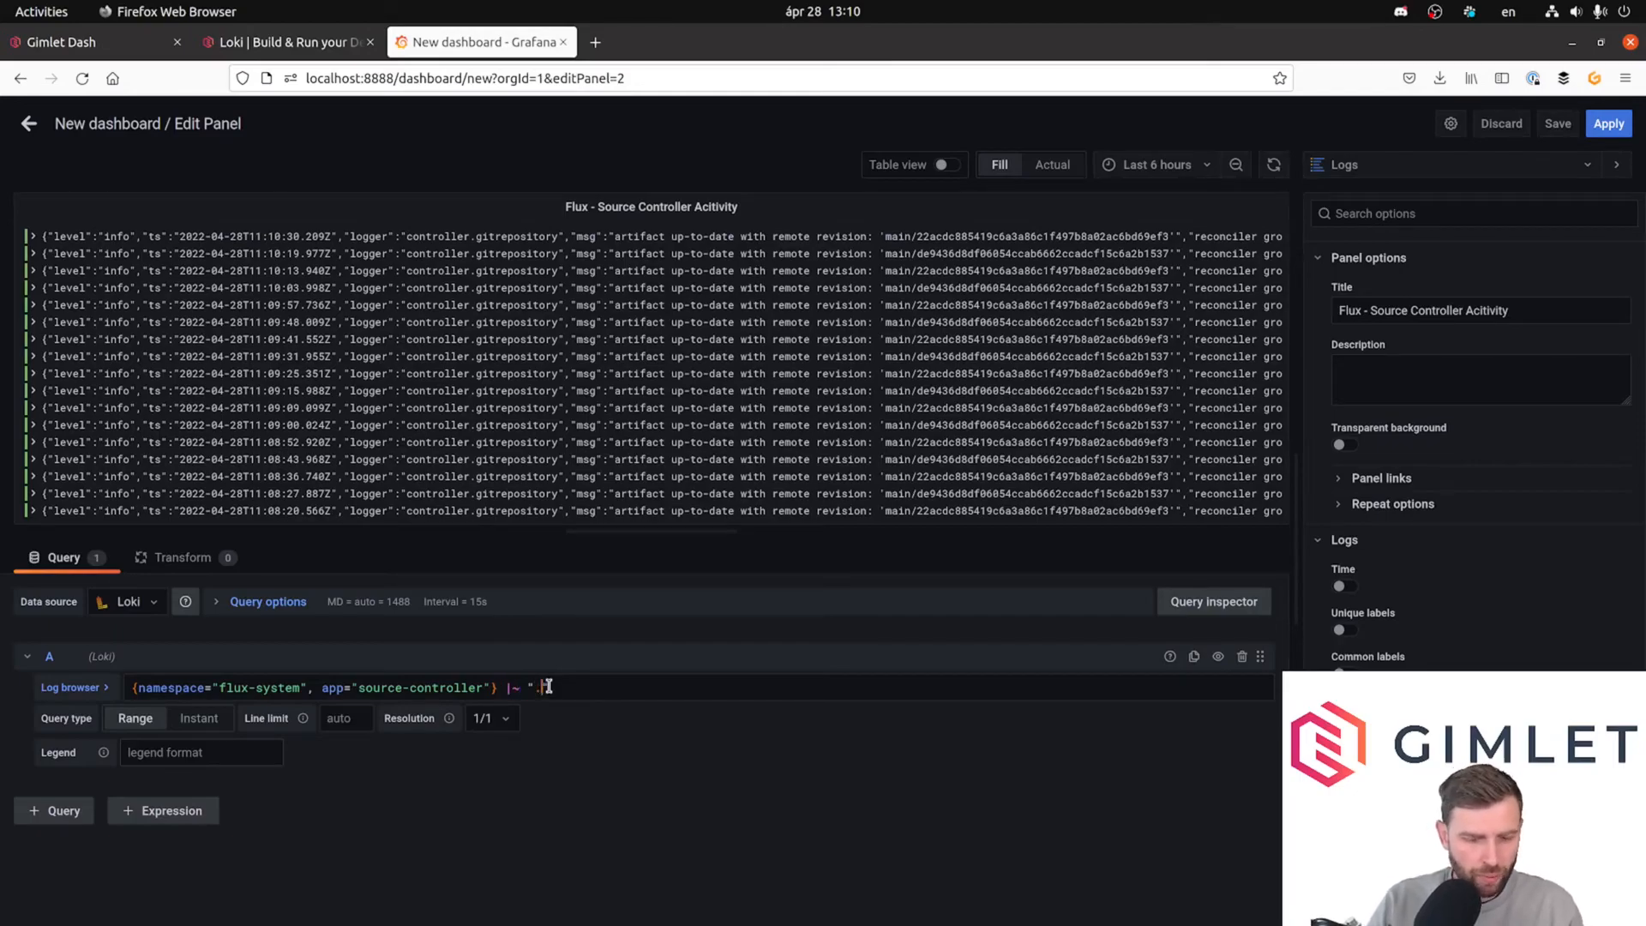
type("gitops-")
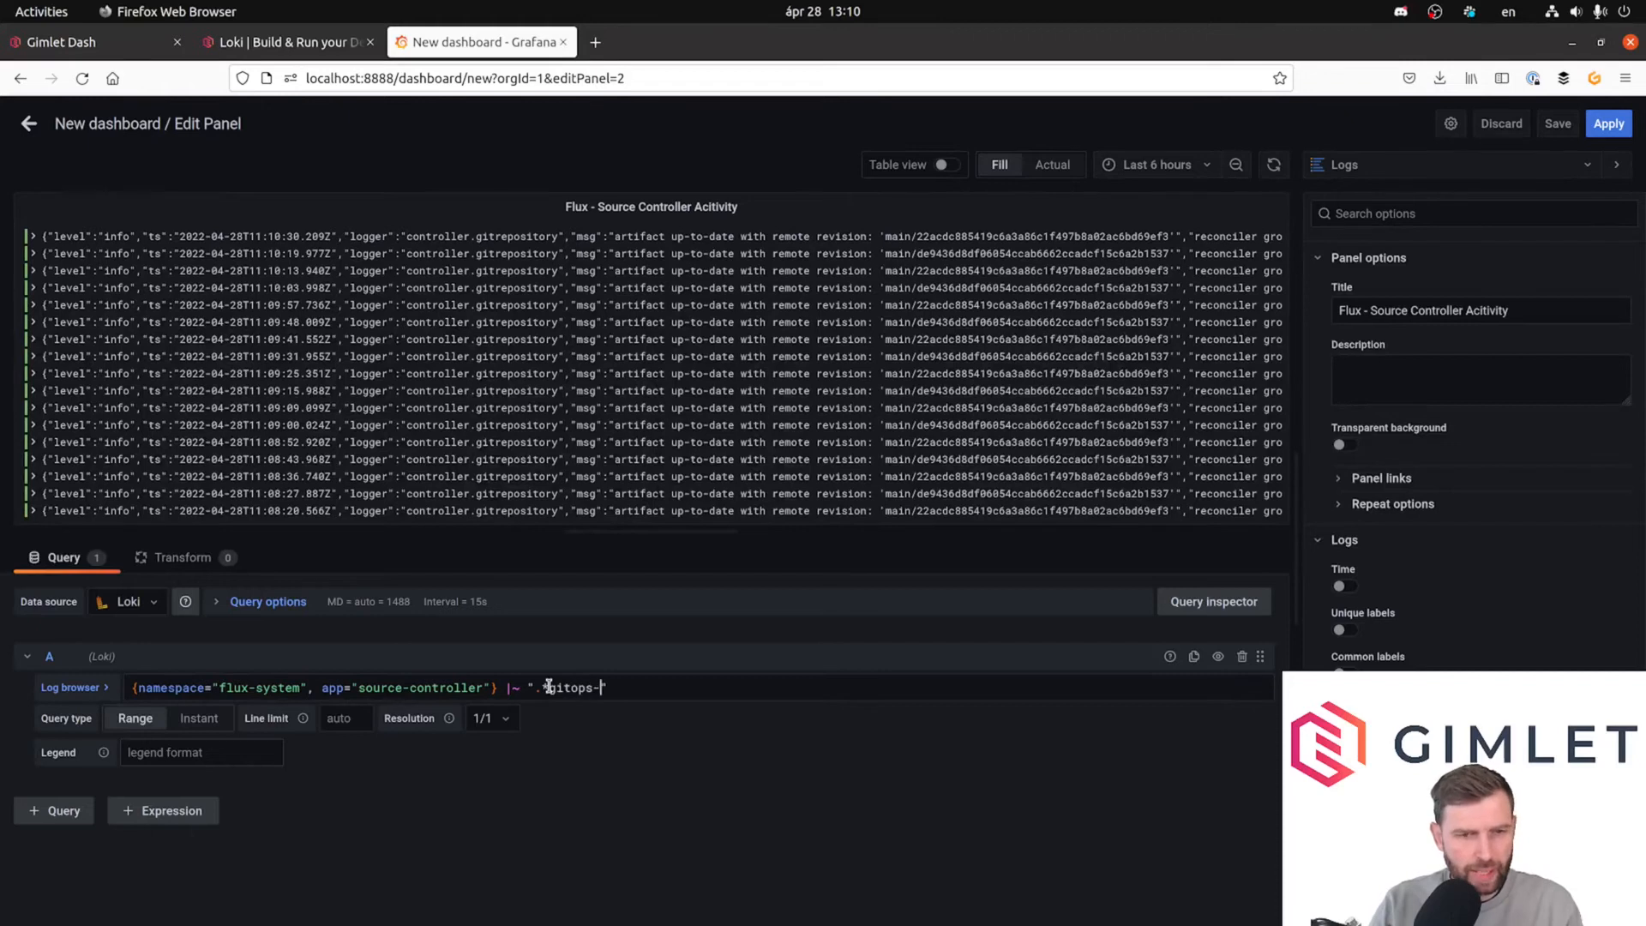
type("product")
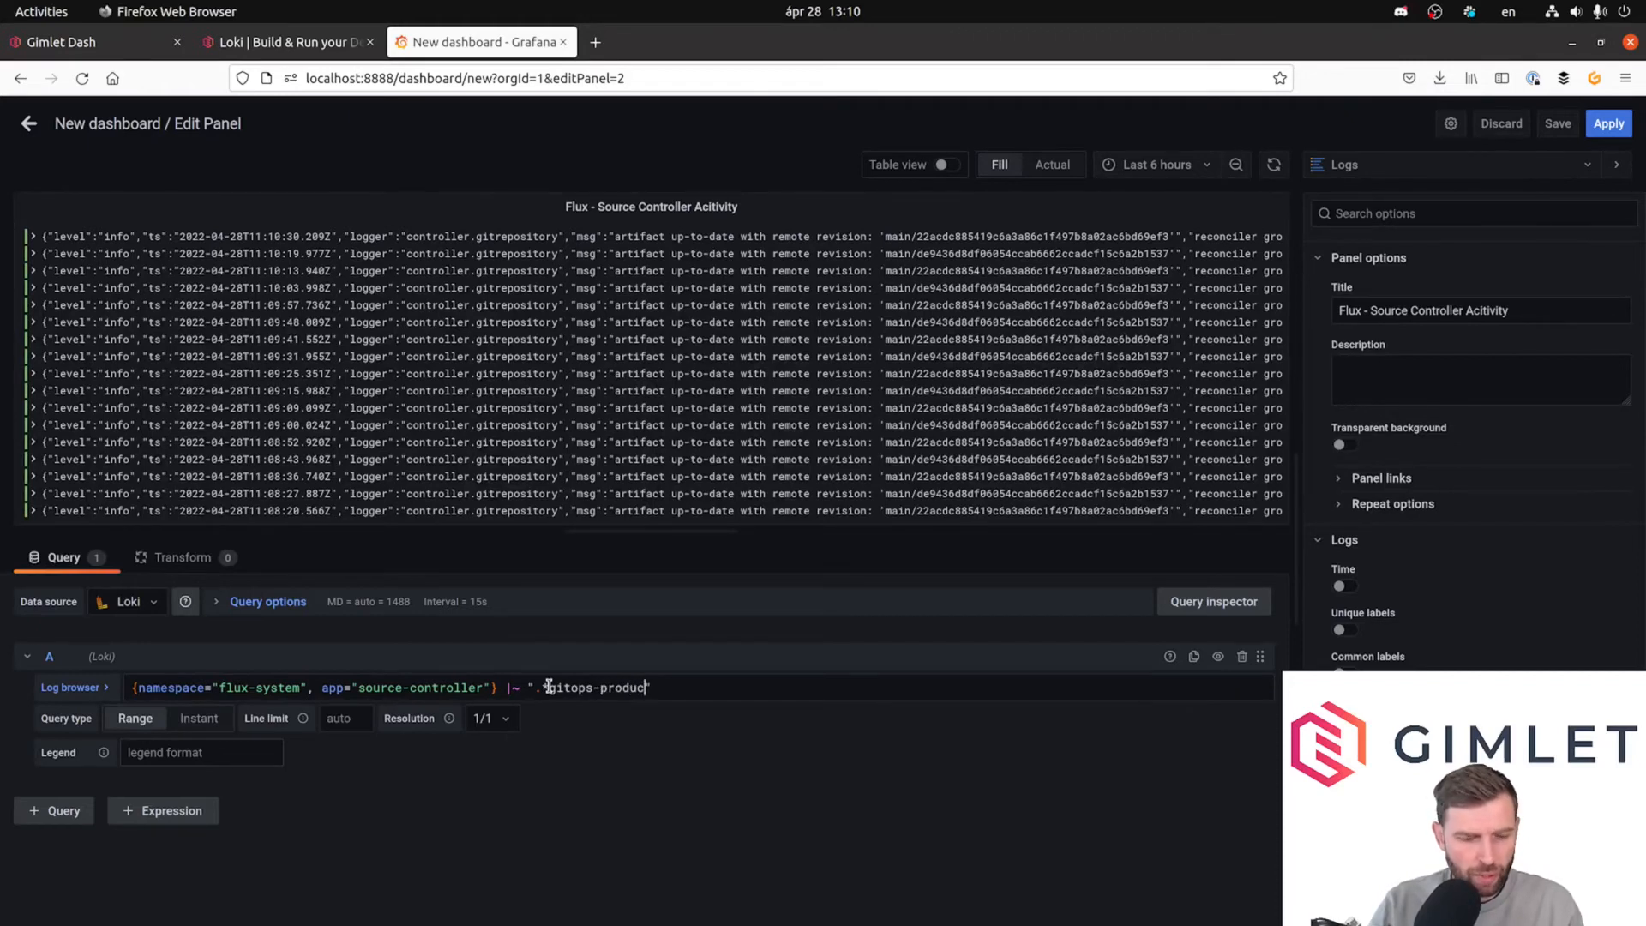
type("ion-infra")
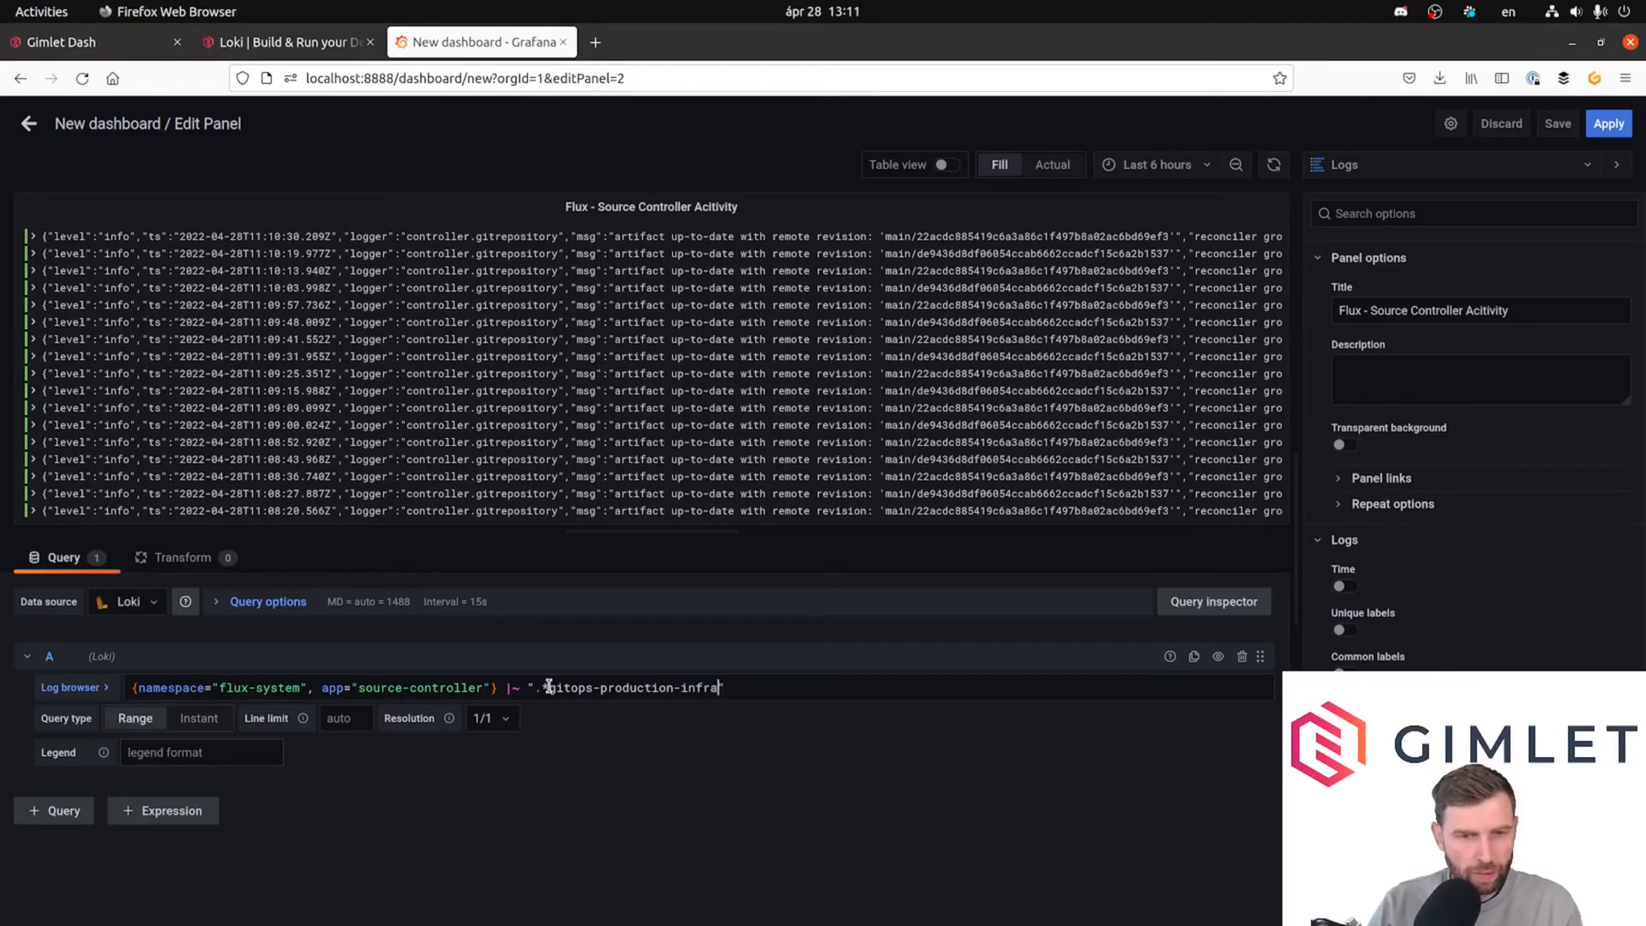
type(".*")
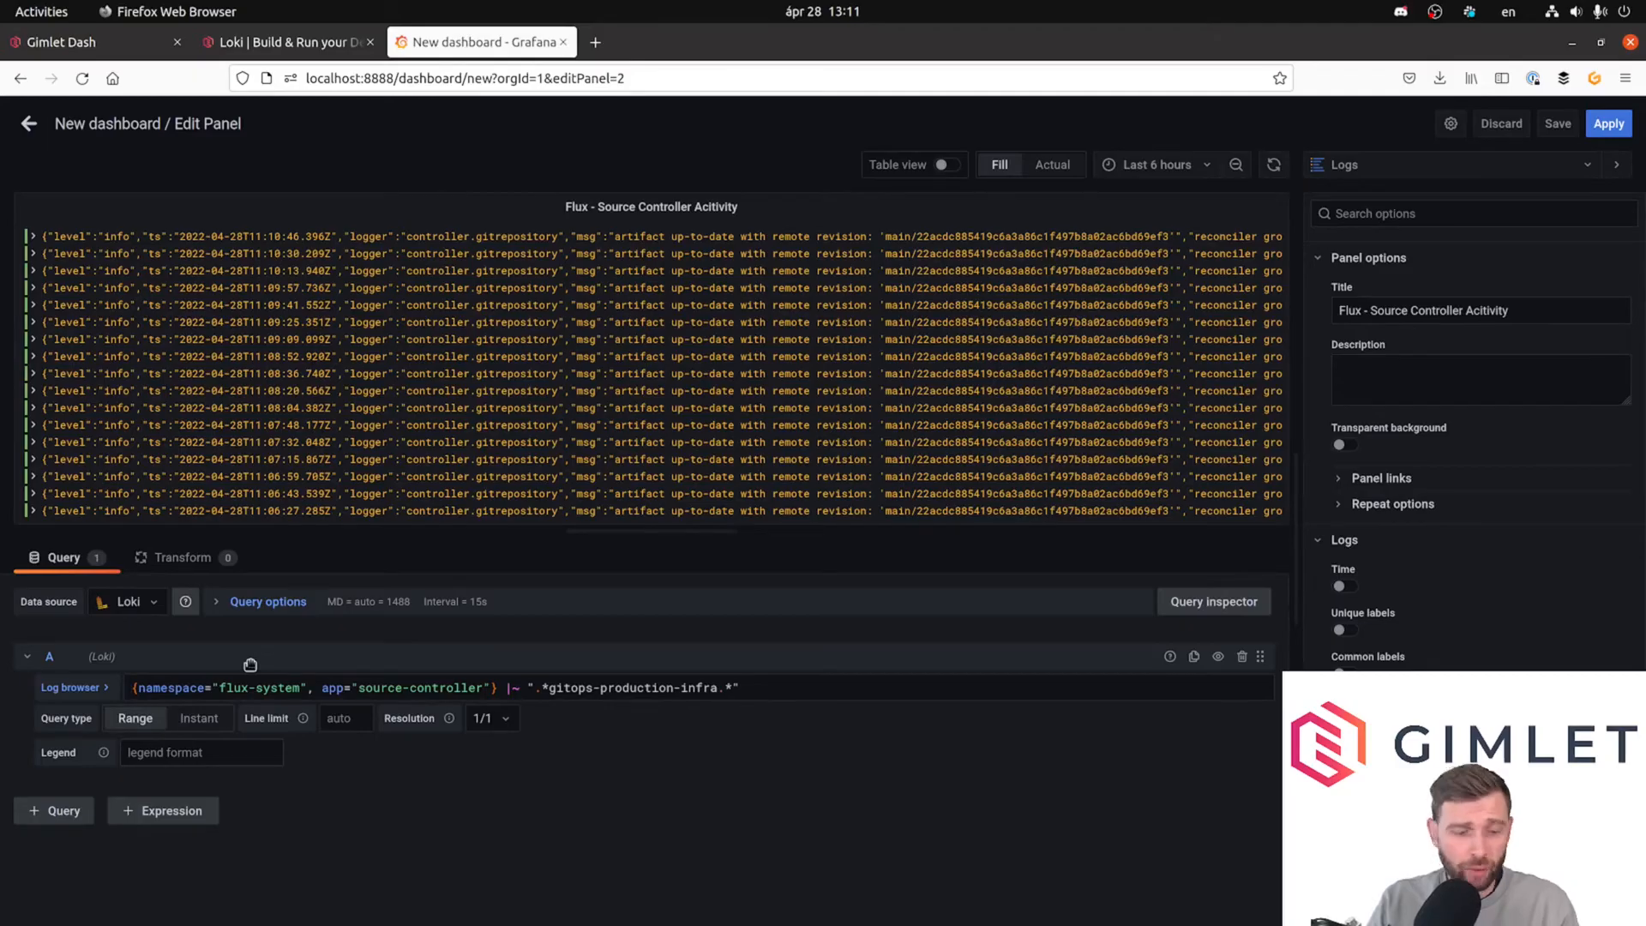
Wrap the Loki query in rate(...[1m]) and select the 1m window to adjust it.
type("rate(")
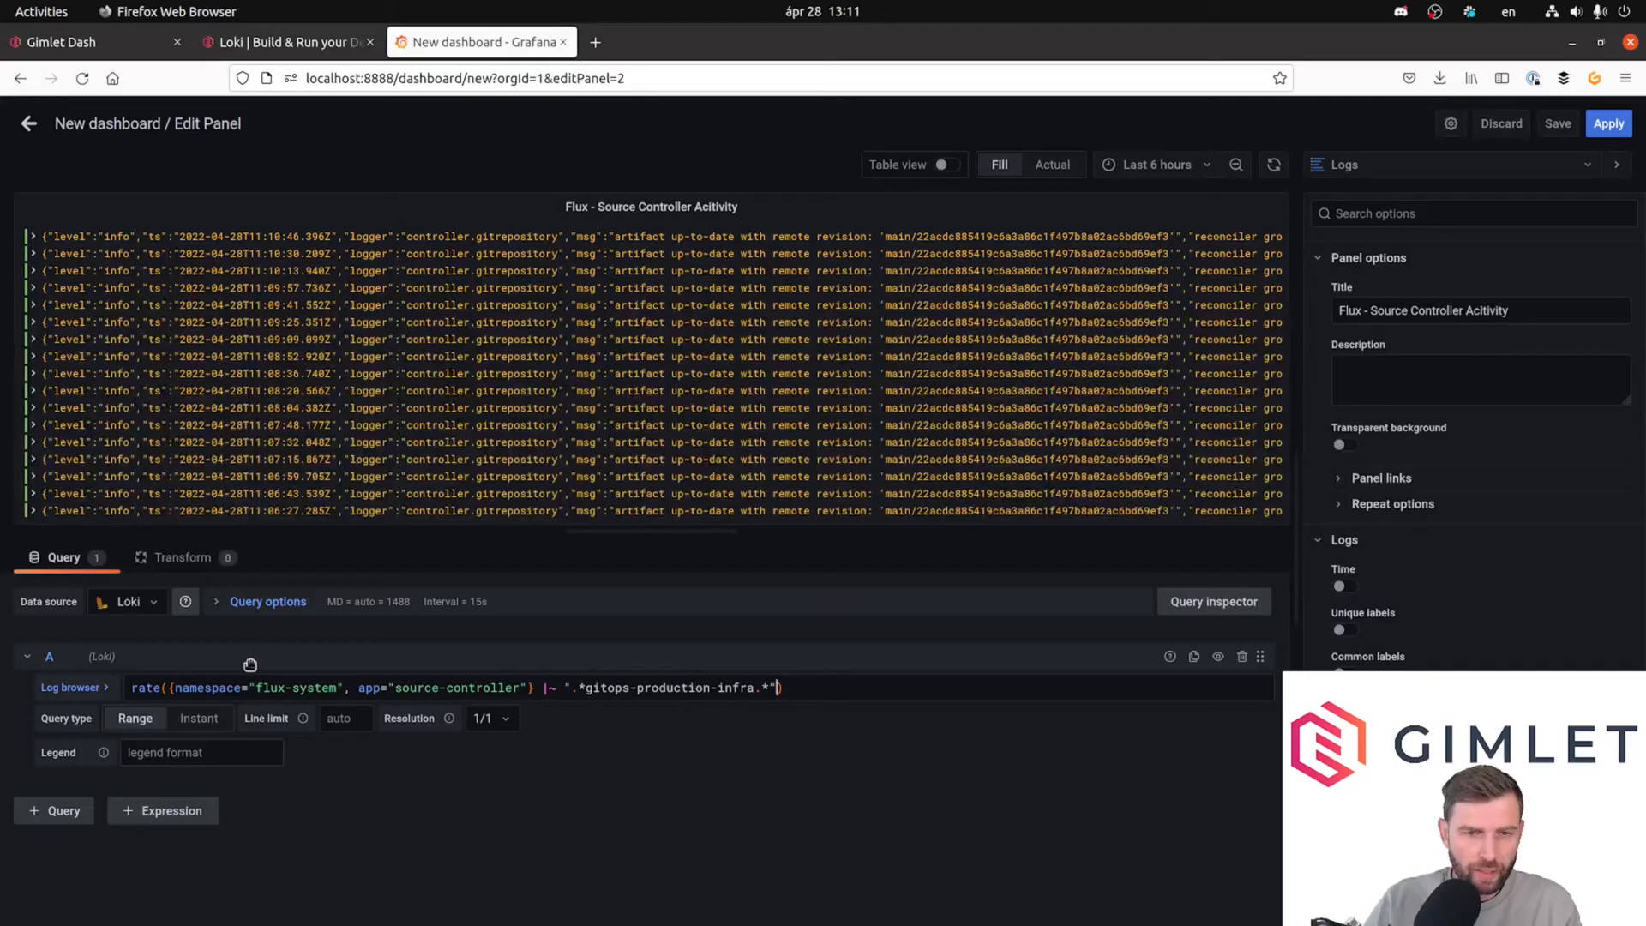
type("[1m]")
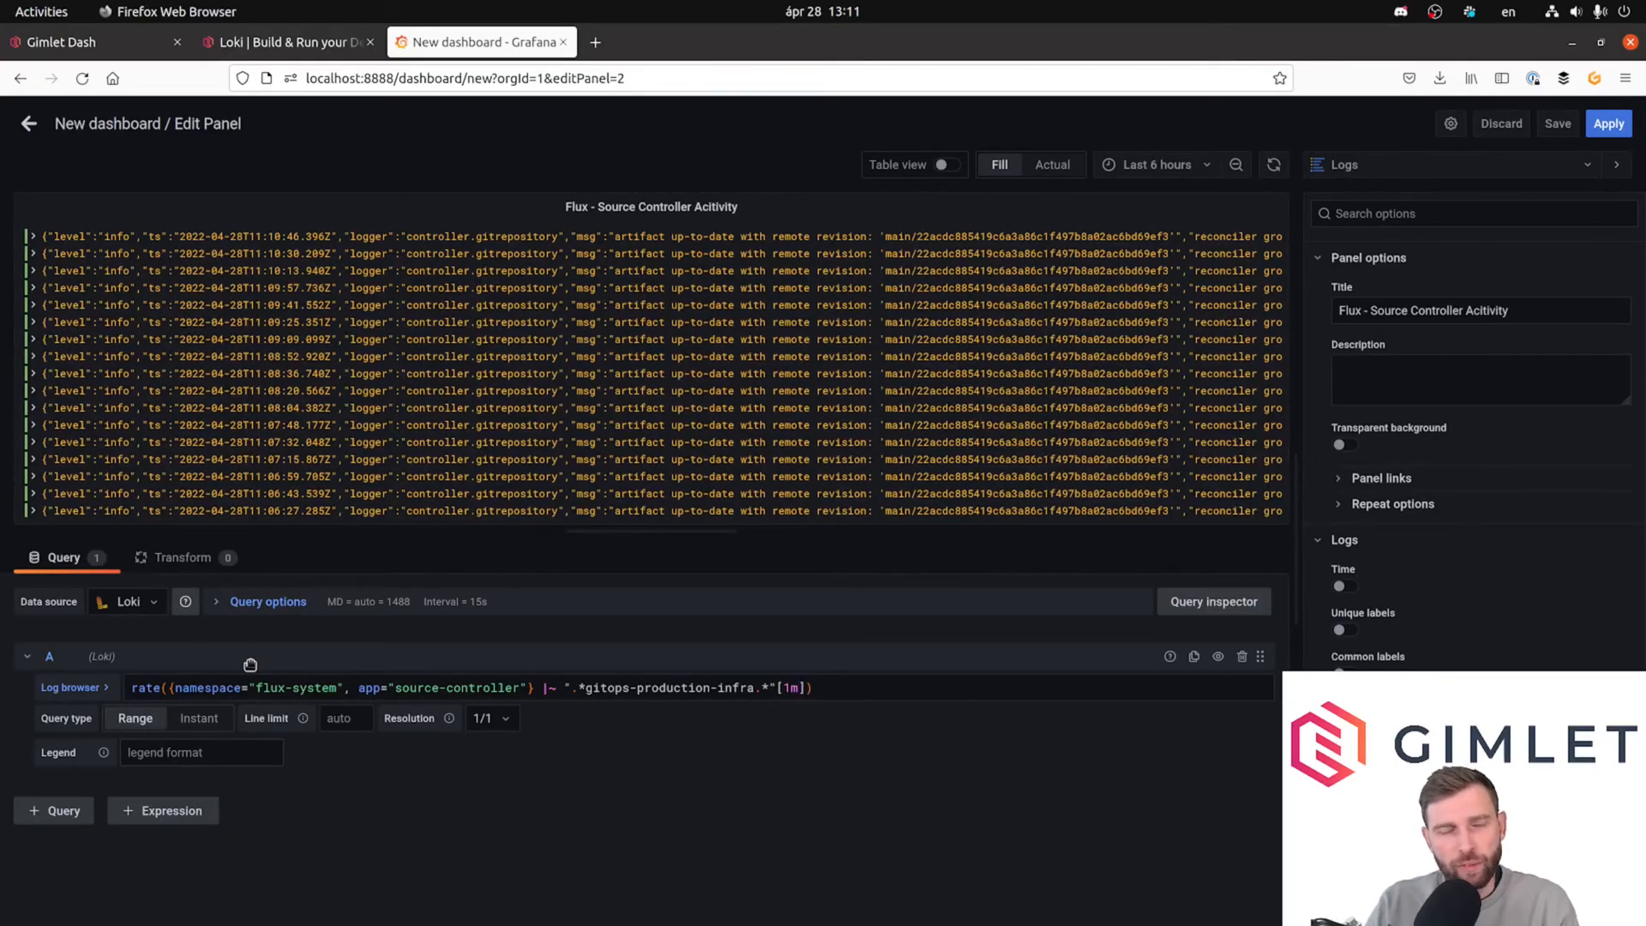
left_click(800, 687)
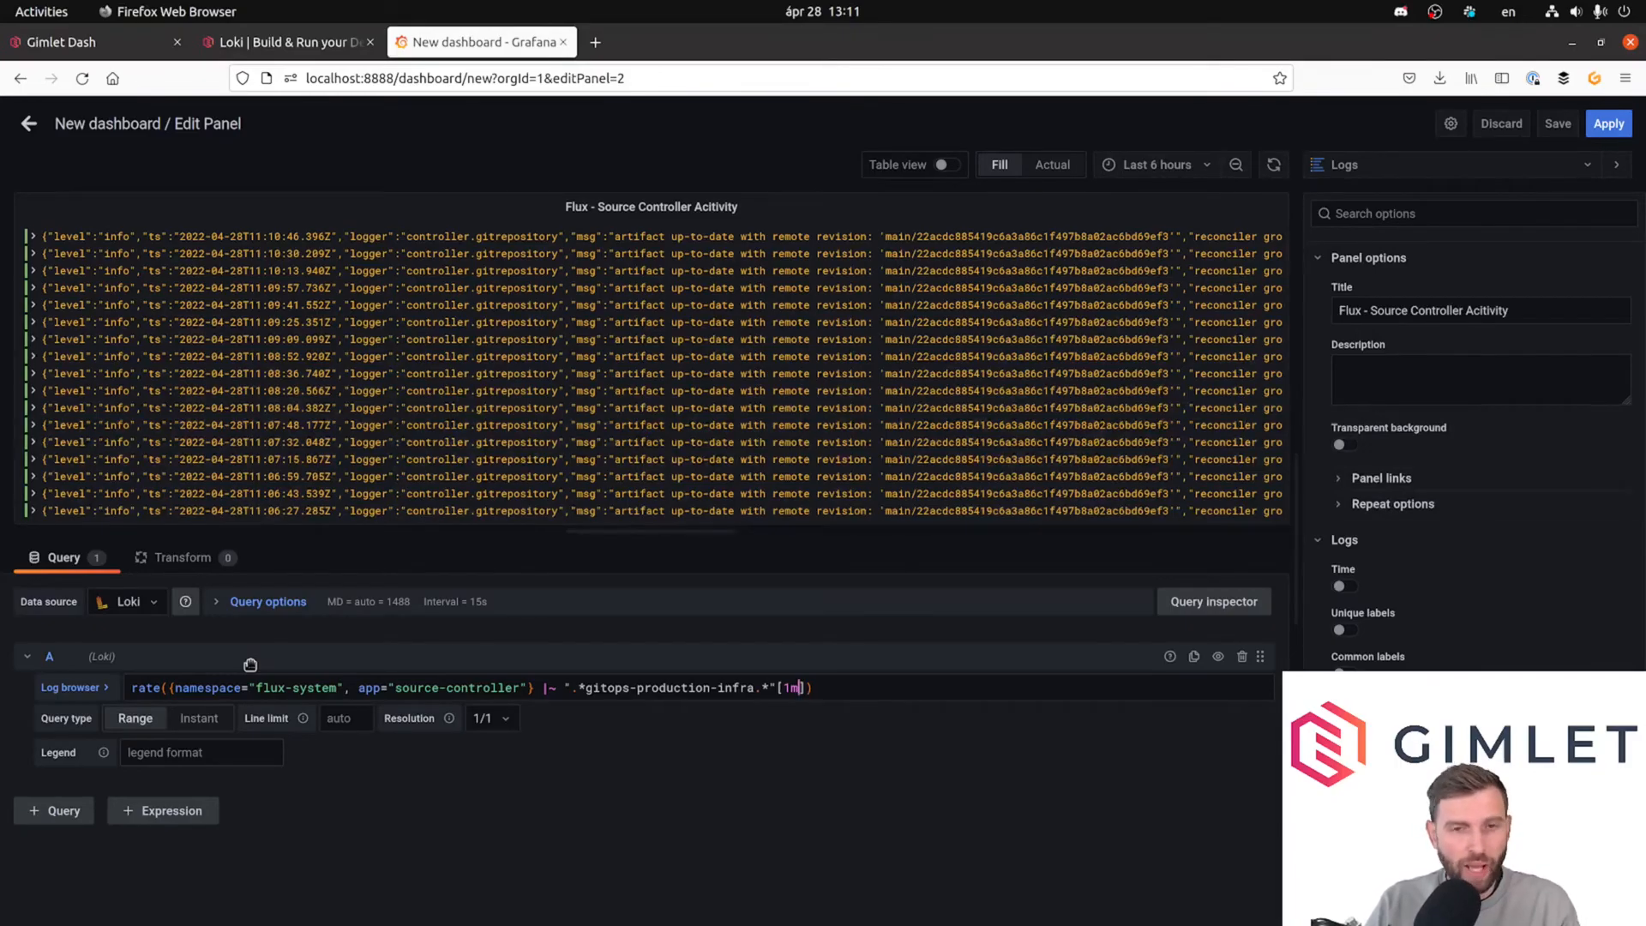
double_click(788, 687)
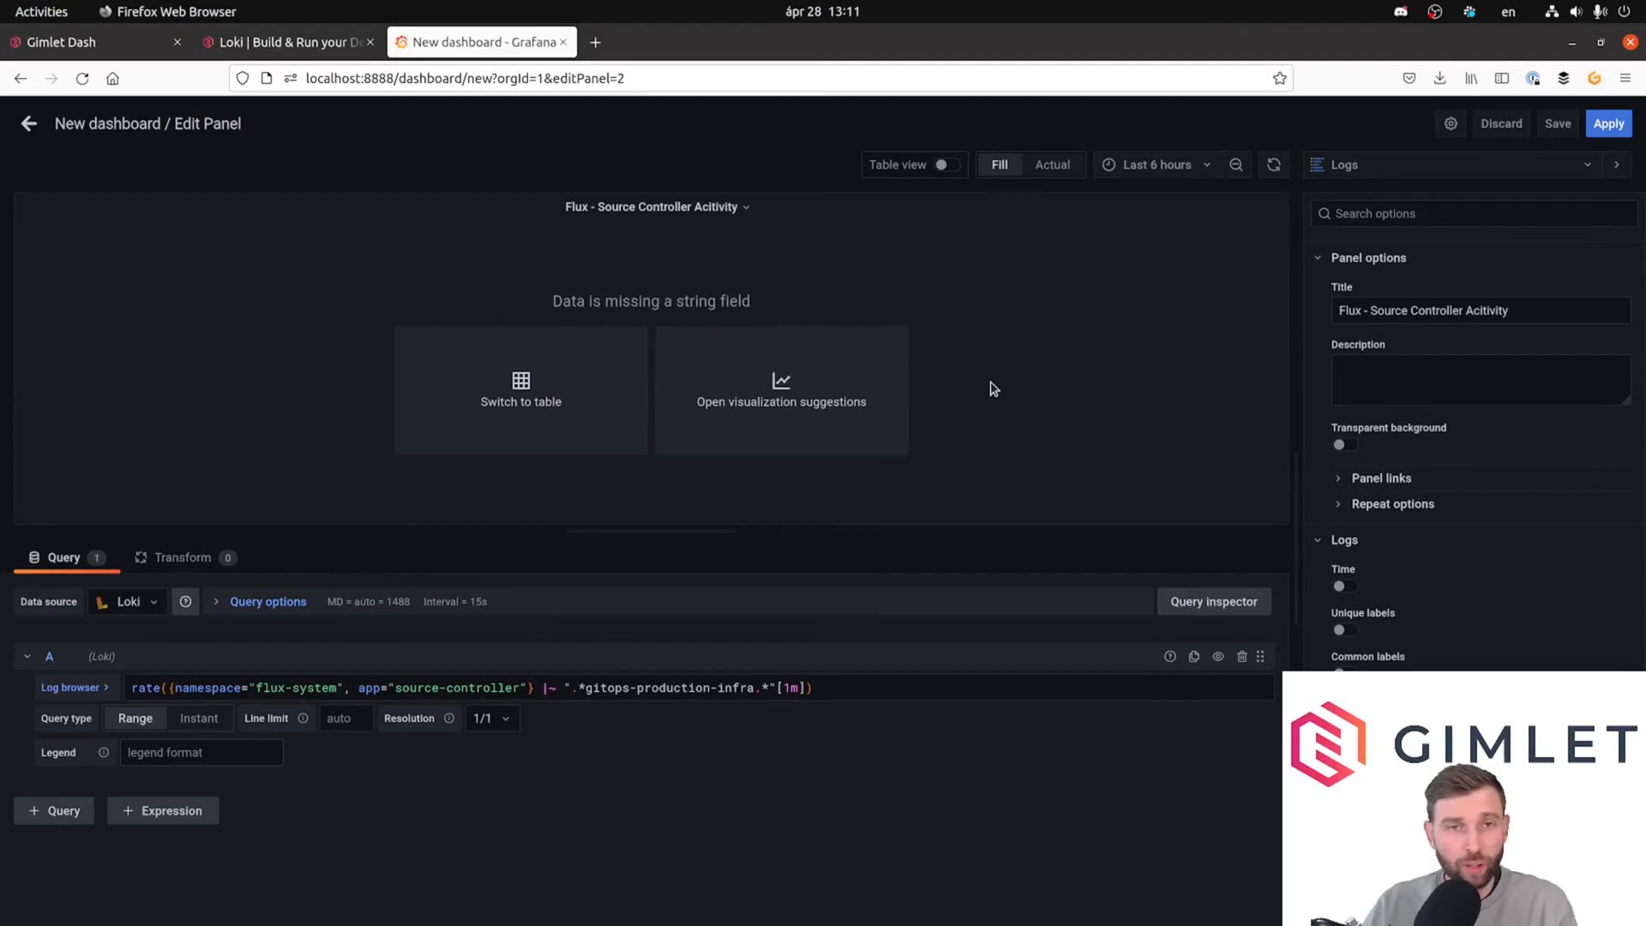
mouse_move(936, 387)
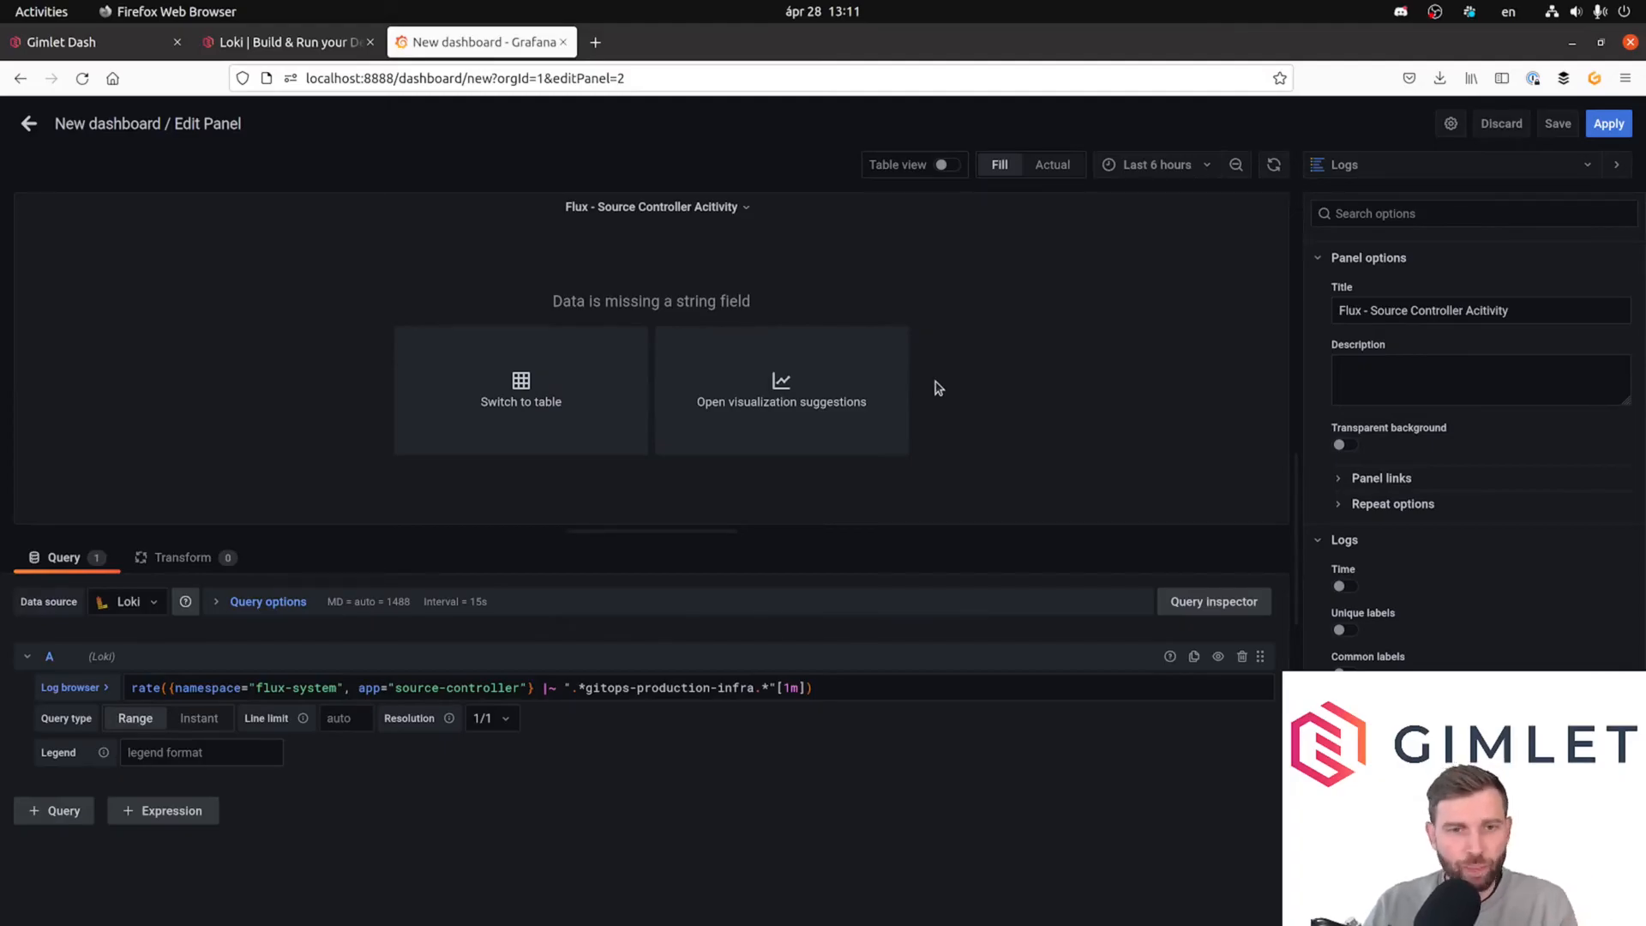
mouse_move(721, 520)
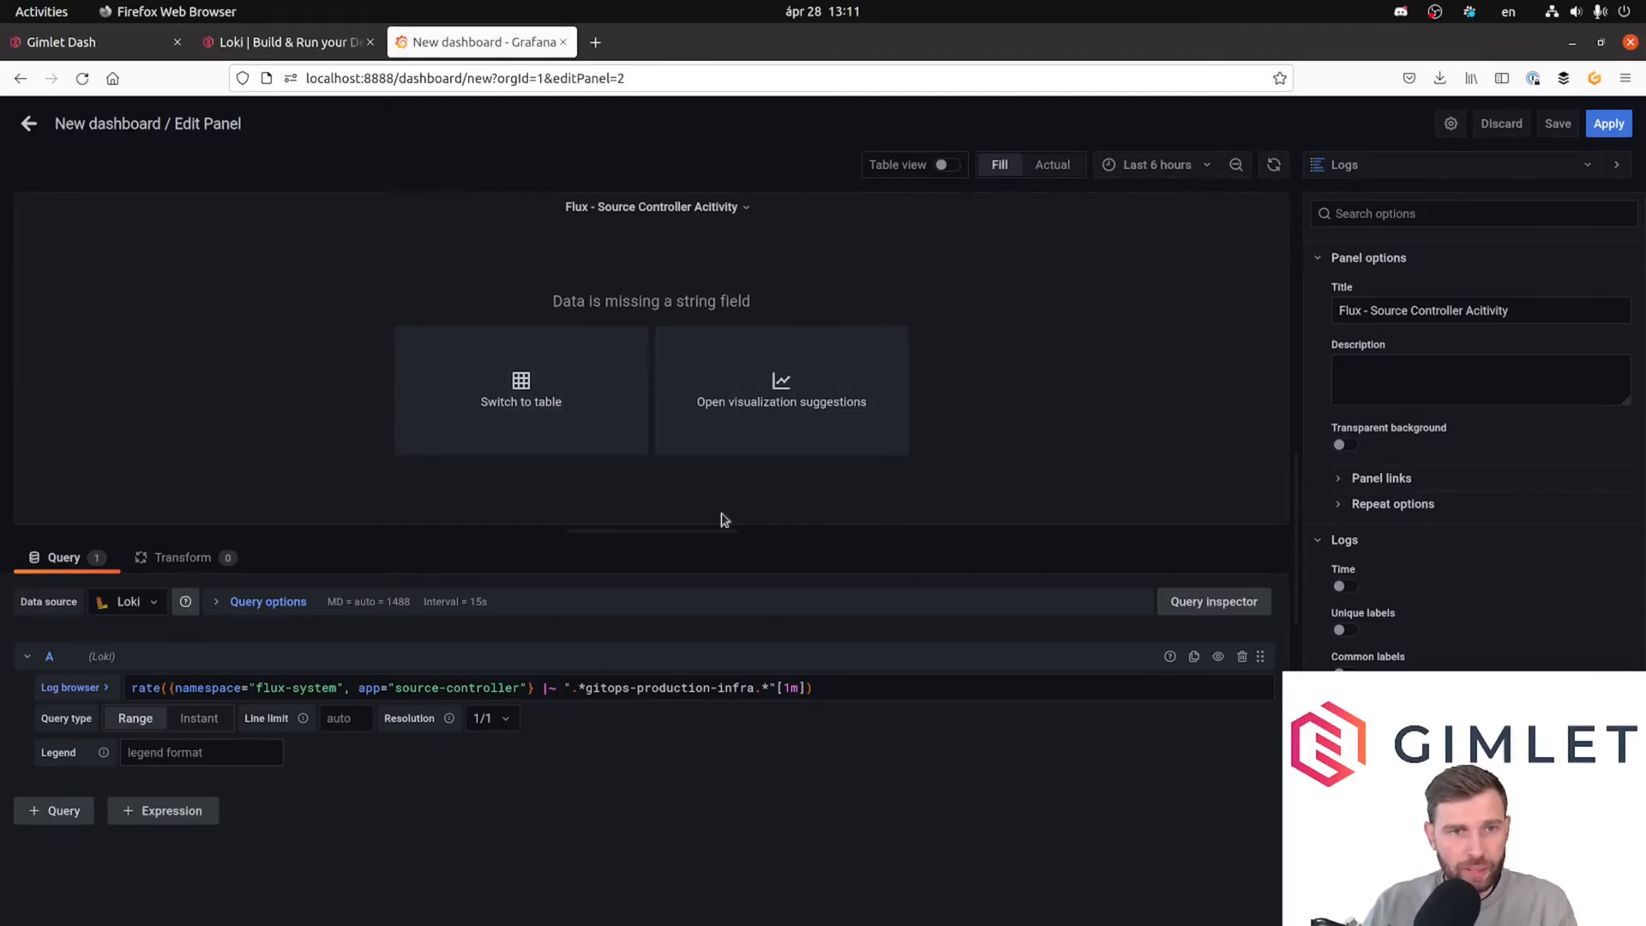
mouse_move(1375, 165)
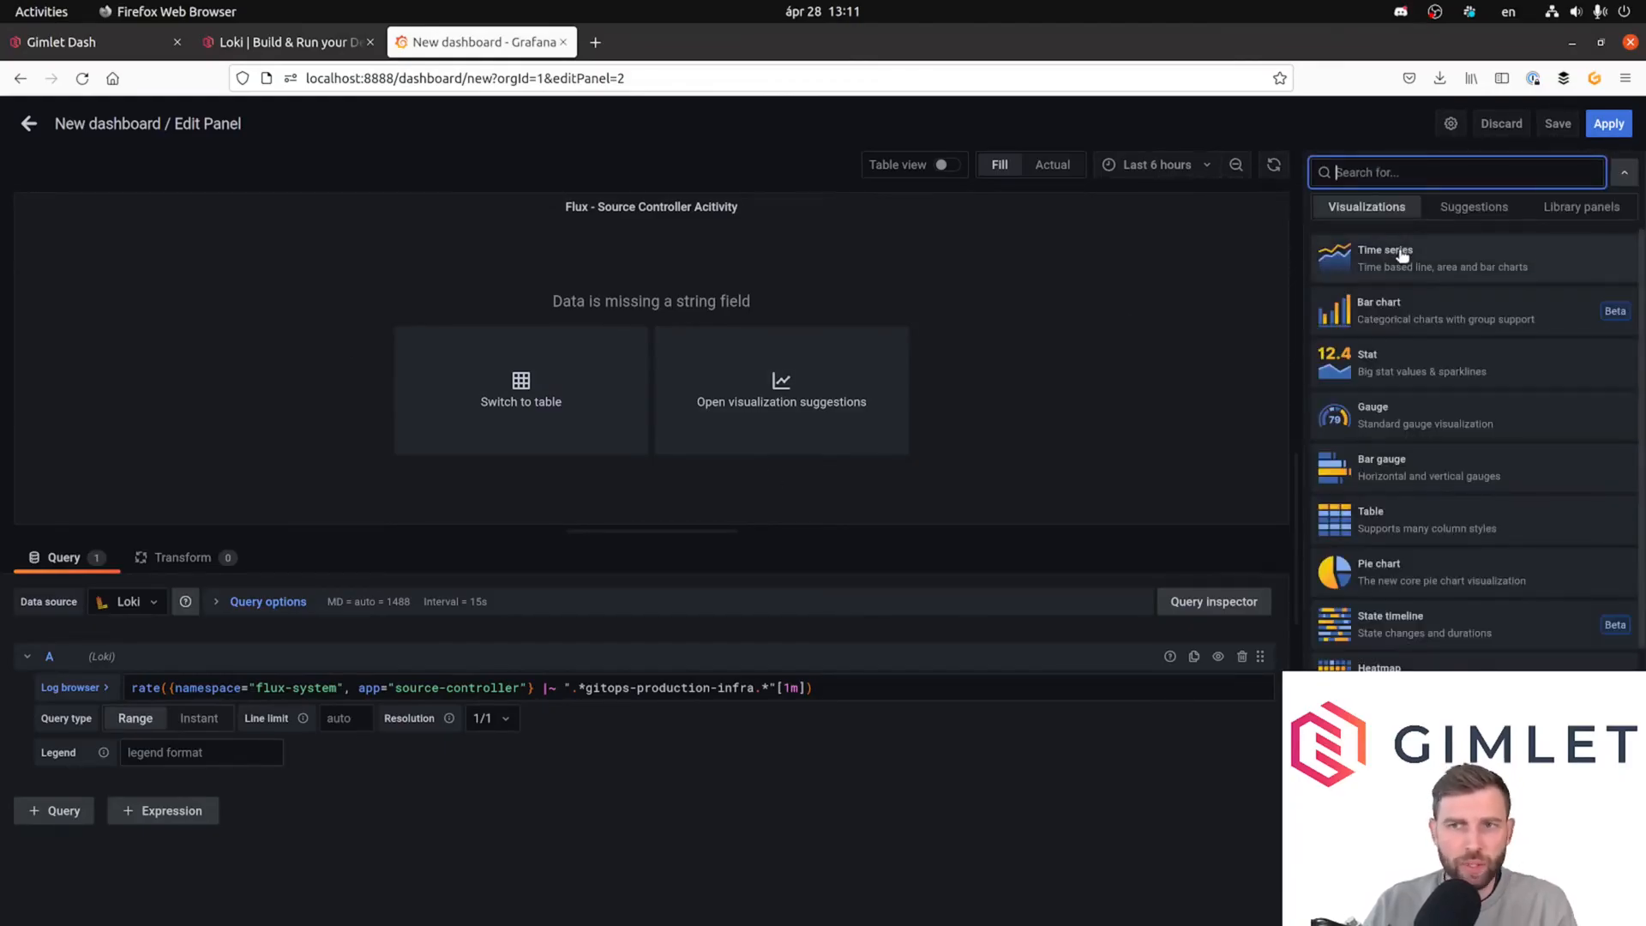
Show the panel as a Time series chart.
left_click(1385, 257)
type("calc")
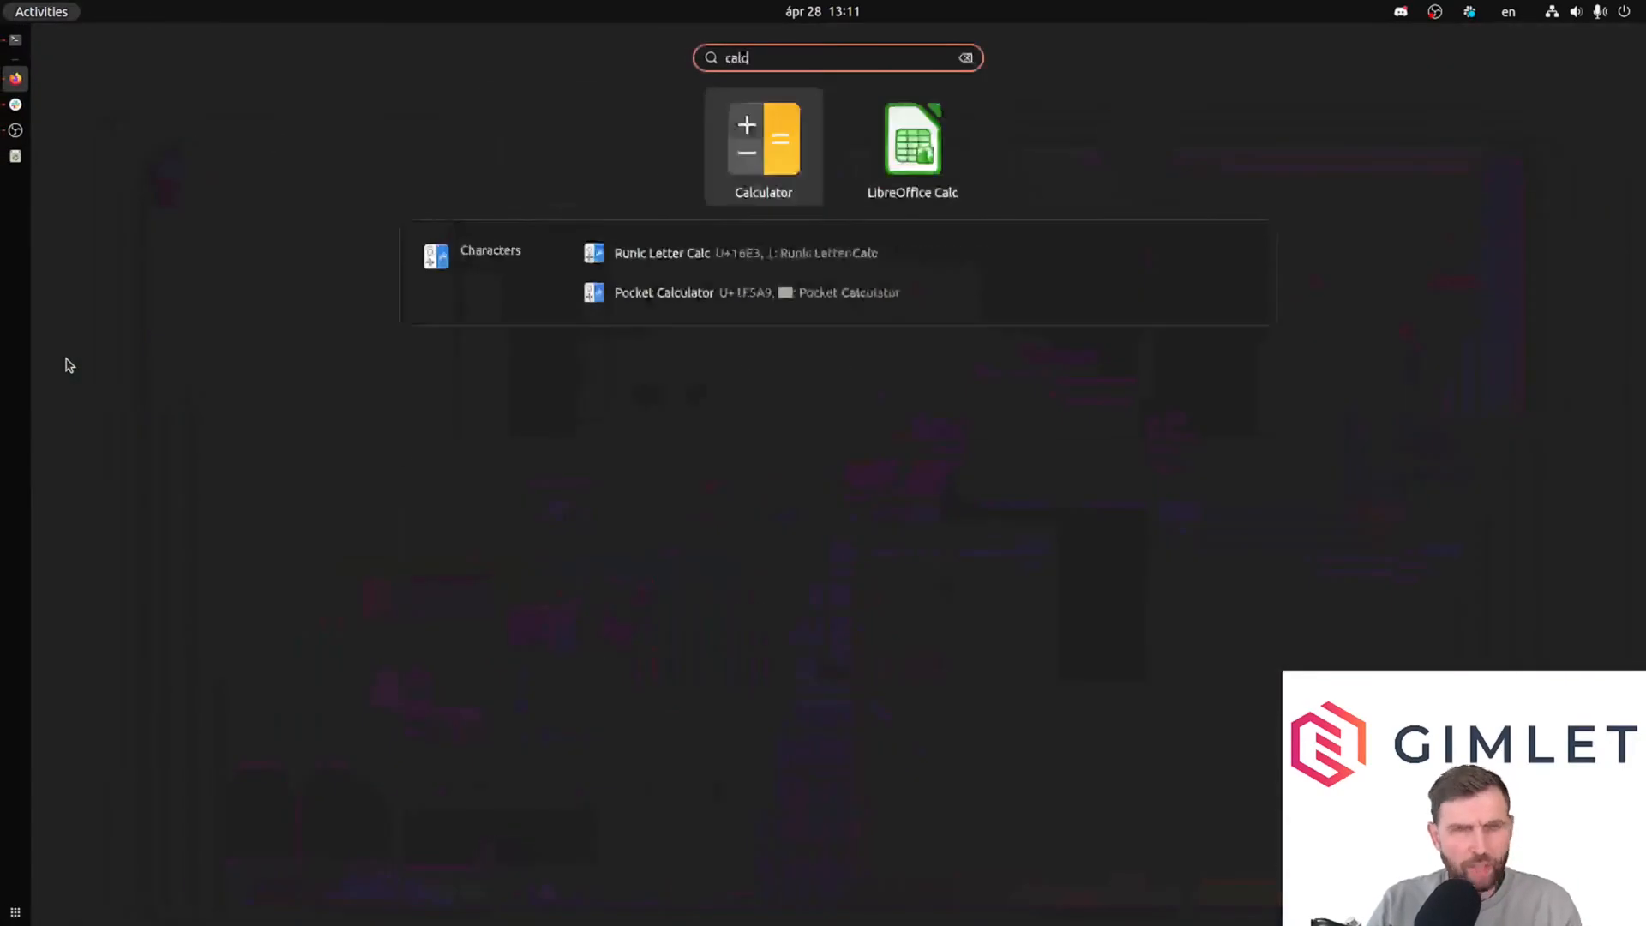
Work out 0,07×60 = 4,2 in Calculator and close it.
left_click(763, 143)
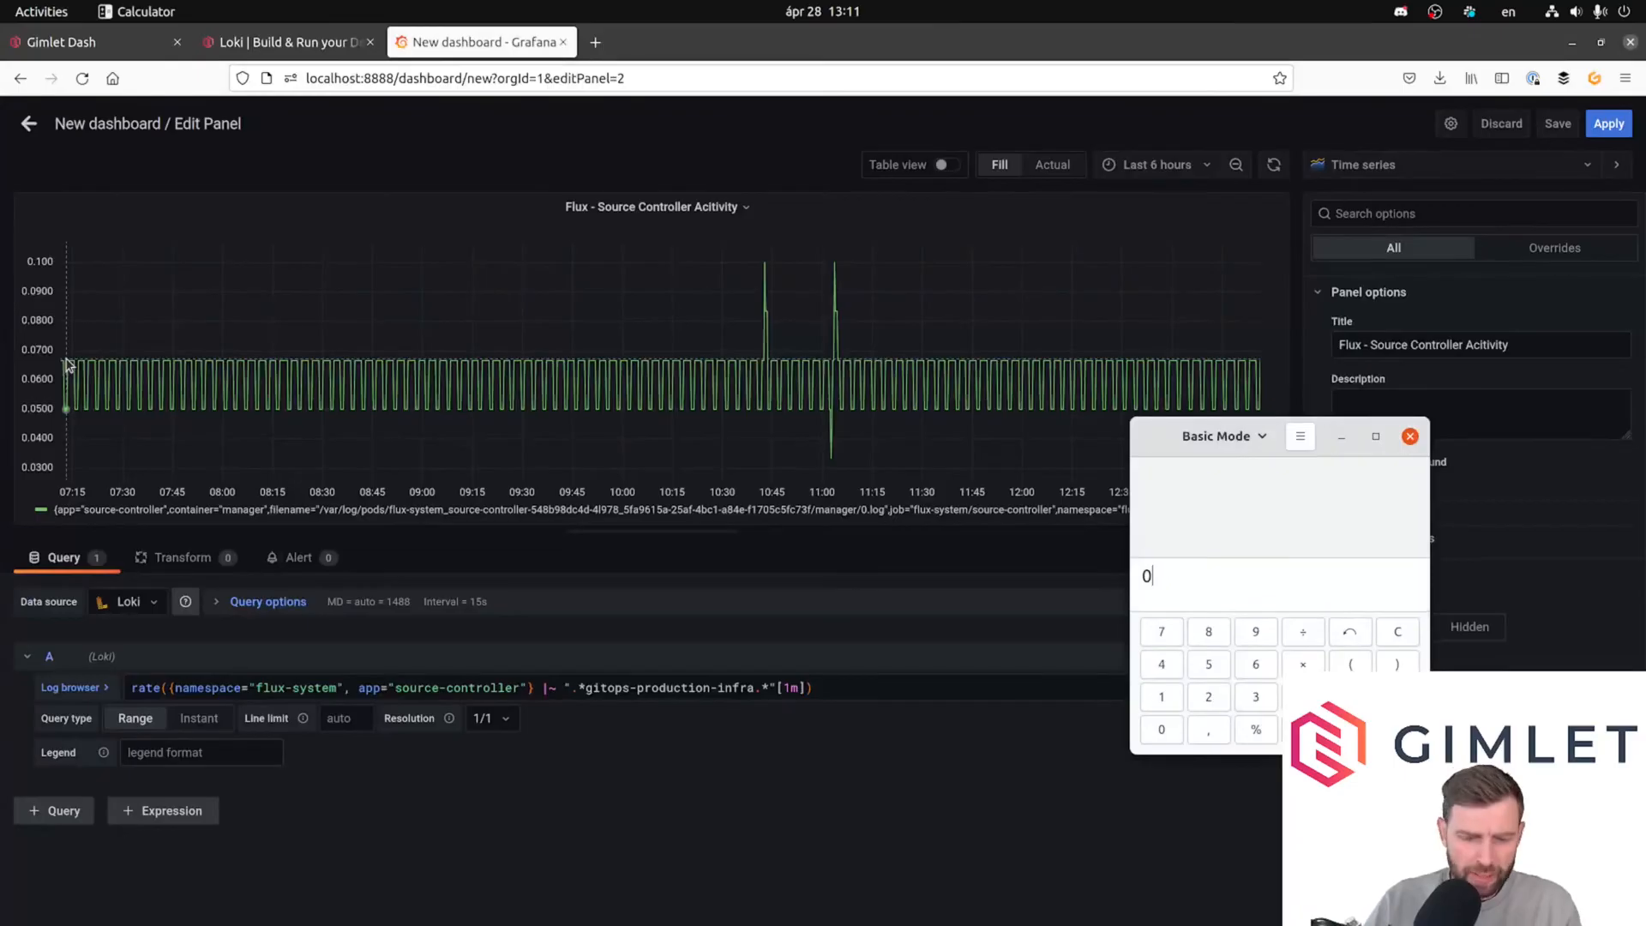
type(",07×60")
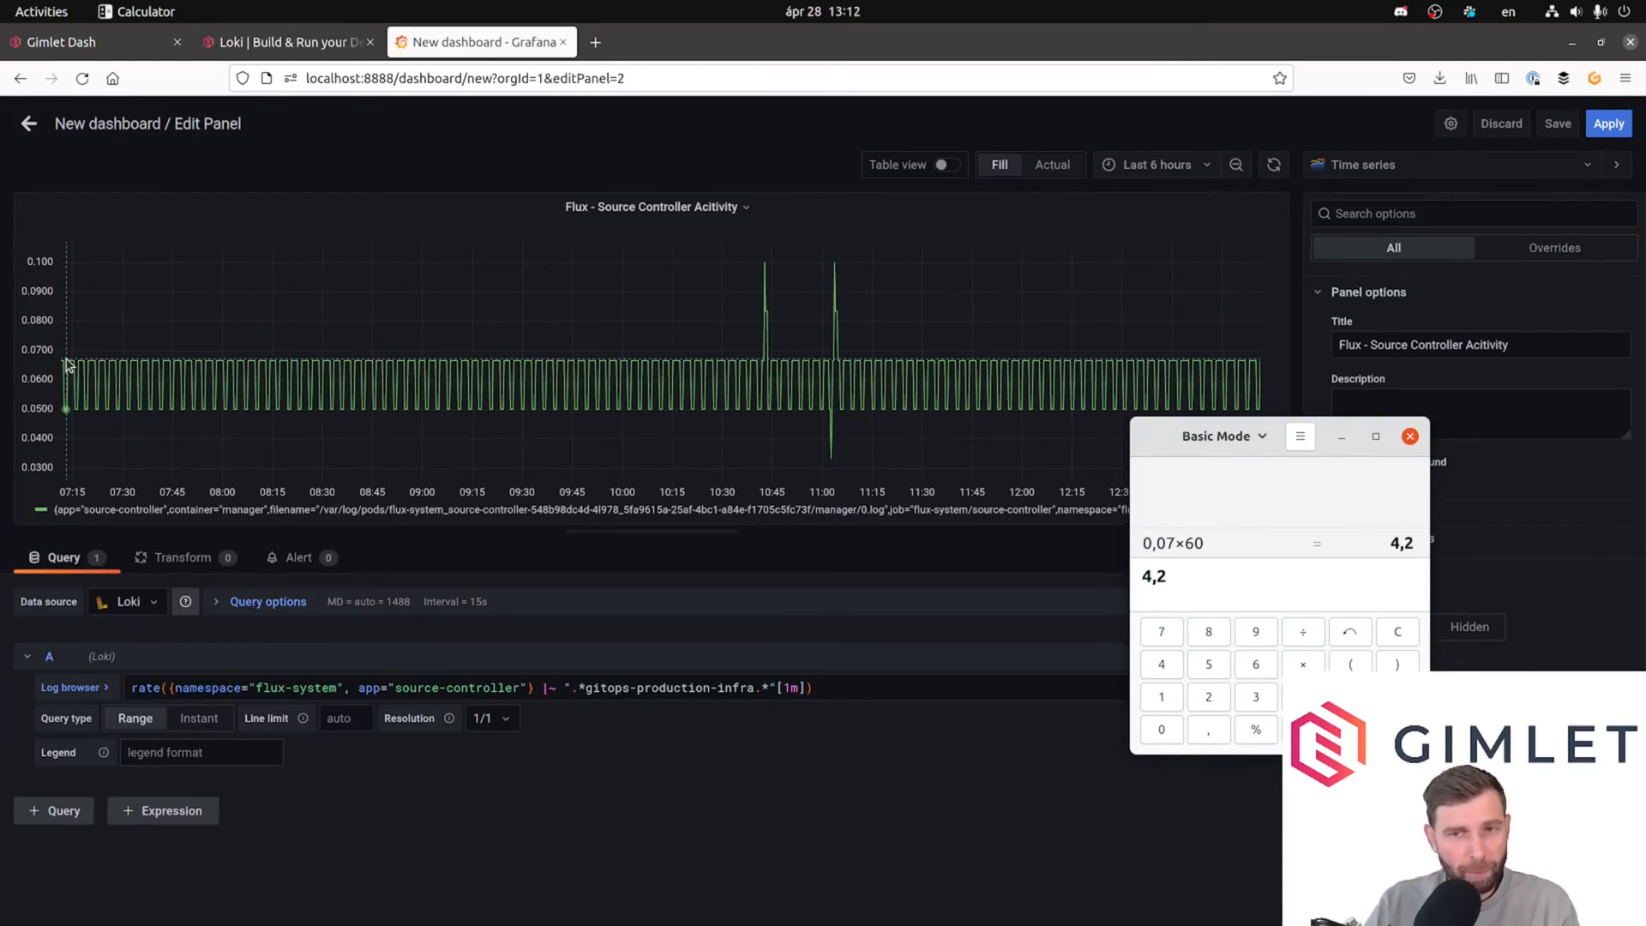
mouse_move(100, 370)
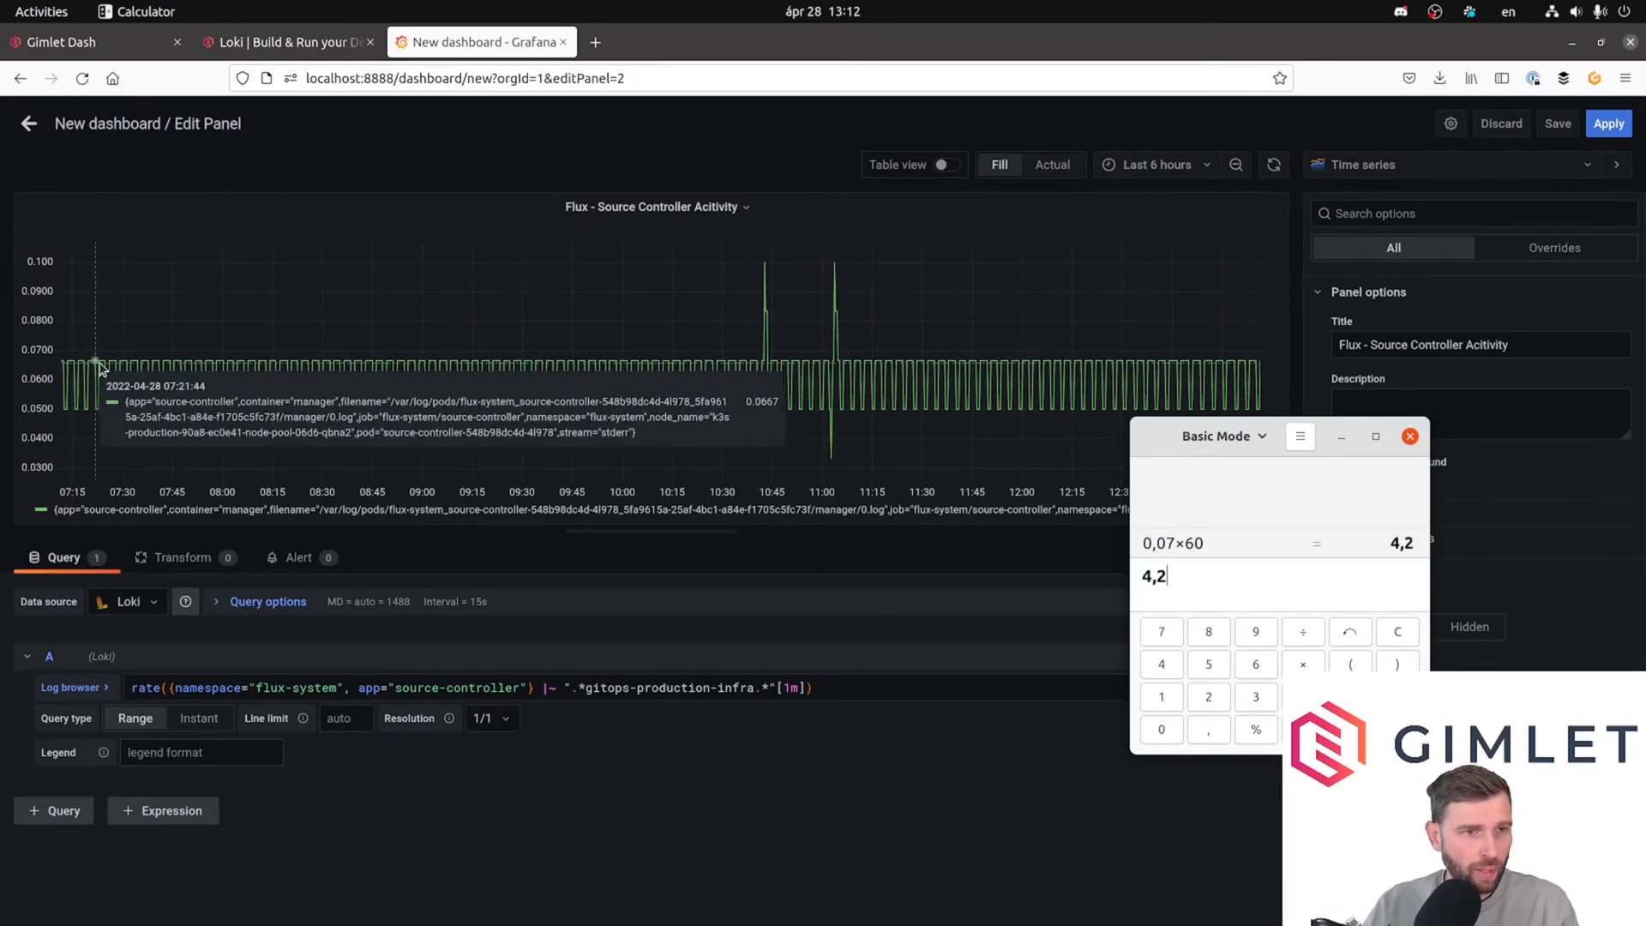
mouse_move(1008, 530)
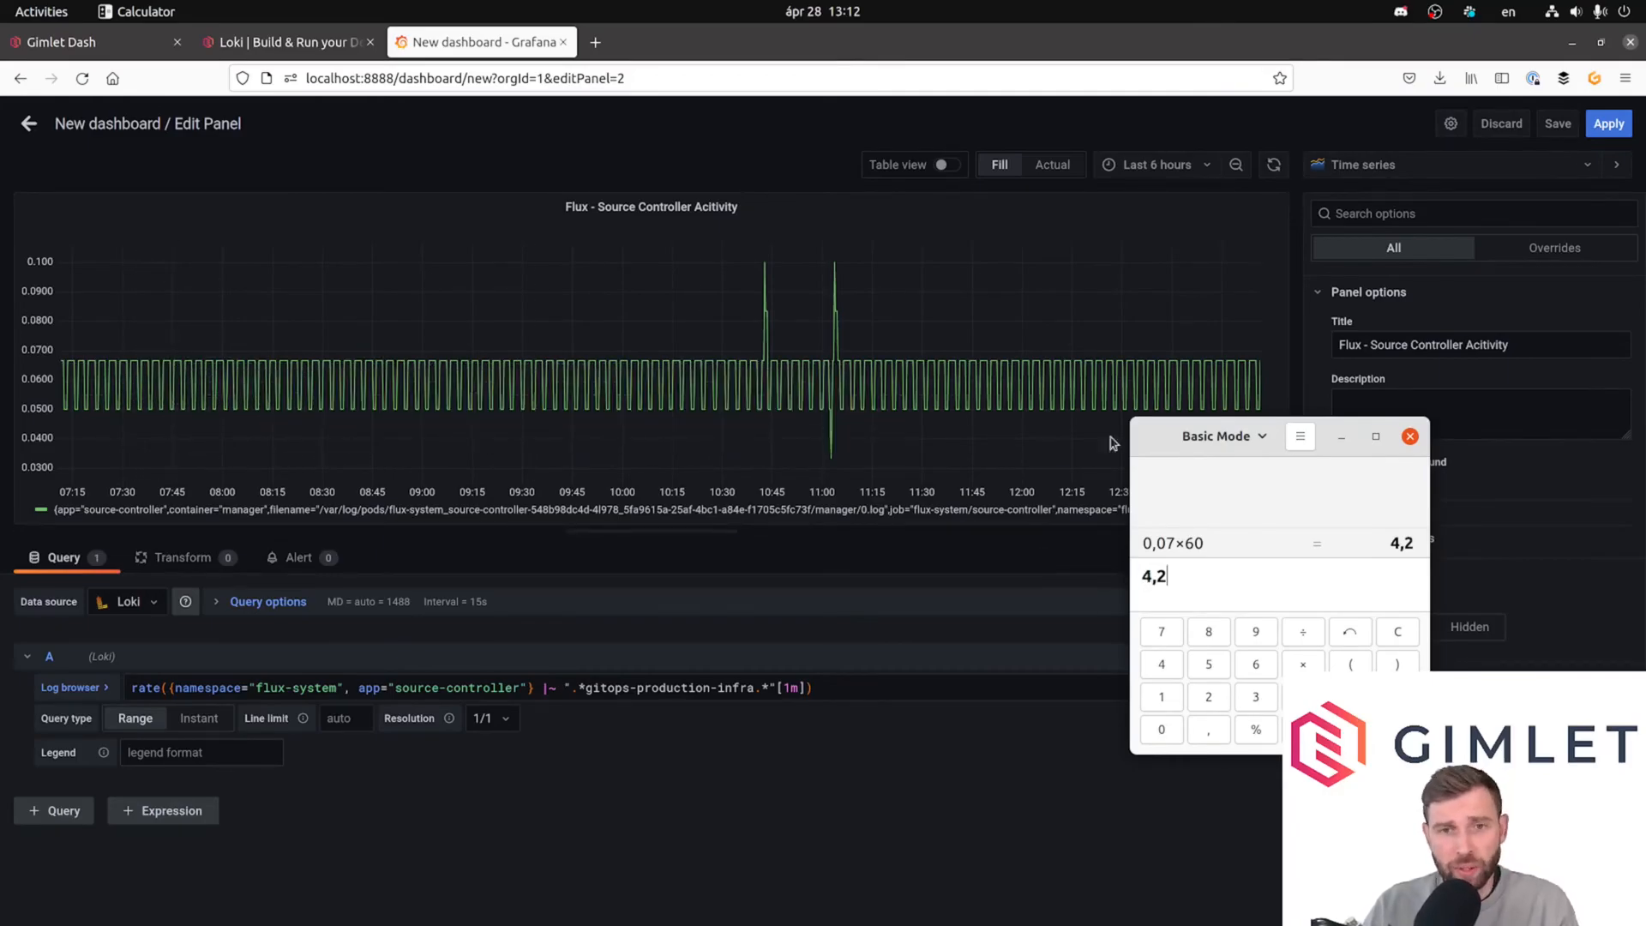
mouse_move(914, 302)
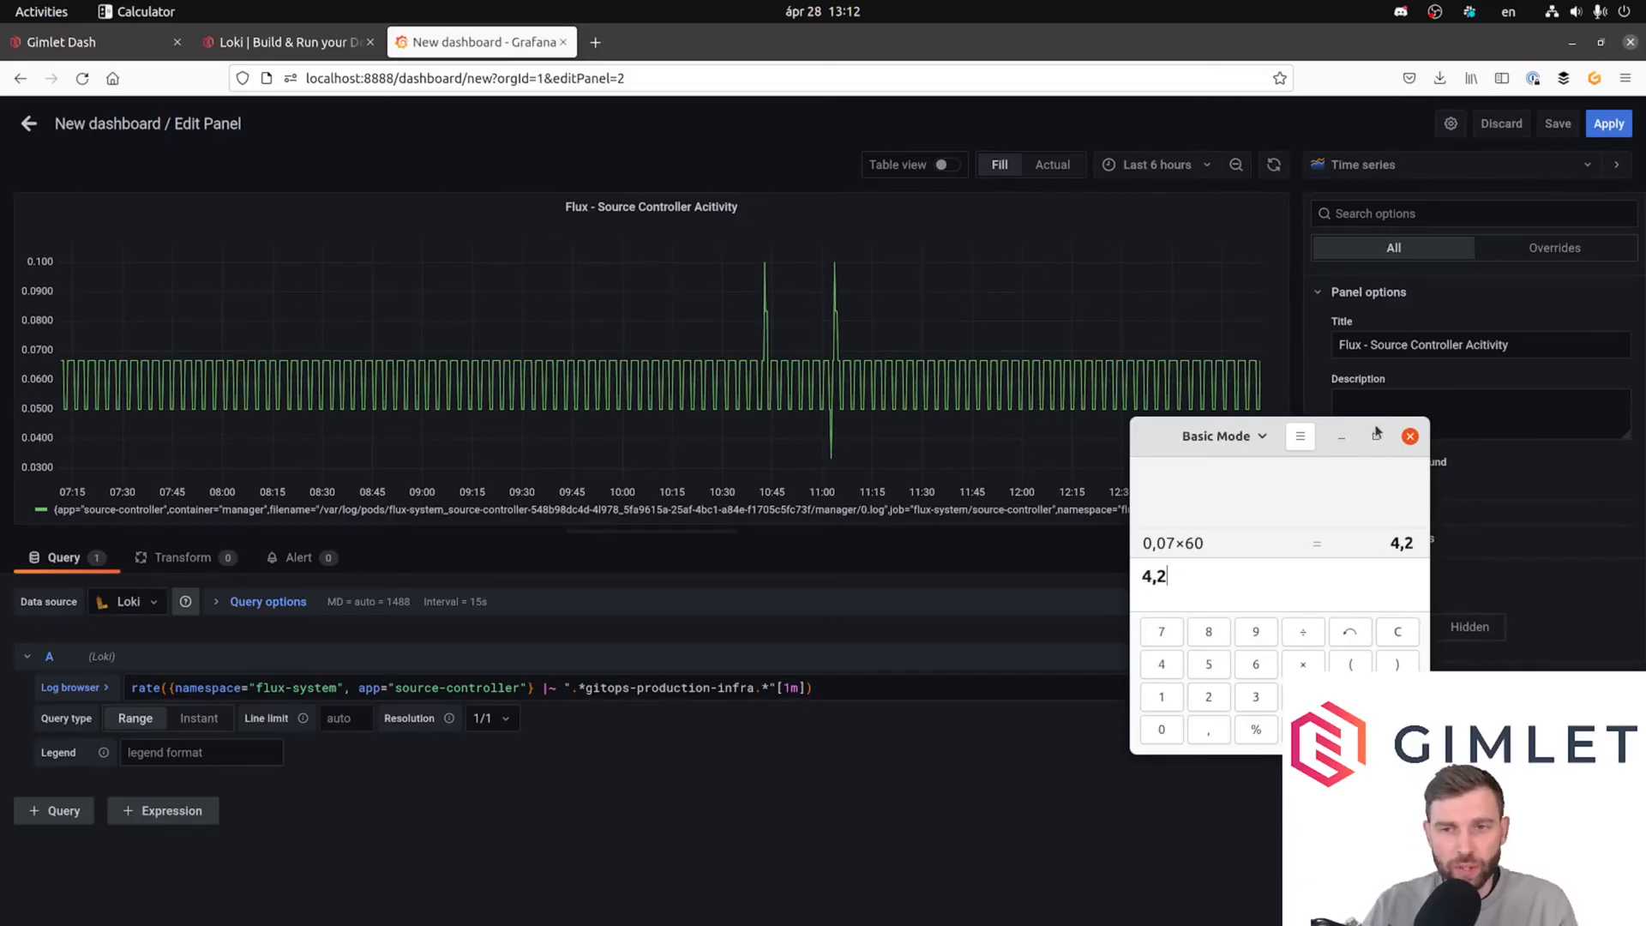
left_click(1409, 436)
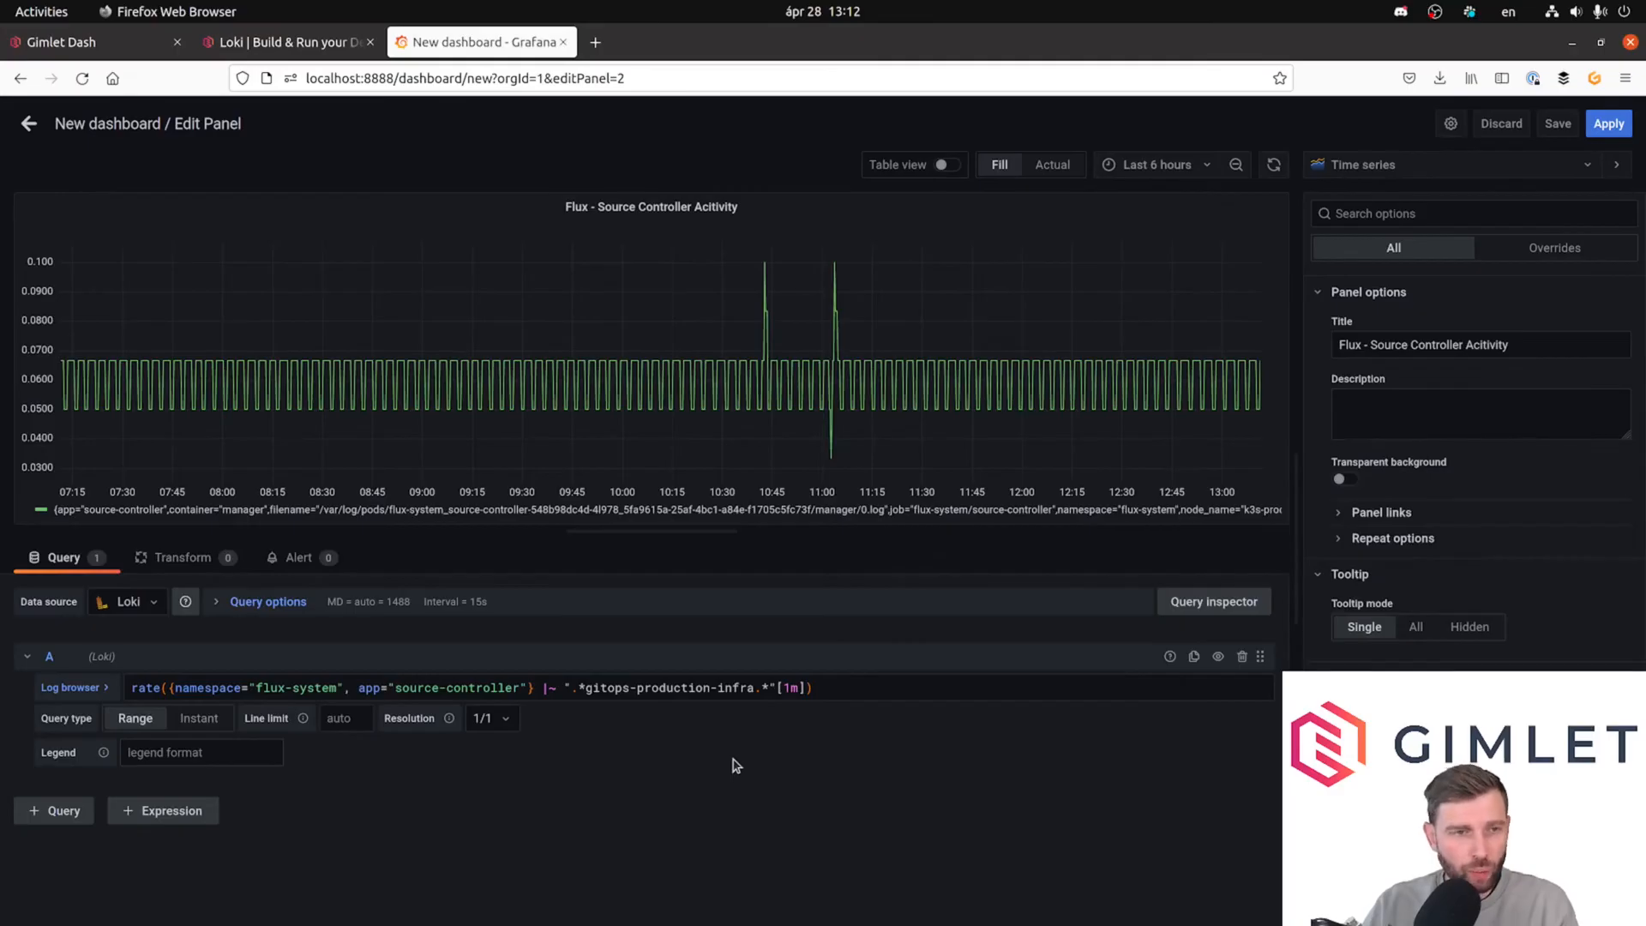
mouse_move(331, 627)
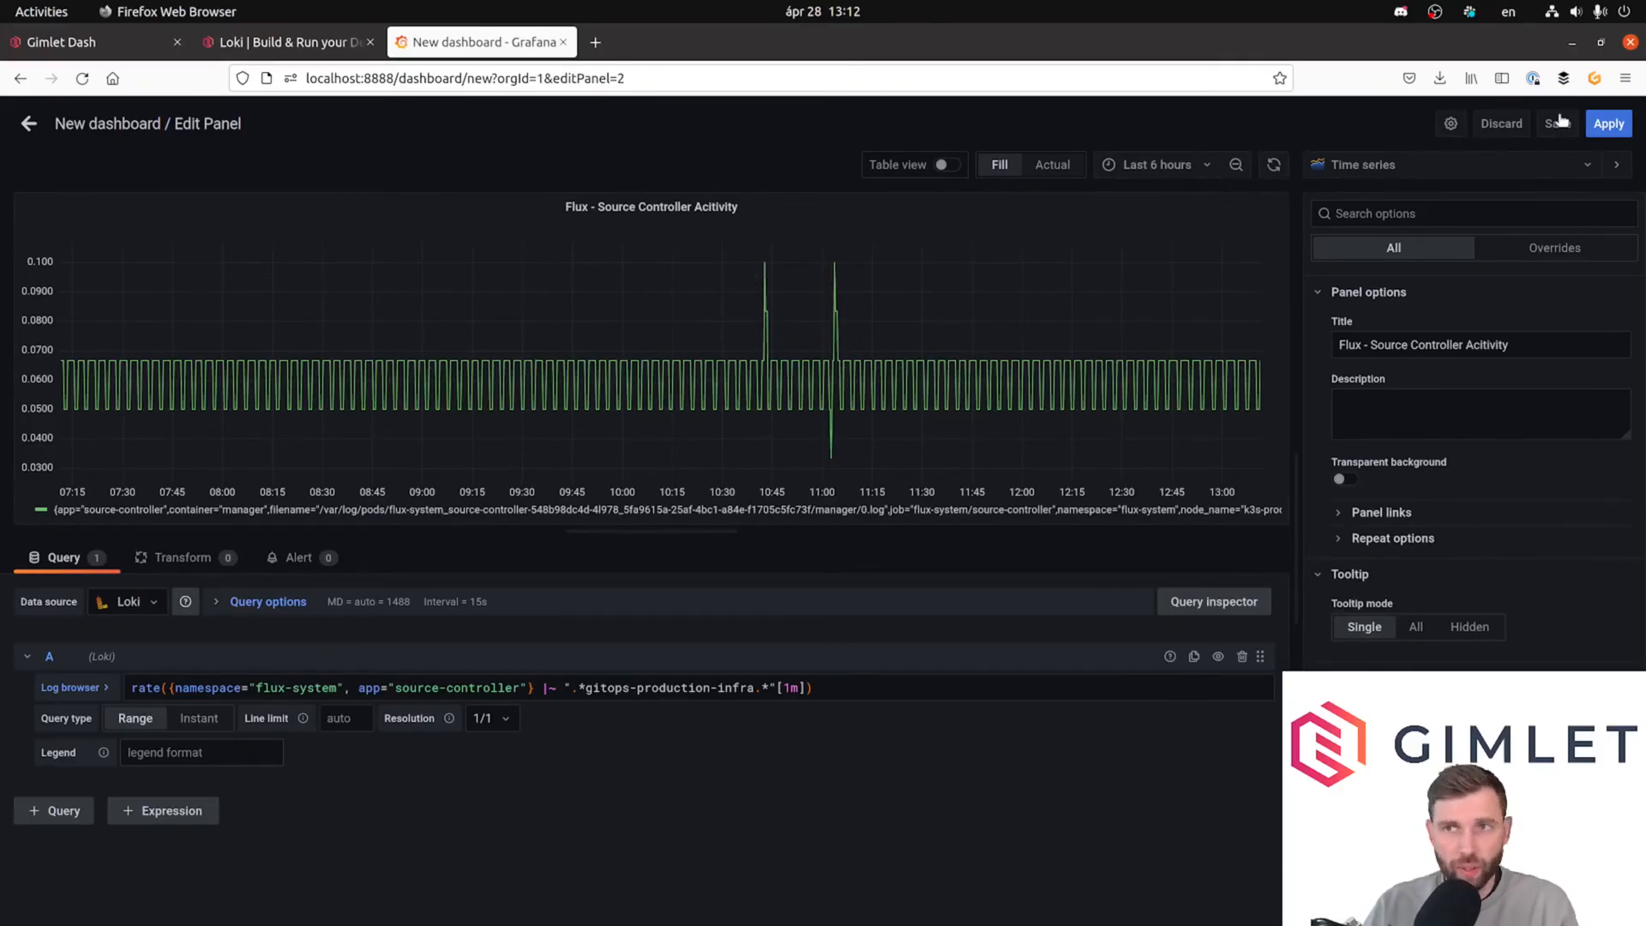
Save the dashboard as 'Flux - Source Controler Activity'.
left_click(1558, 123)
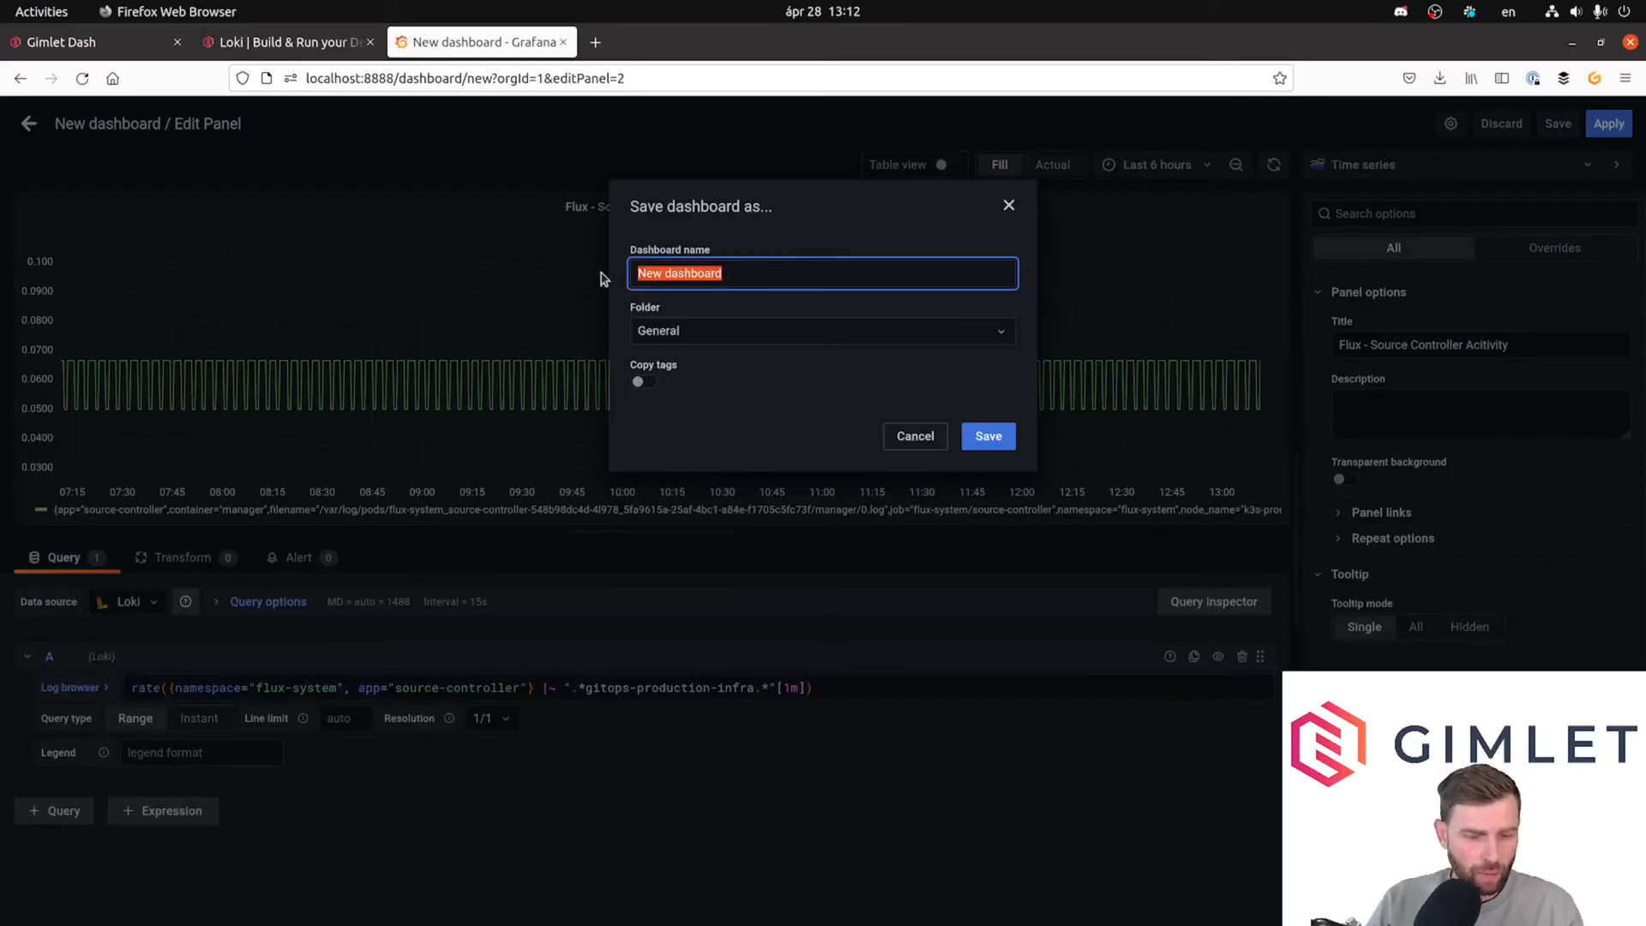
type("Flux - So")
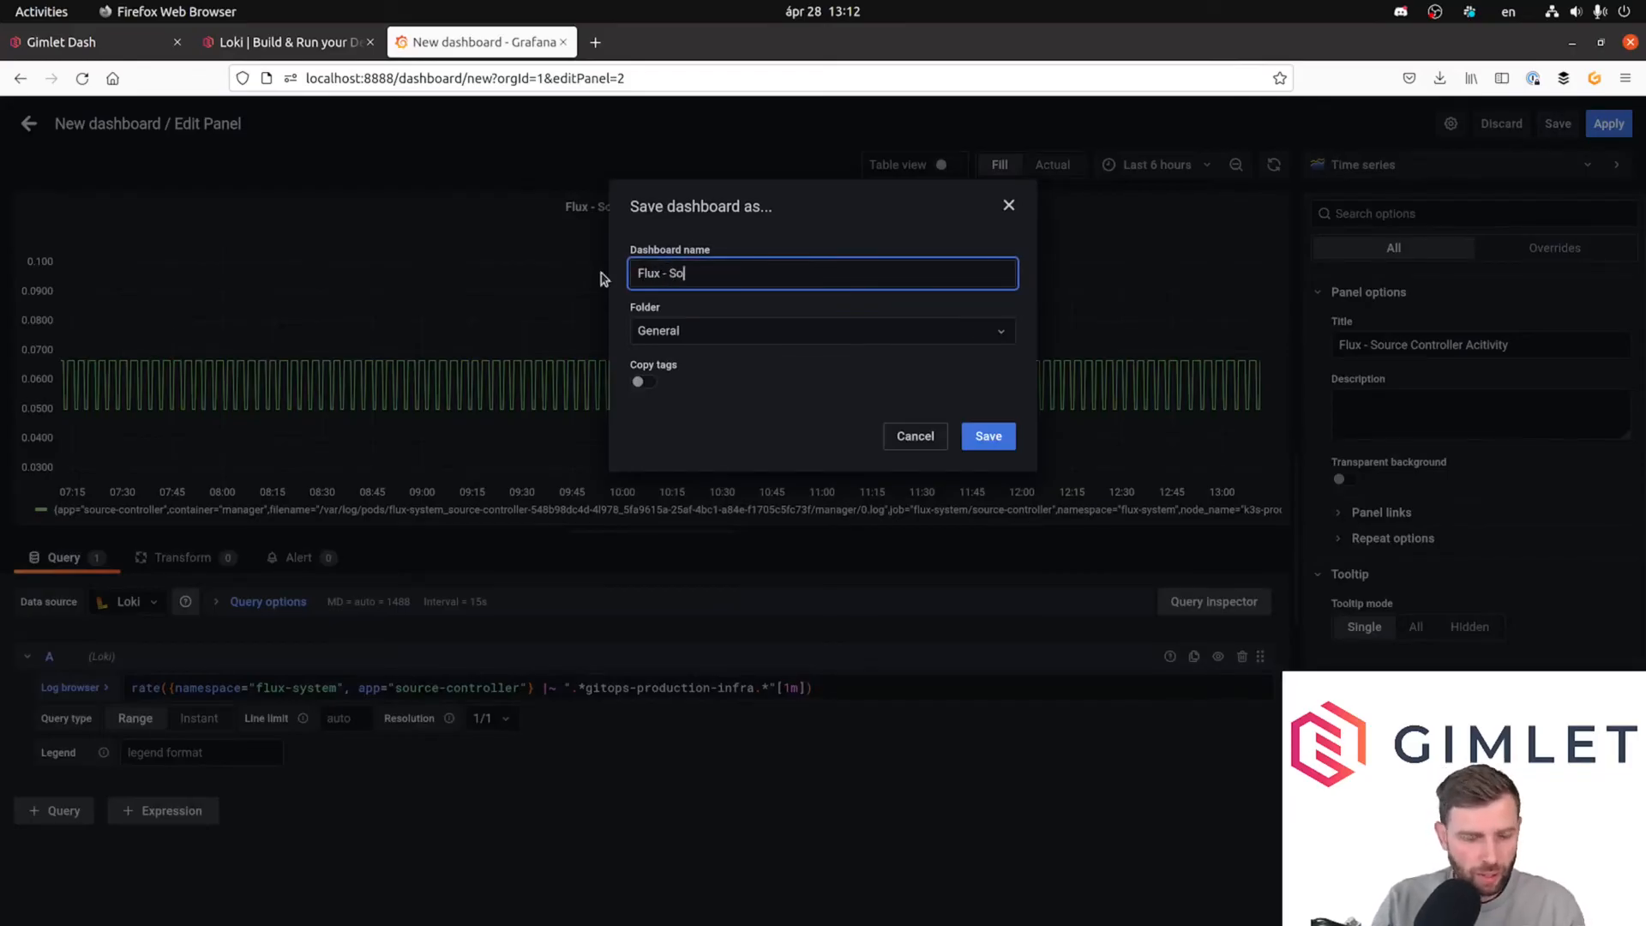
type("urce Controler Activ")
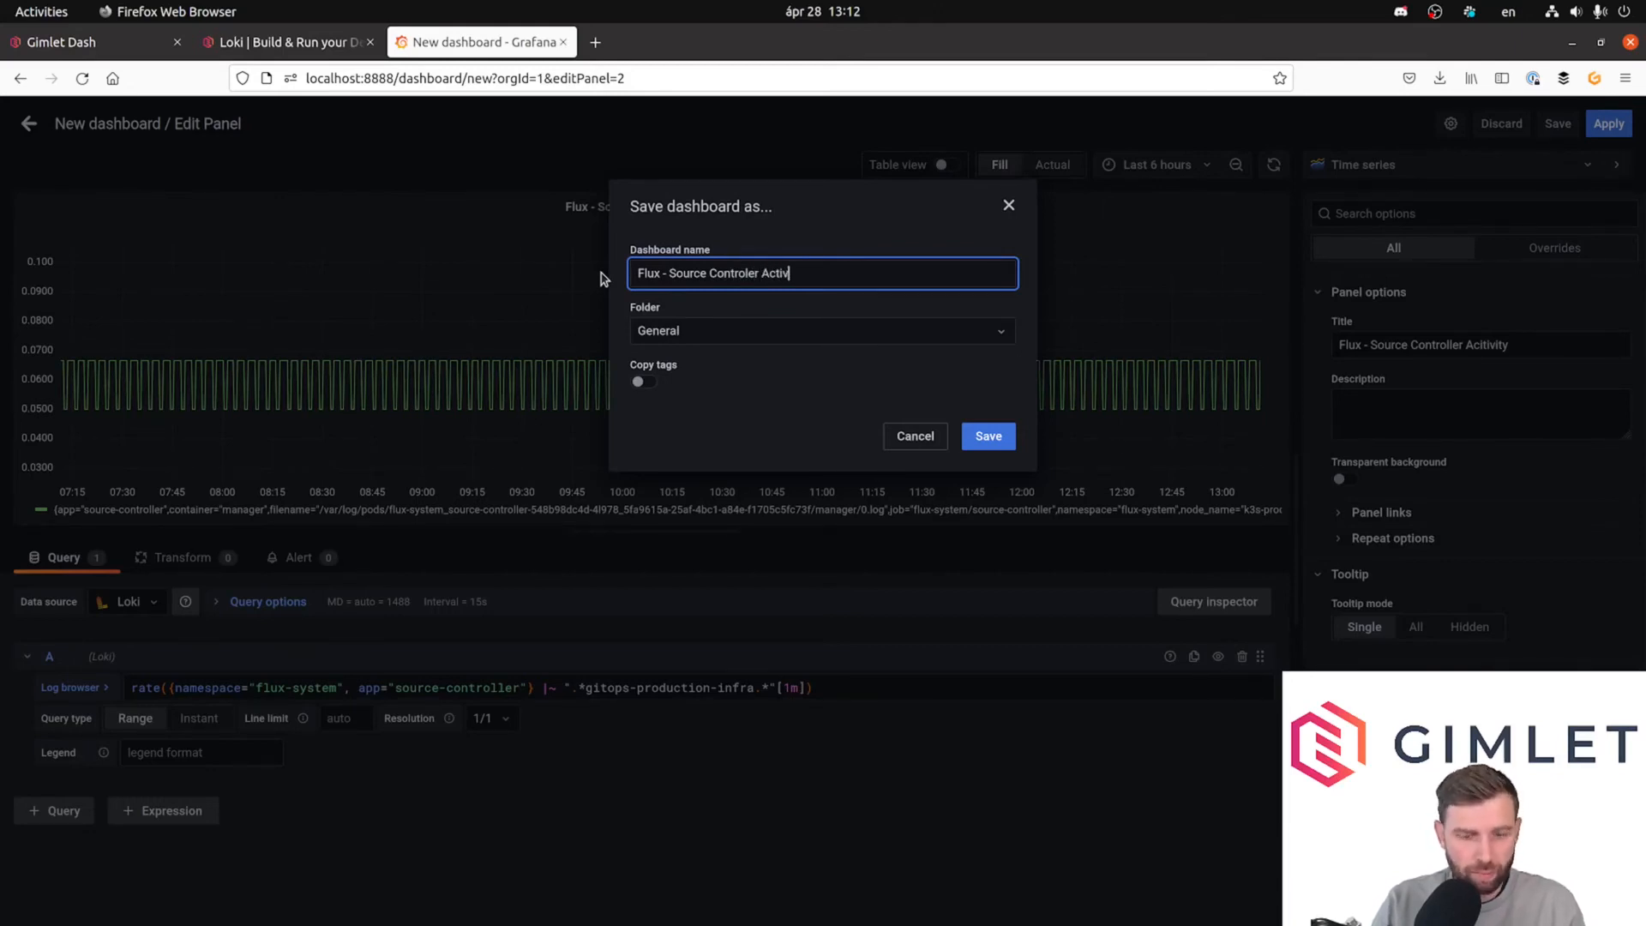
left_click(986, 436)
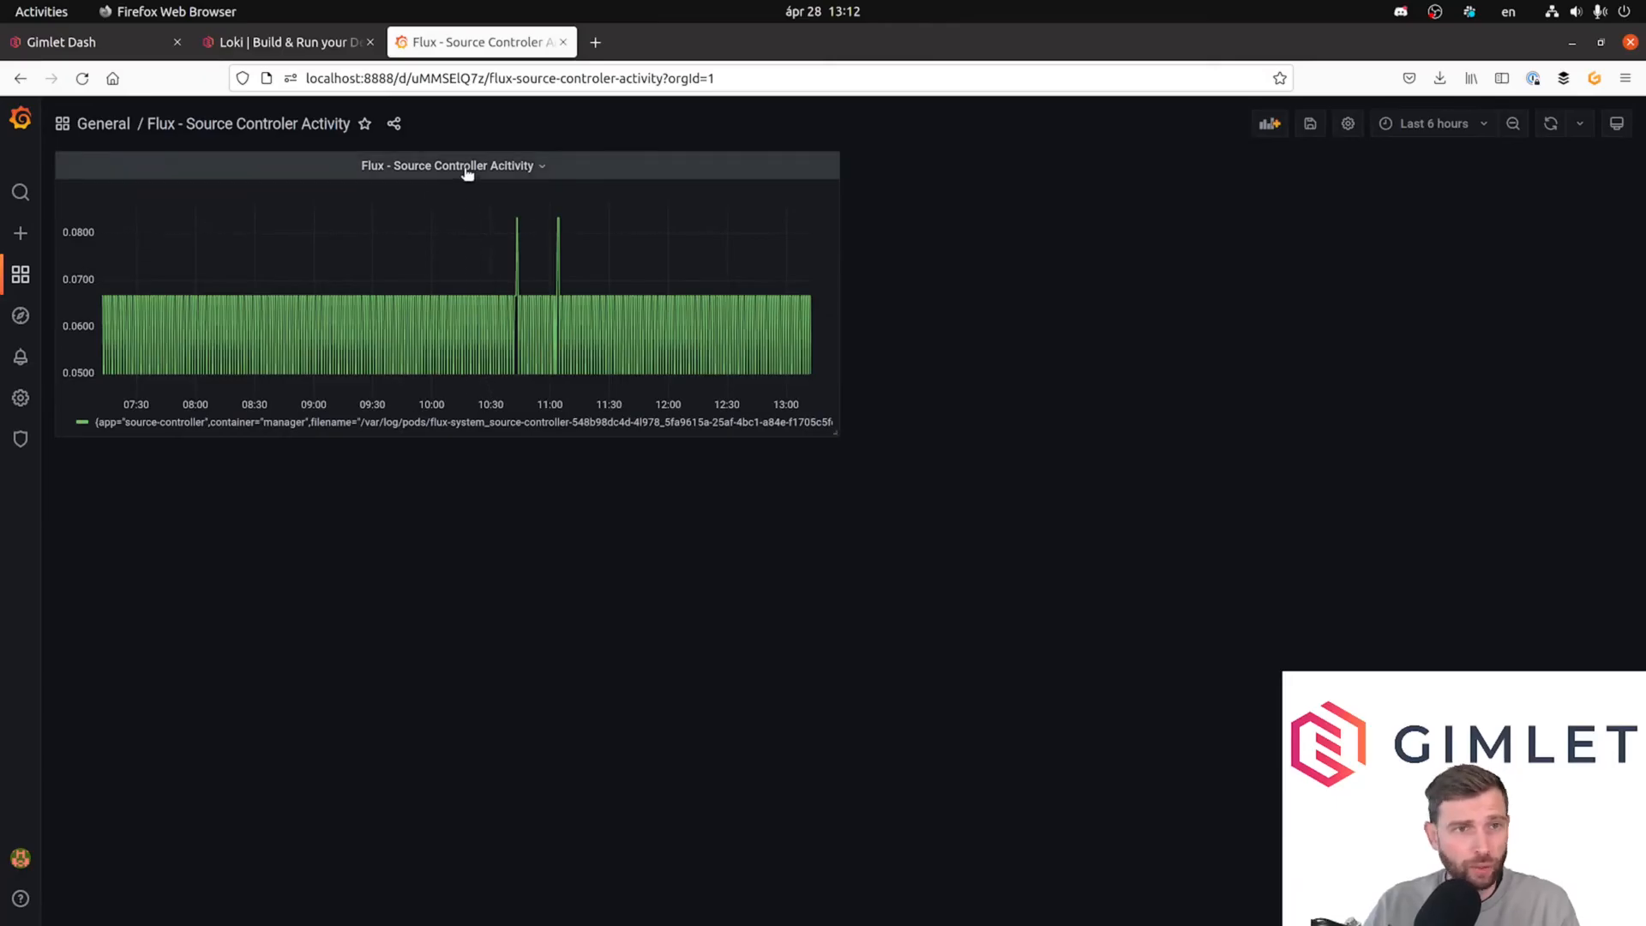
Start a new alert rule from the panel's Alert tab.
left_click(453, 164)
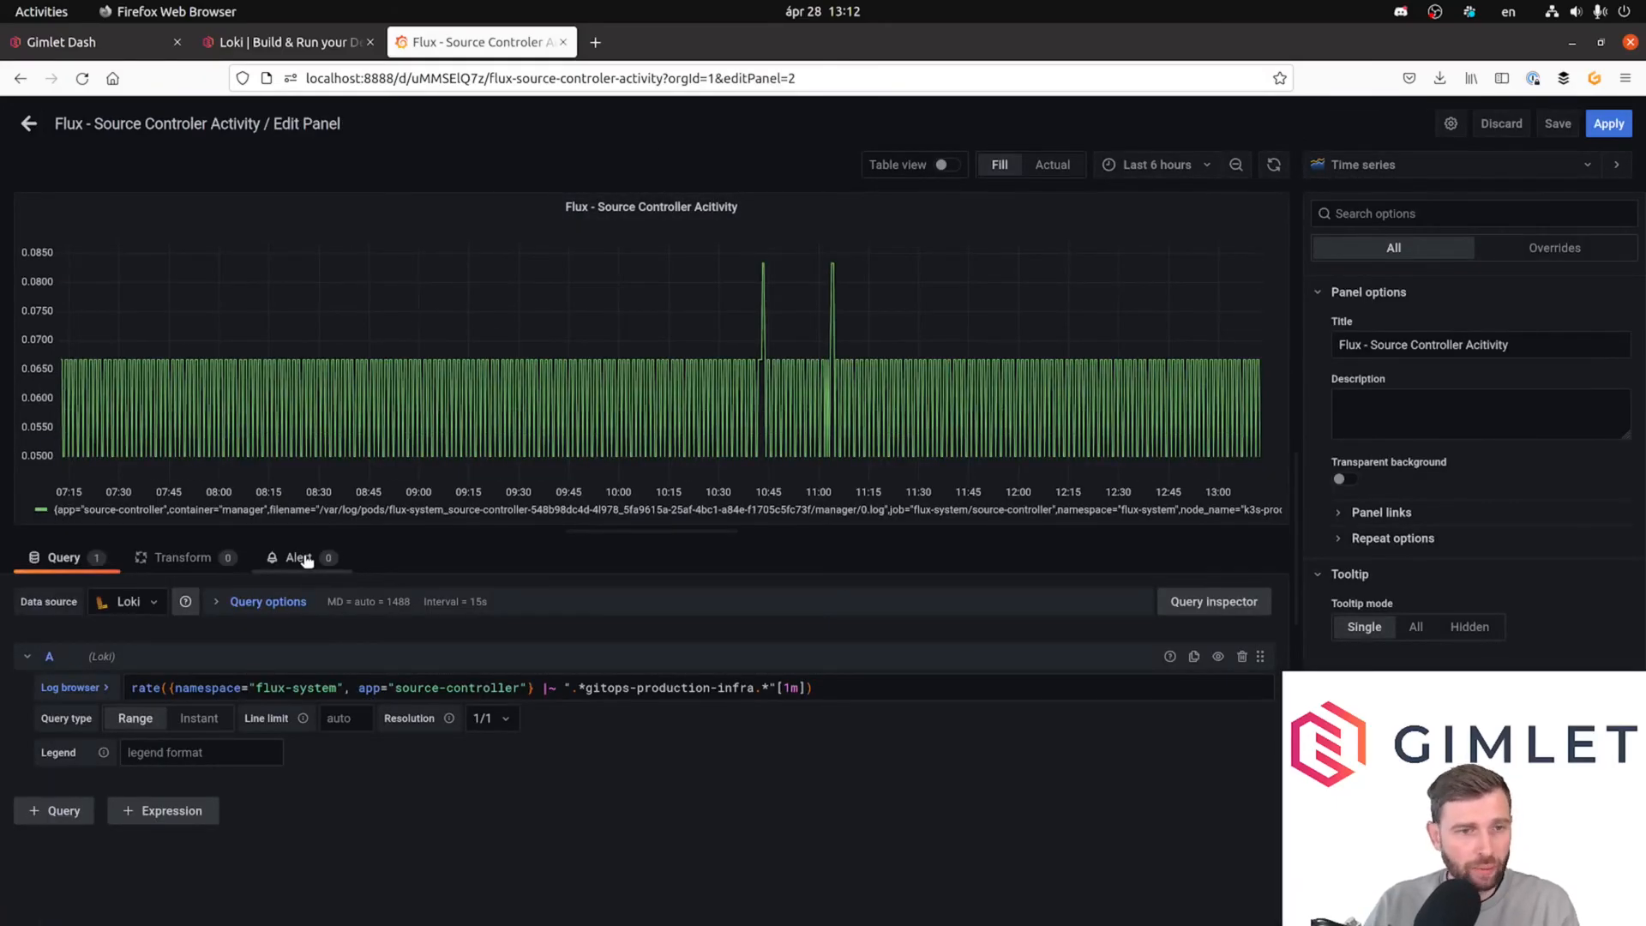
left_click(298, 557)
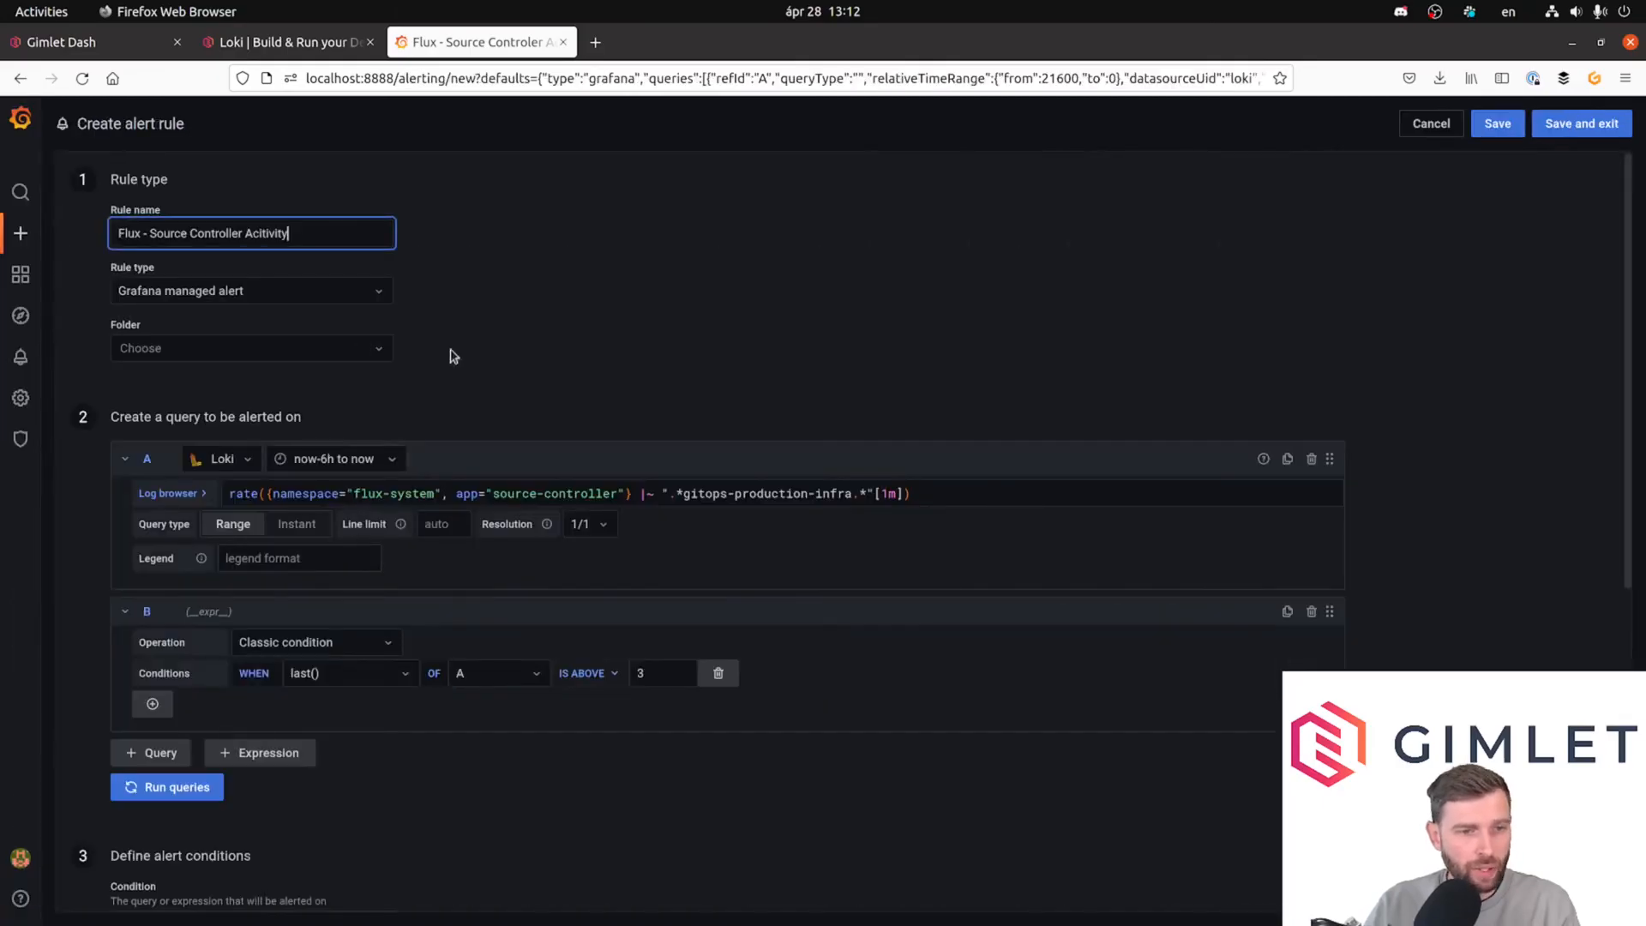
mouse_move(207, 155)
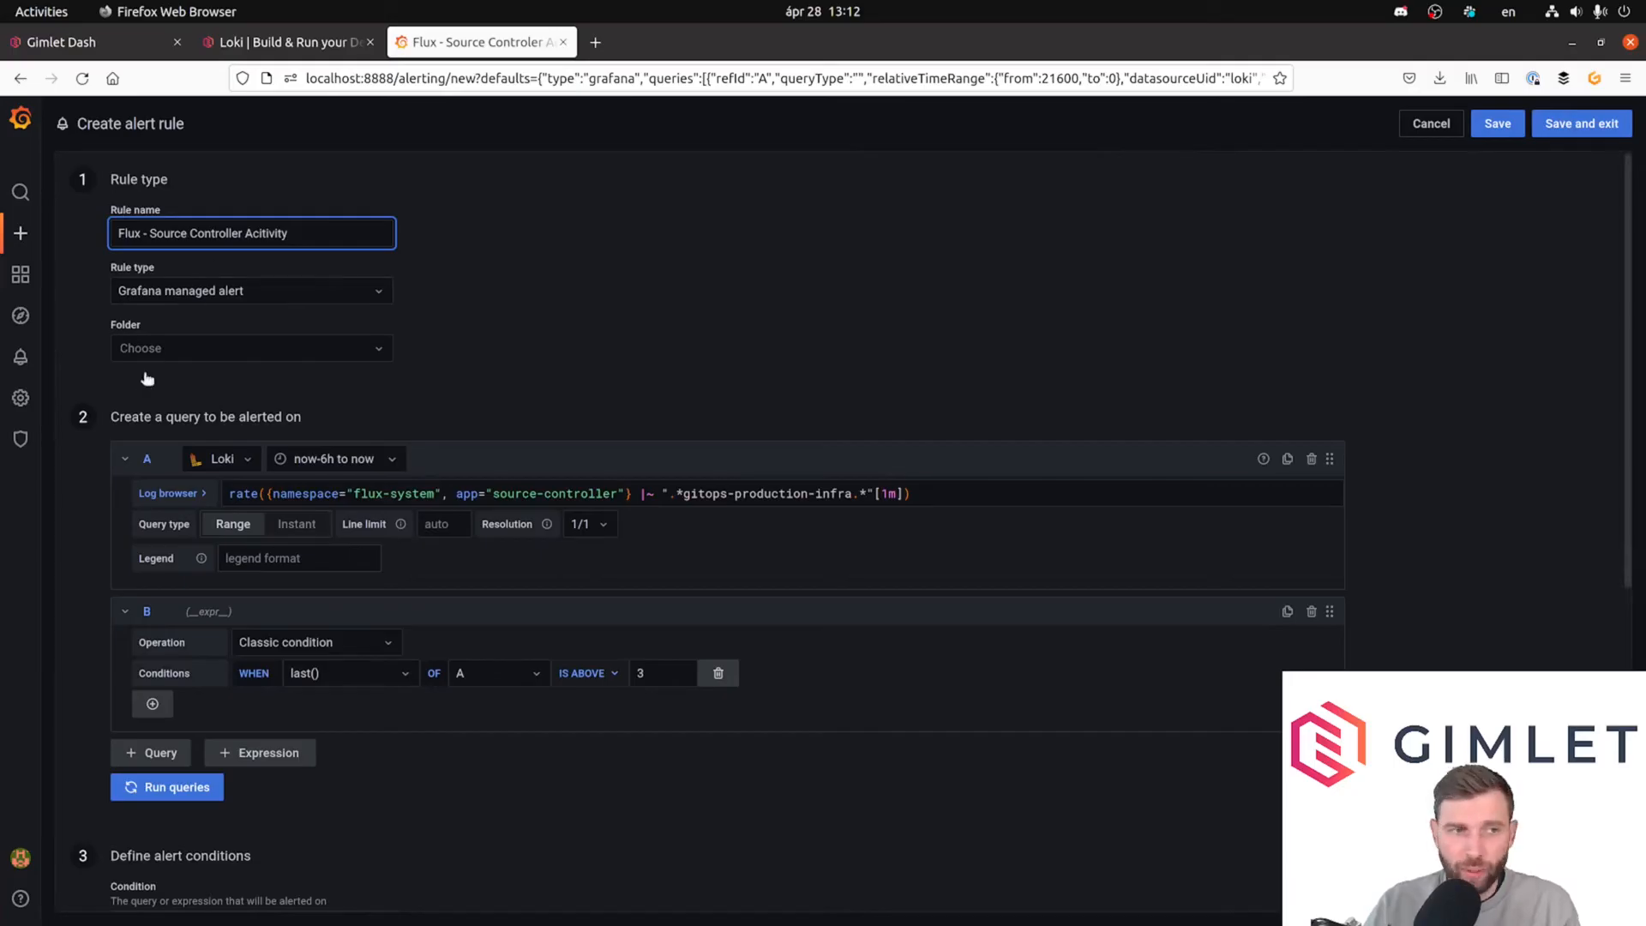
File the rule under the Alerts folder and keep the Classic condition operation.
left_click(250, 348)
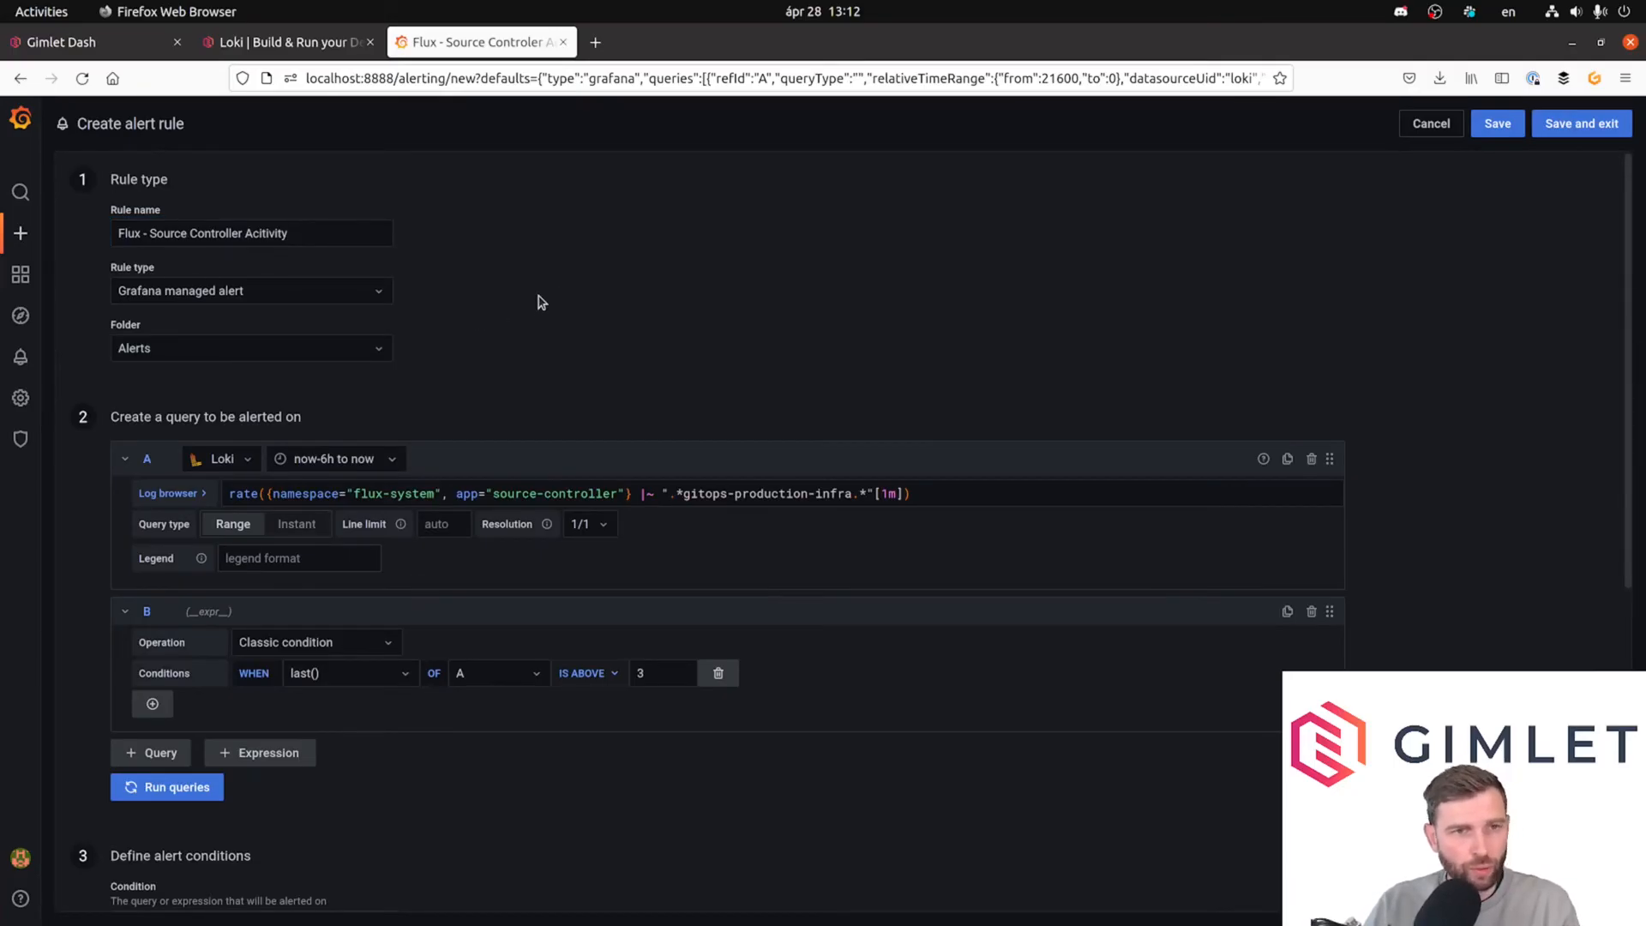
scroll("down", 3)
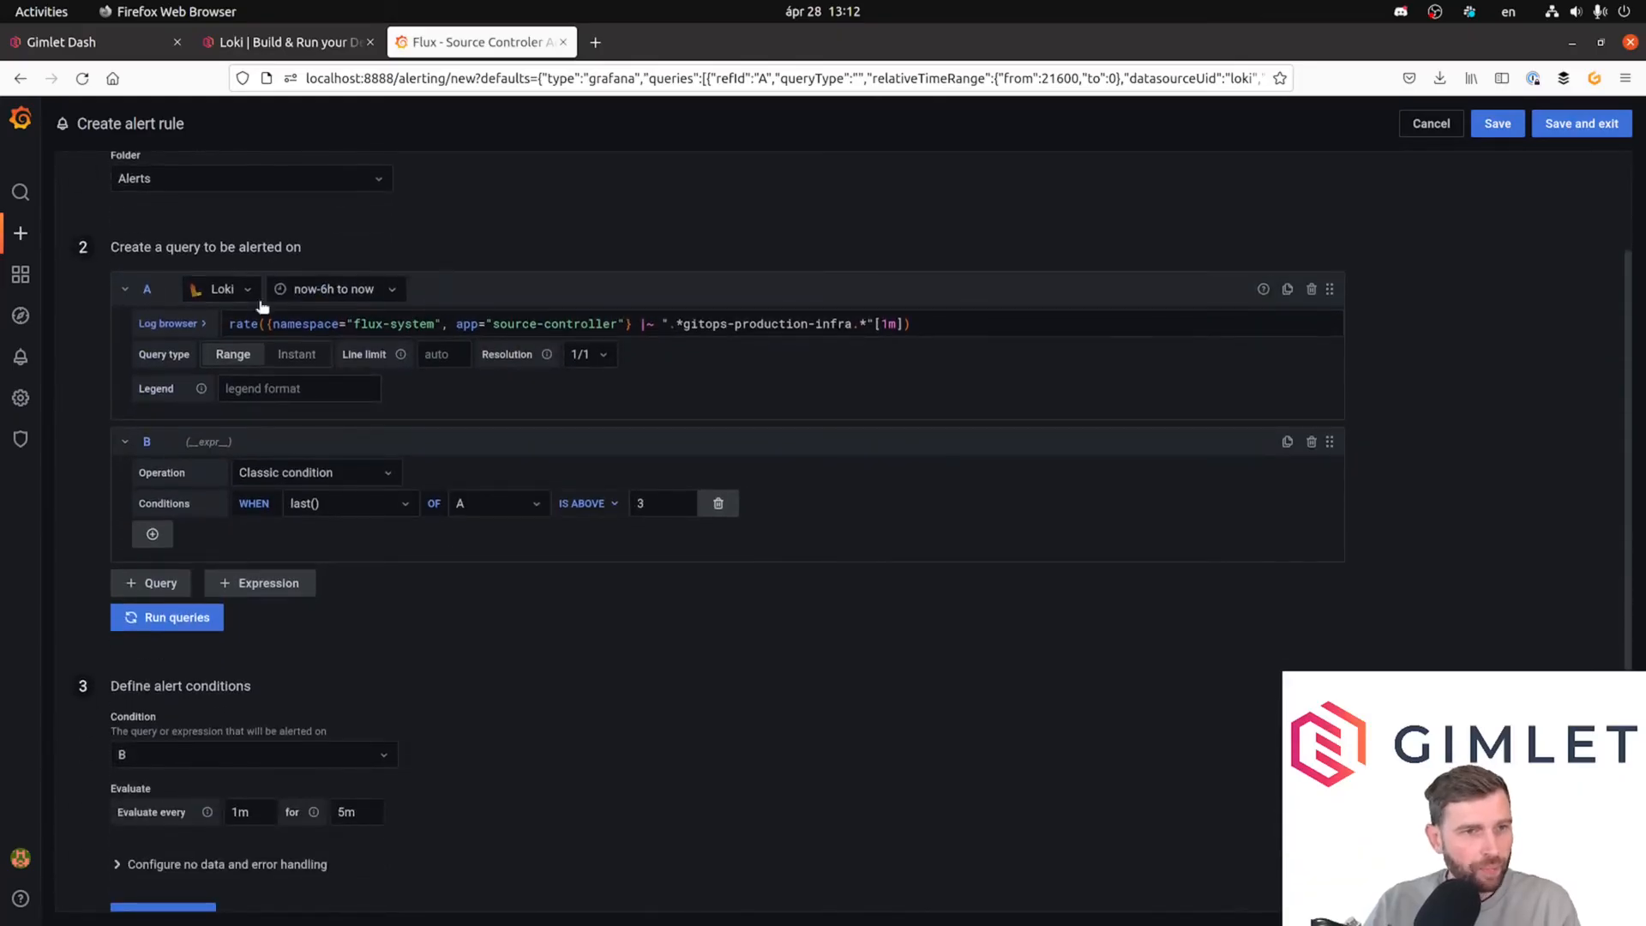
mouse_move(330, 351)
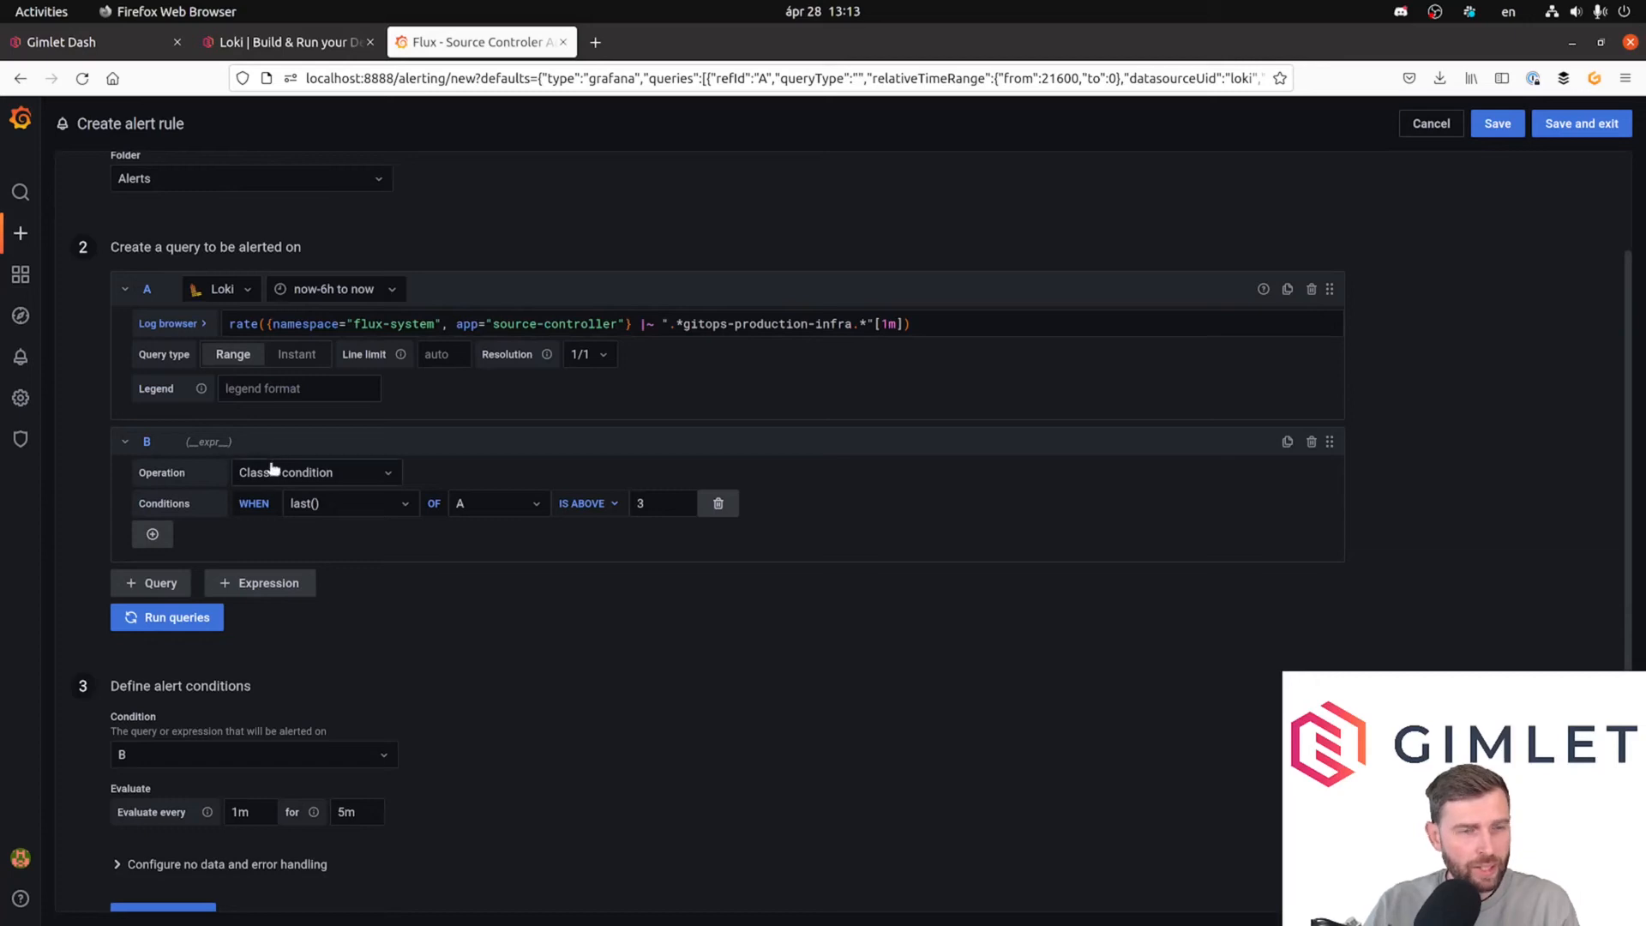
left_click(316, 471)
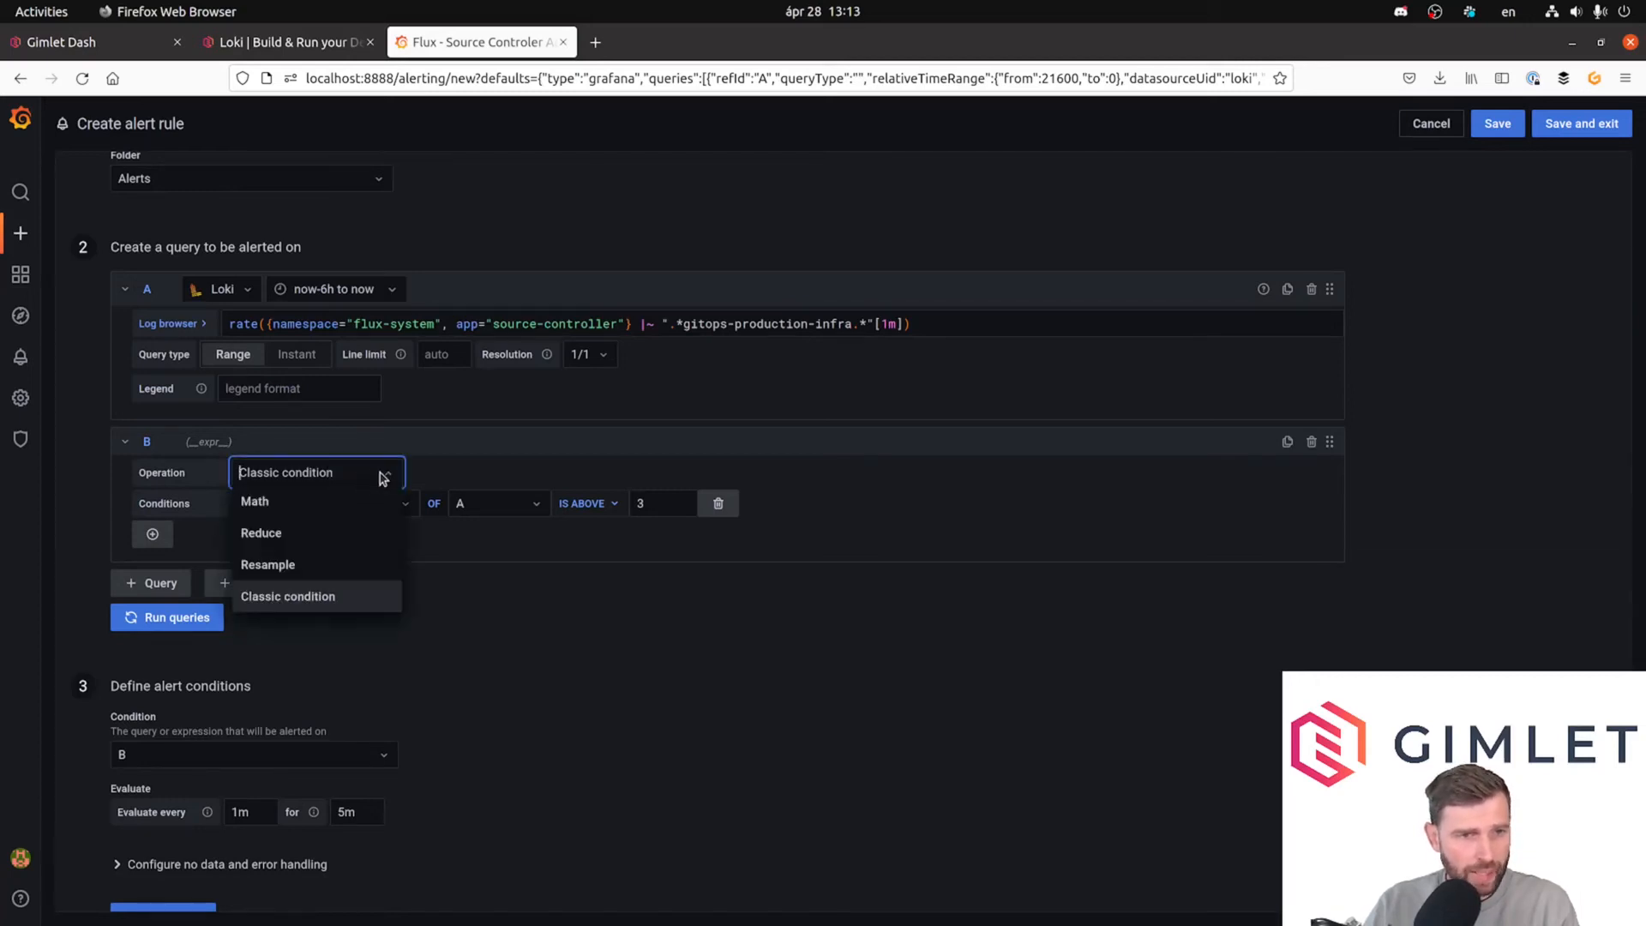
left_click(288, 597)
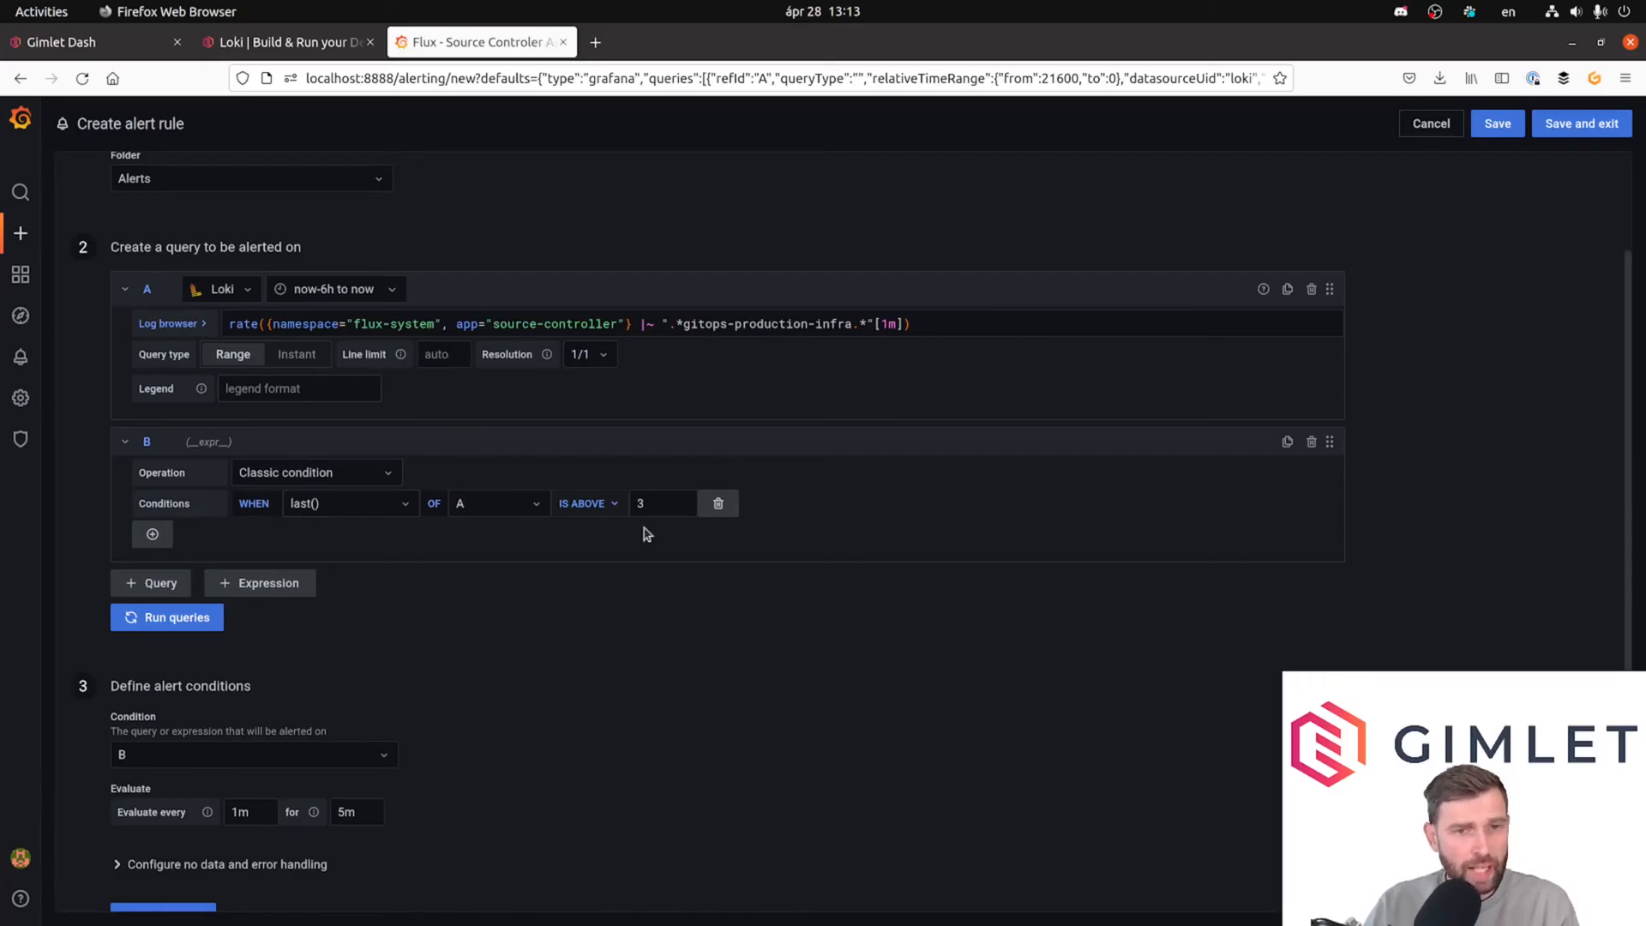
mouse_move(441, 495)
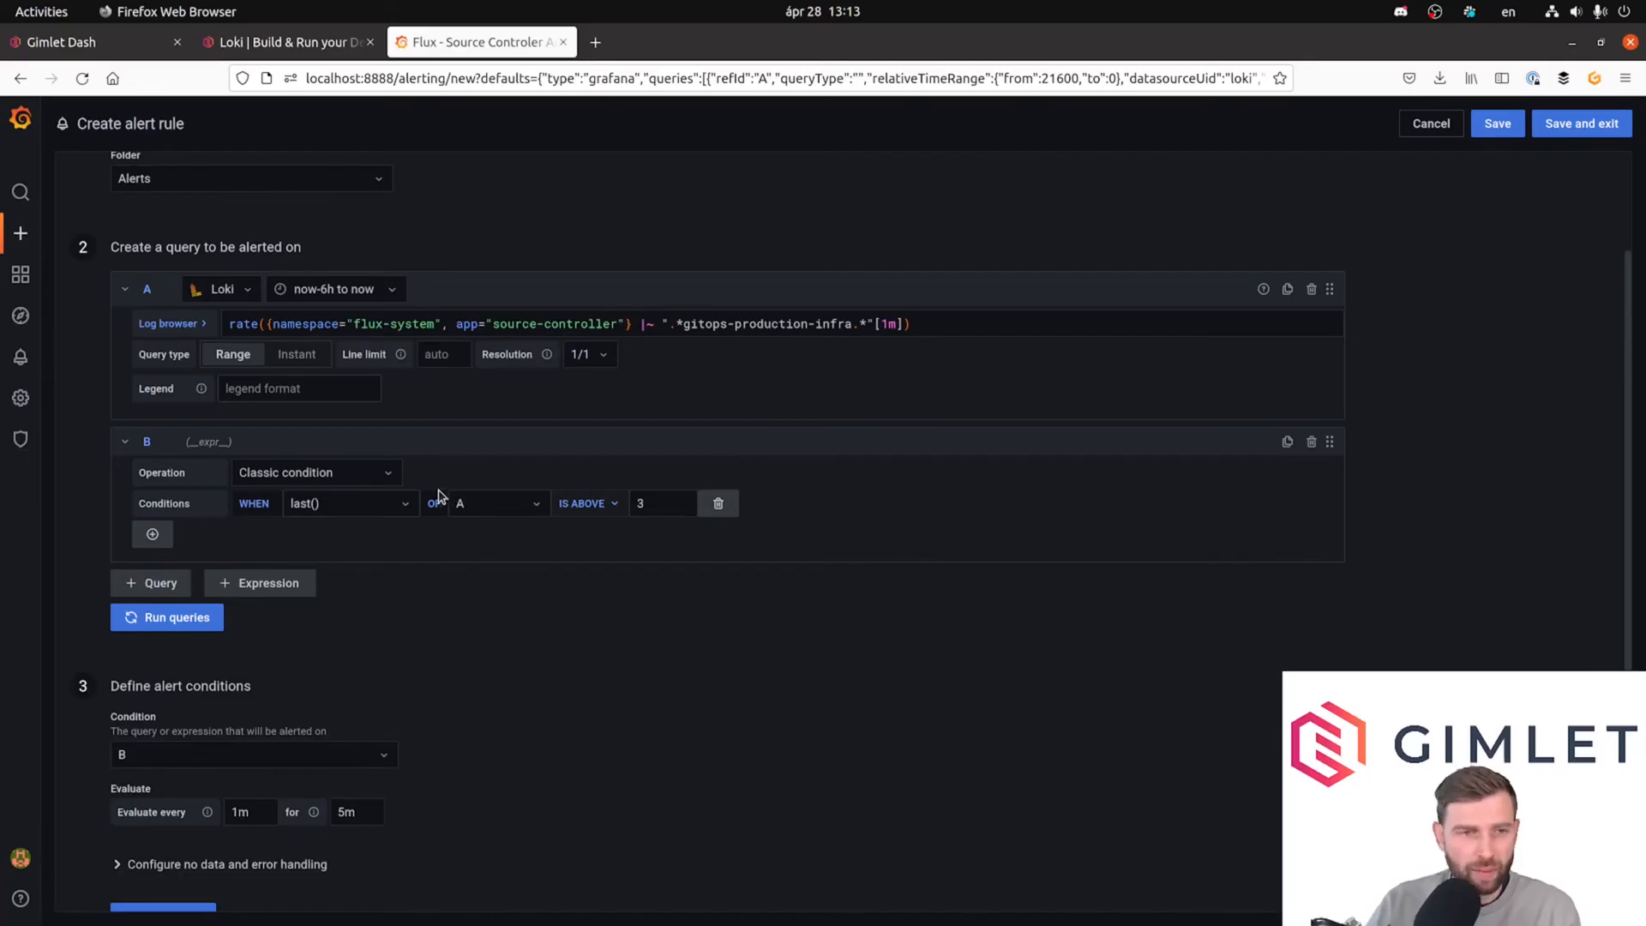
Make the condition fire when avg() of A is above 0.04.
left_click(350, 502)
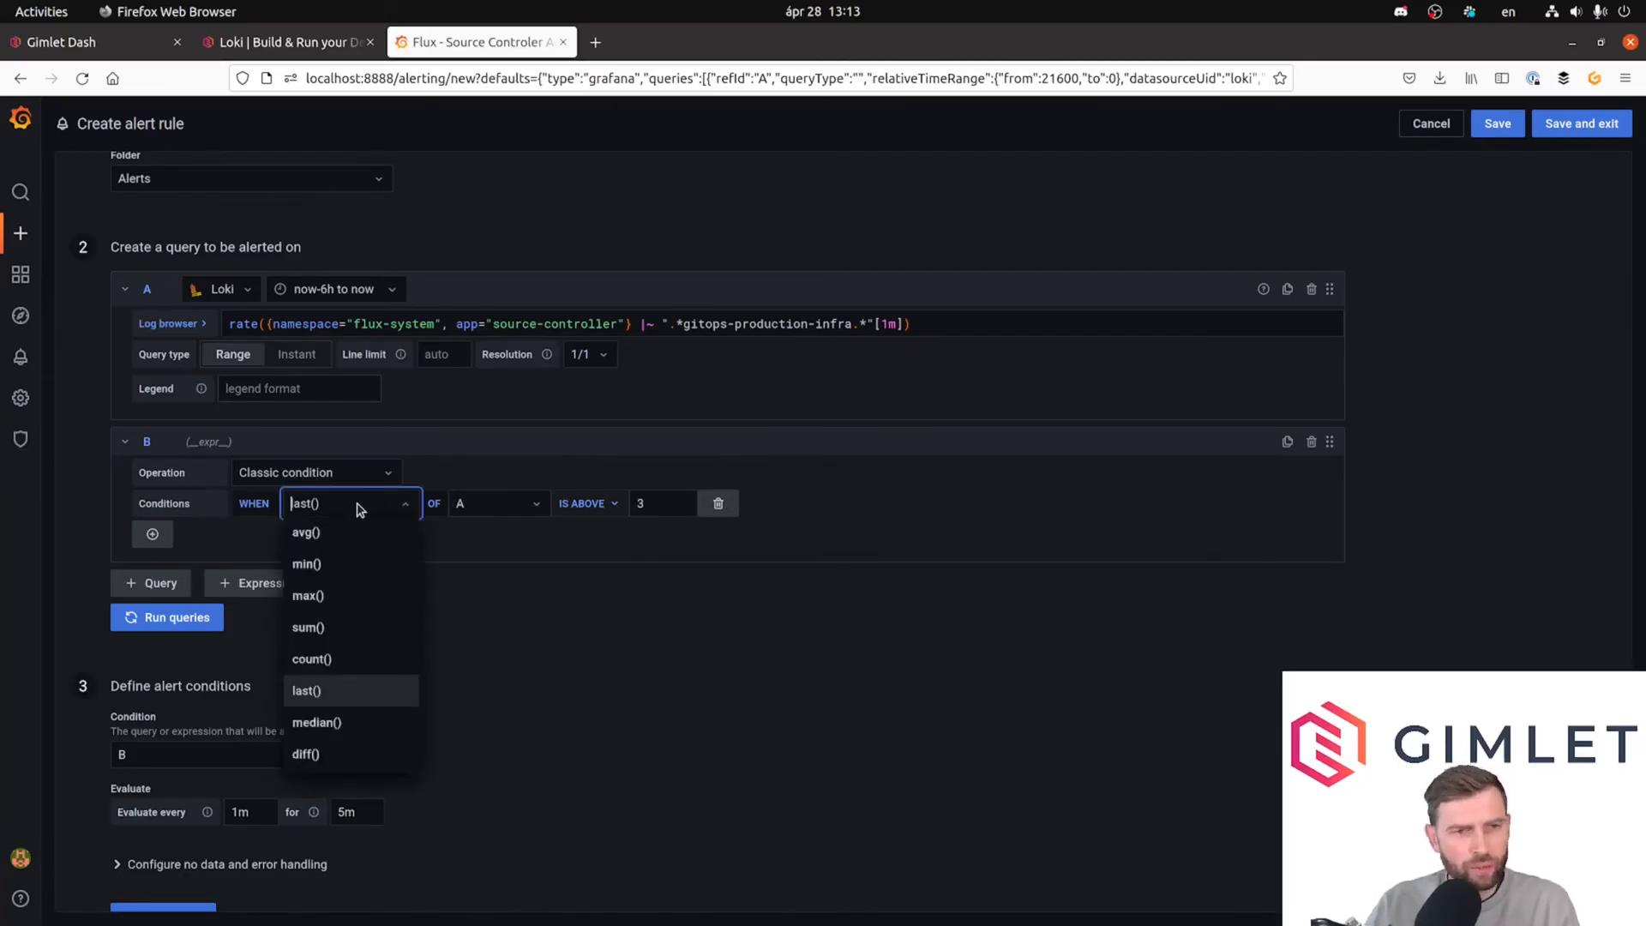
left_click(305, 531)
type("0")
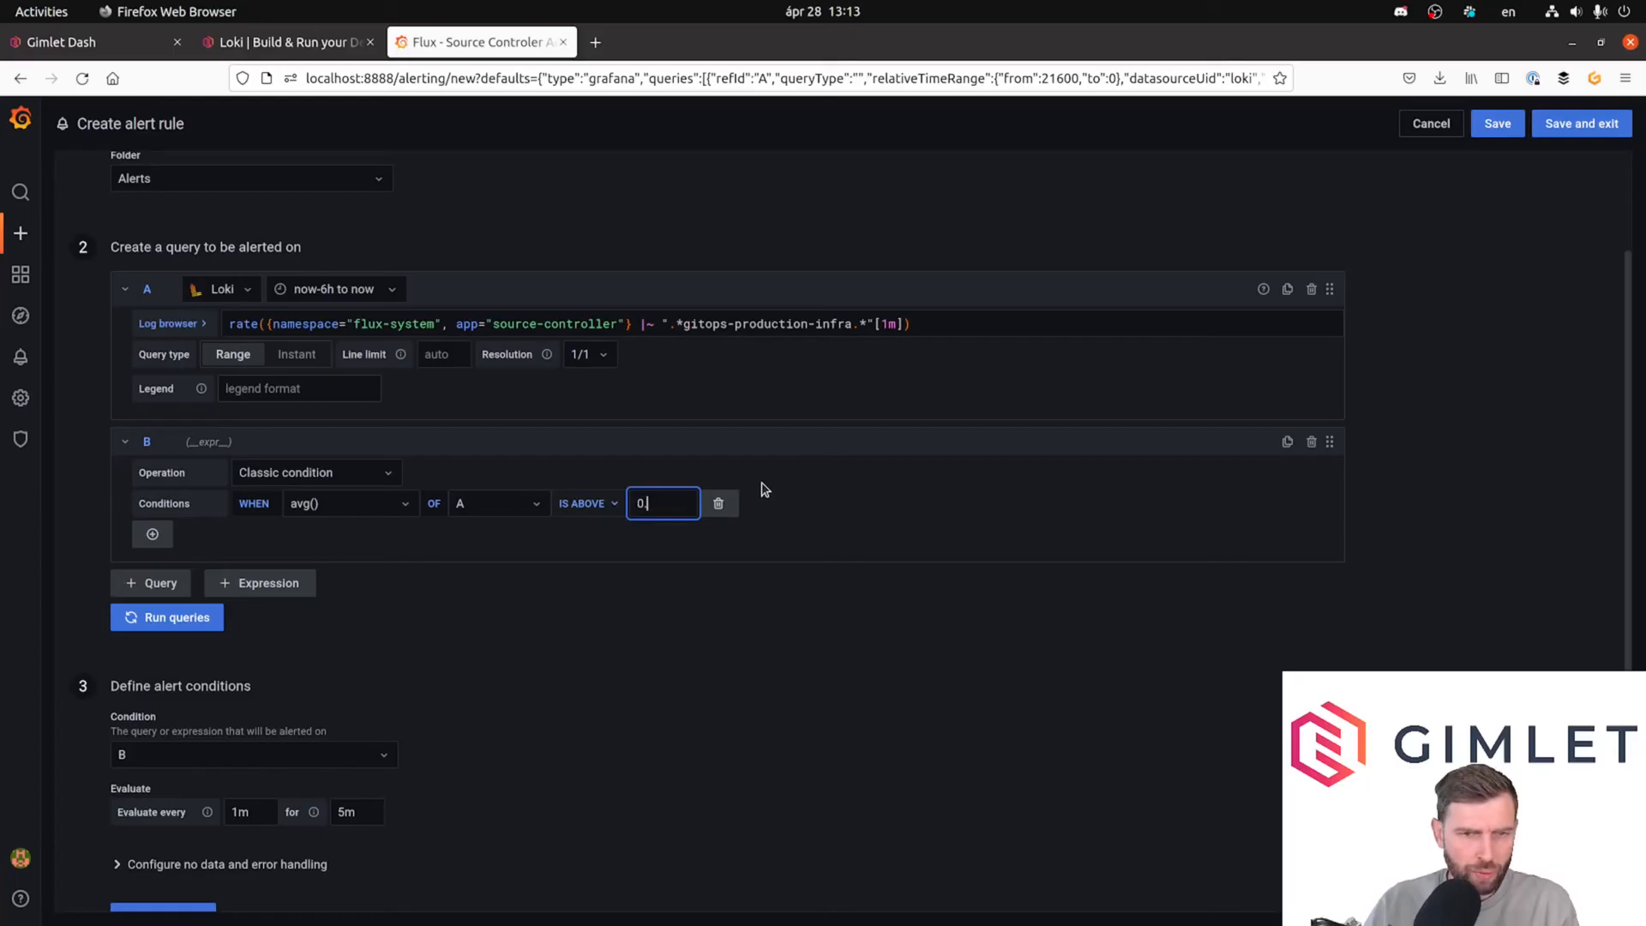
key("Backspace")
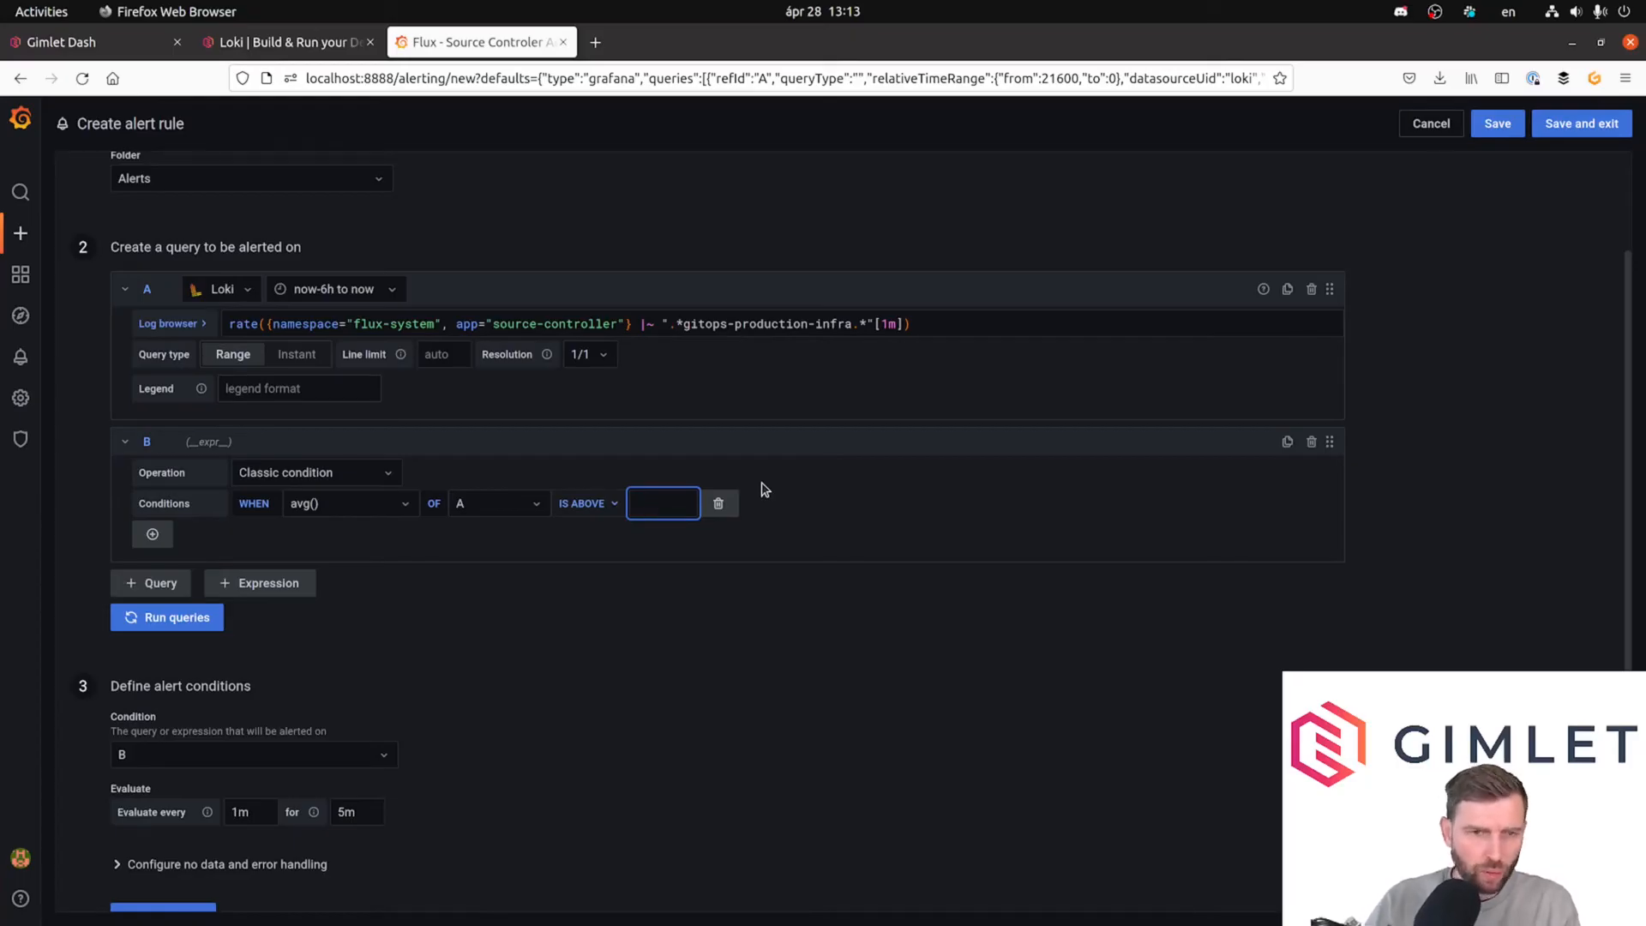
type("0.0")
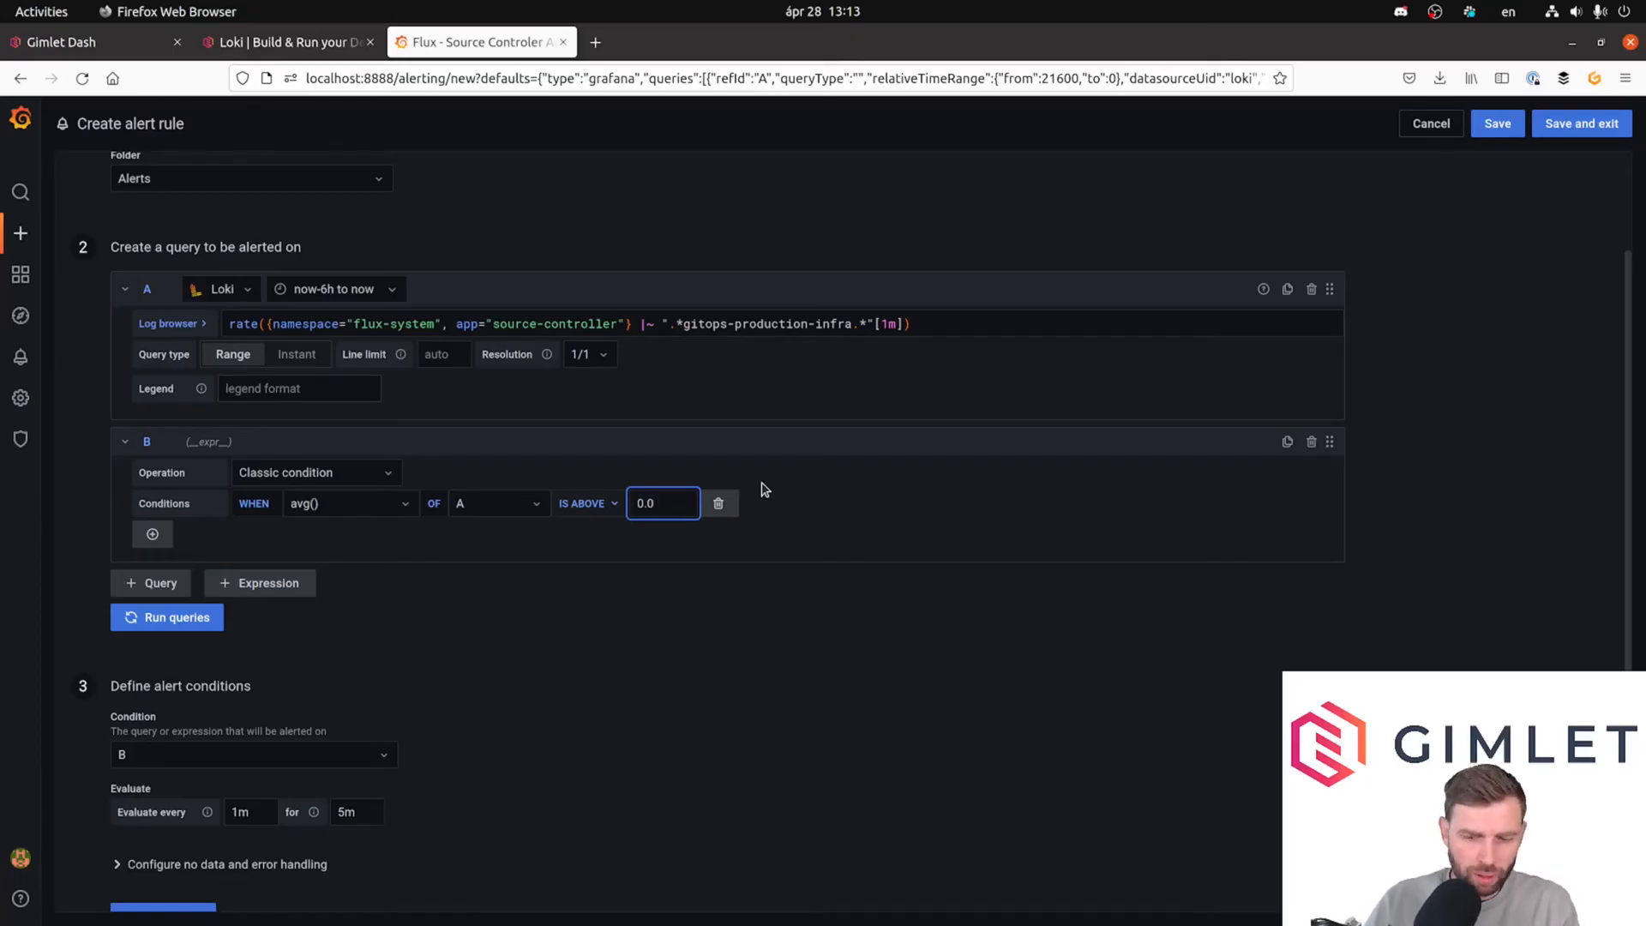
type("0.04")
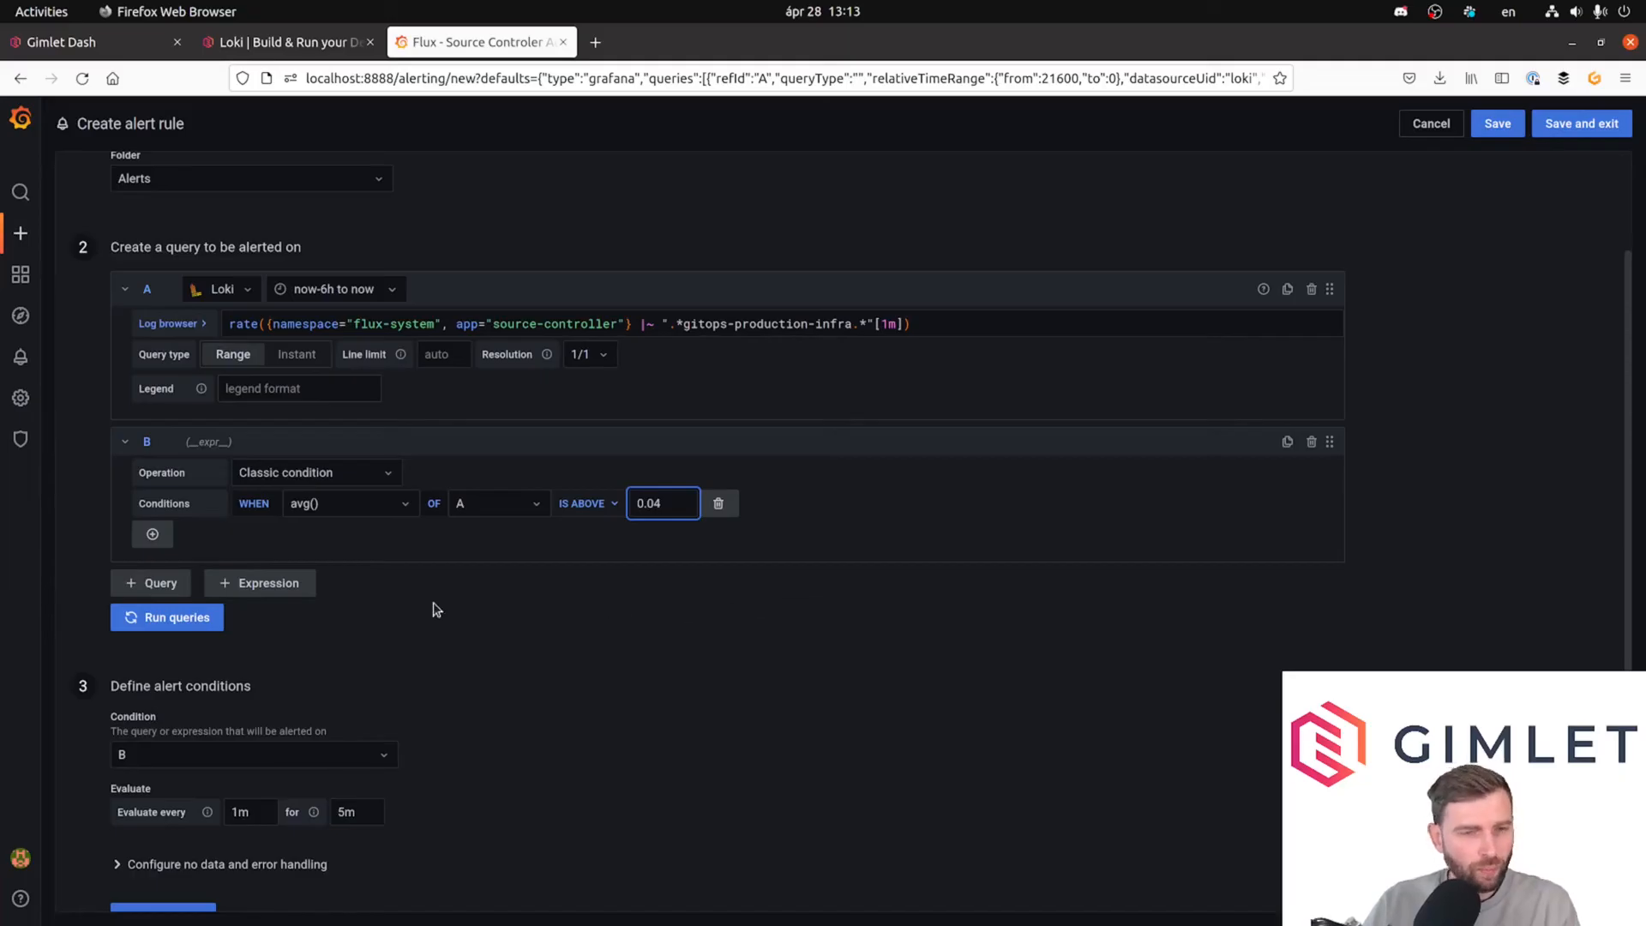
Raise the IS ABOVE threshold from 0.04 to 0.09.
left_click(166, 617)
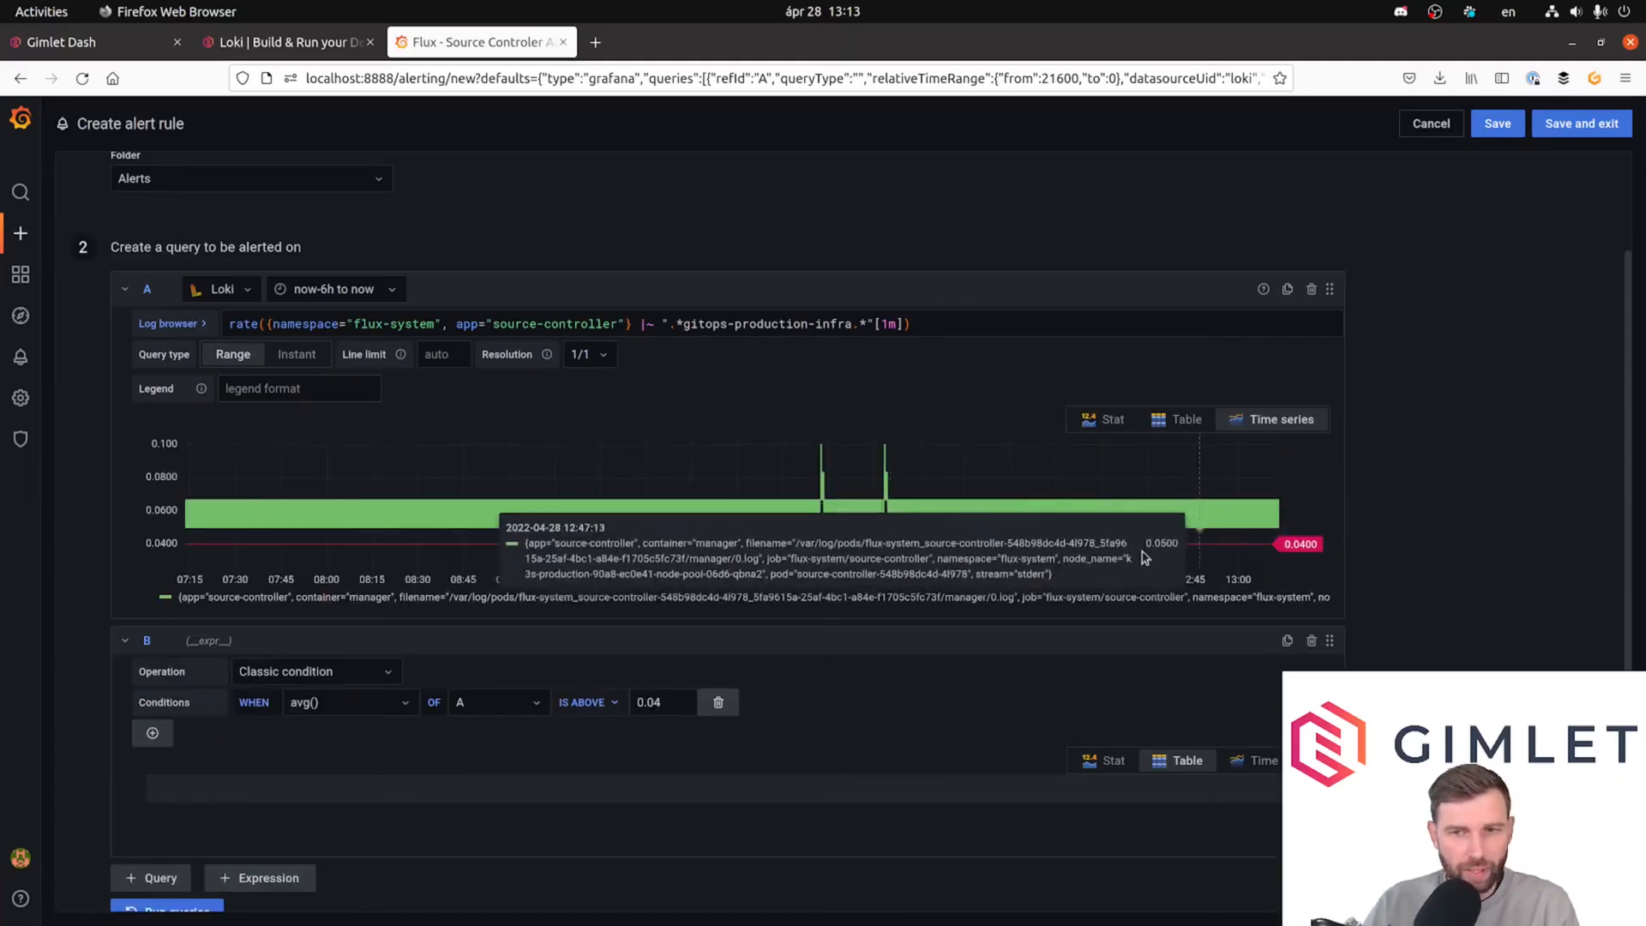
mouse_move(298, 514)
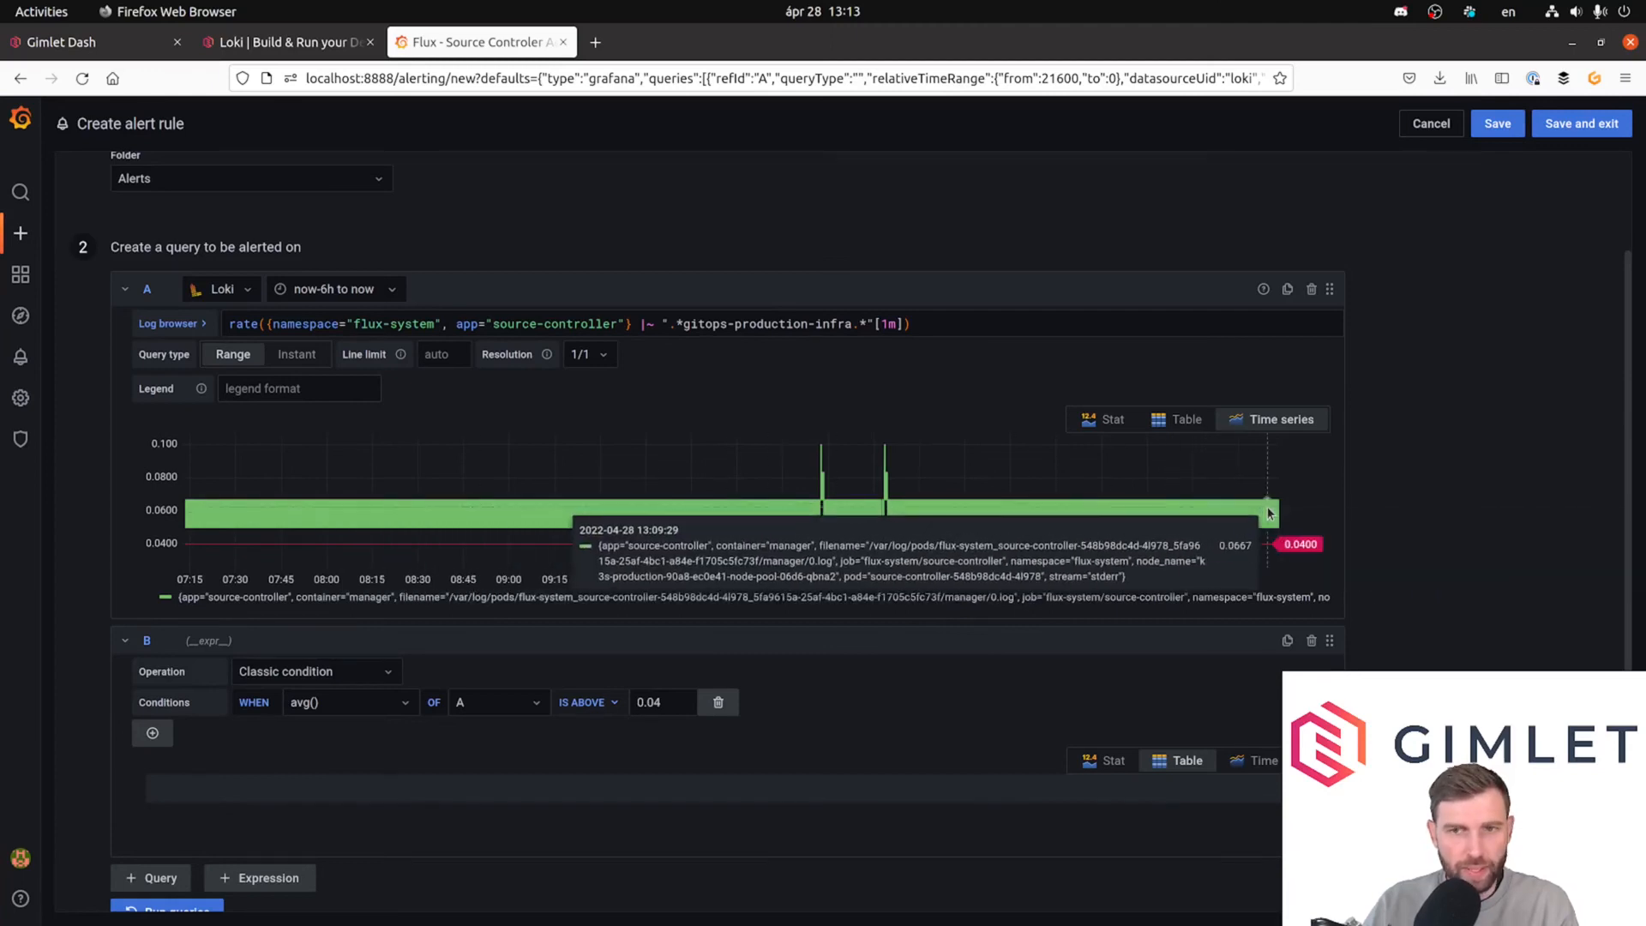
mouse_move(1274, 550)
type("0.06")
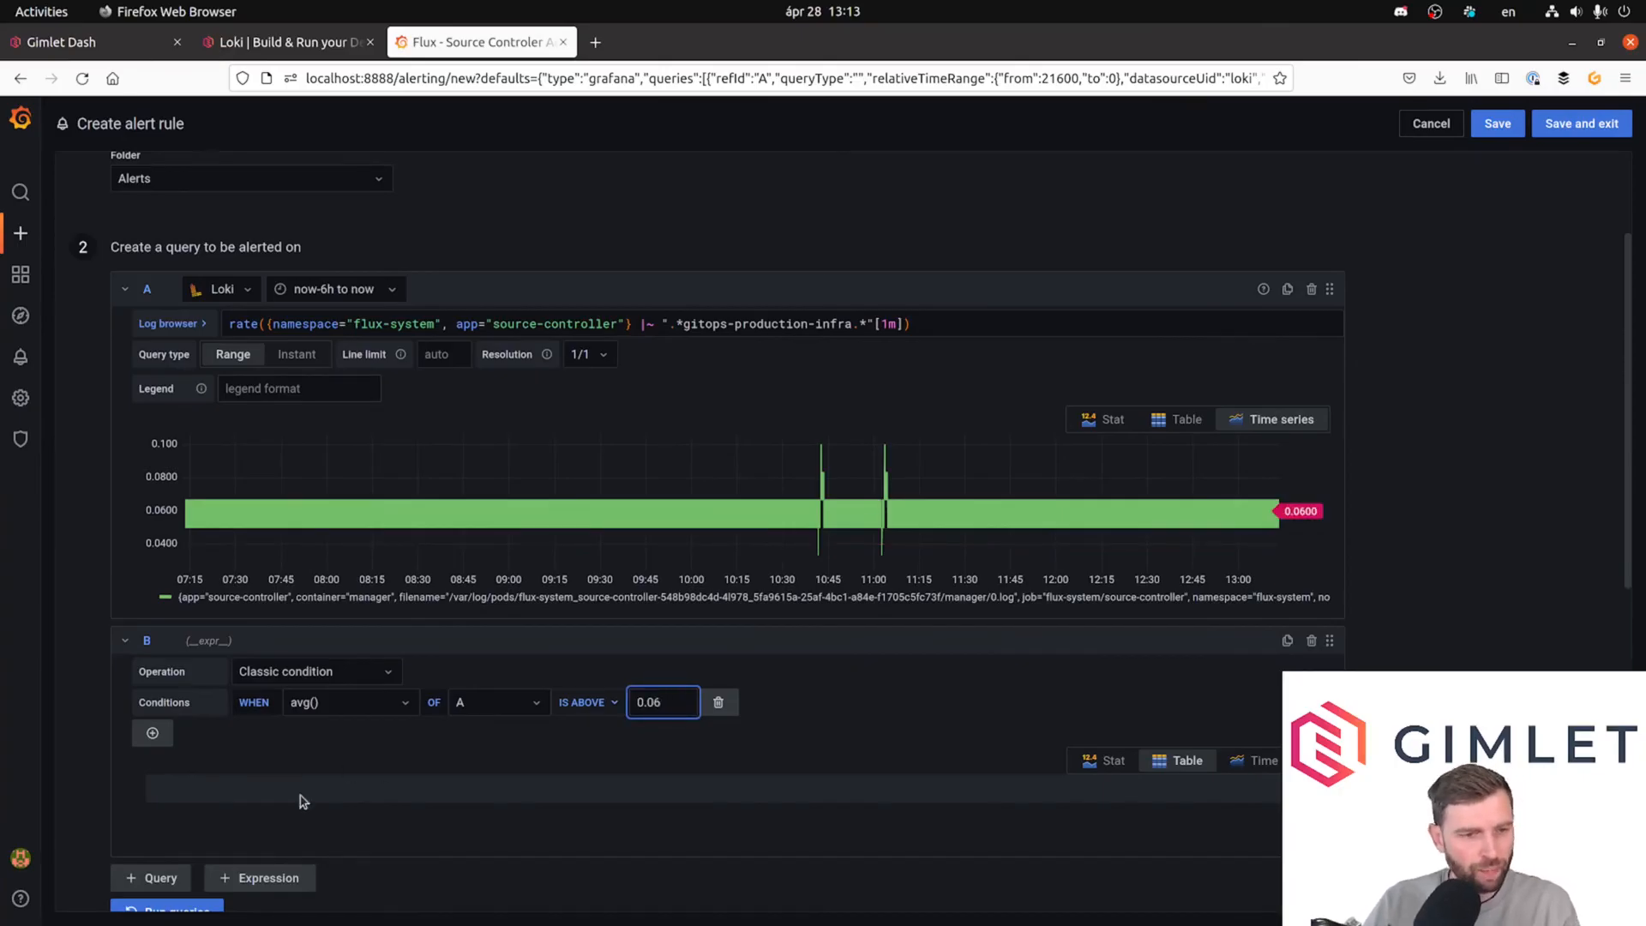
scroll("down", 3)
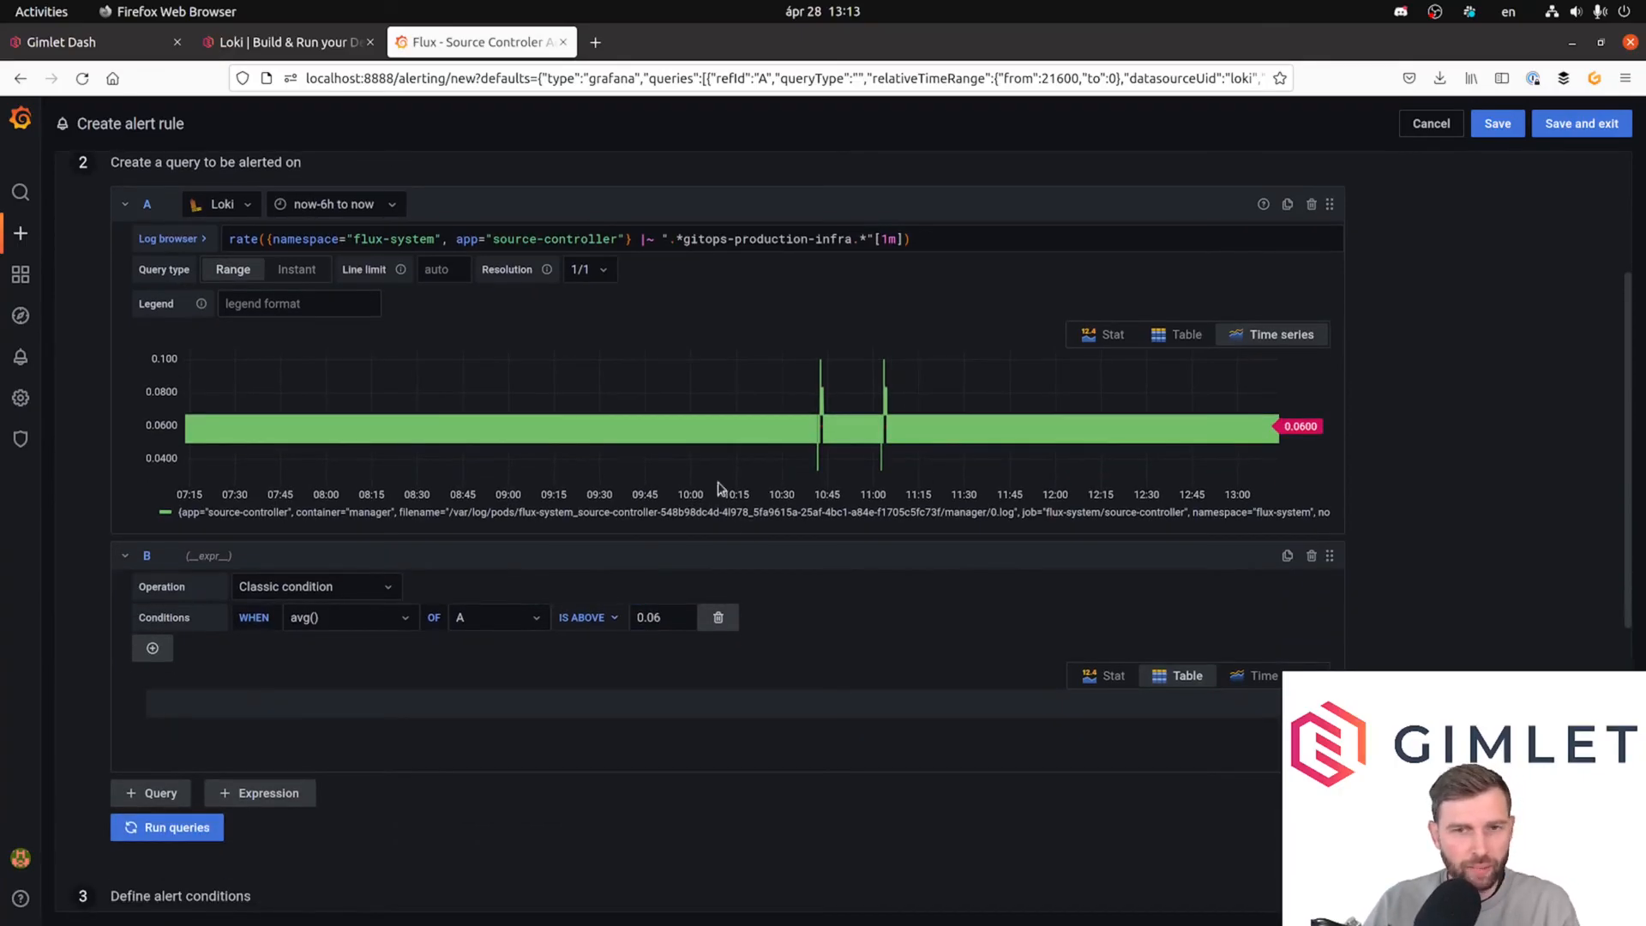
type("0.09")
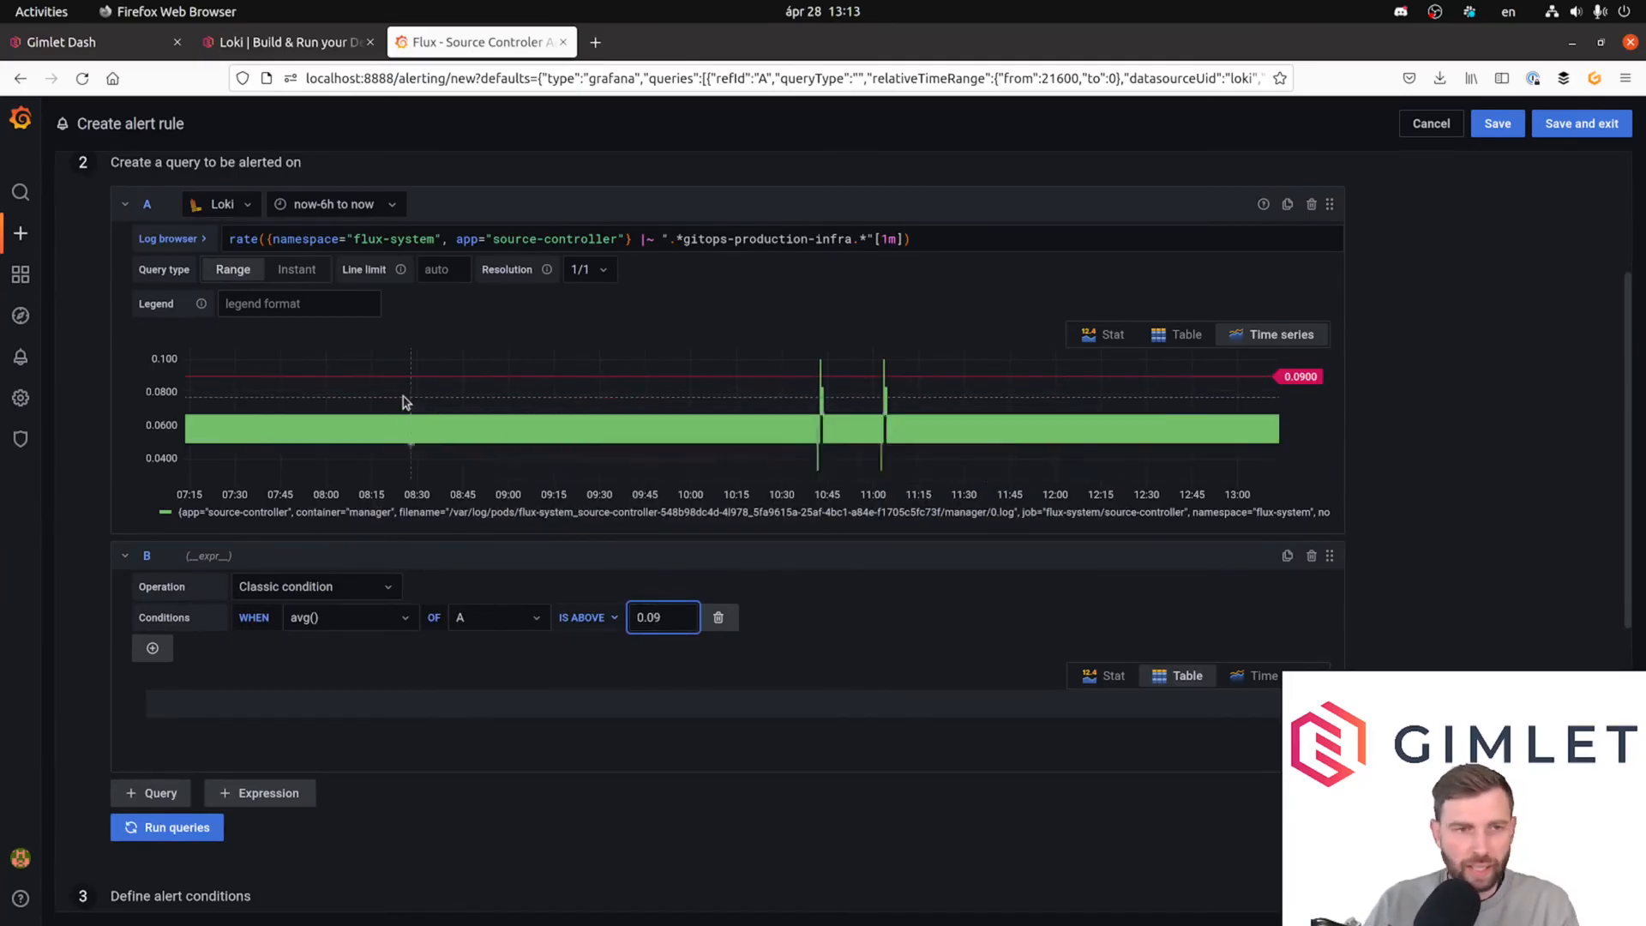
mouse_move(556, 404)
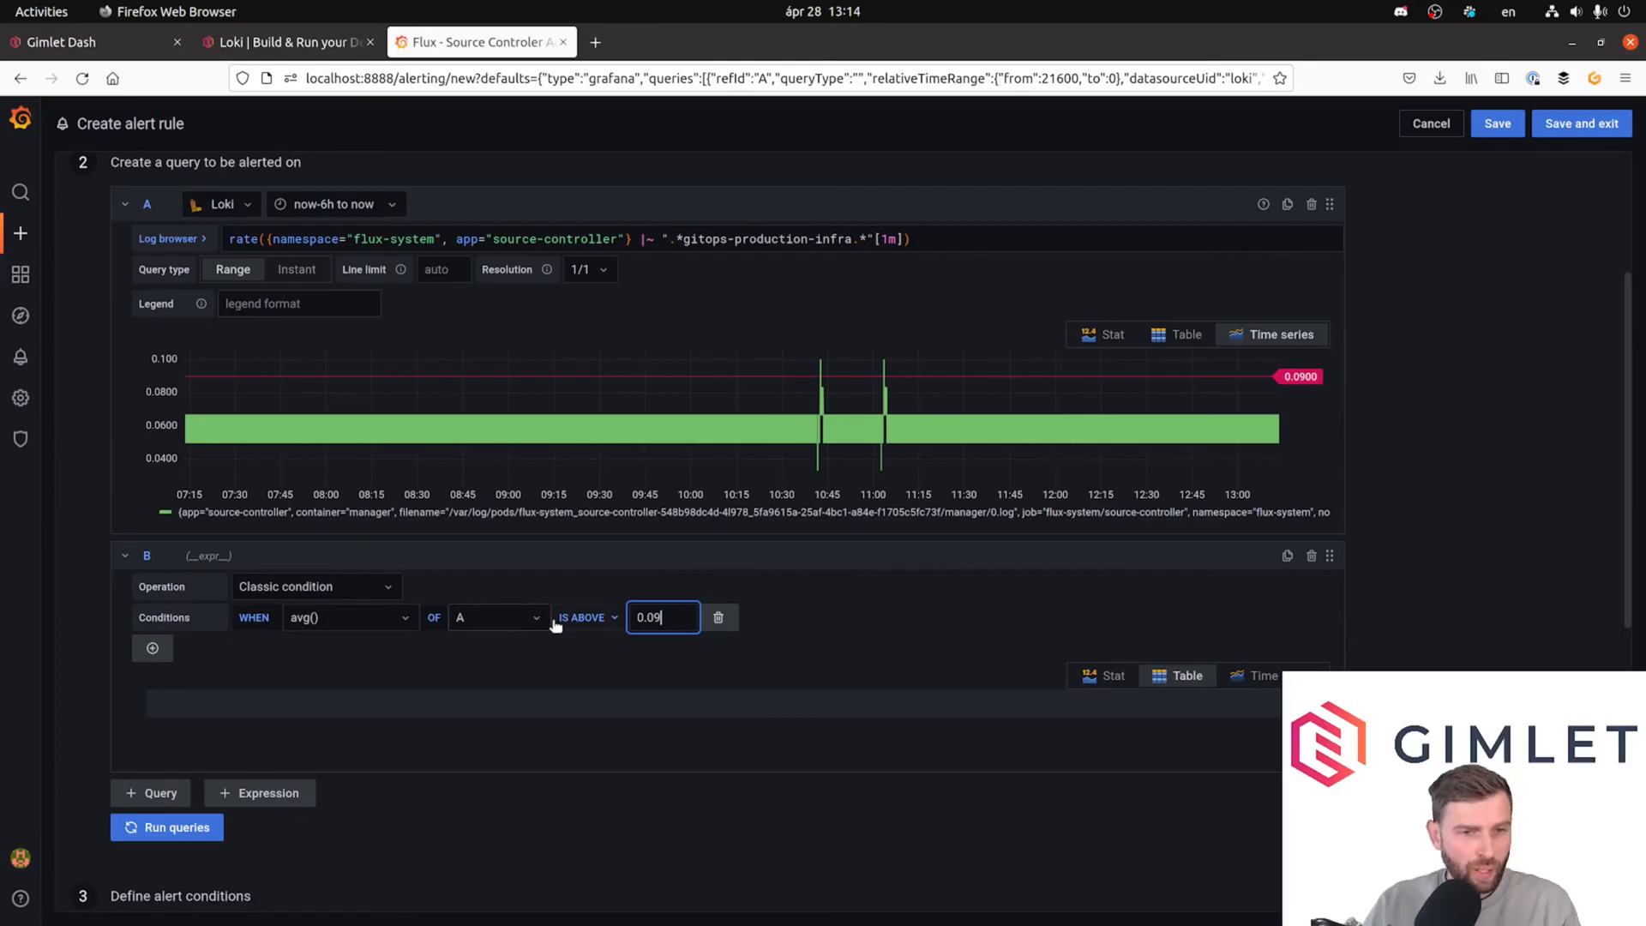
Change the condition to IS BELOW 0.02.
left_click(583, 617)
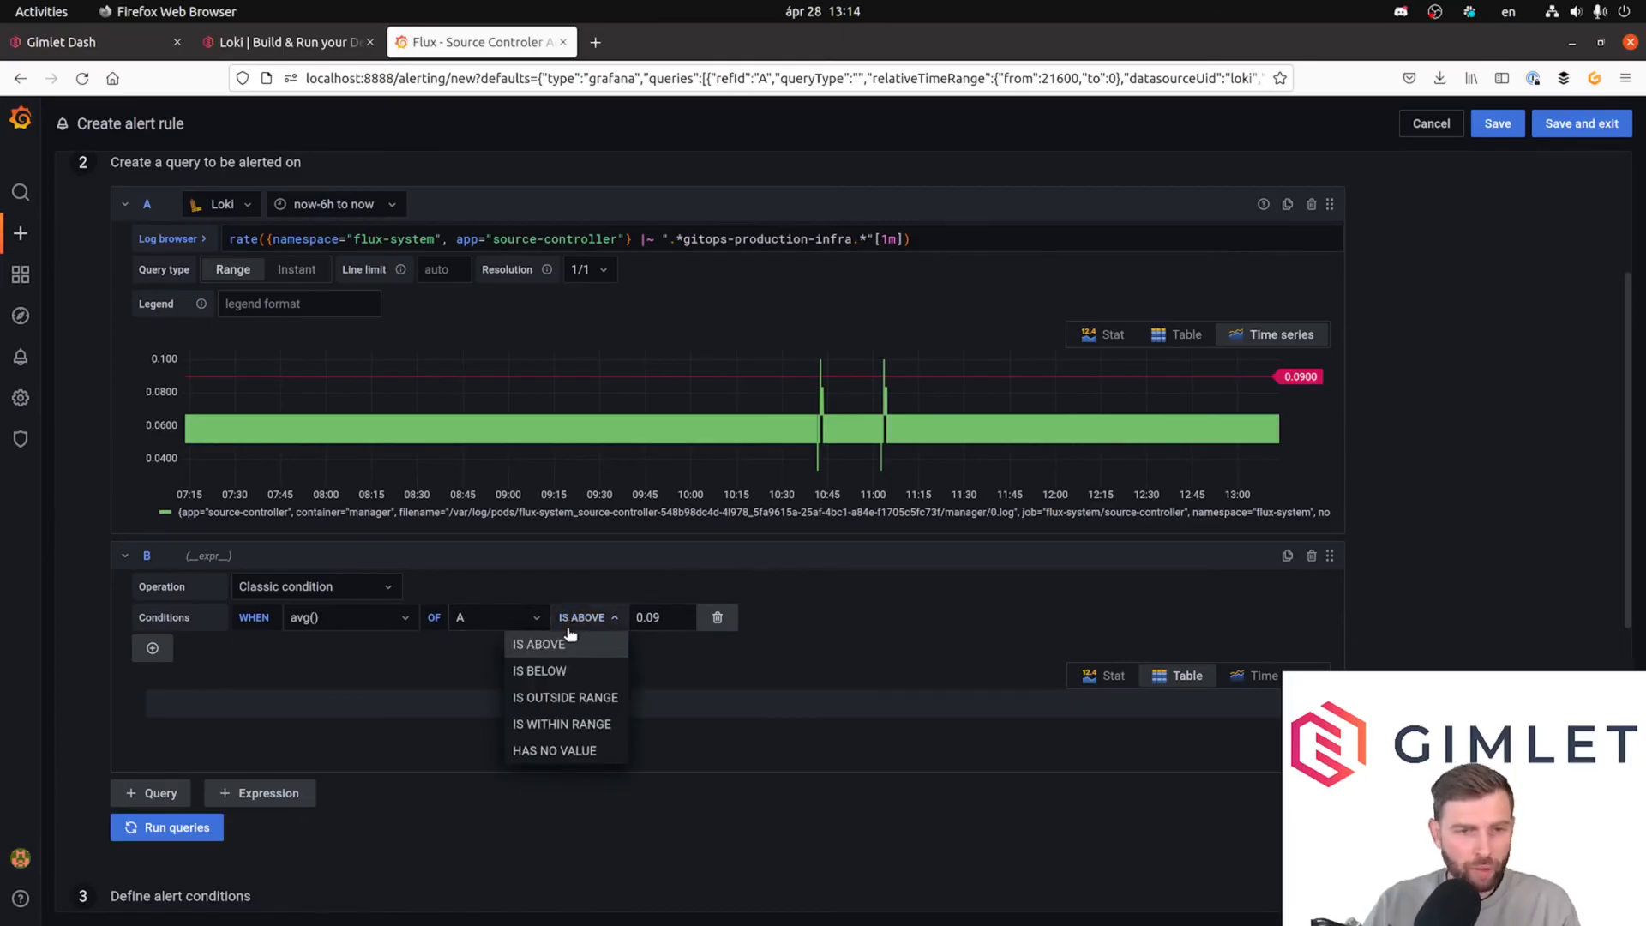
left_click(539, 671)
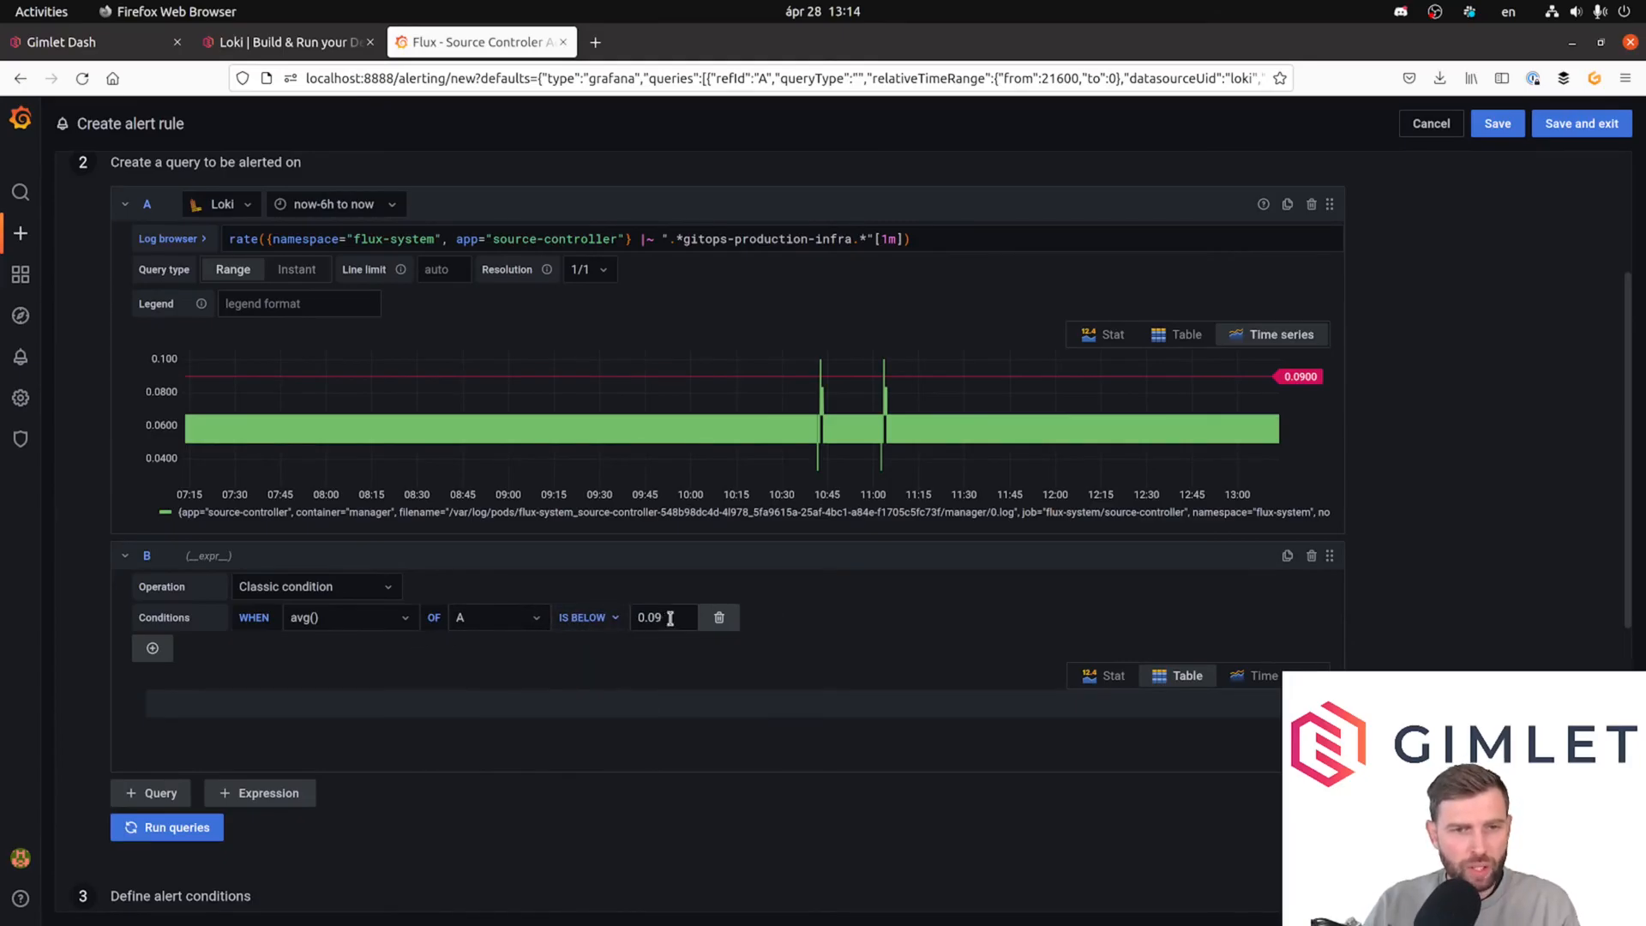
type("0.0")
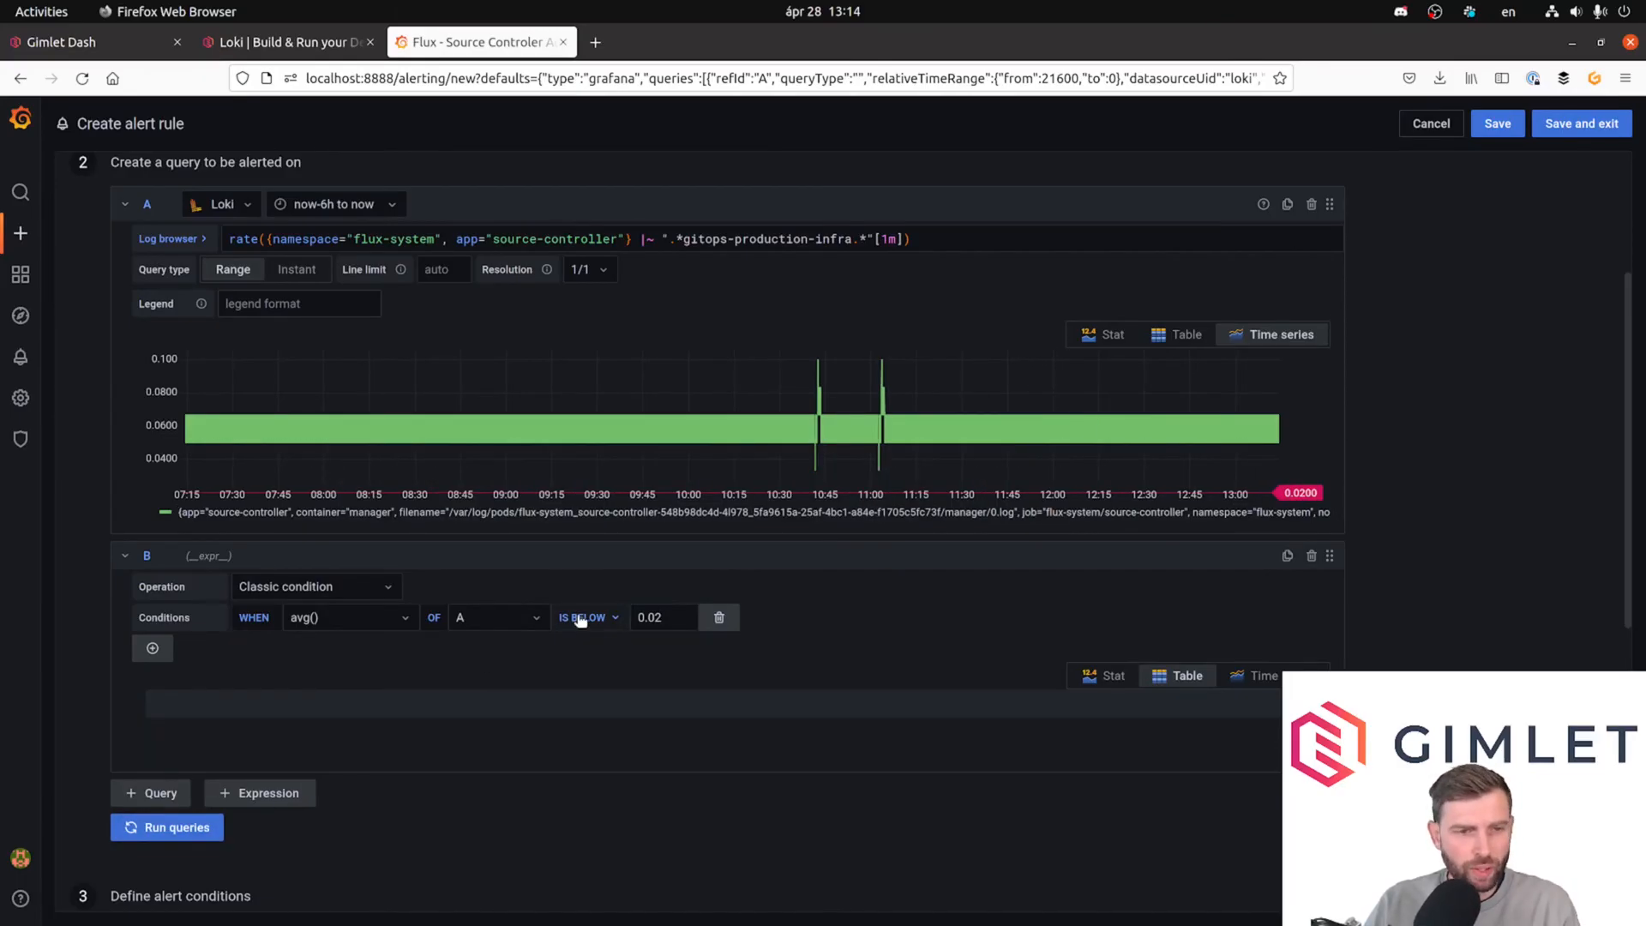
Preview the rule's alert state with the below-threshold set to 0.09.
scroll("down", 3)
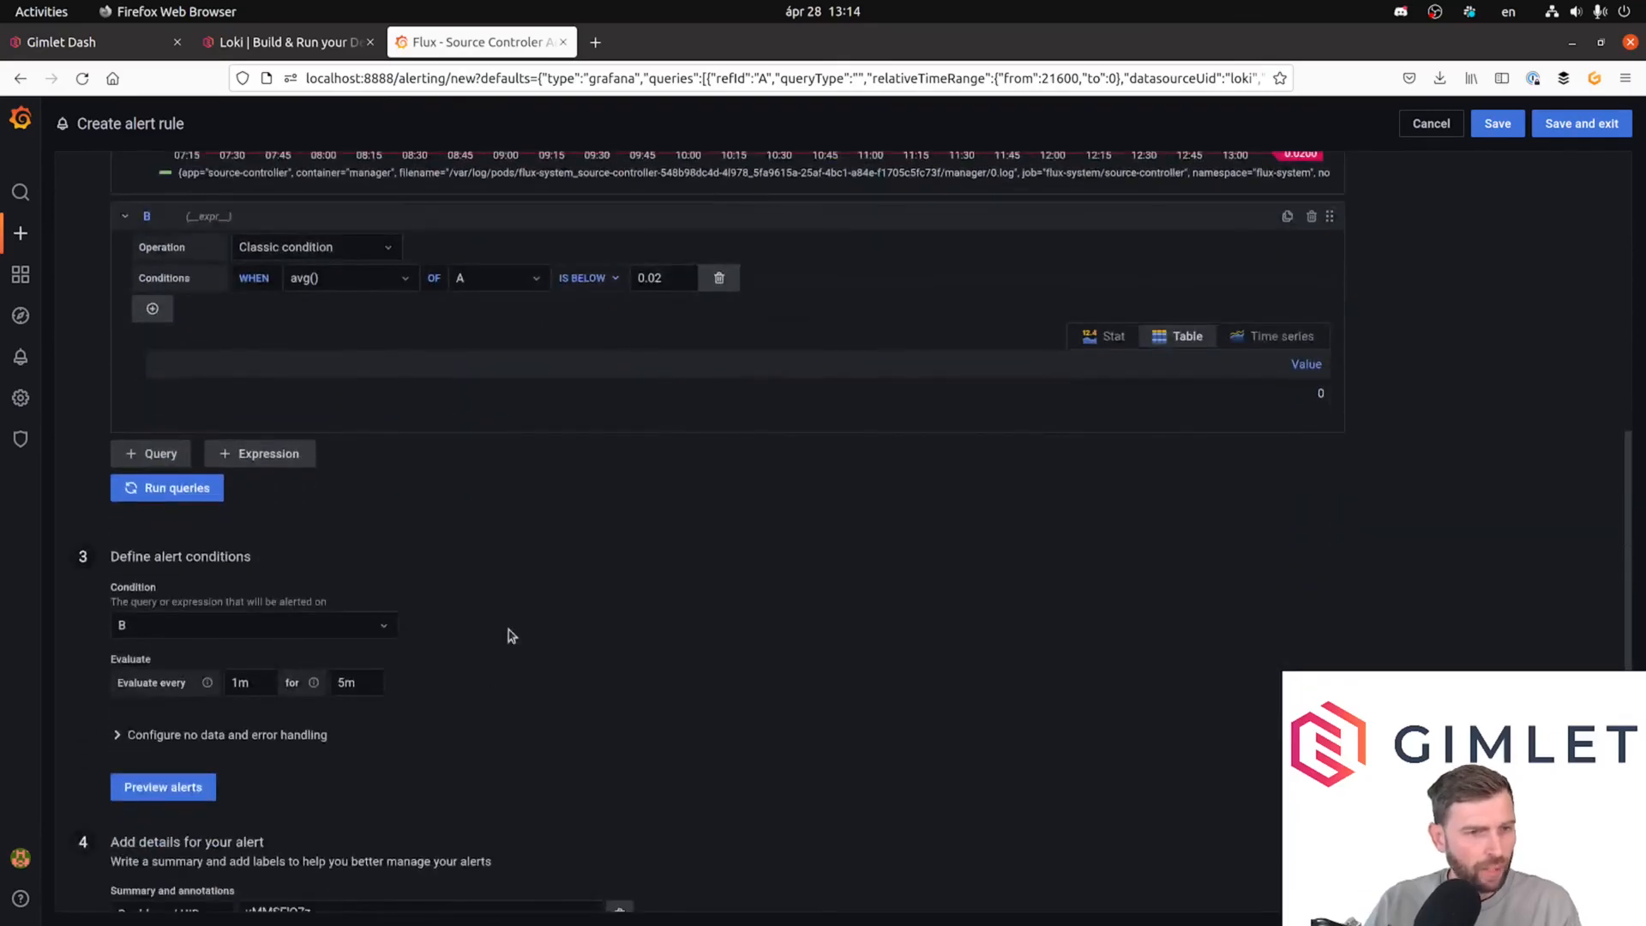
left_click(161, 787)
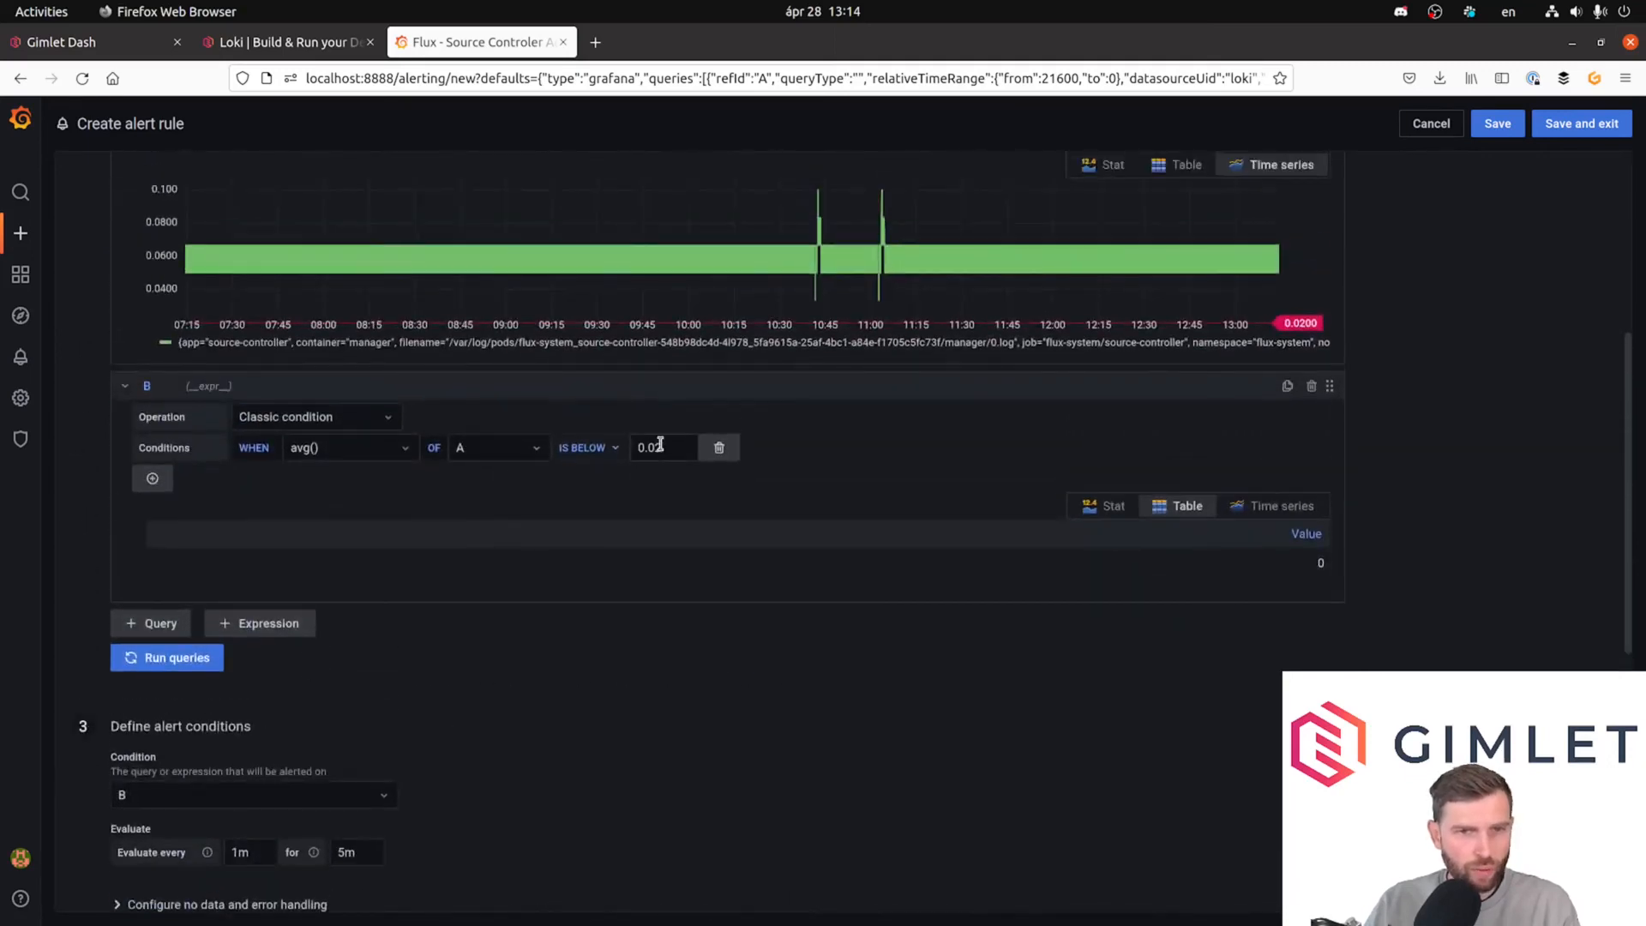
type("0.09")
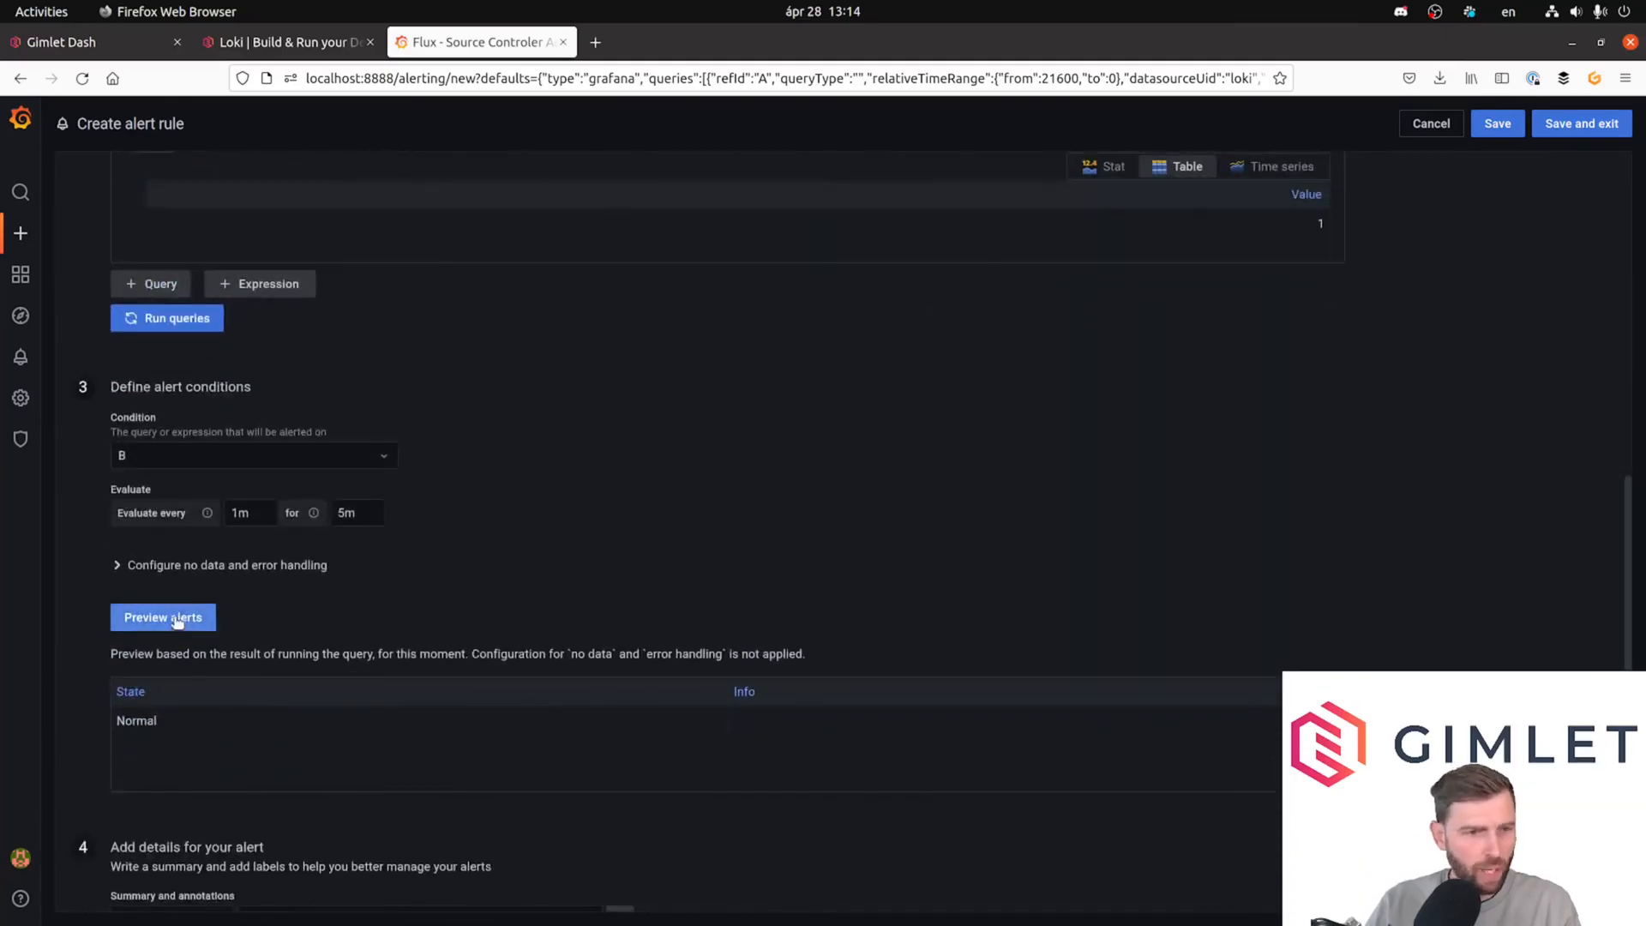
left_click(162, 616)
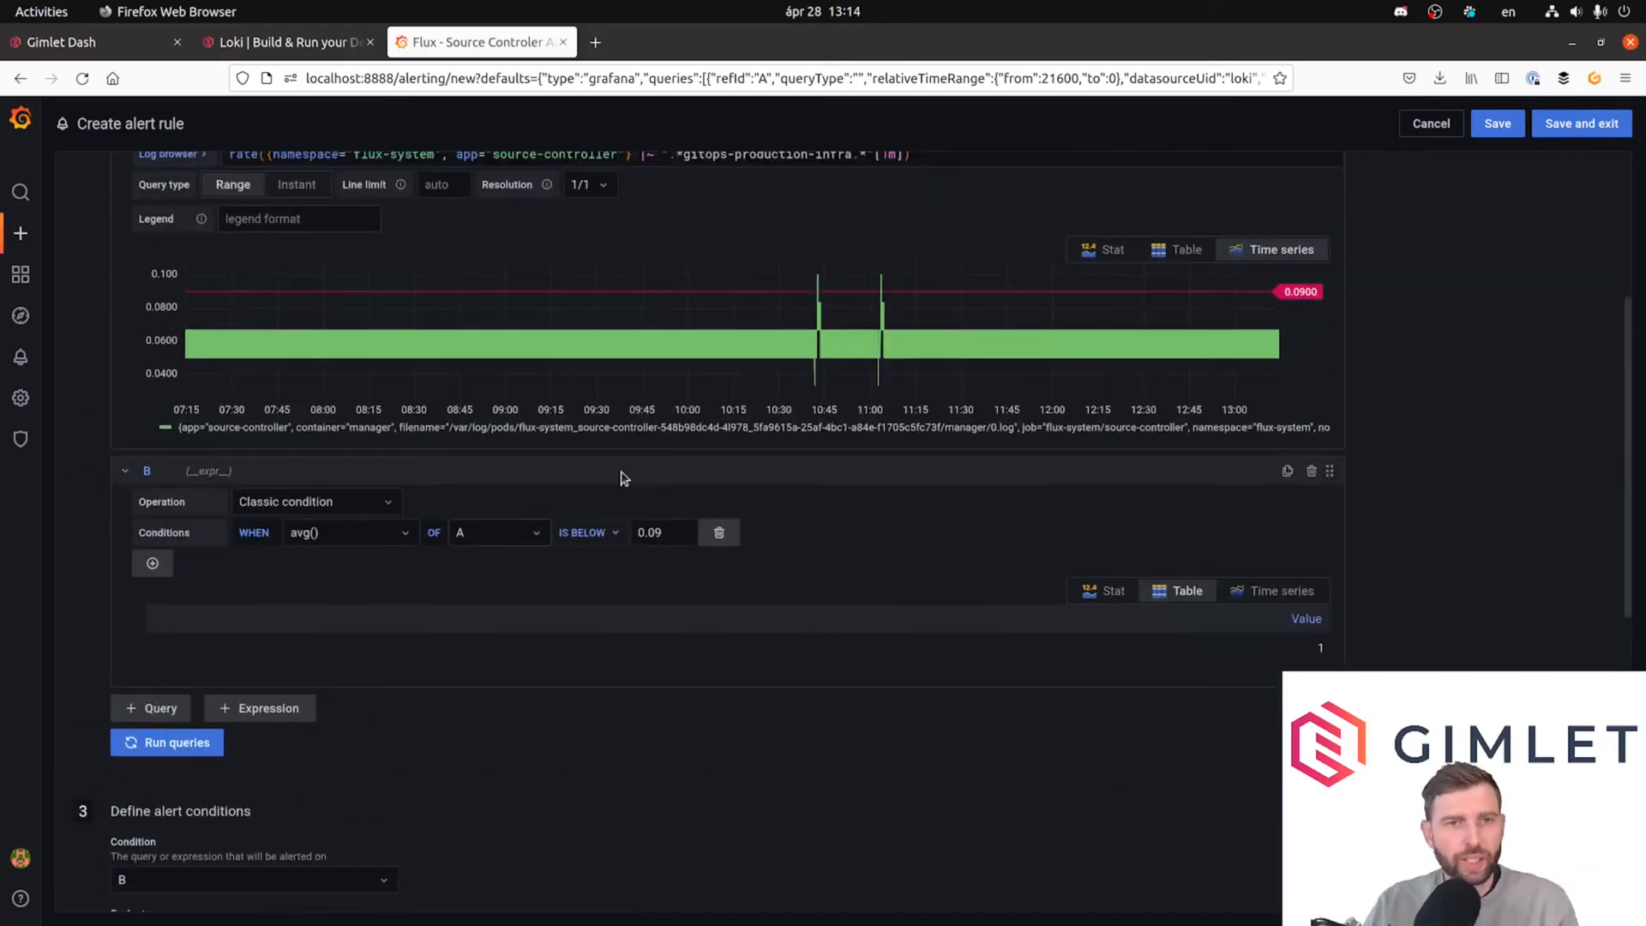
Change the threshold back to 0.02 and preview again, now showing Alerting.
type("0.02")
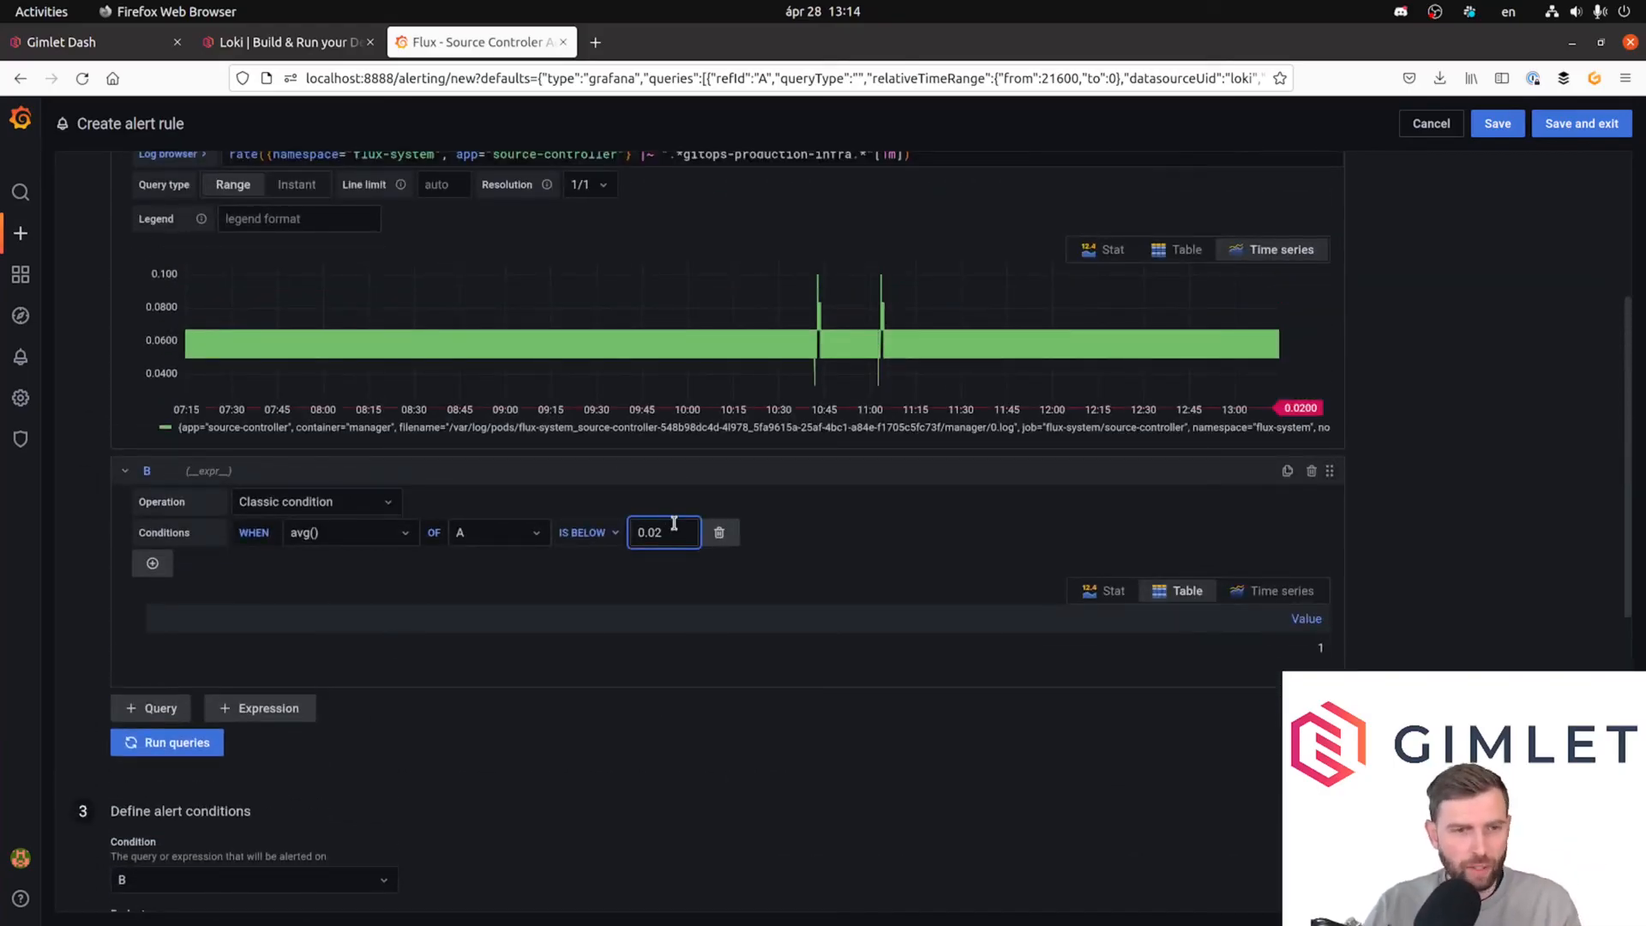
scroll("down", 3)
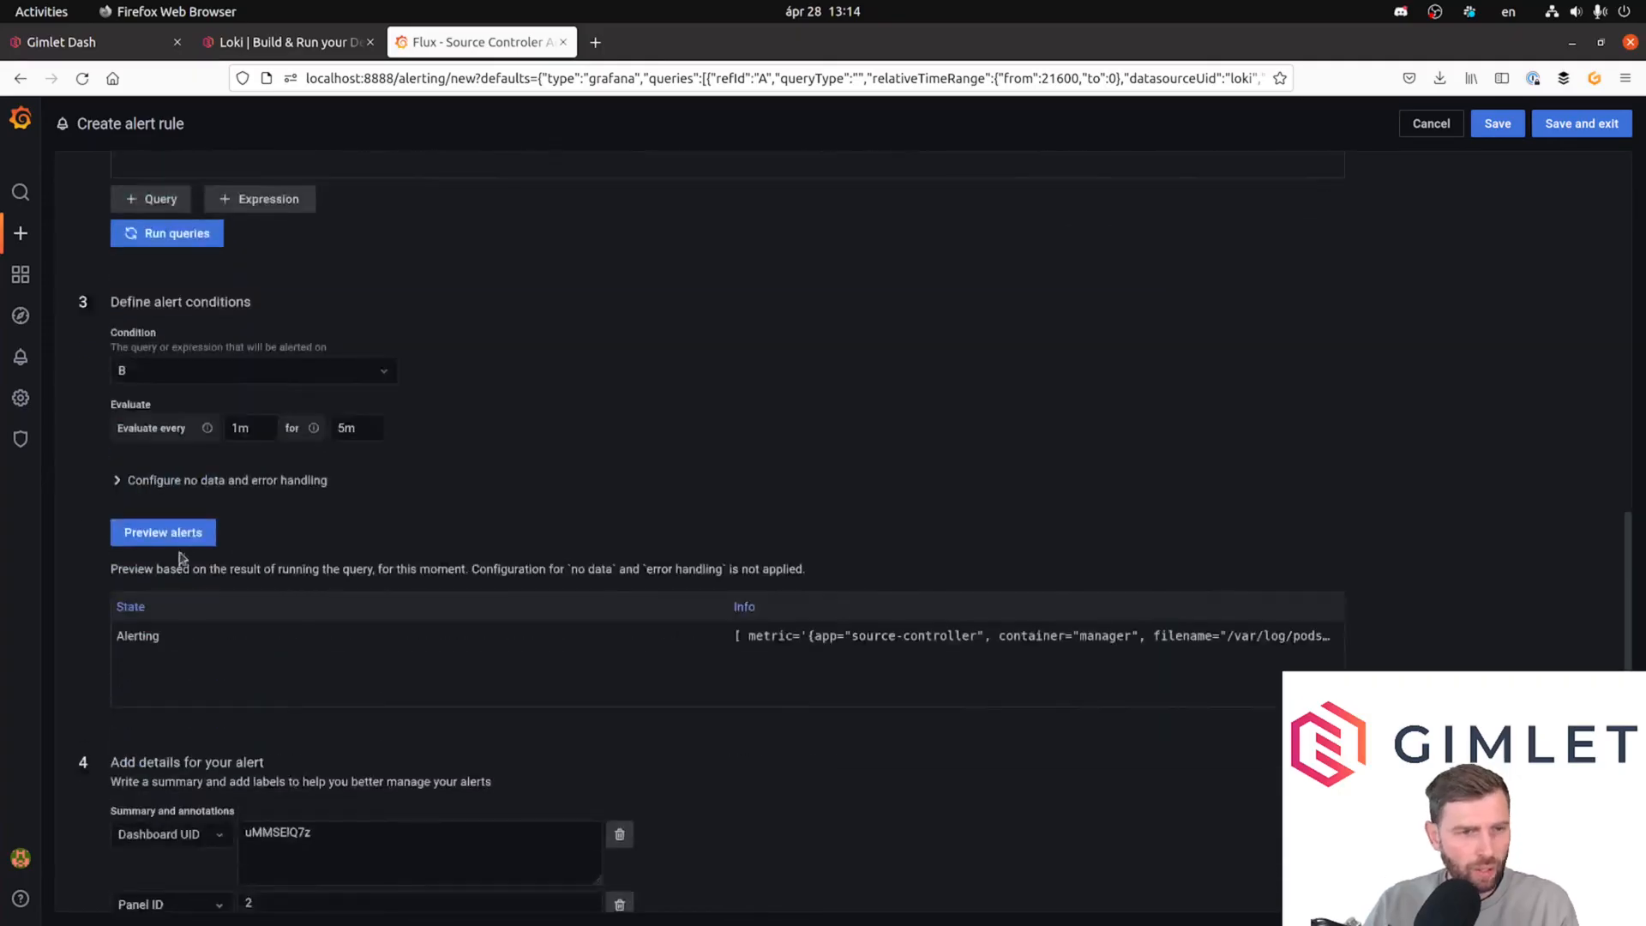
scroll("down", 3)
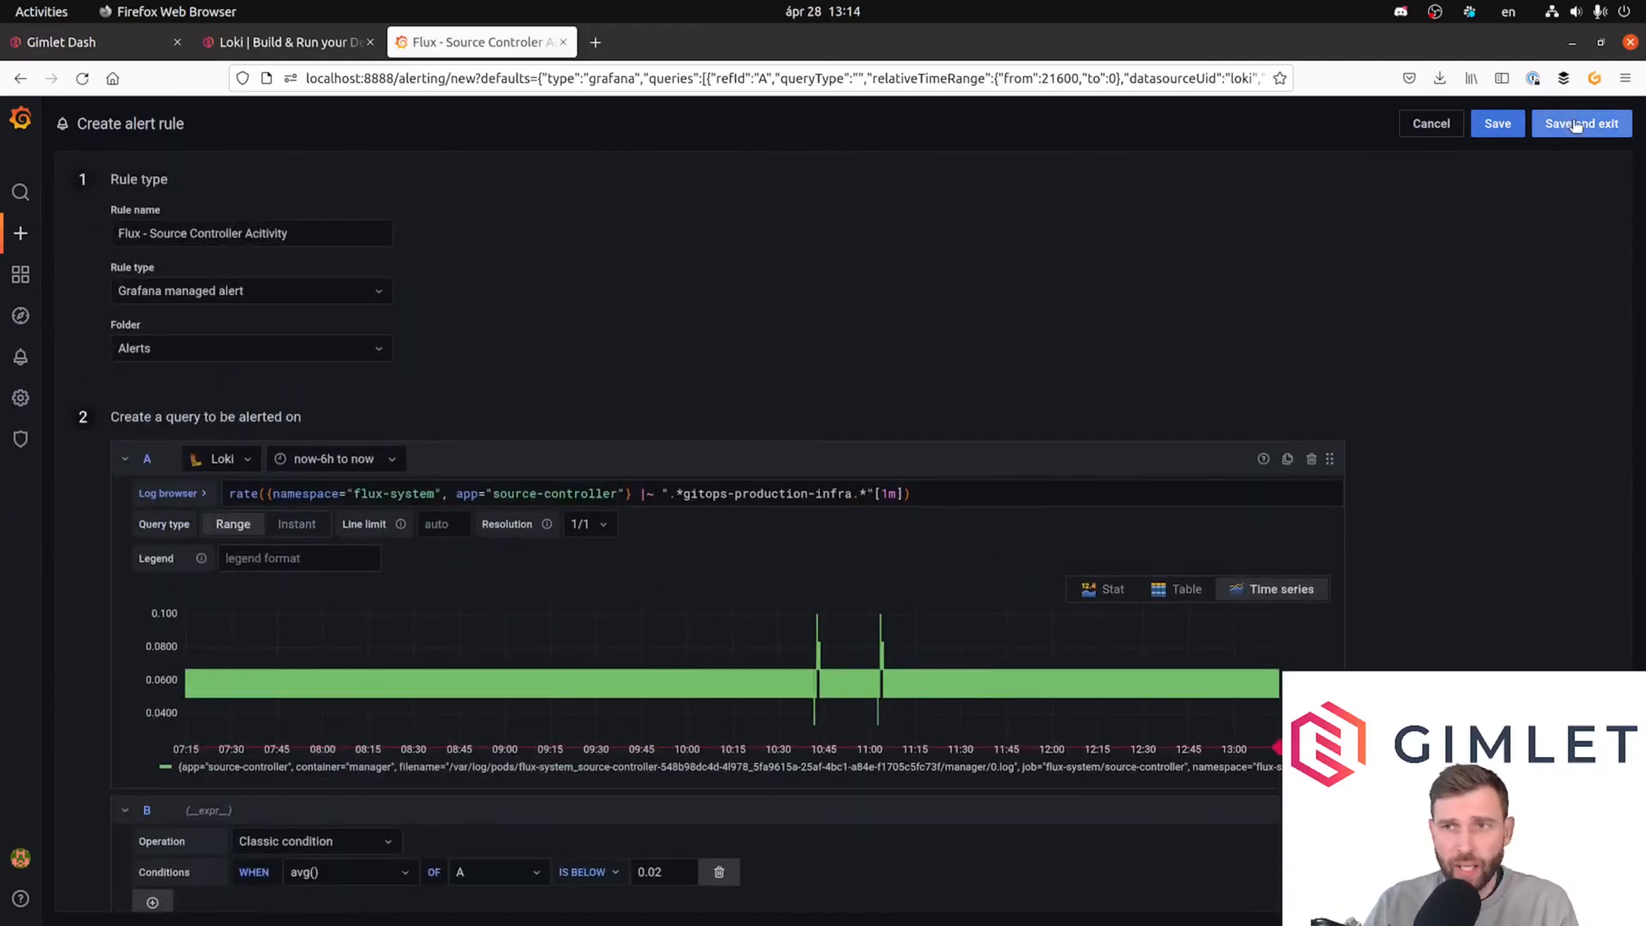
Save and exit the alert rule, return to the dashboard, then go to Alerting.
left_click(1578, 124)
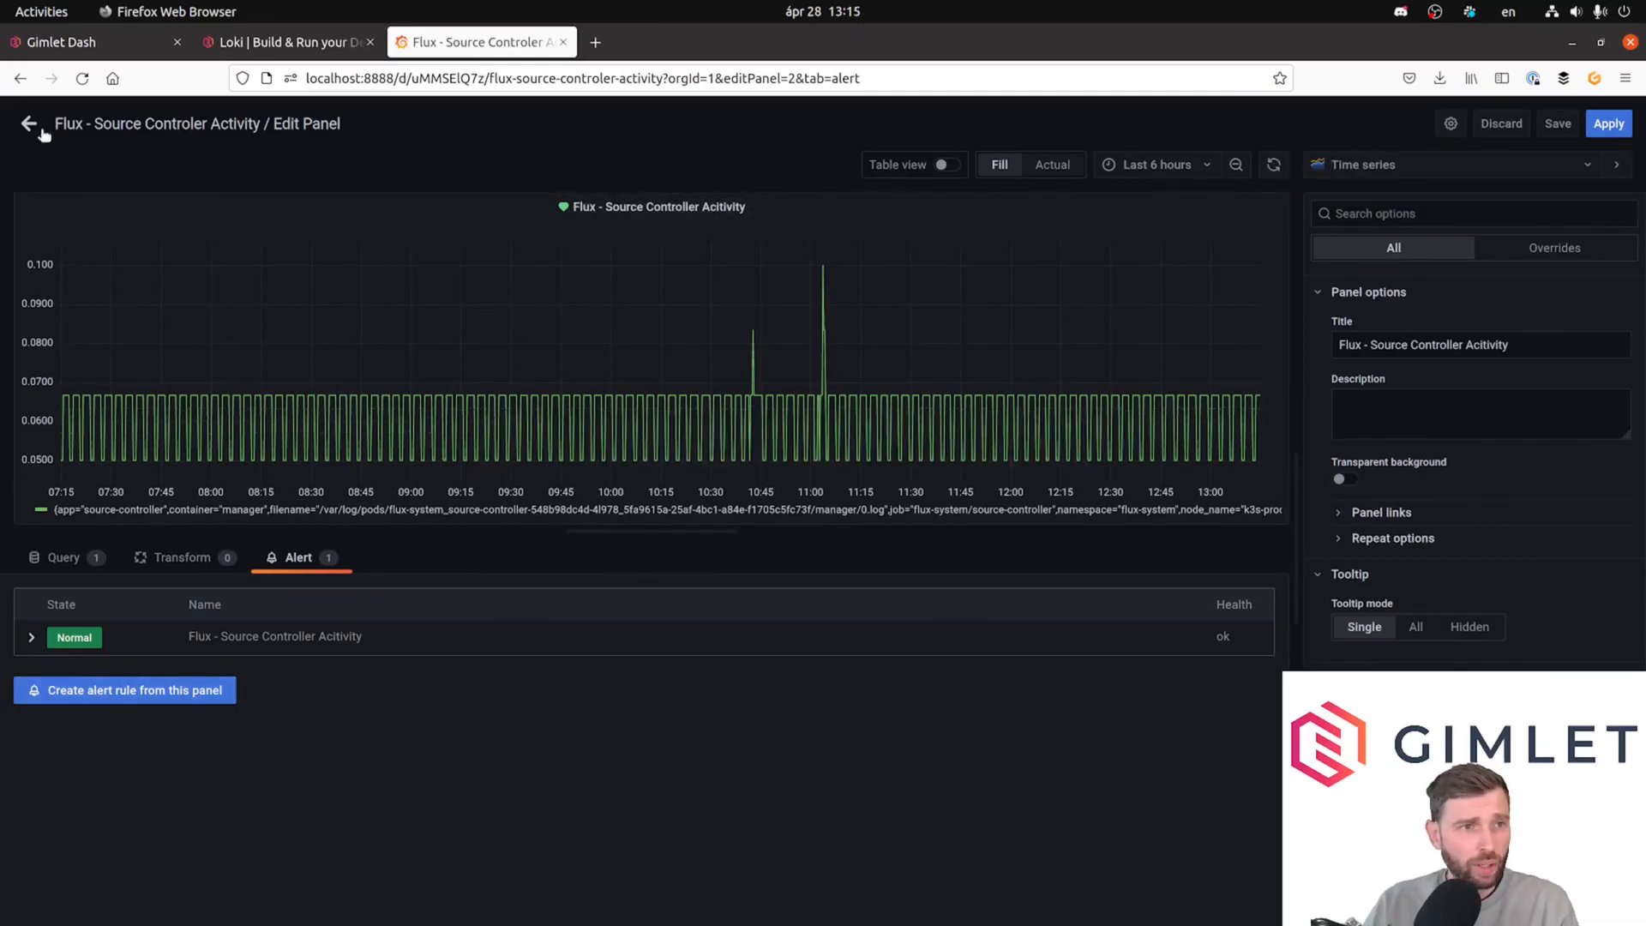
left_click(29, 123)
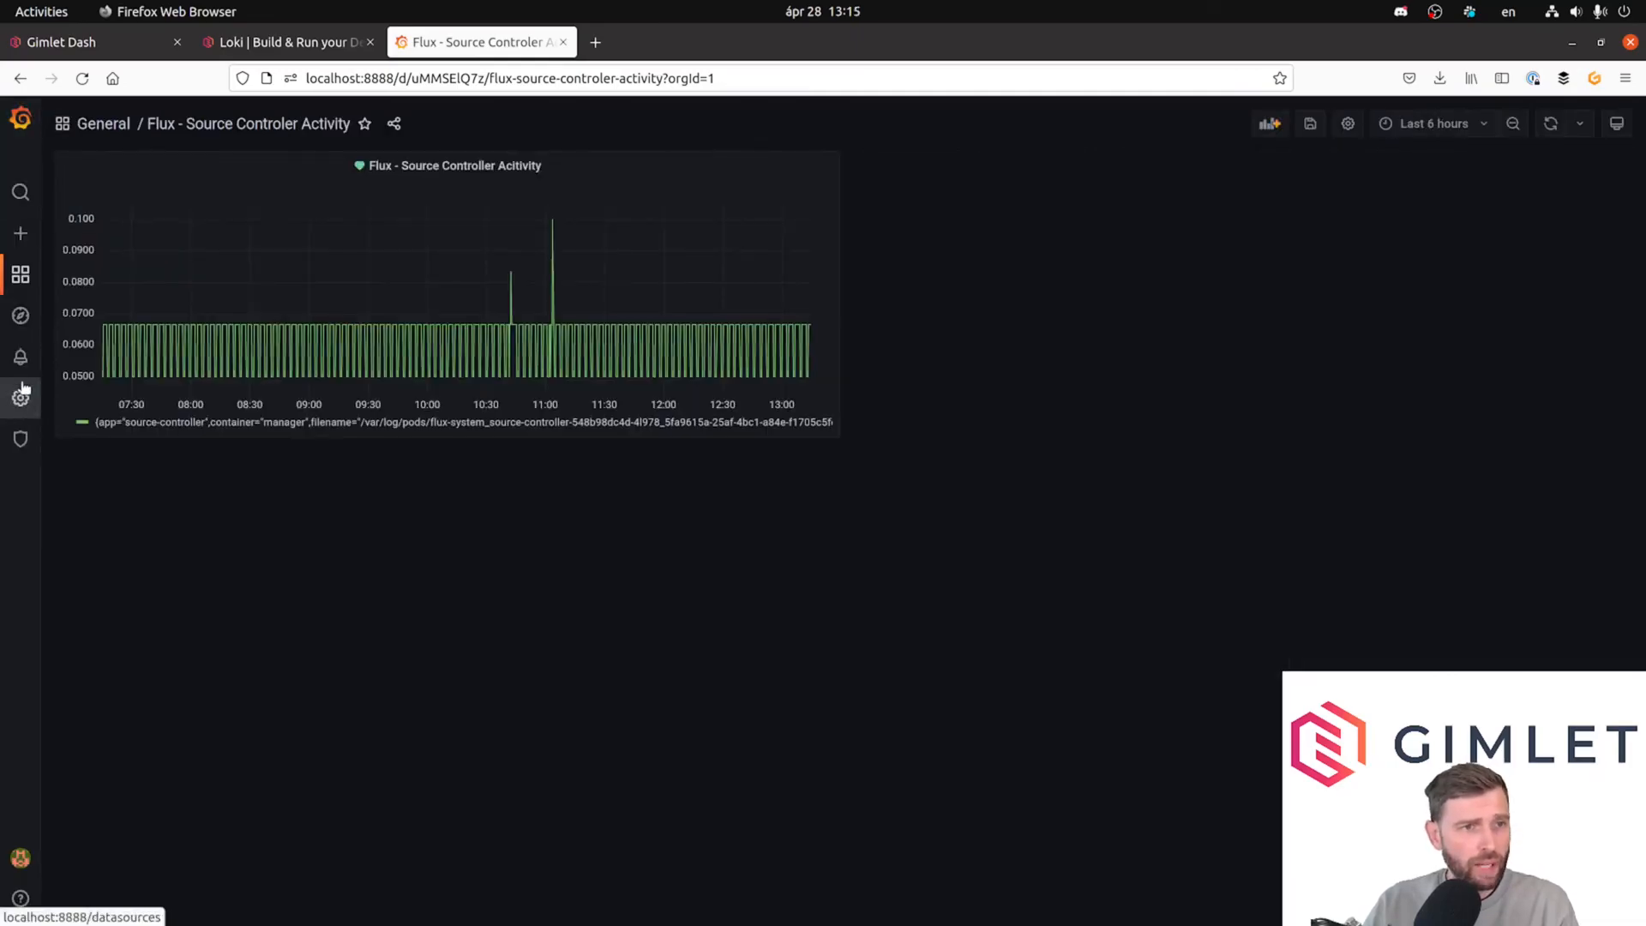
left_click(21, 357)
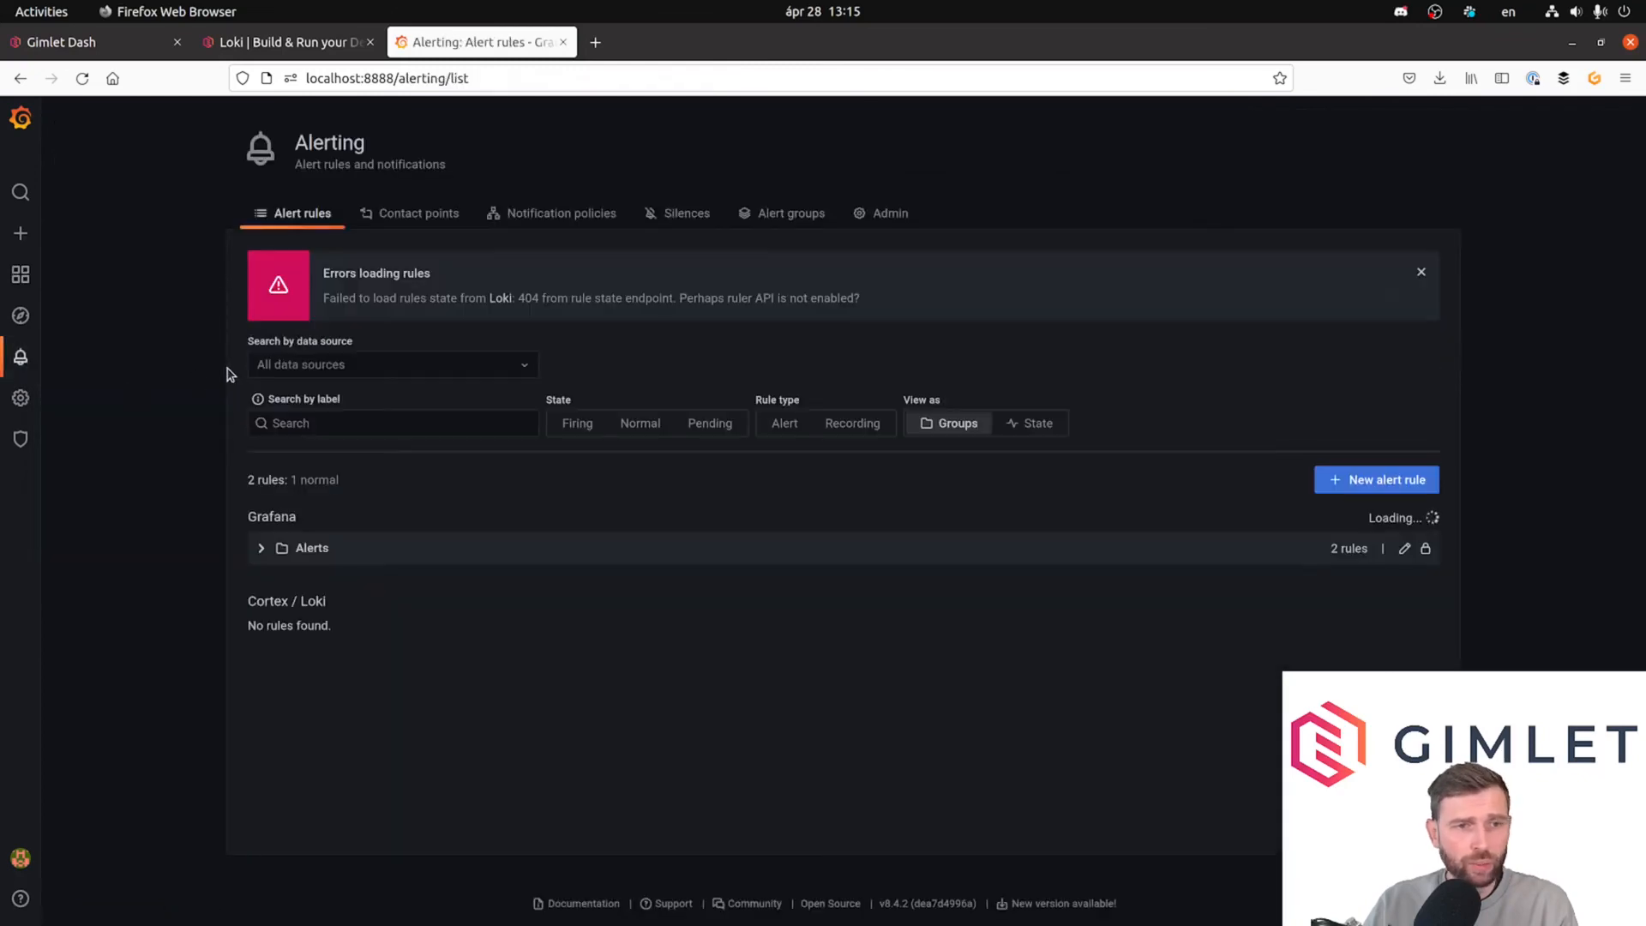
Expand the Alerts folder, check Notification policies, and list the folder's rules again as Normal.
left_click(261, 547)
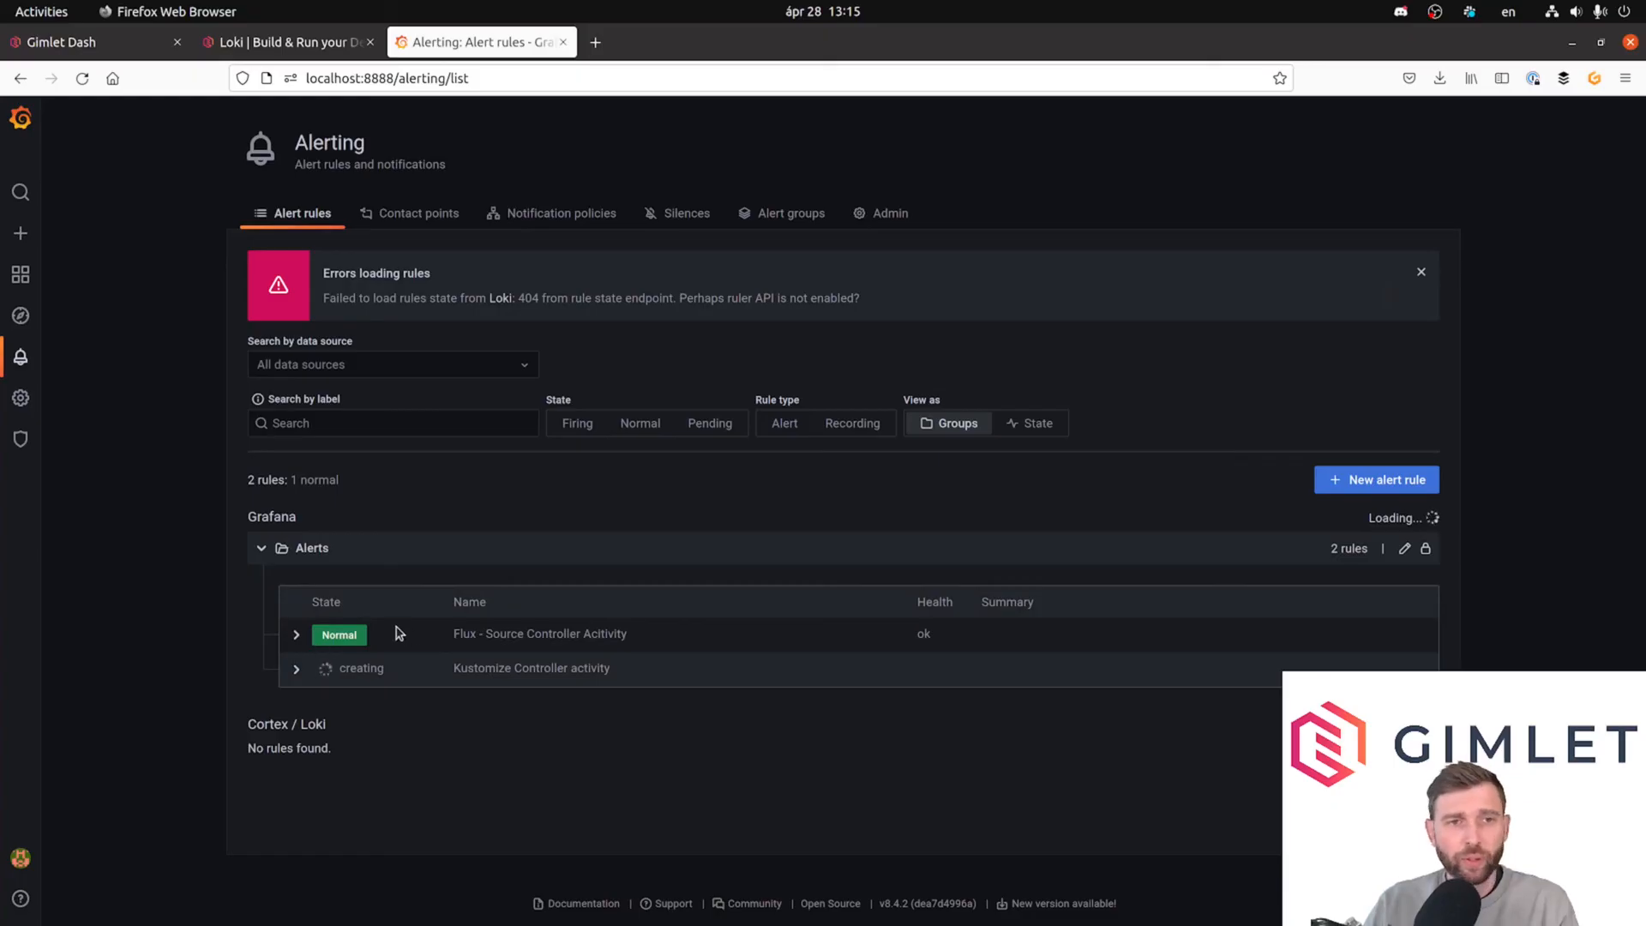
mouse_move(162, 361)
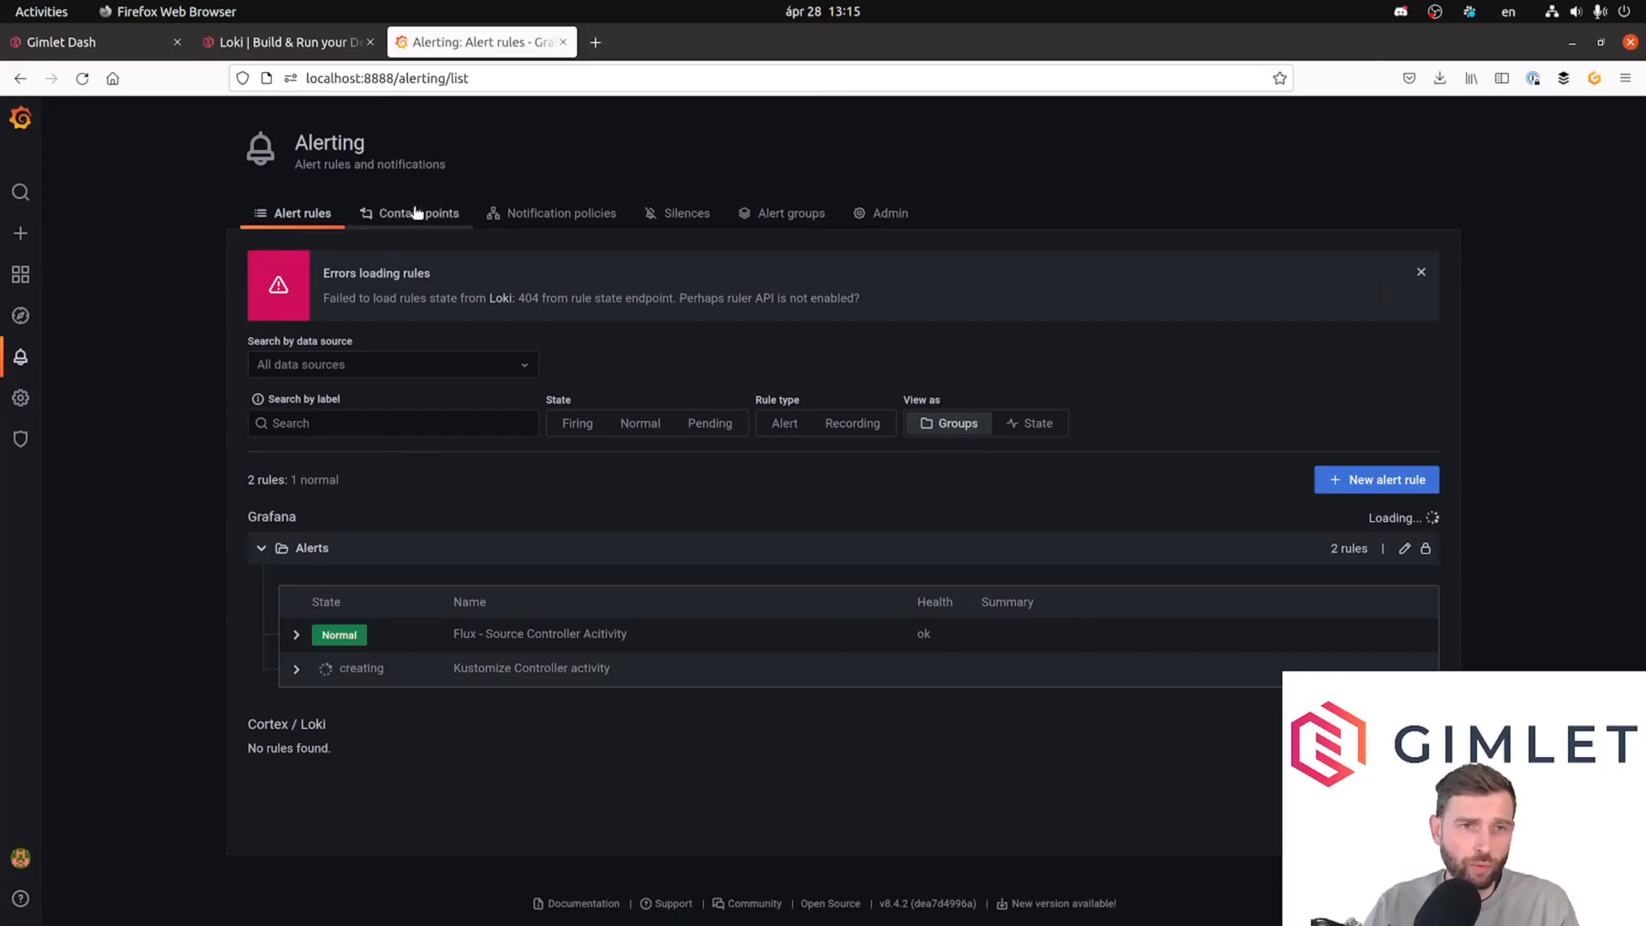
left_click(560, 213)
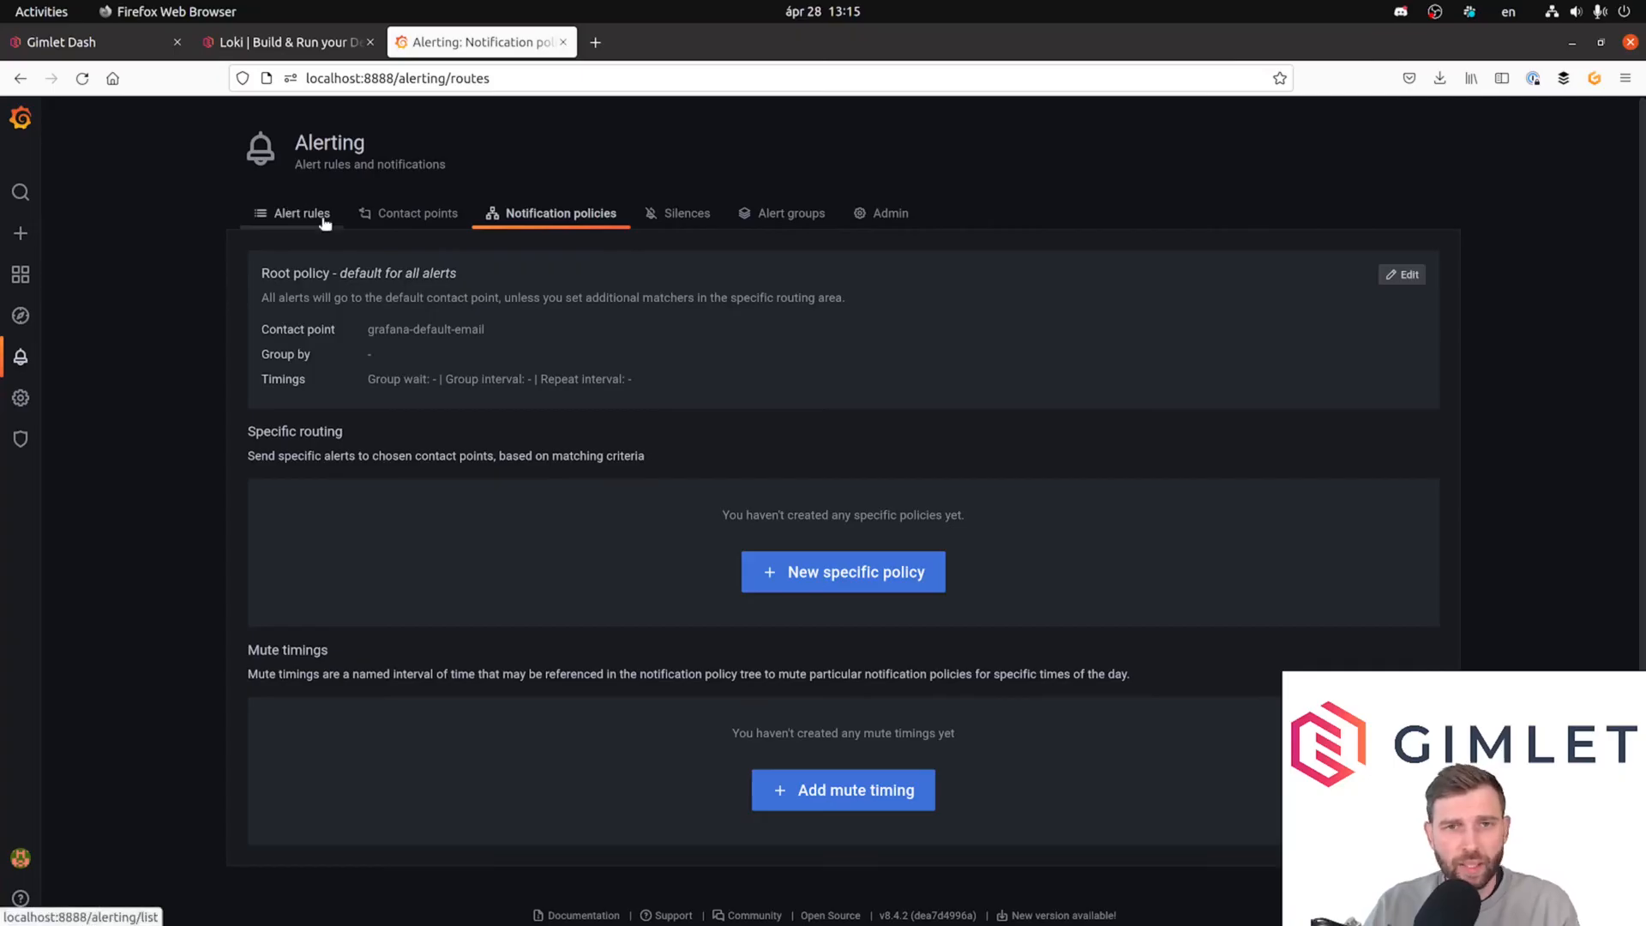
left_click(302, 212)
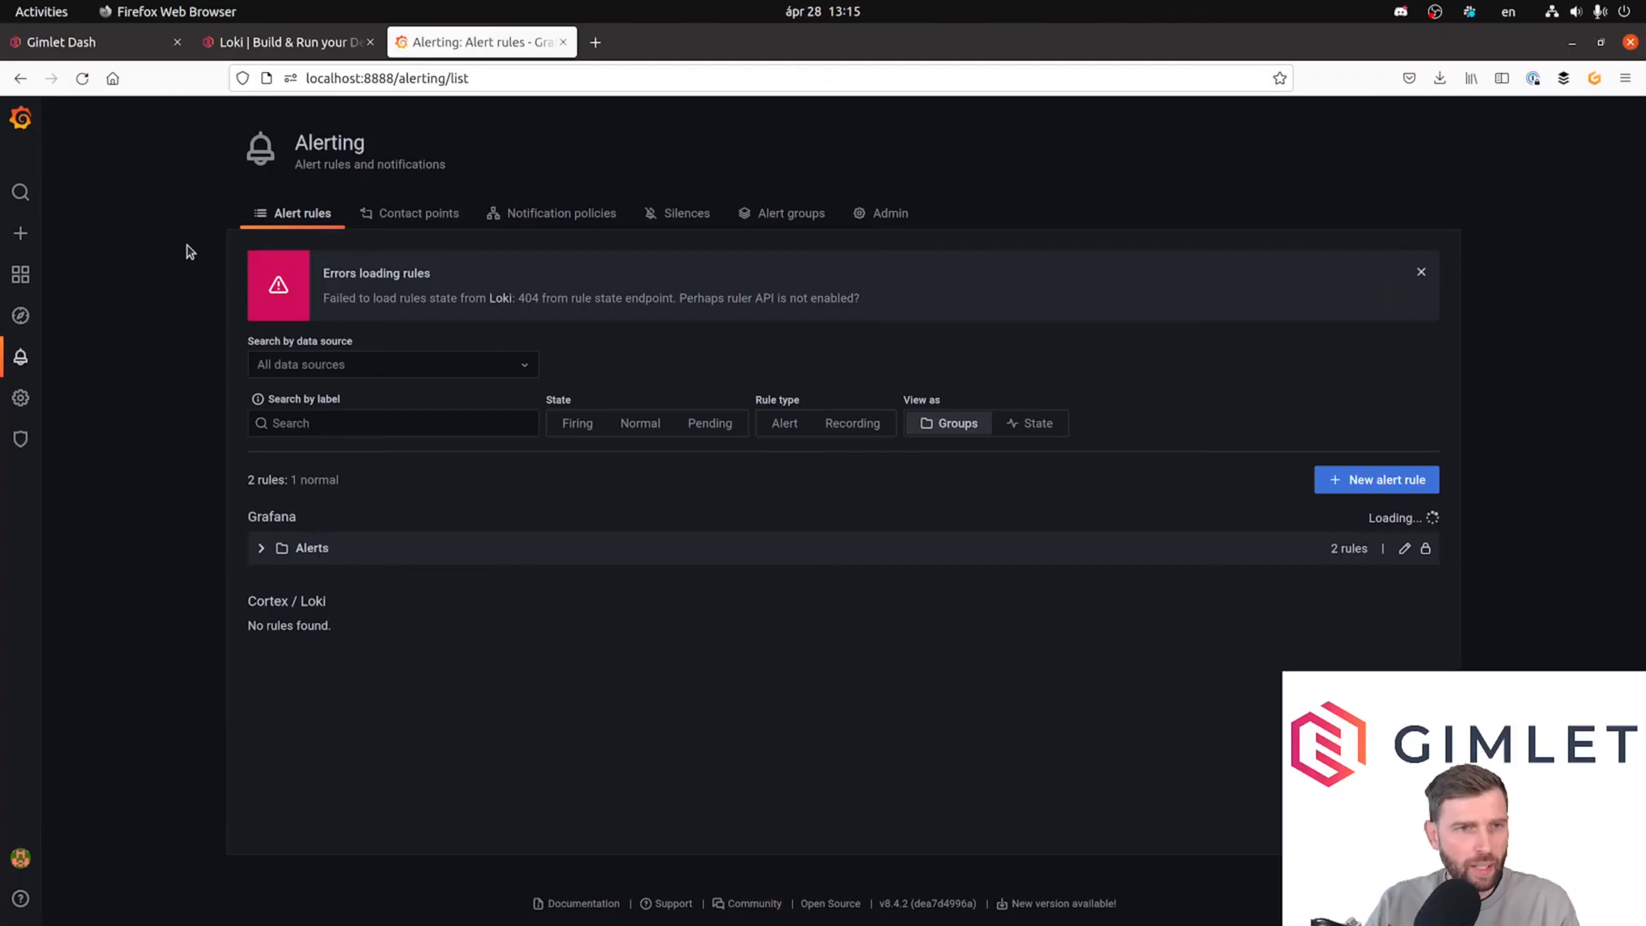
left_click(260, 547)
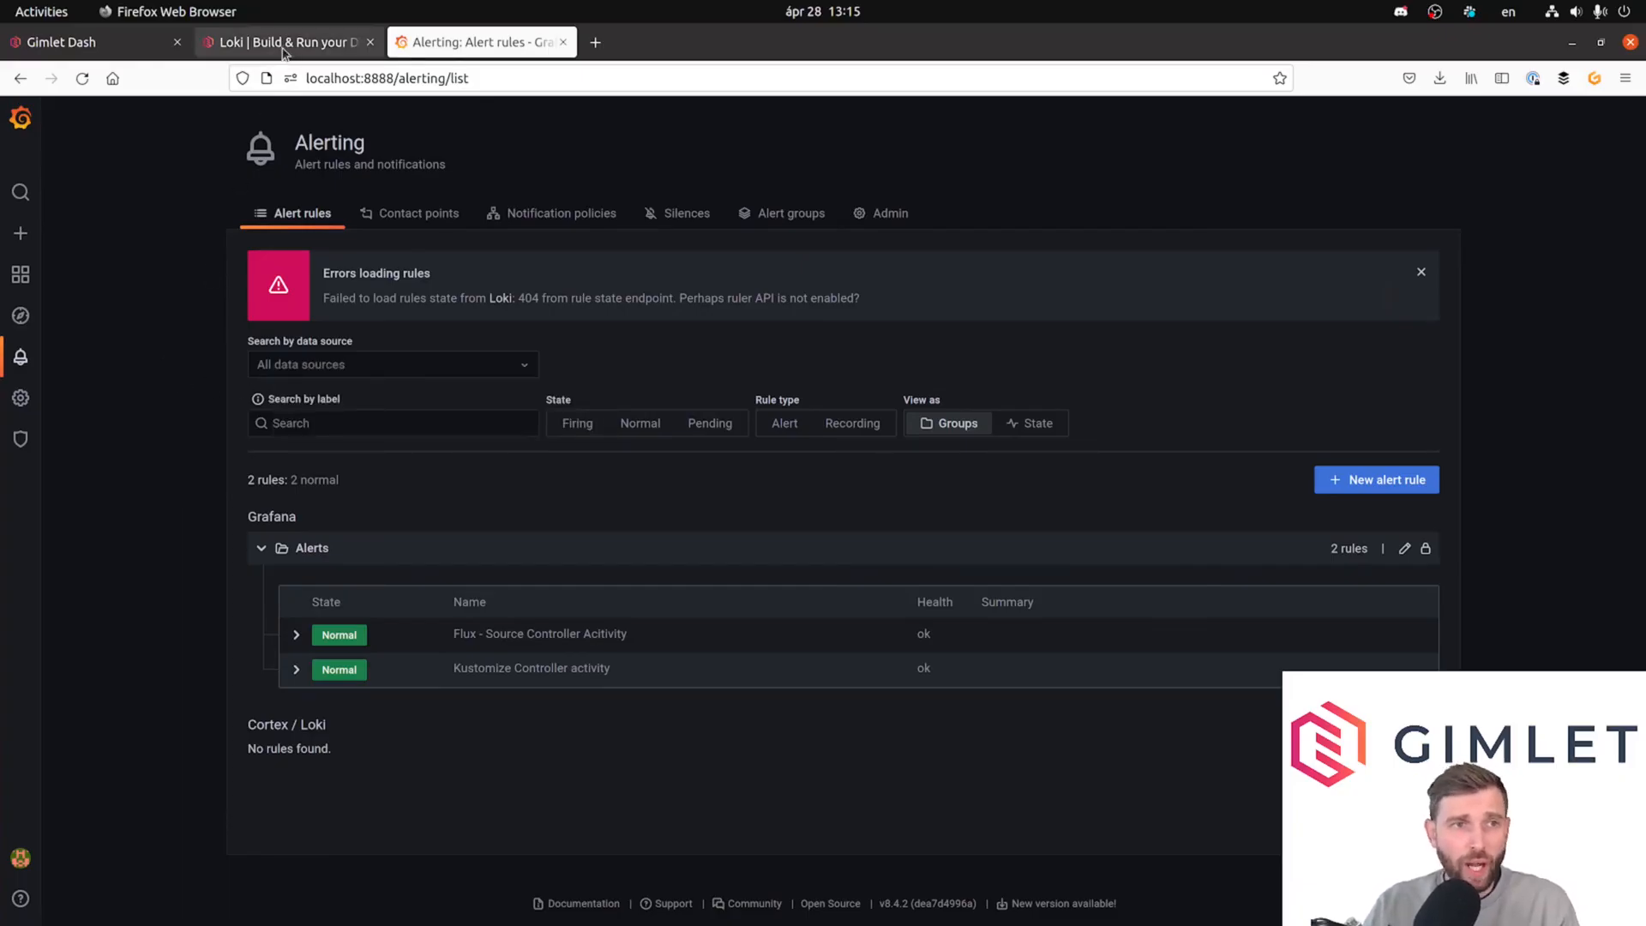
Switch to the Loki documentation tab and read down to its Installation section.
left_click(282, 41)
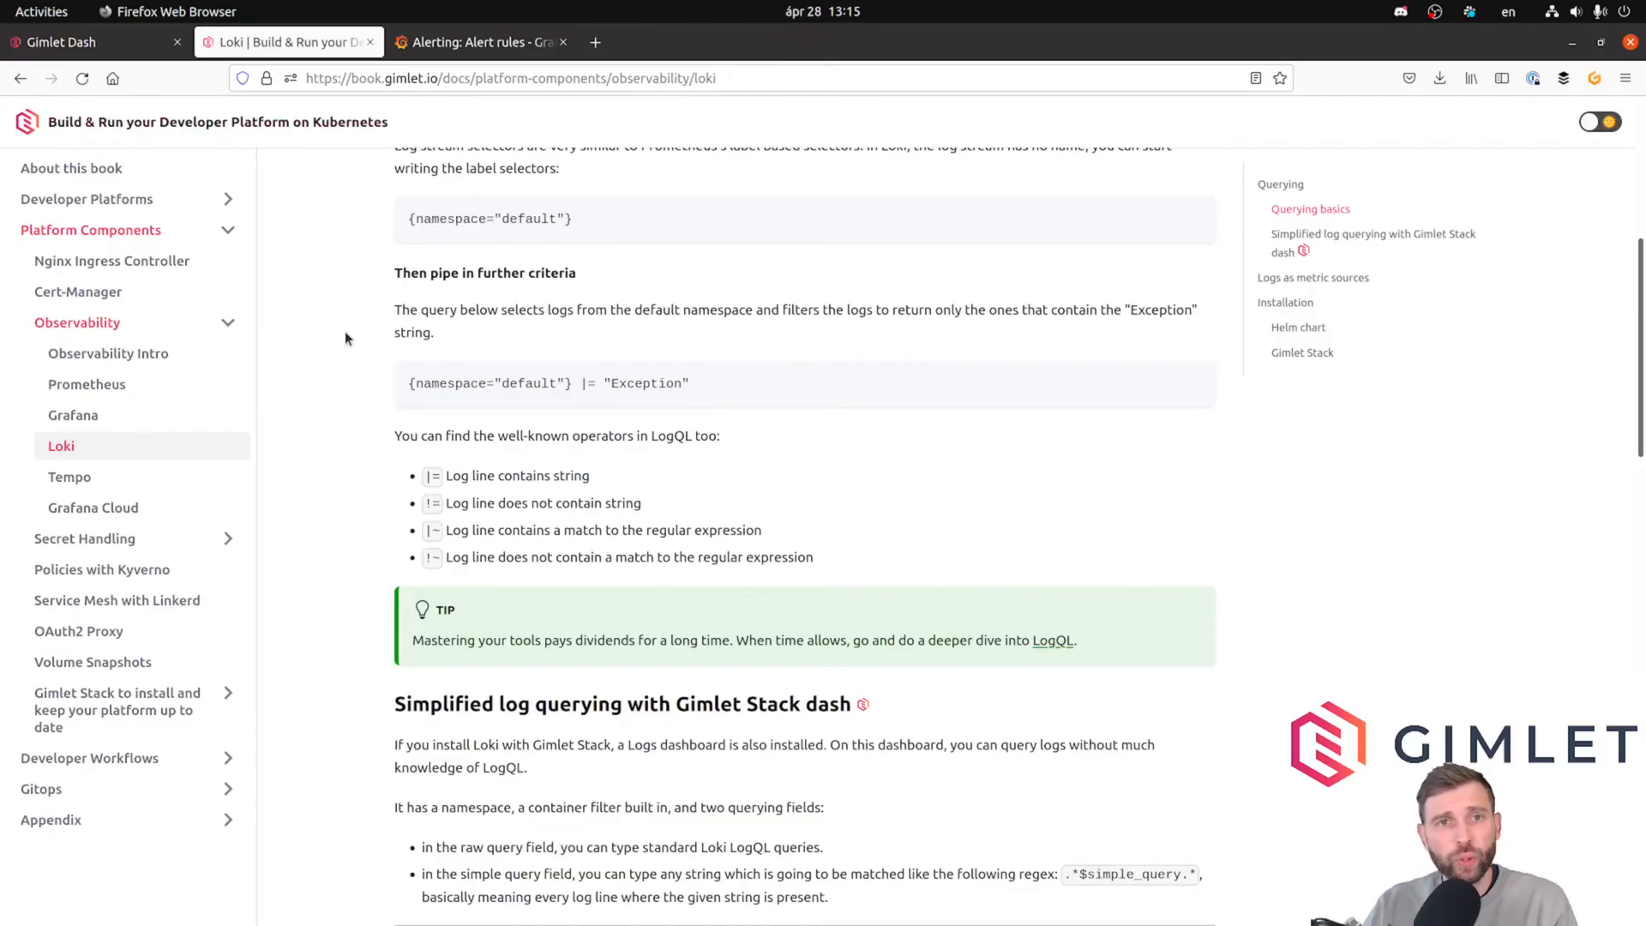
scroll("down", 3)
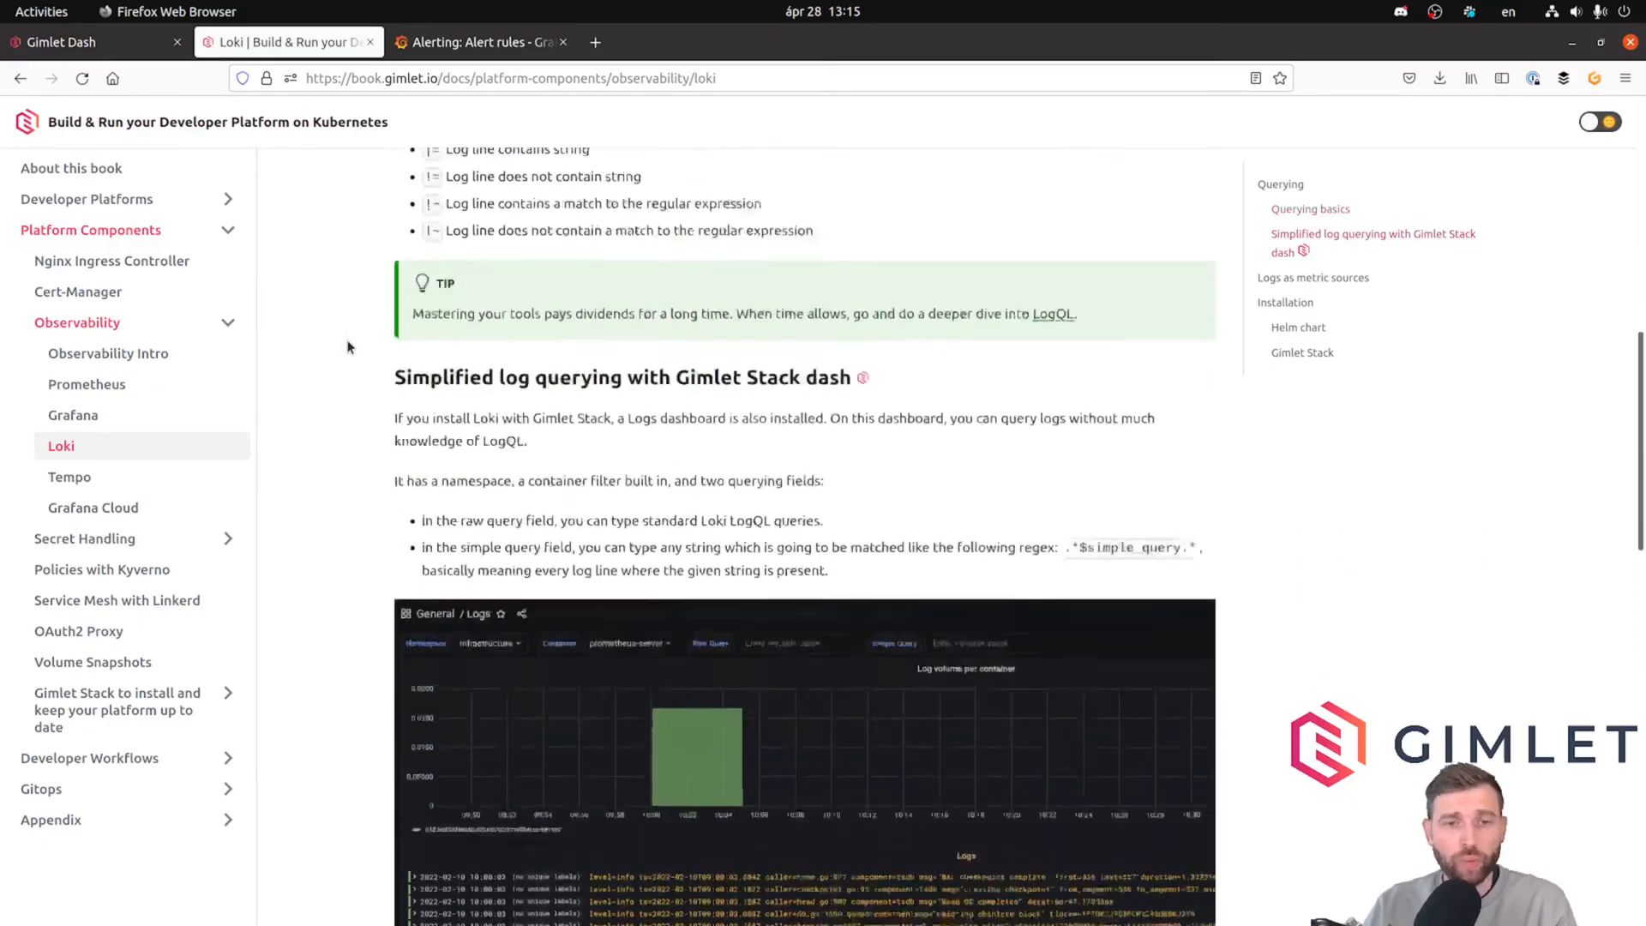
scroll("down", 3)
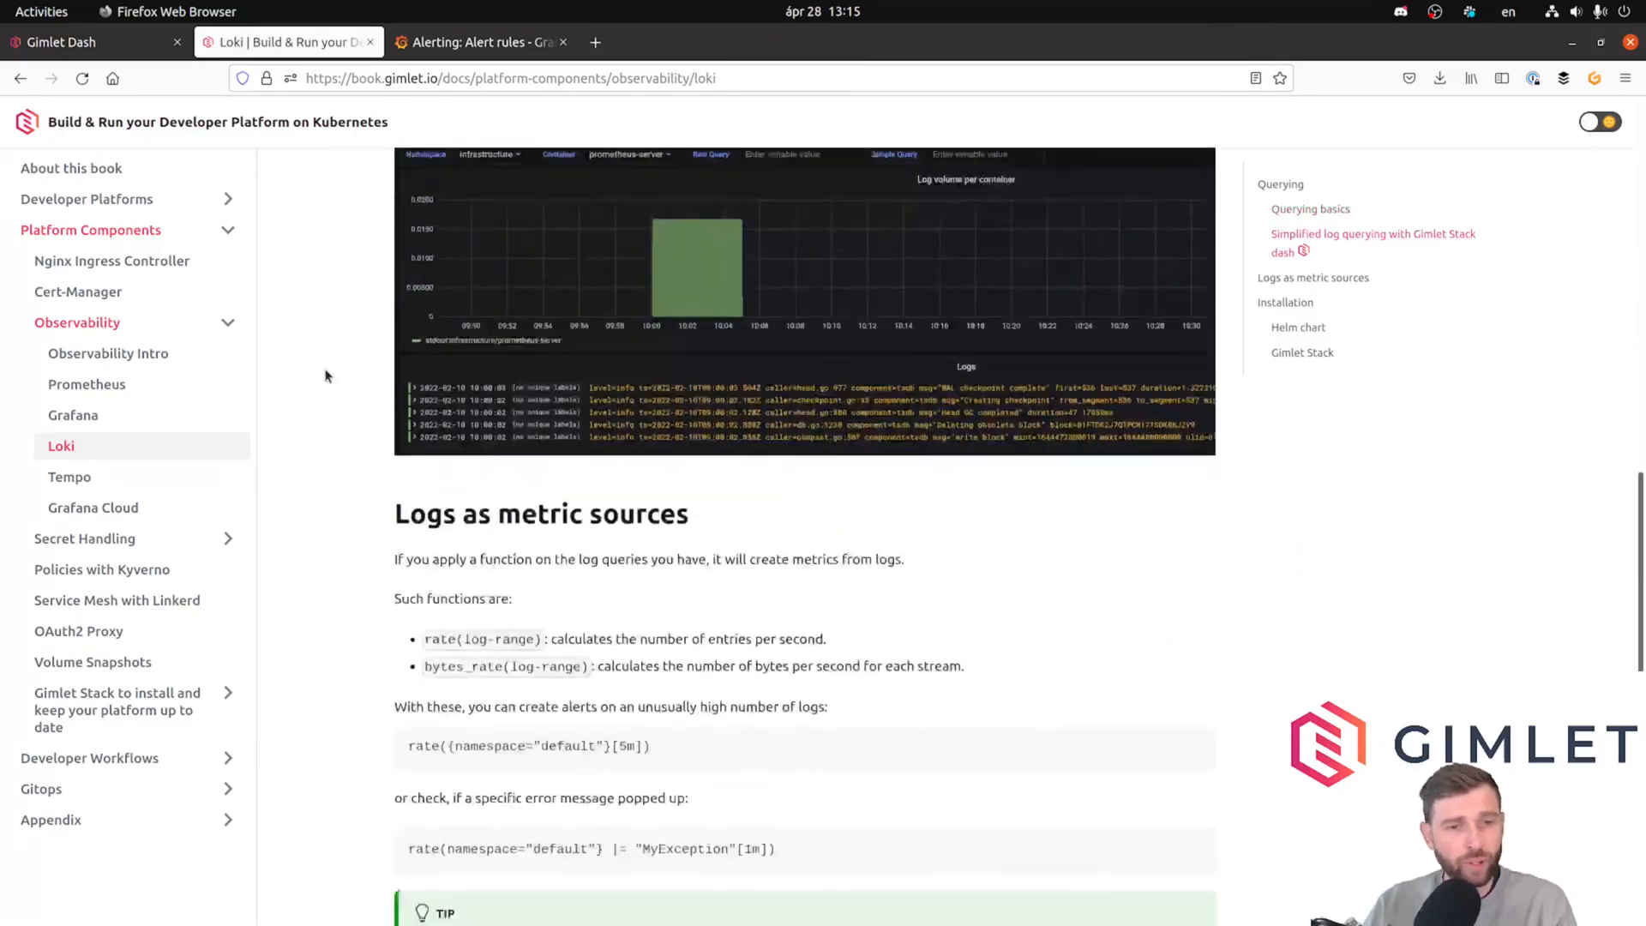
scroll("down", 3)
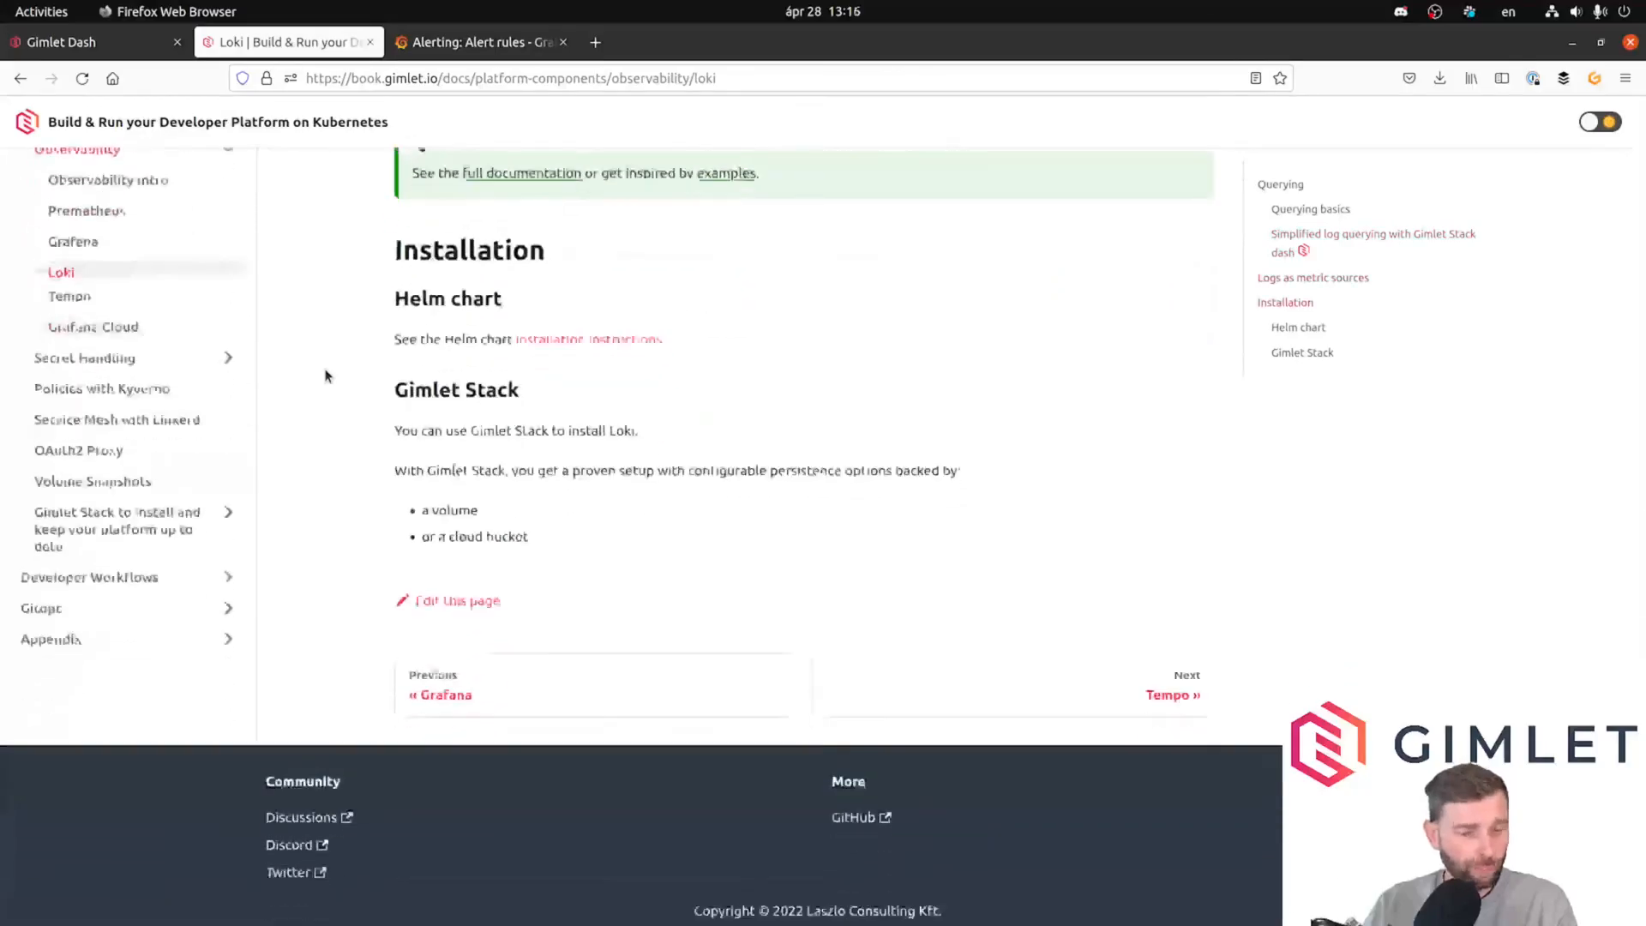